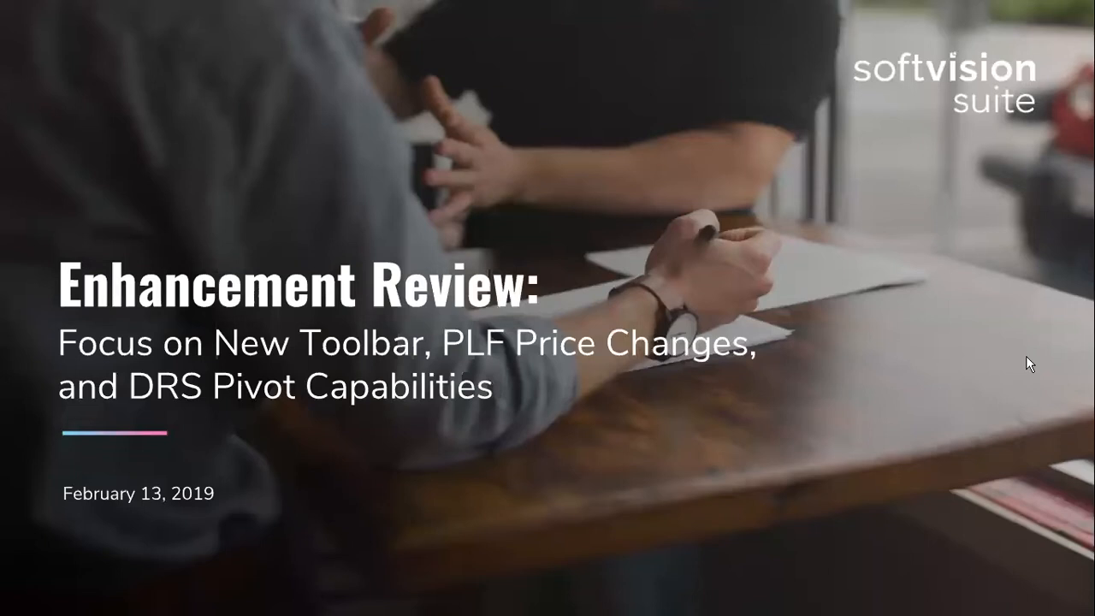
mouse_move(989, 354)
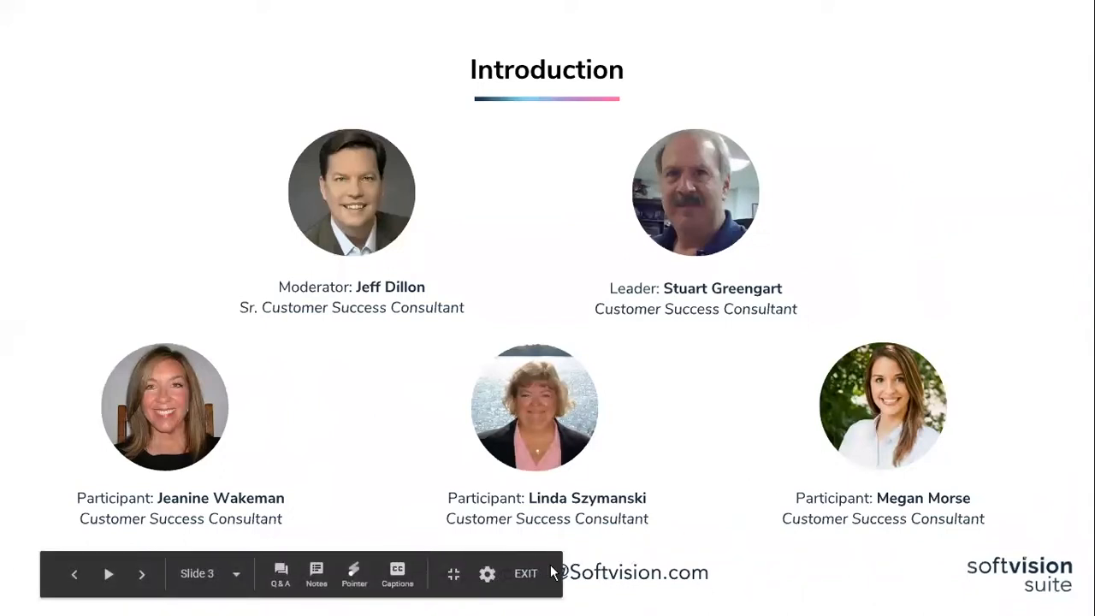
mouse_move(743, 471)
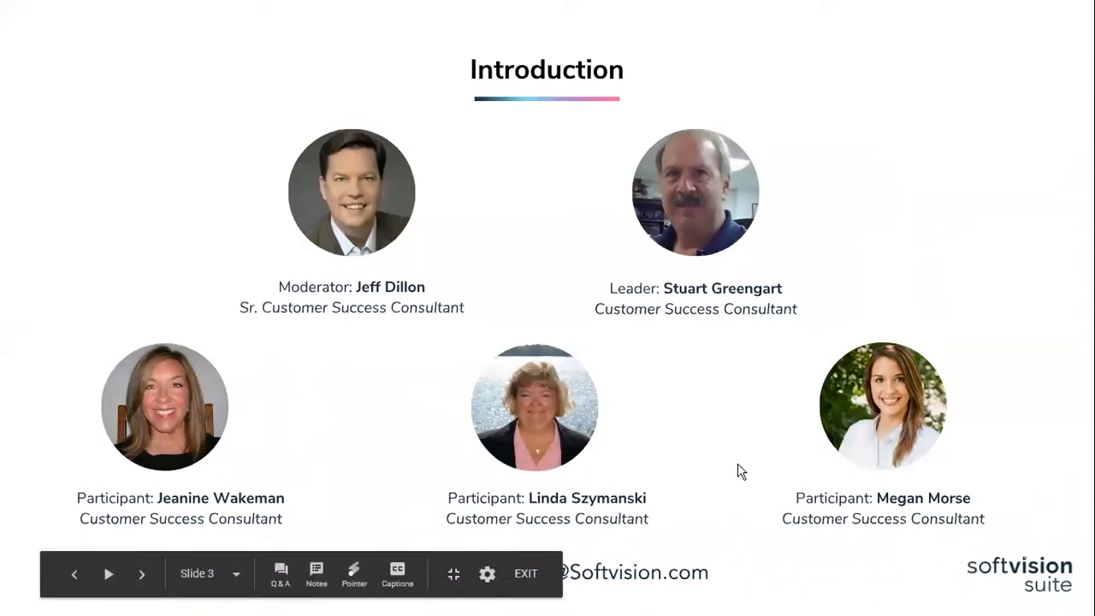
Advance the slideshow past the Introduction slide to Housekeeping
left_click(140, 575)
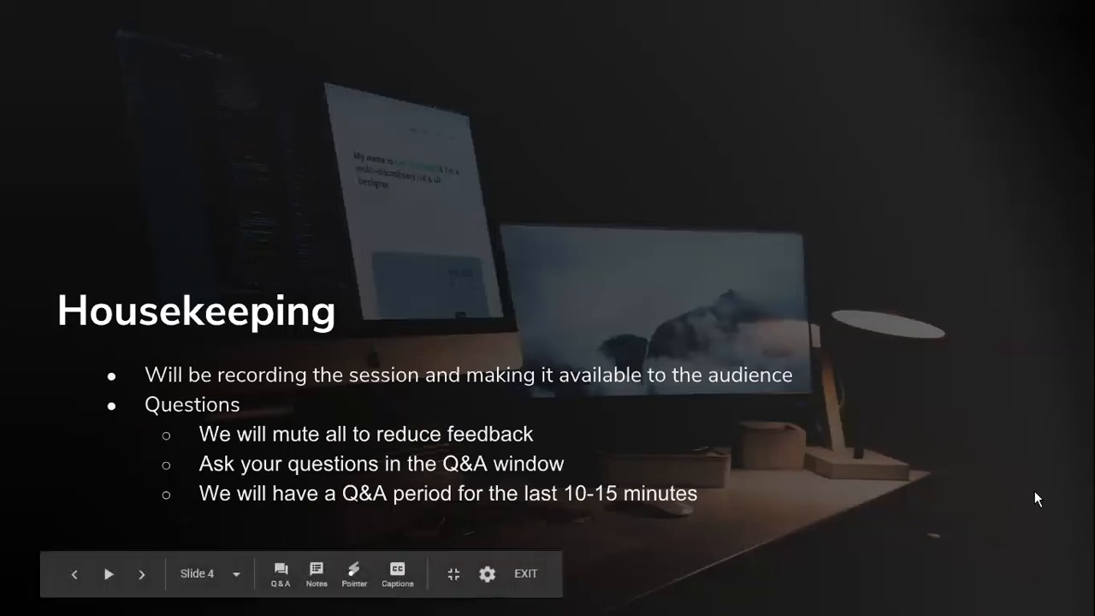
mouse_move(948, 483)
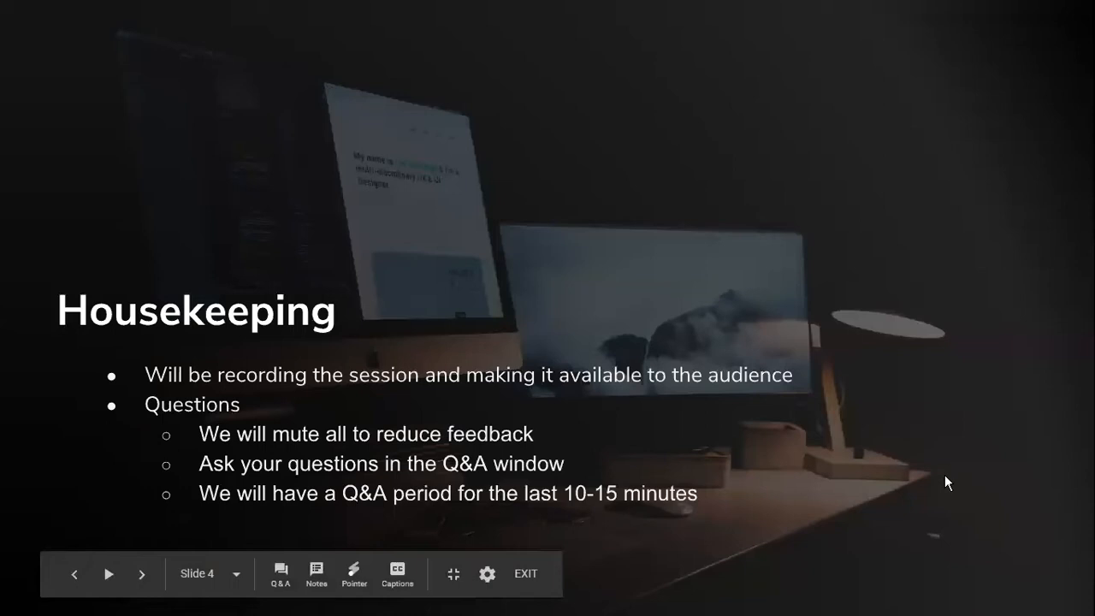
mouse_move(971, 500)
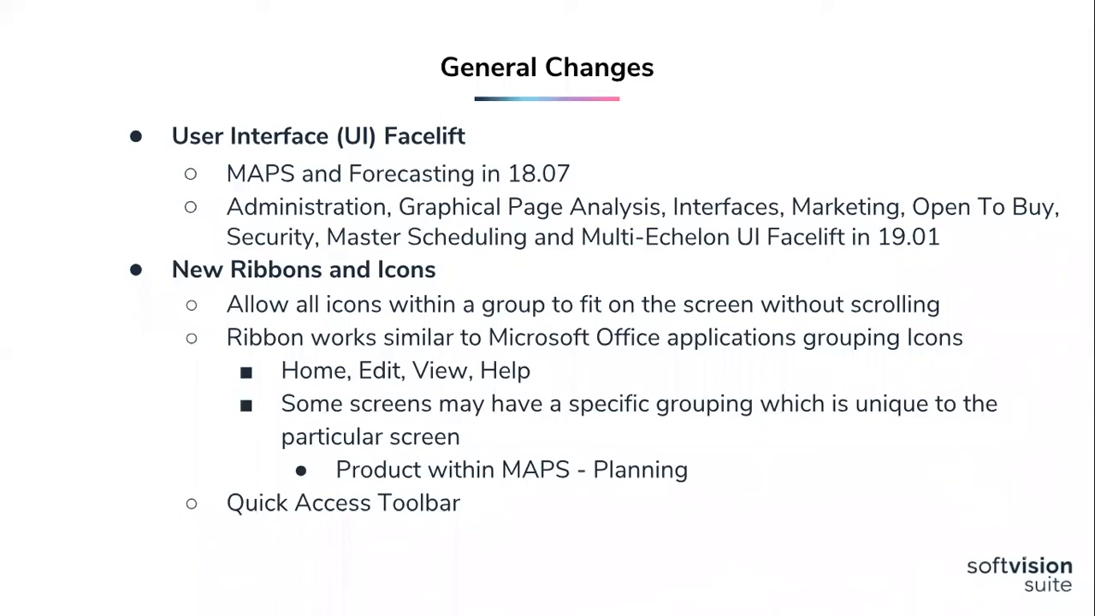
mouse_move(815, 94)
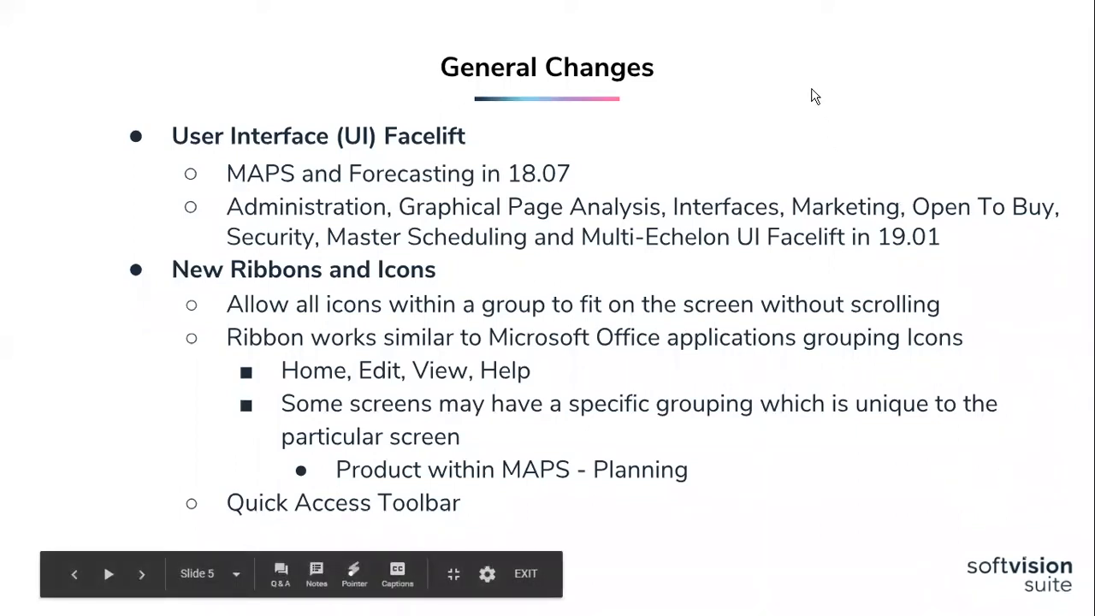
mouse_move(846, 123)
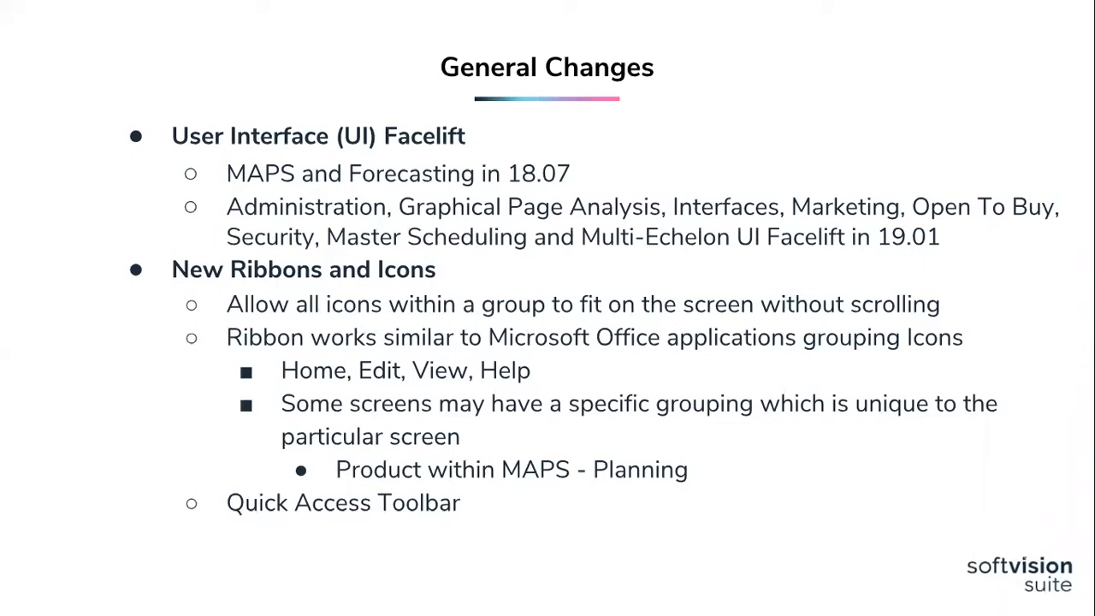
mouse_move(1061, 391)
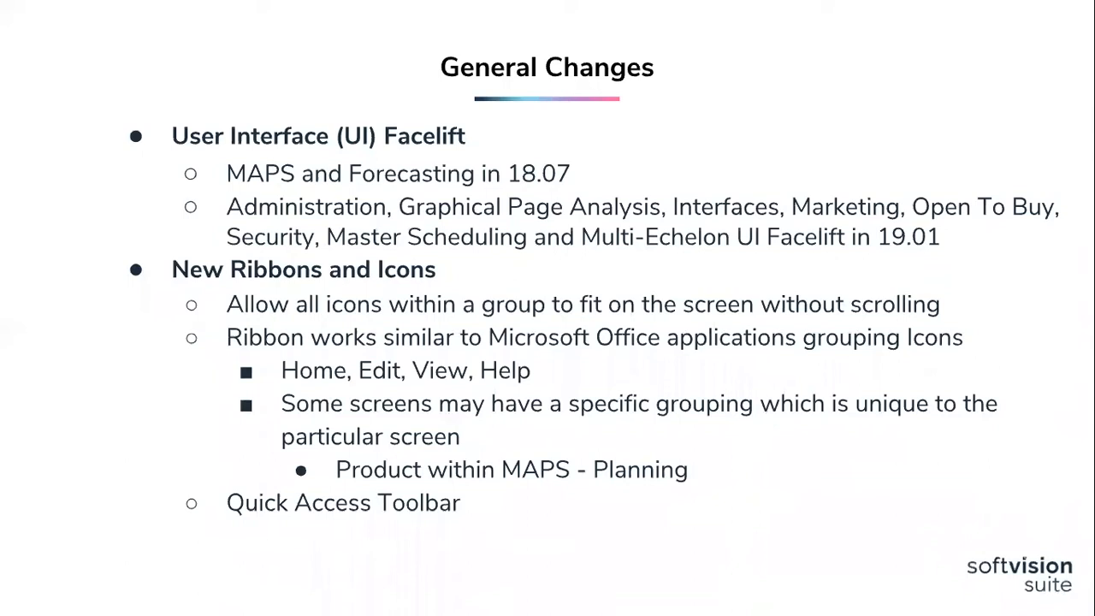
Advance to the Product Level Forecasting ribbons and icons slide
key("Right")
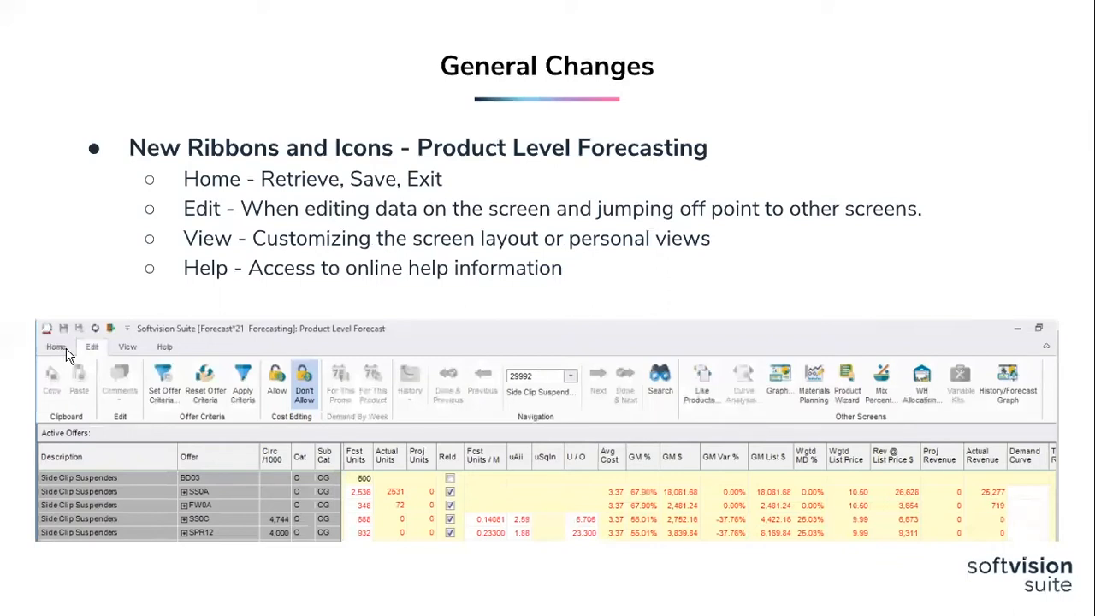
mouse_move(93, 359)
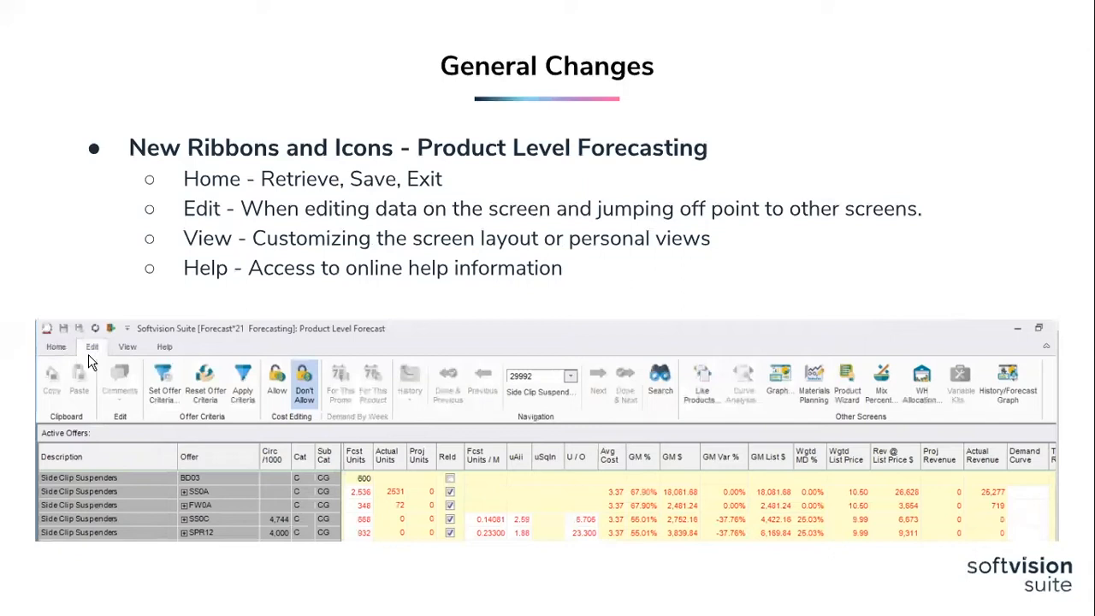
mouse_move(967, 402)
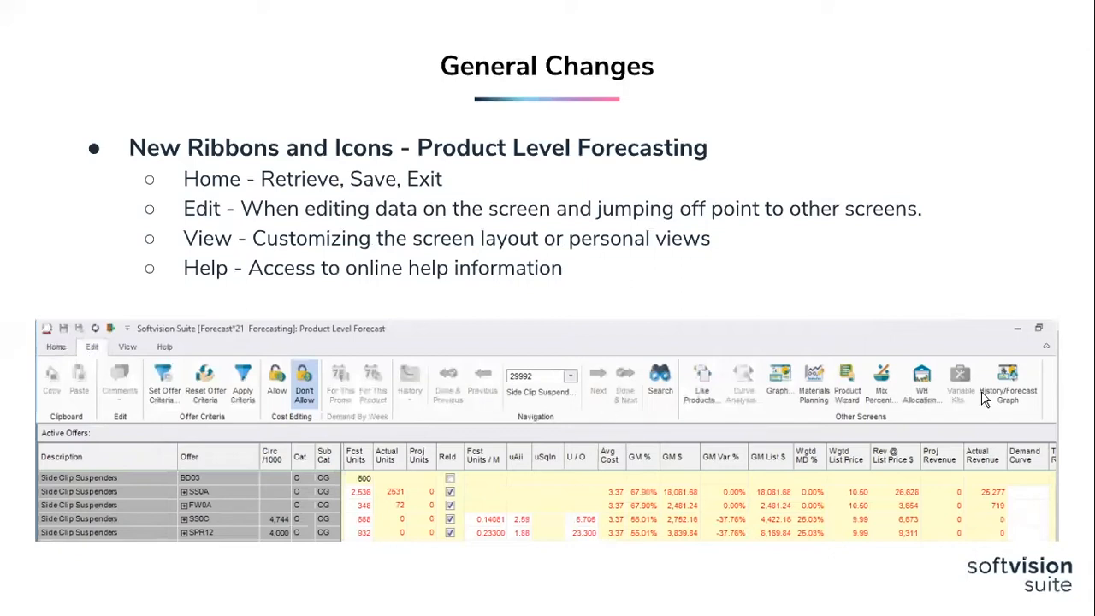
mouse_move(99, 368)
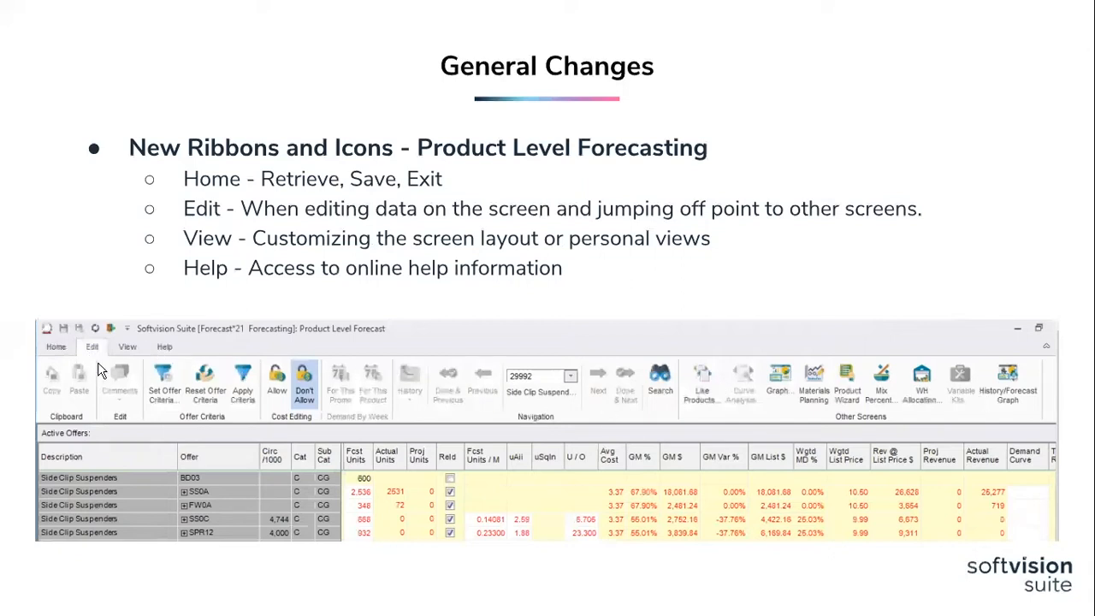
mouse_move(133, 356)
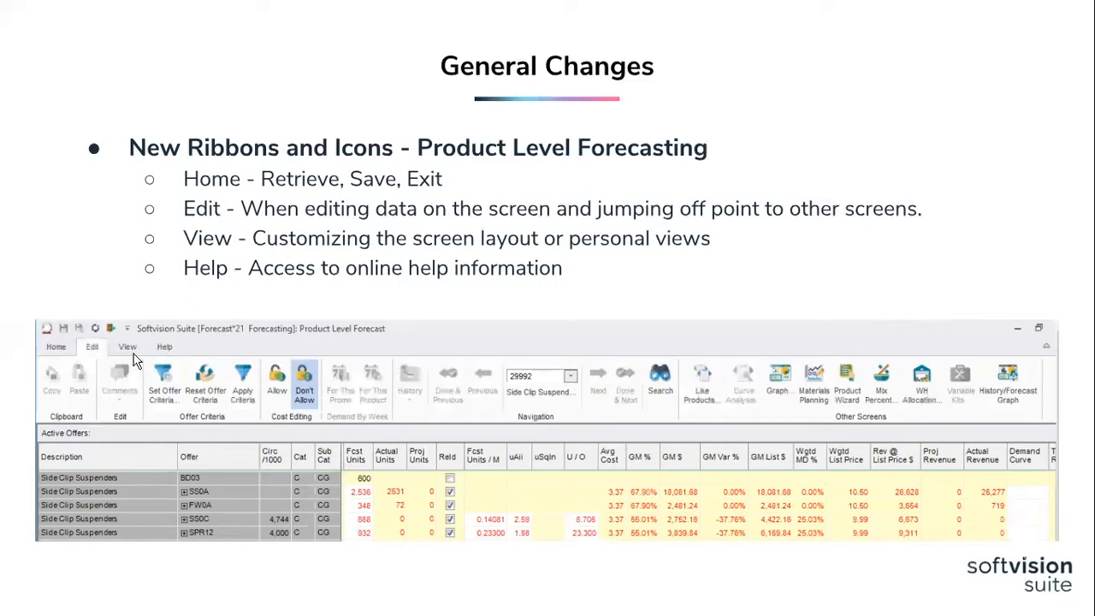
mouse_move(753, 415)
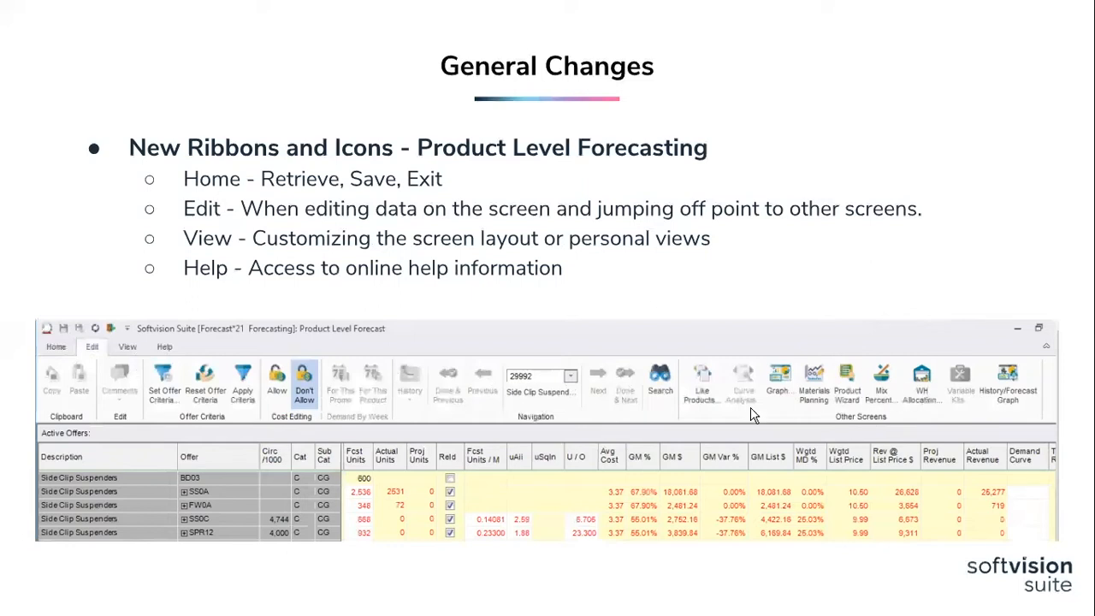
mouse_move(874, 390)
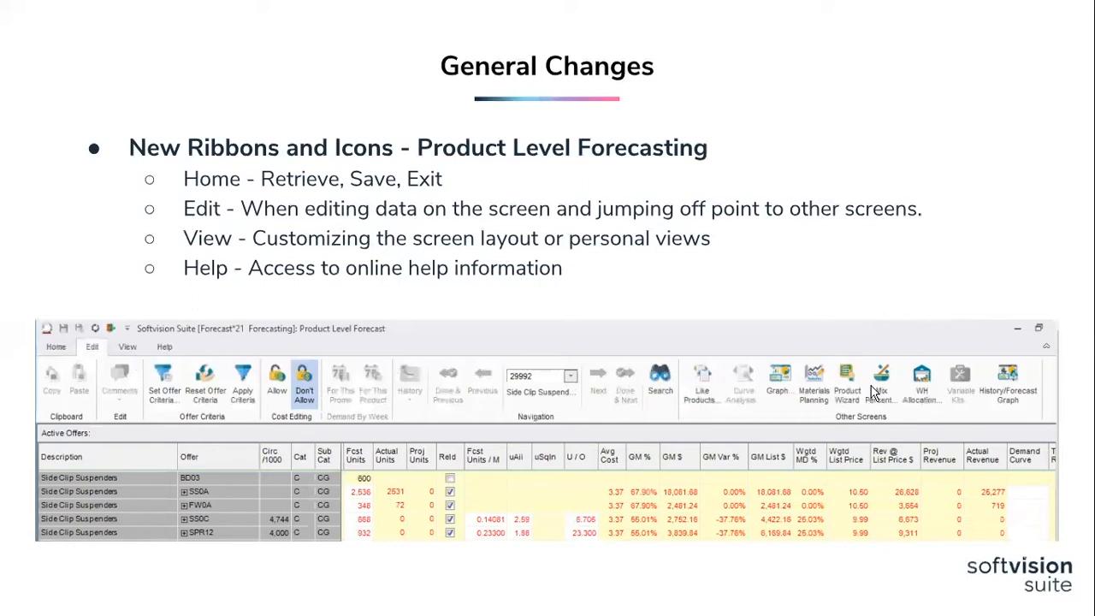
mouse_move(141, 356)
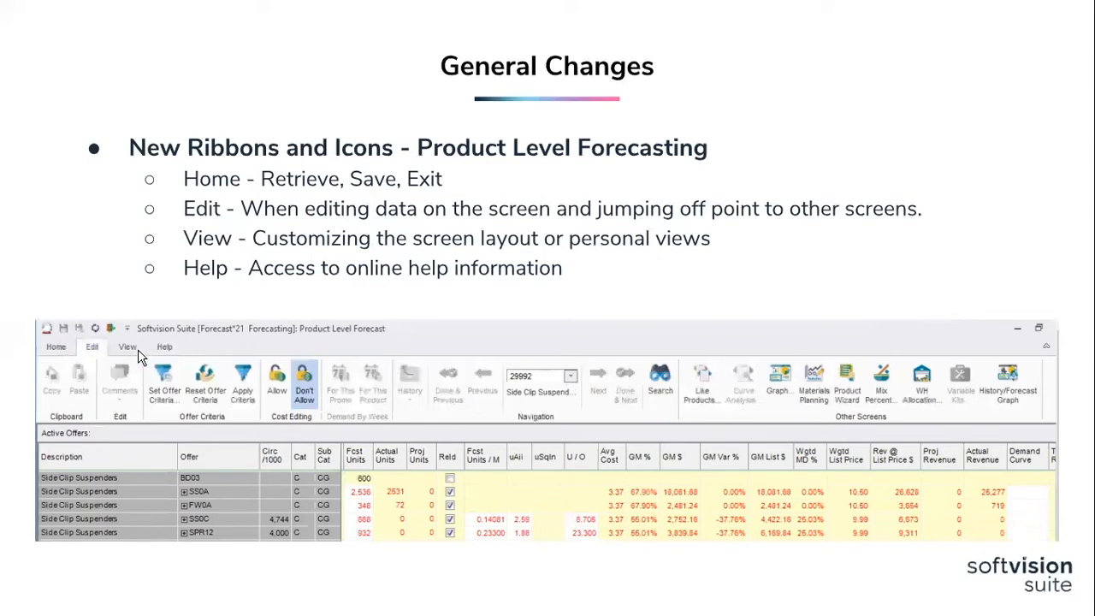
mouse_move(136, 350)
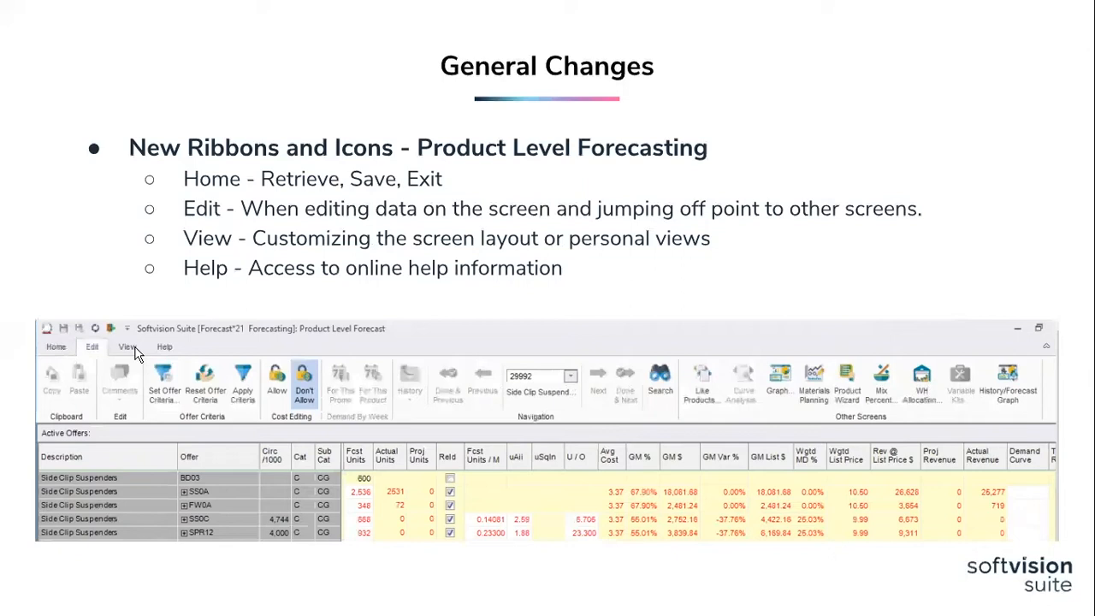
mouse_move(171, 353)
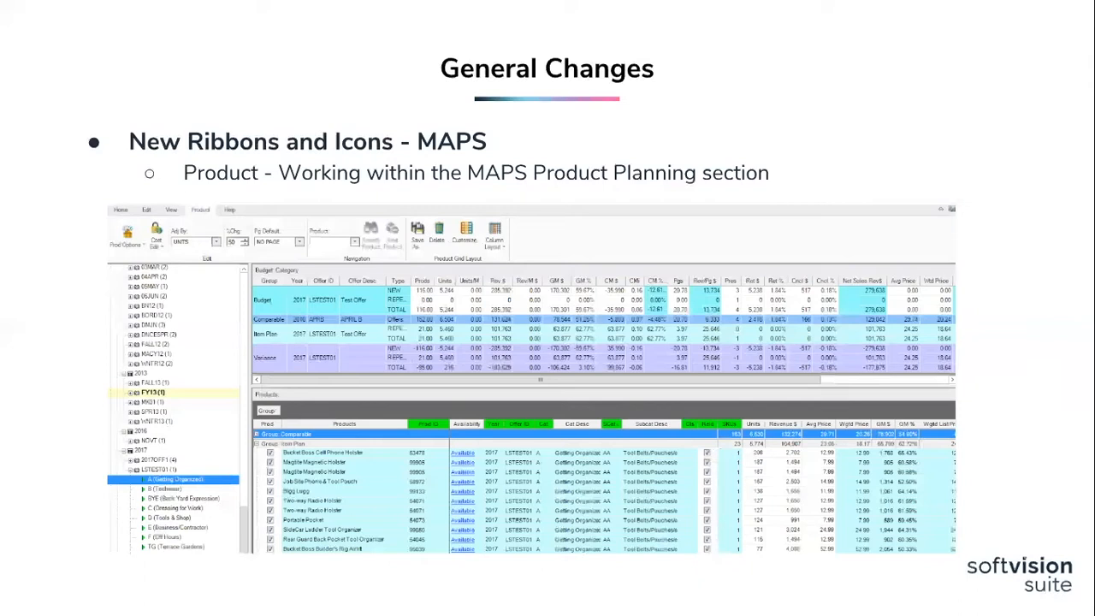
mouse_move(479, 216)
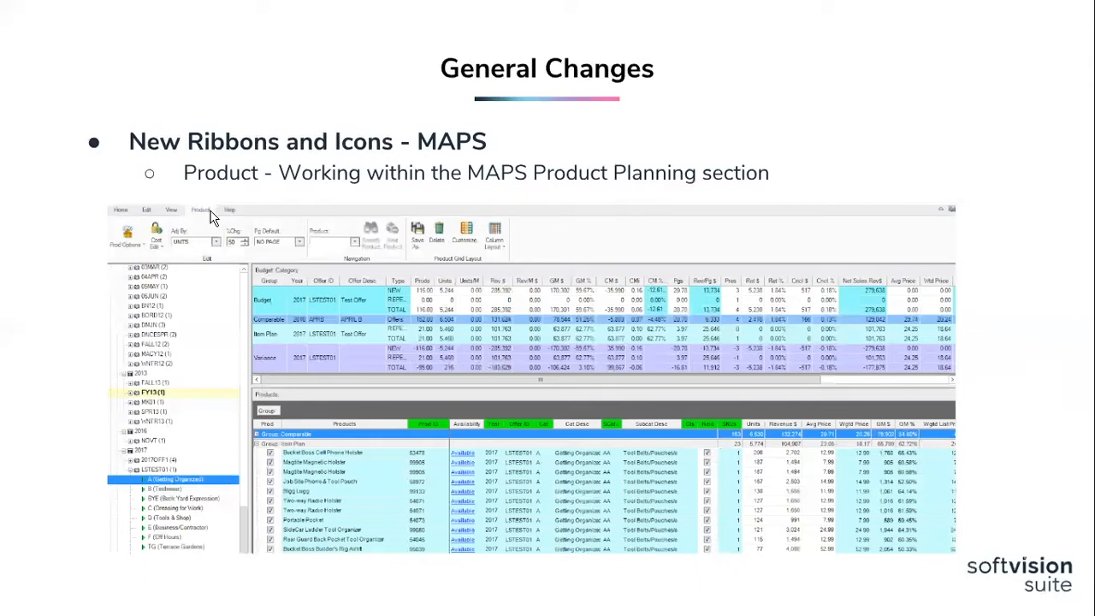
mouse_move(205, 219)
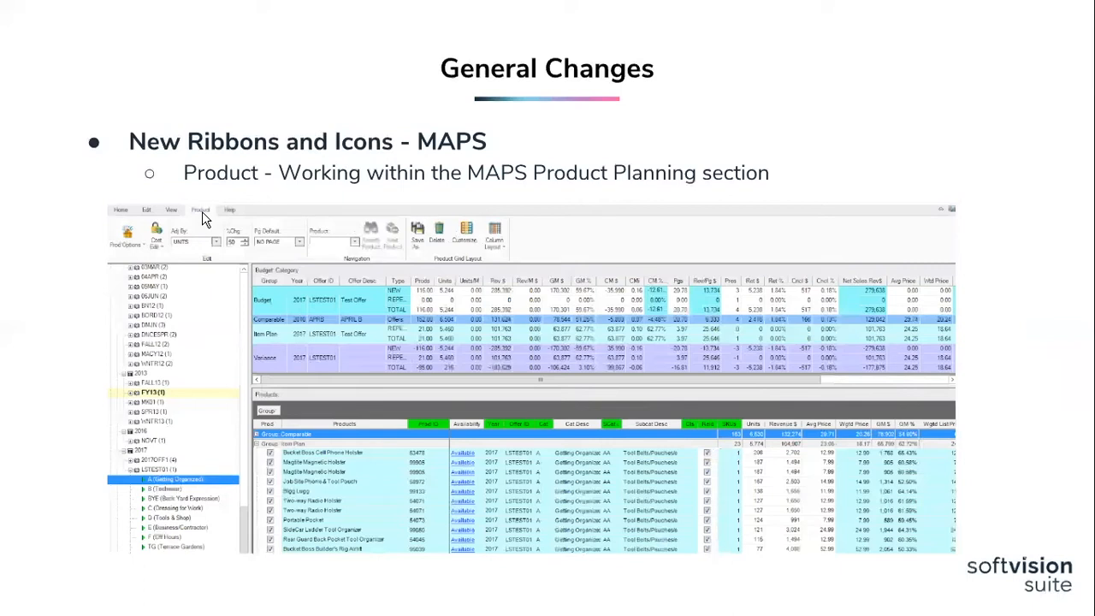
mouse_move(157, 243)
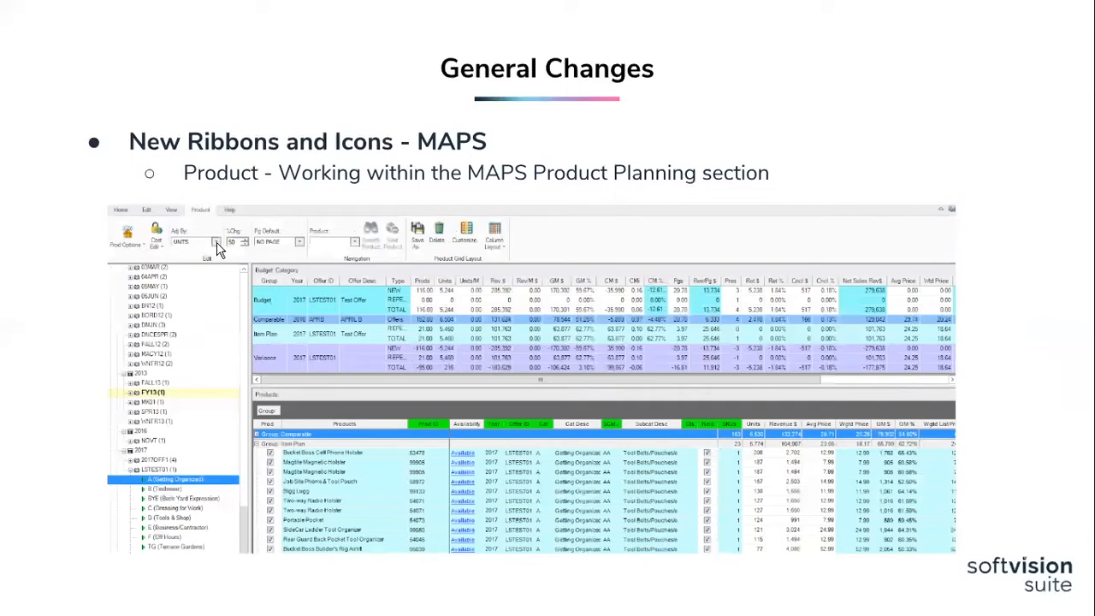
mouse_move(199, 250)
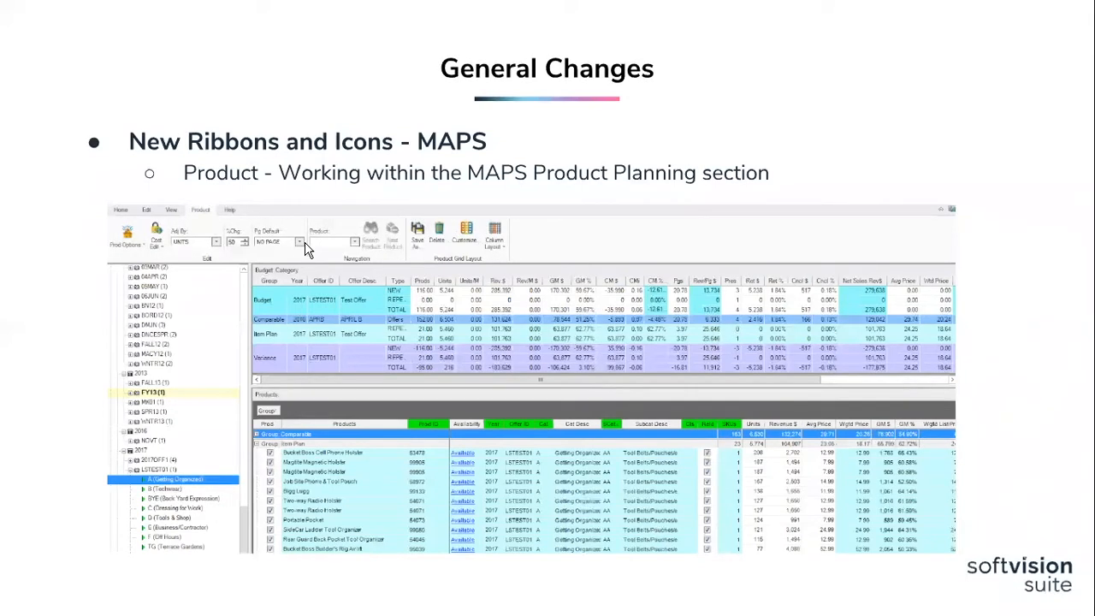
mouse_move(606, 236)
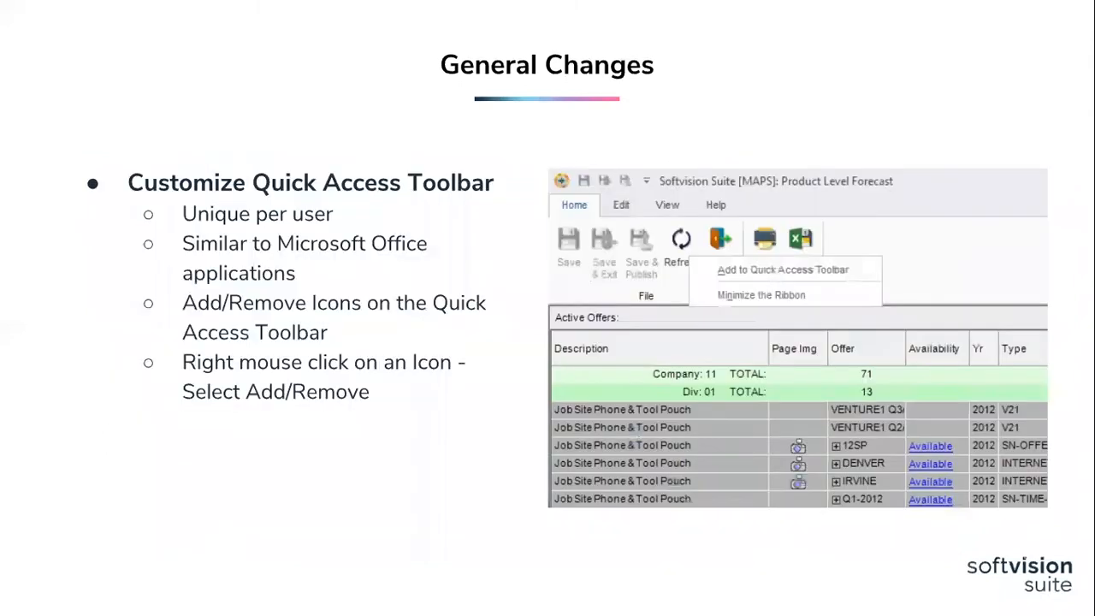
mouse_move(818, 206)
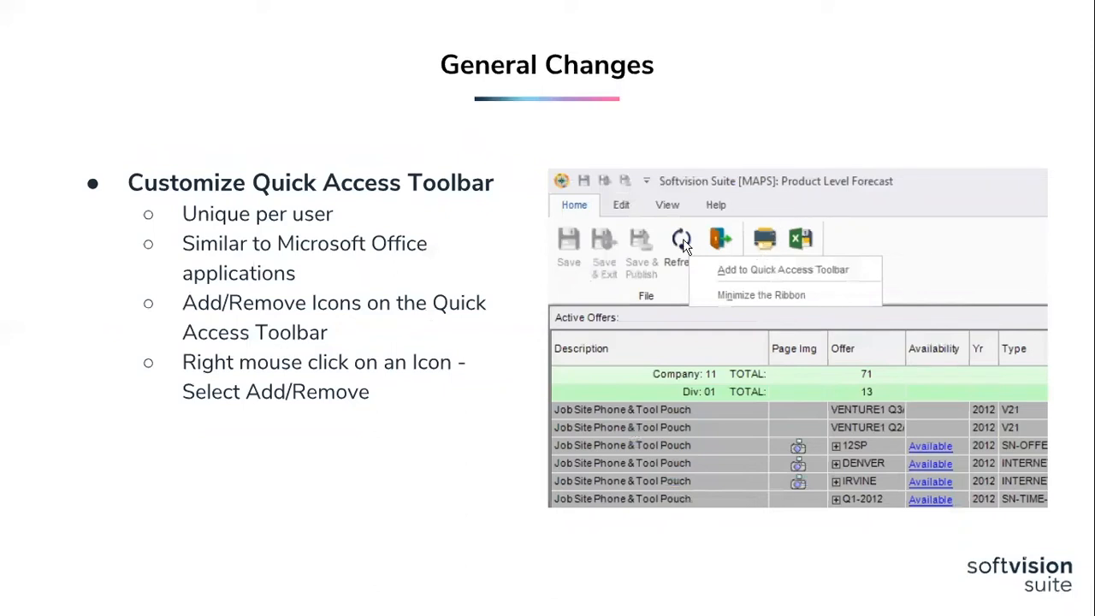
mouse_move(626, 182)
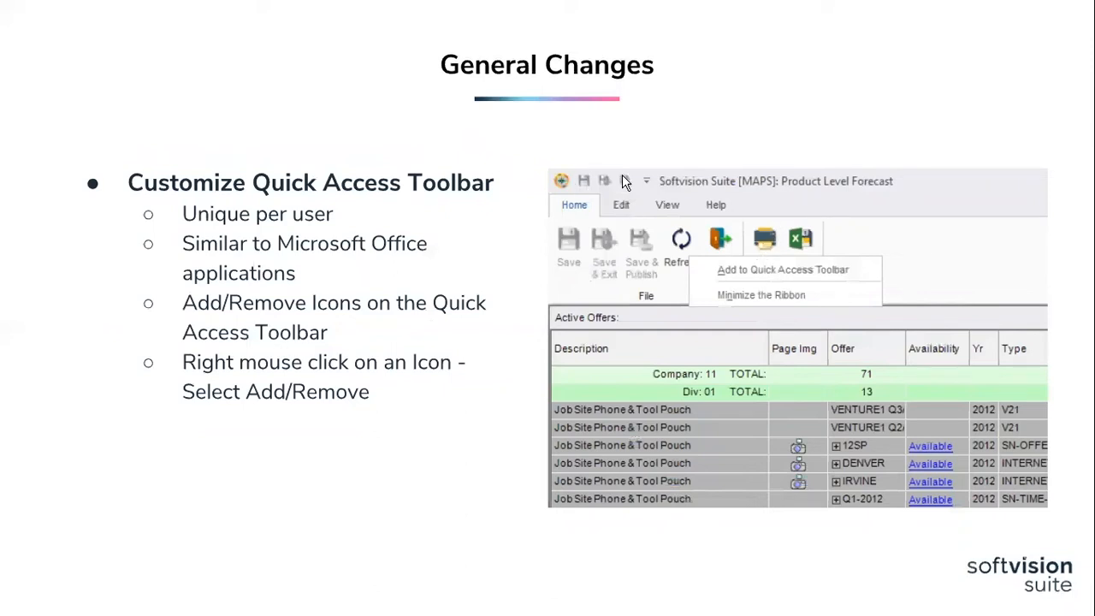
mouse_move(598, 183)
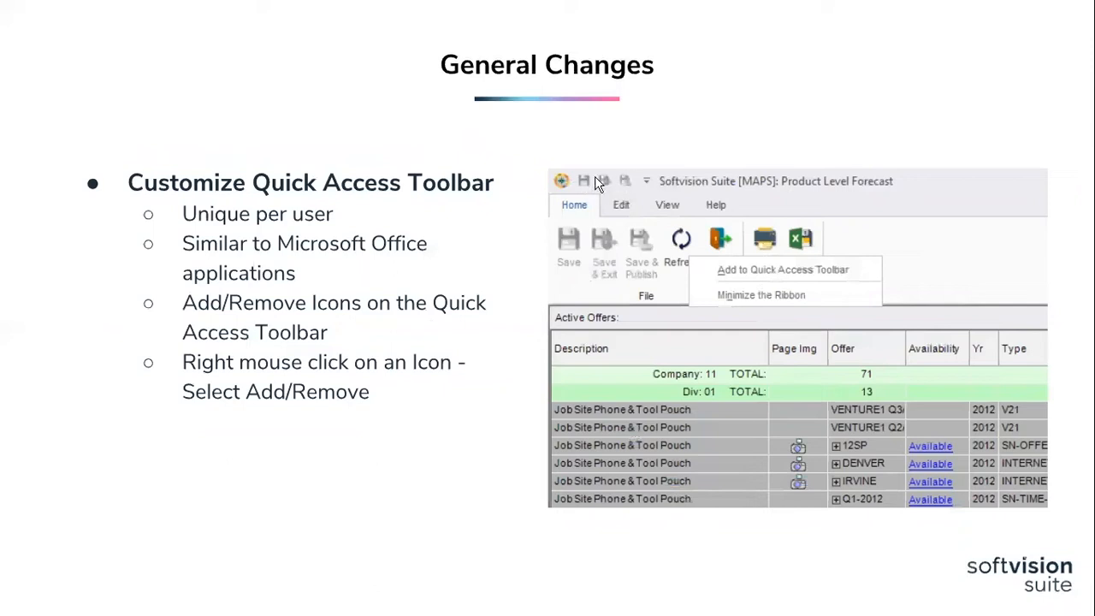
mouse_move(719, 263)
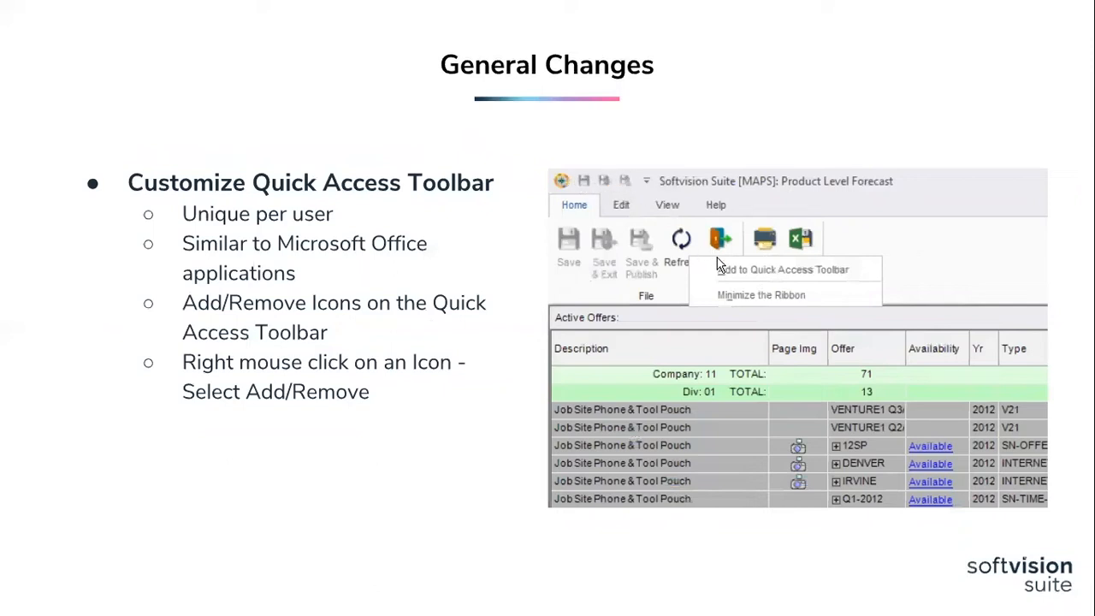
mouse_move(741, 273)
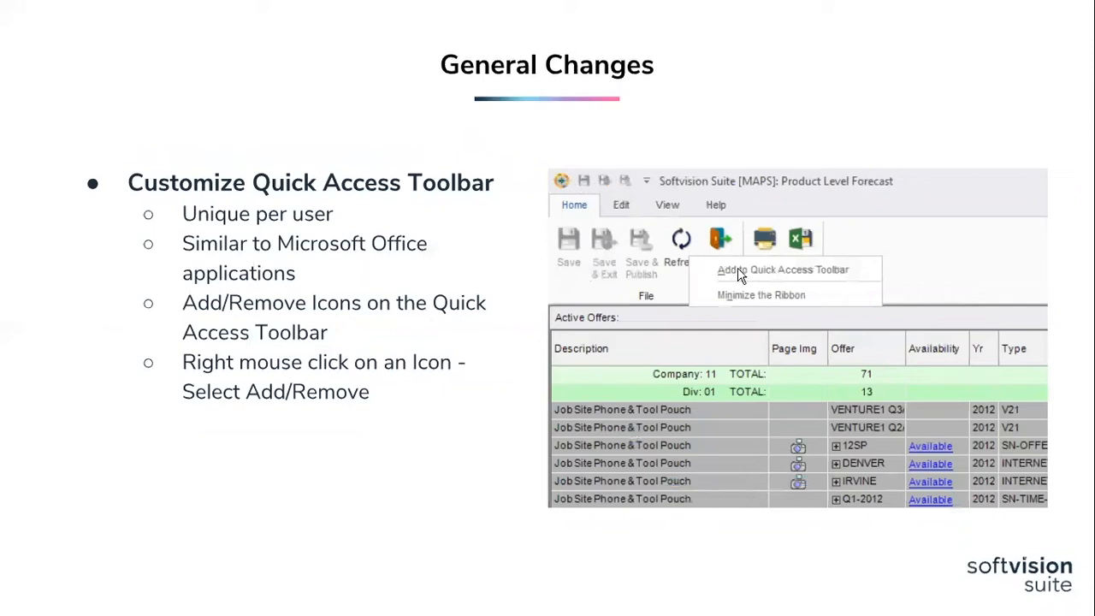
mouse_move(838, 273)
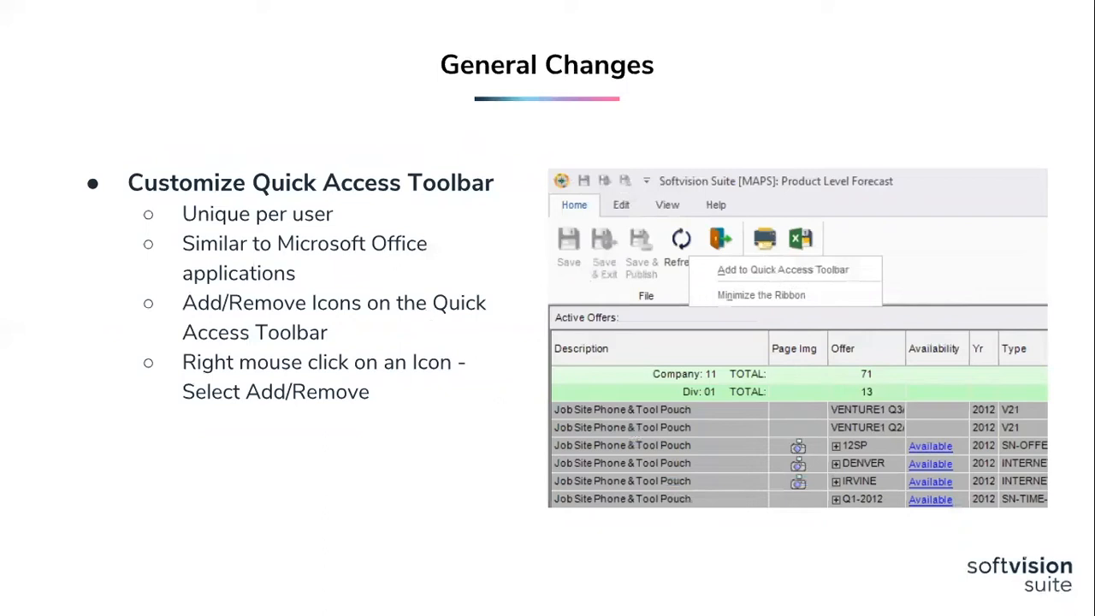
mouse_move(773, 272)
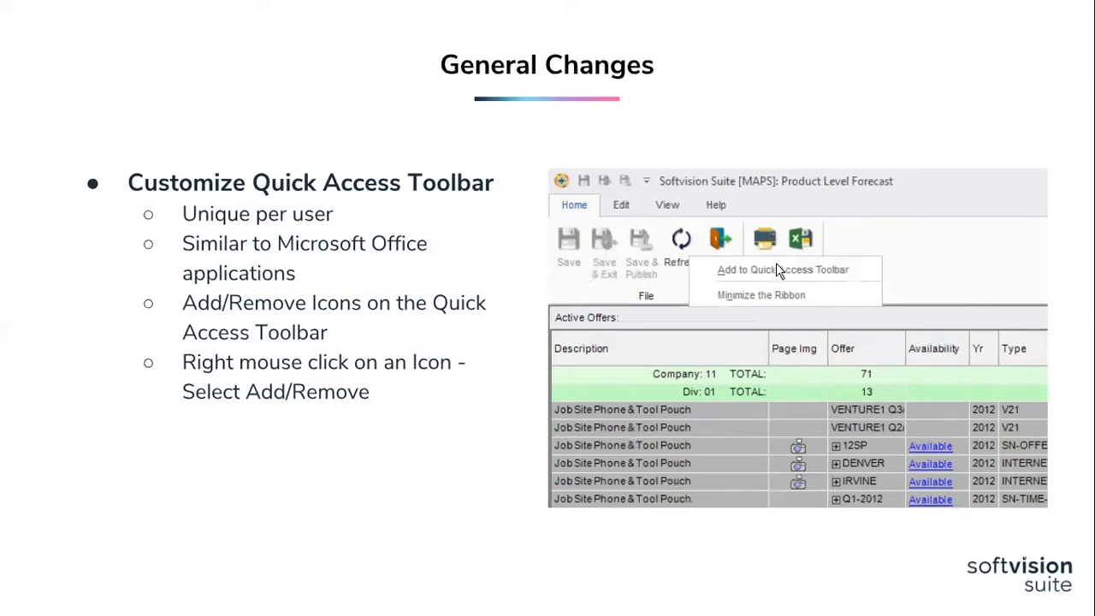
mouse_move(1035, 290)
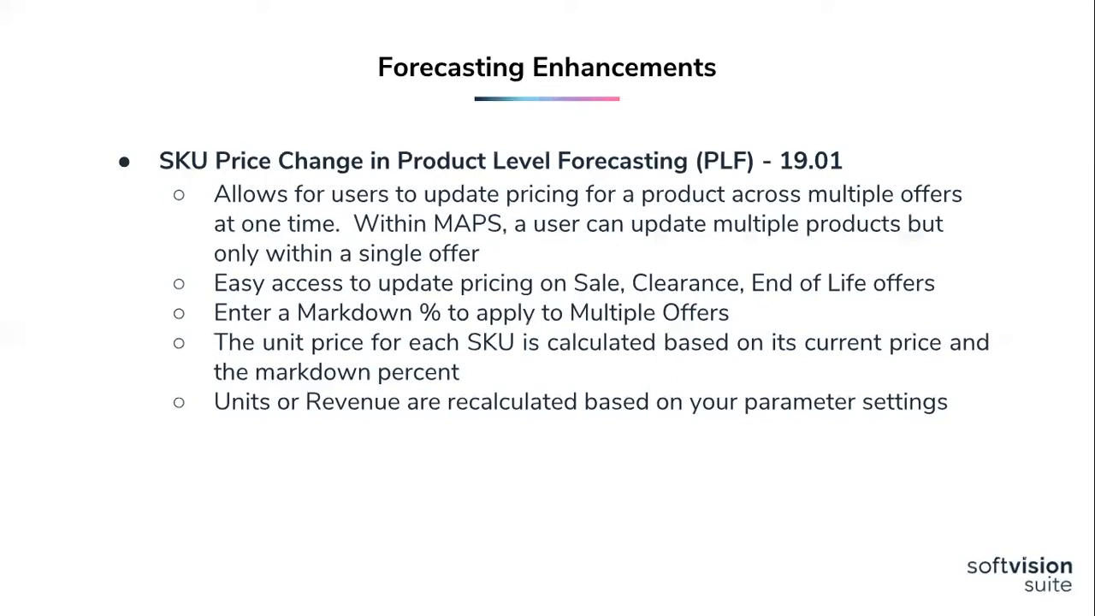
Advance to slide 10, SKU Price Change in Product Level Forecasting
key("right")
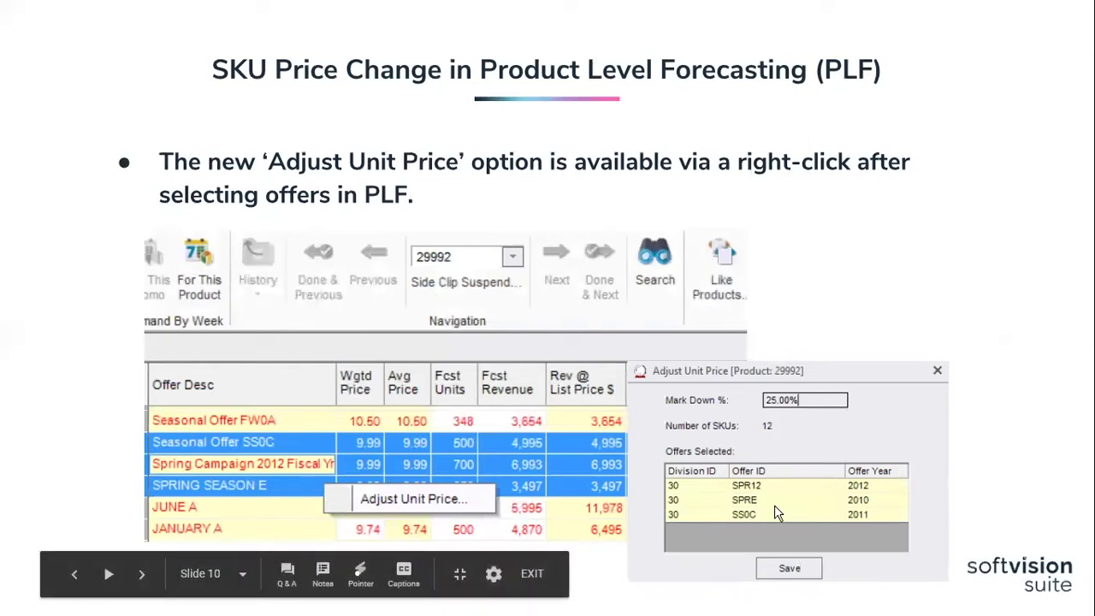
mouse_move(985, 497)
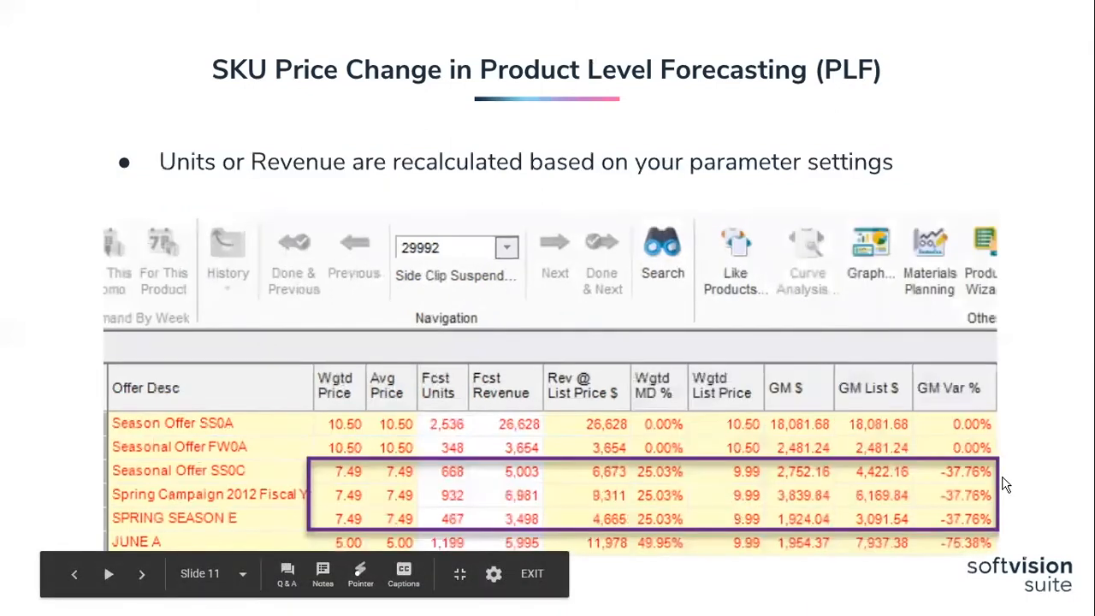
mouse_move(338, 483)
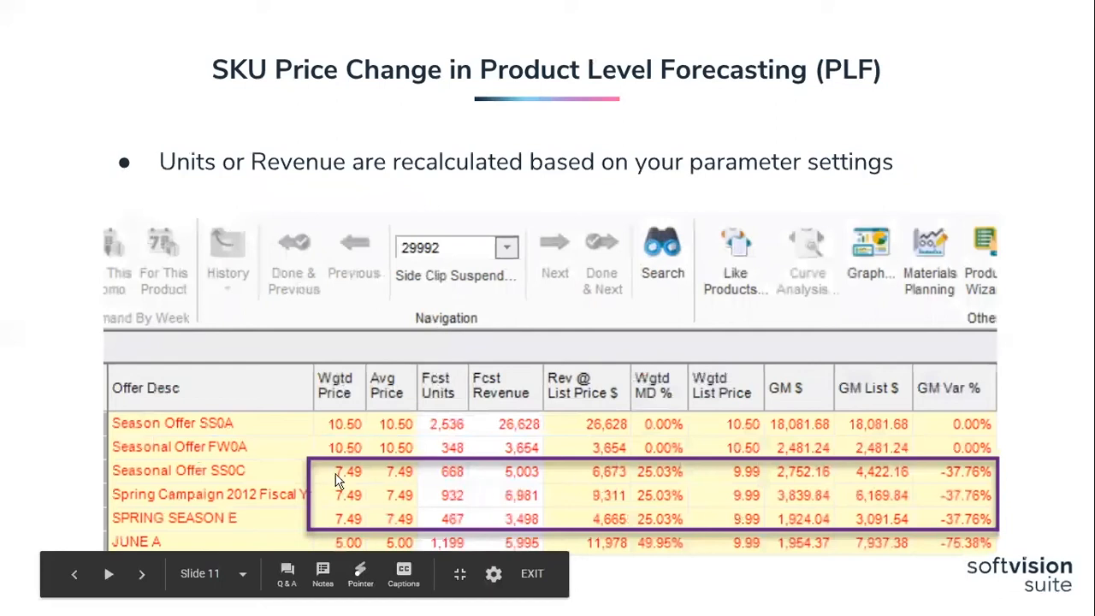
mouse_move(384, 483)
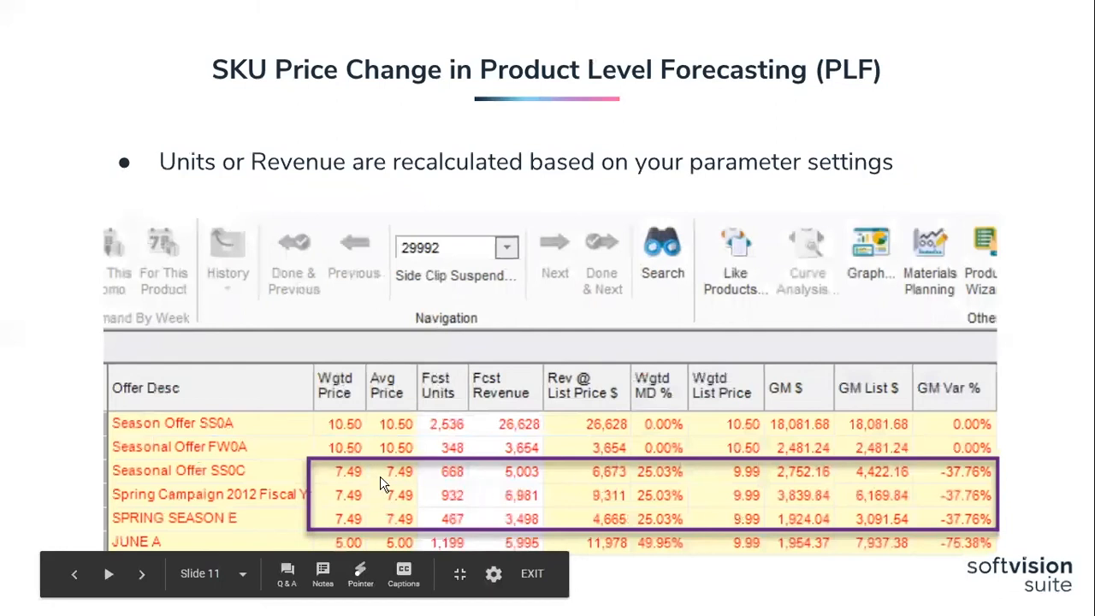
mouse_move(385, 475)
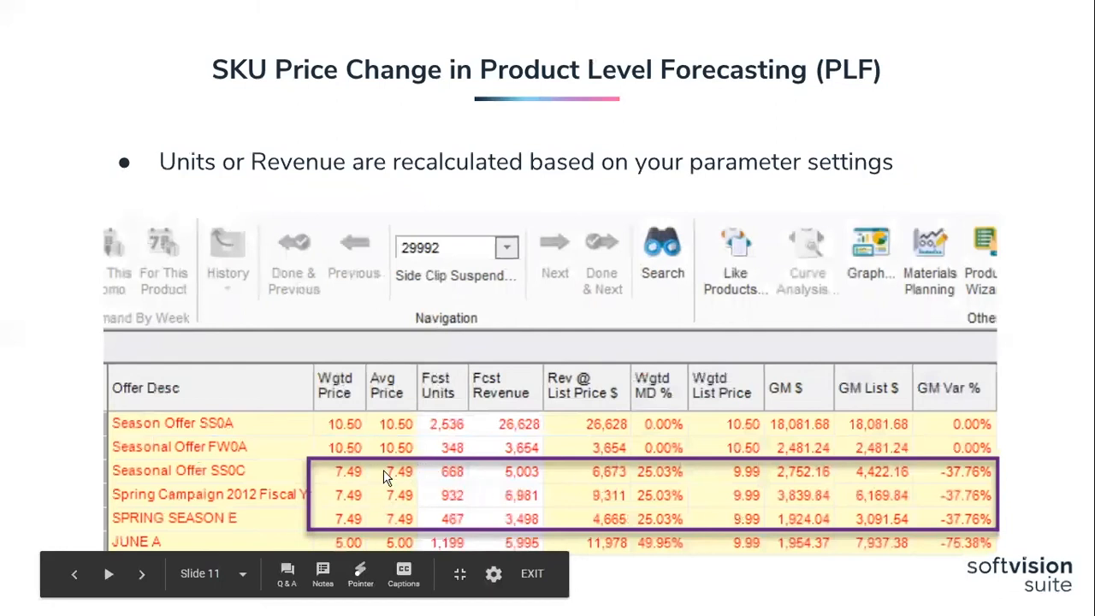
mouse_move(701, 505)
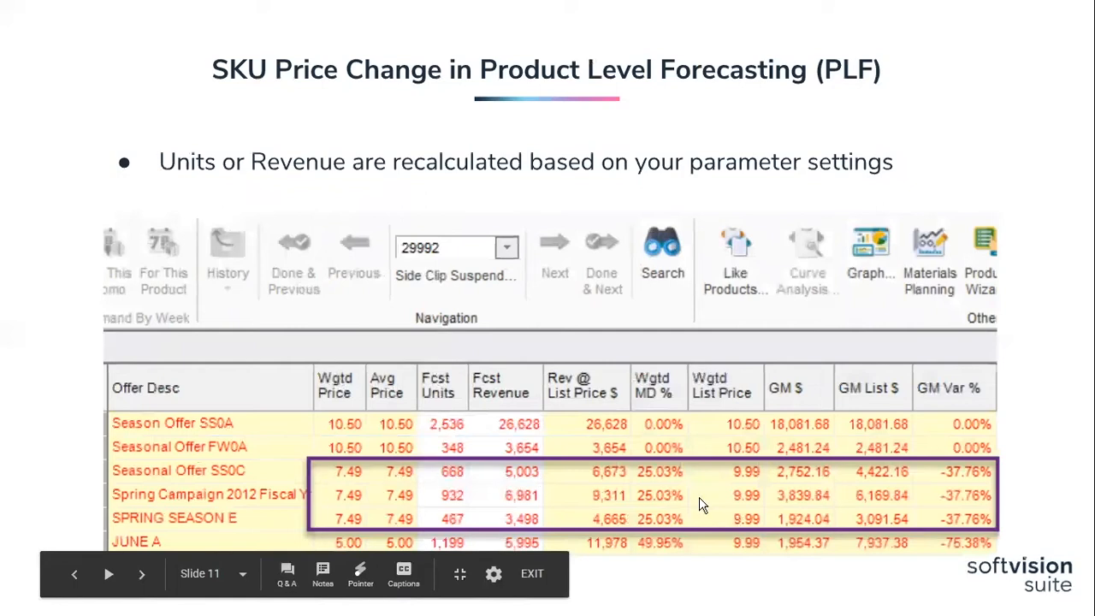
mouse_move(401, 486)
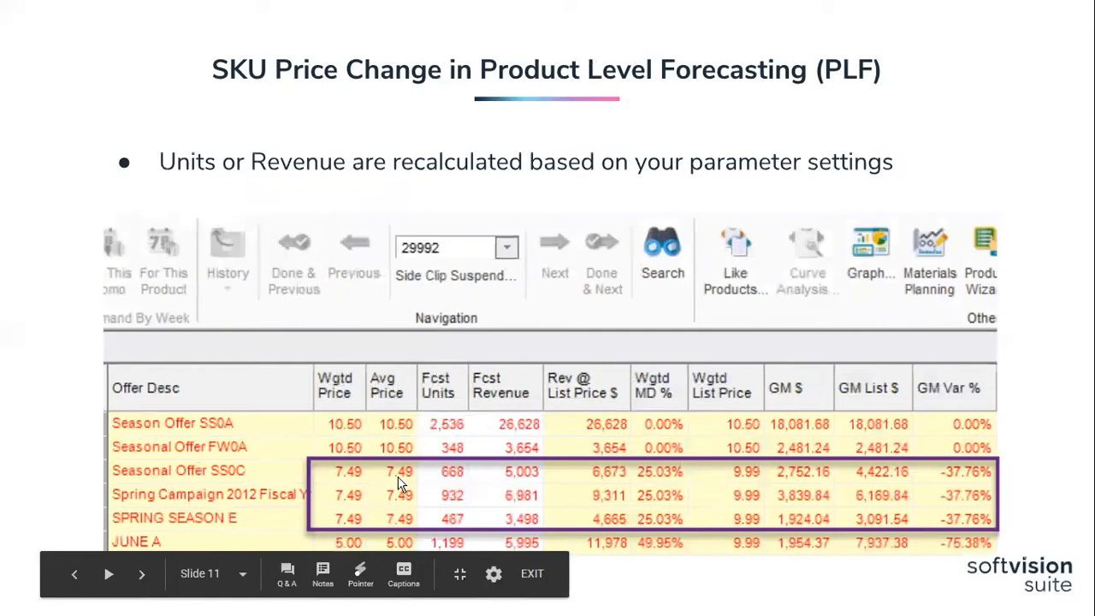
mouse_move(874, 516)
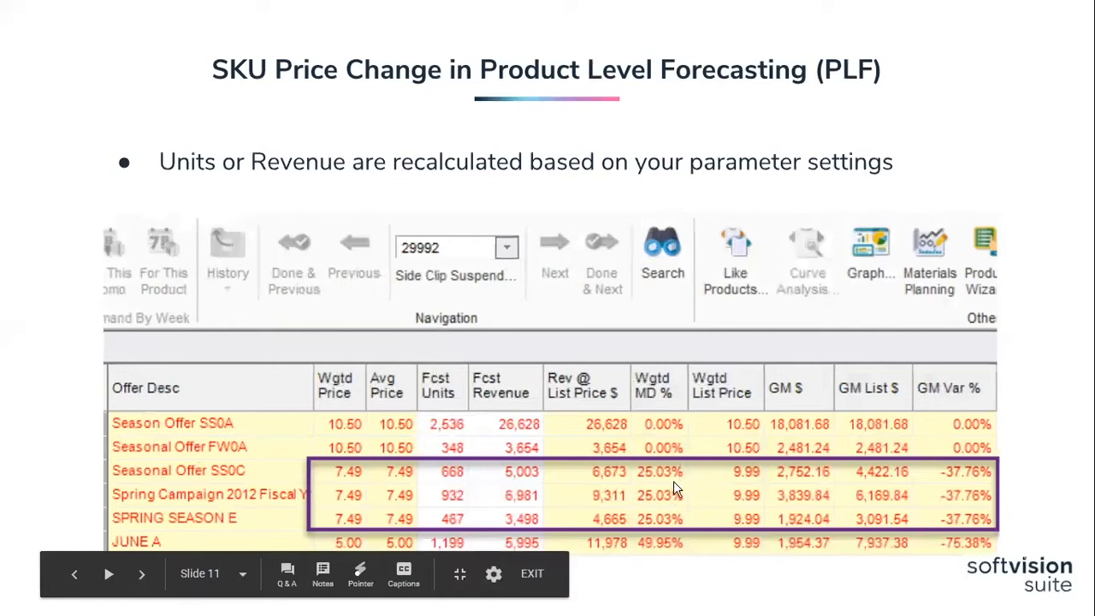
mouse_move(452, 503)
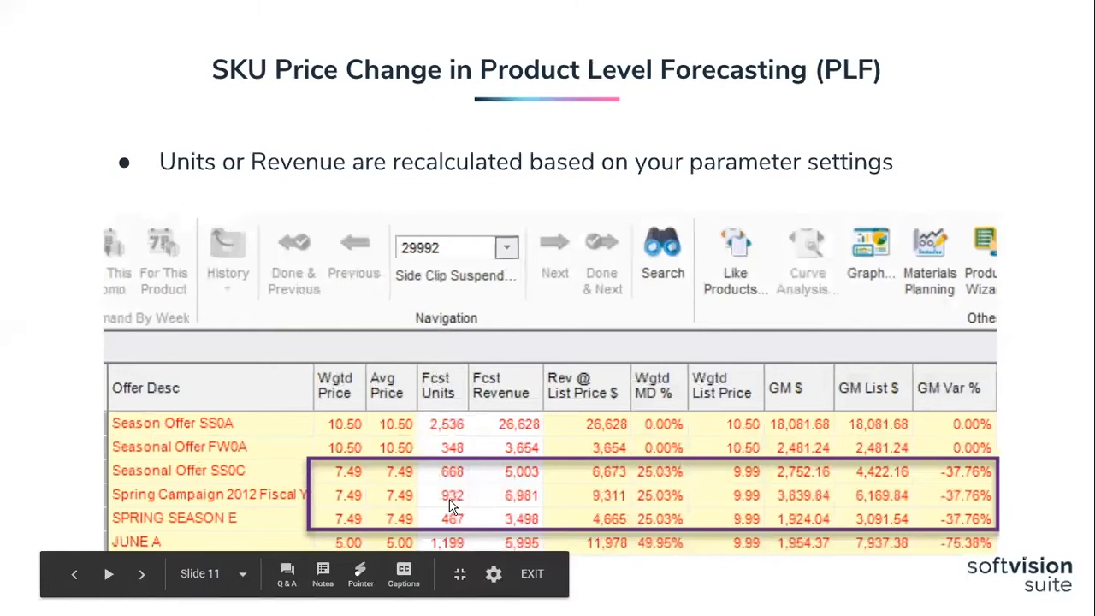
mouse_move(530, 488)
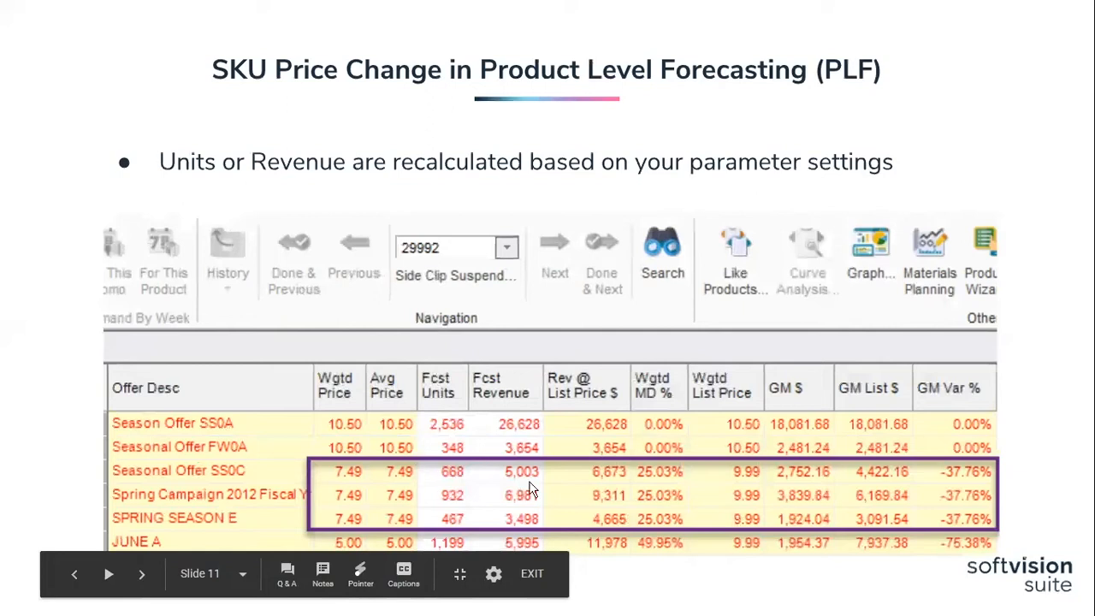
mouse_move(741, 496)
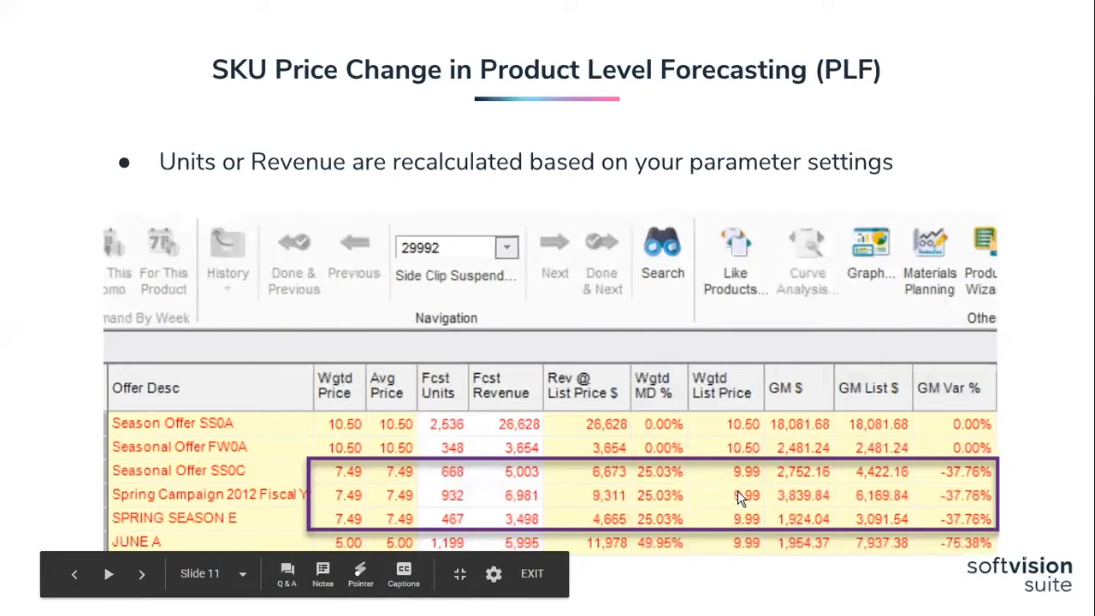
mouse_move(1027, 425)
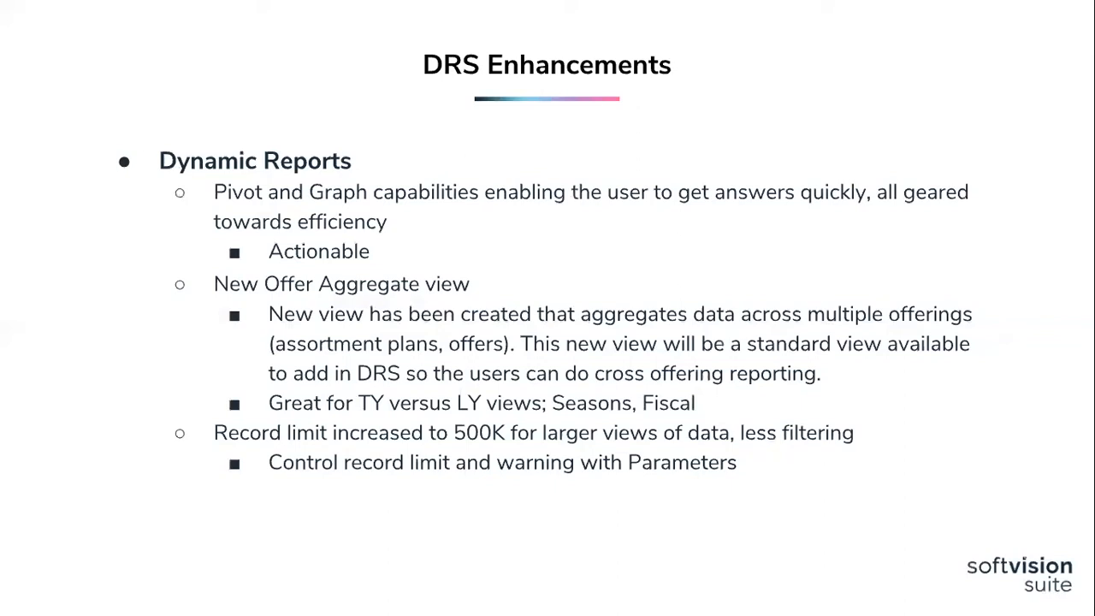
mouse_move(1021, 424)
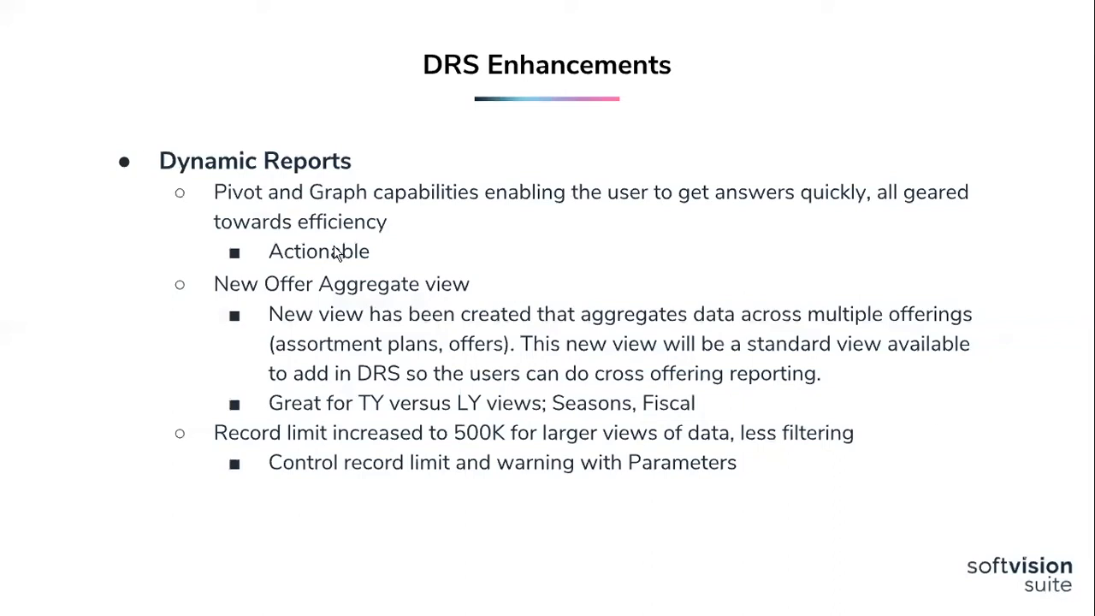
mouse_move(356, 265)
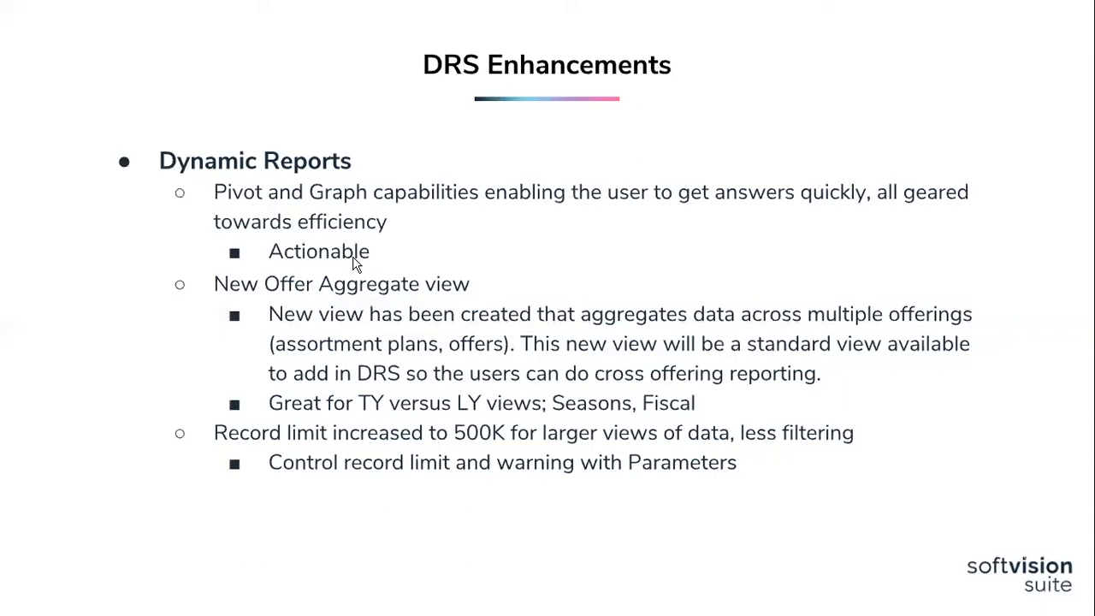
mouse_move(366, 110)
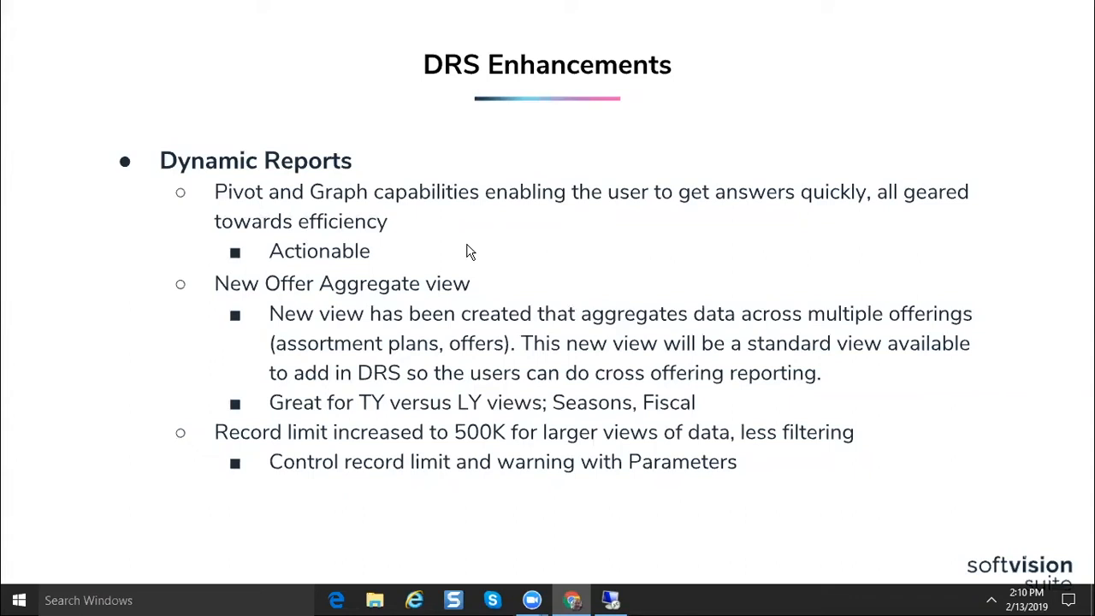
mouse_move(384, 253)
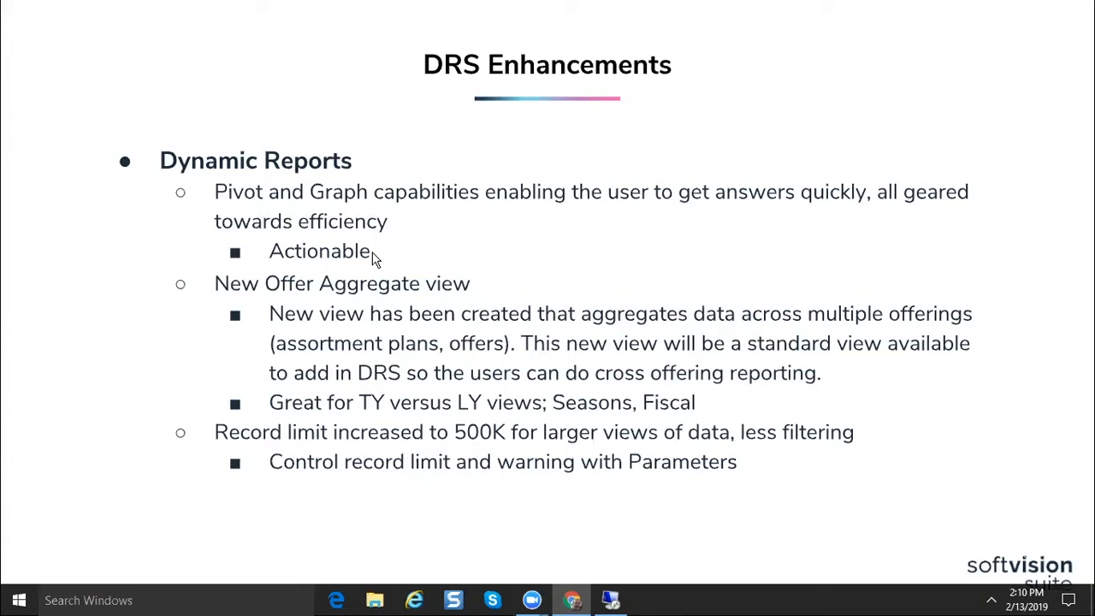
mouse_move(438, 289)
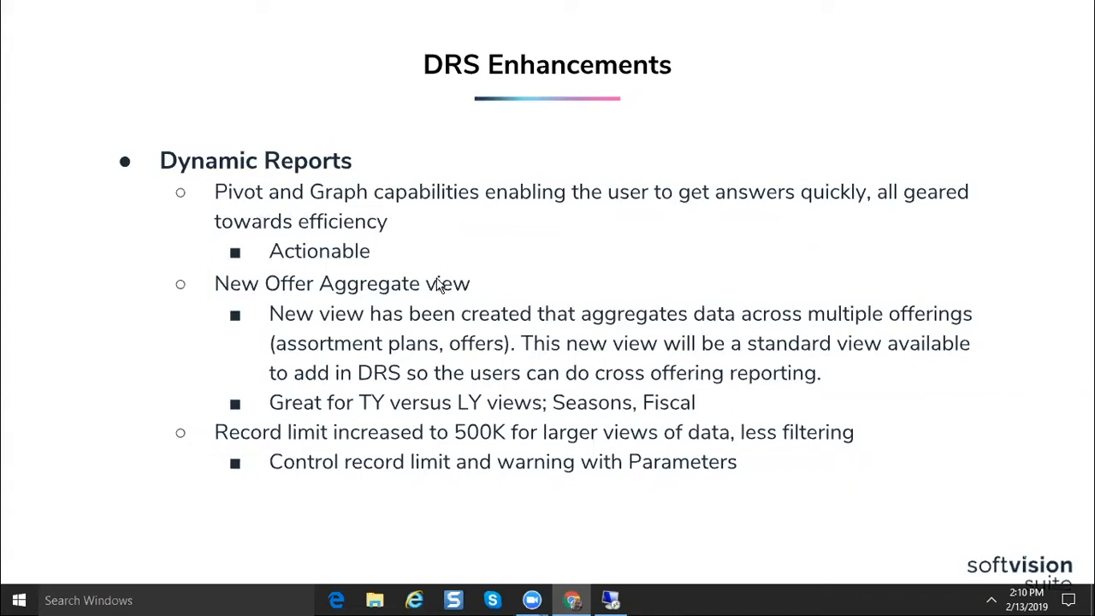
mouse_move(444, 258)
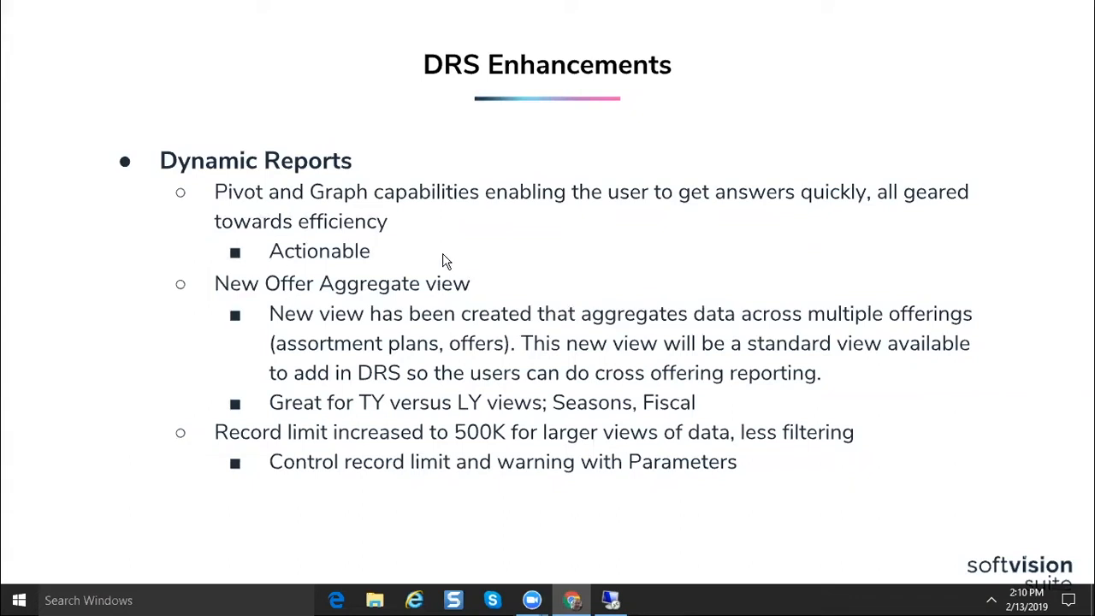
mouse_move(411, 250)
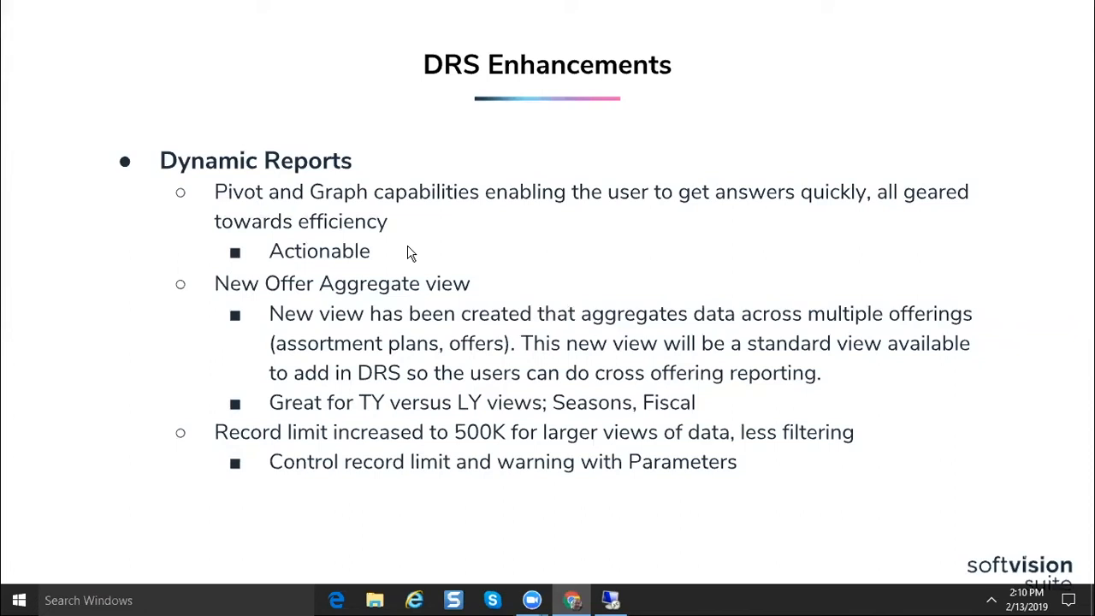
mouse_move(483, 289)
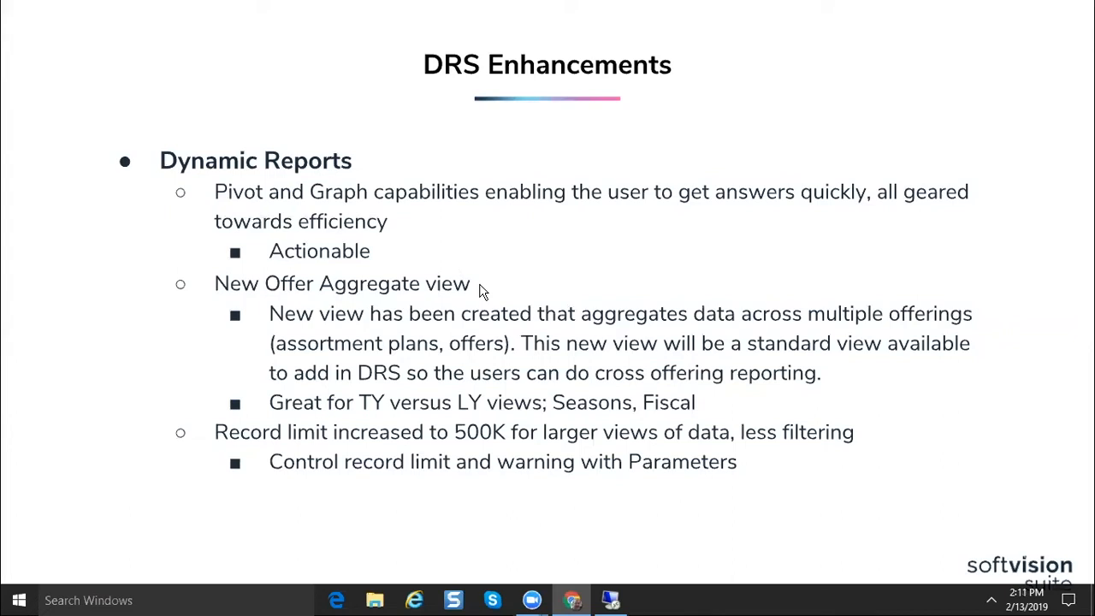
mouse_move(529, 298)
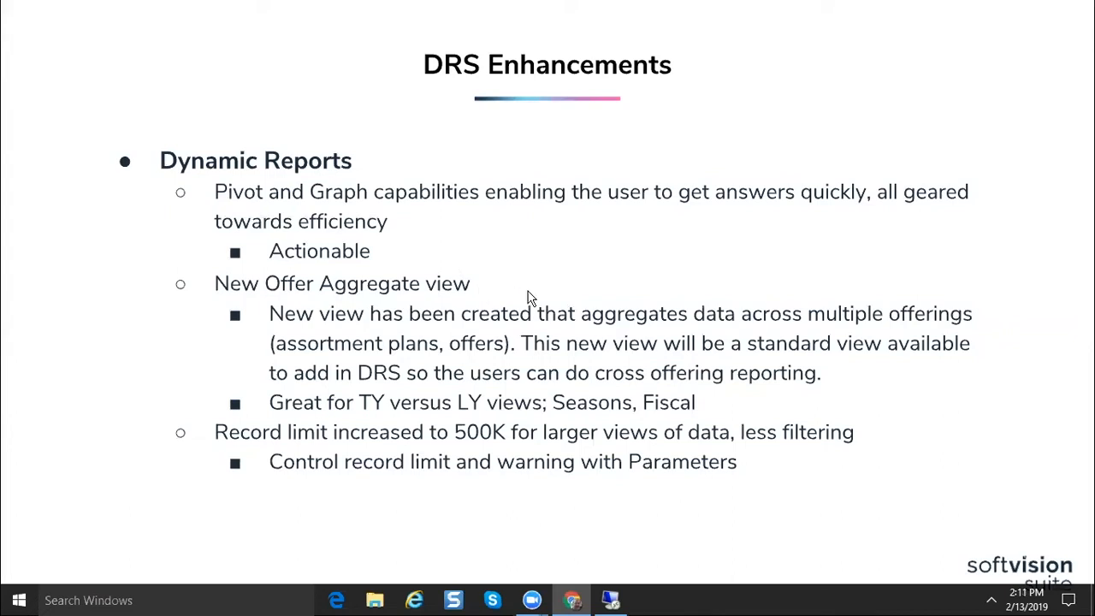
mouse_move(1013, 373)
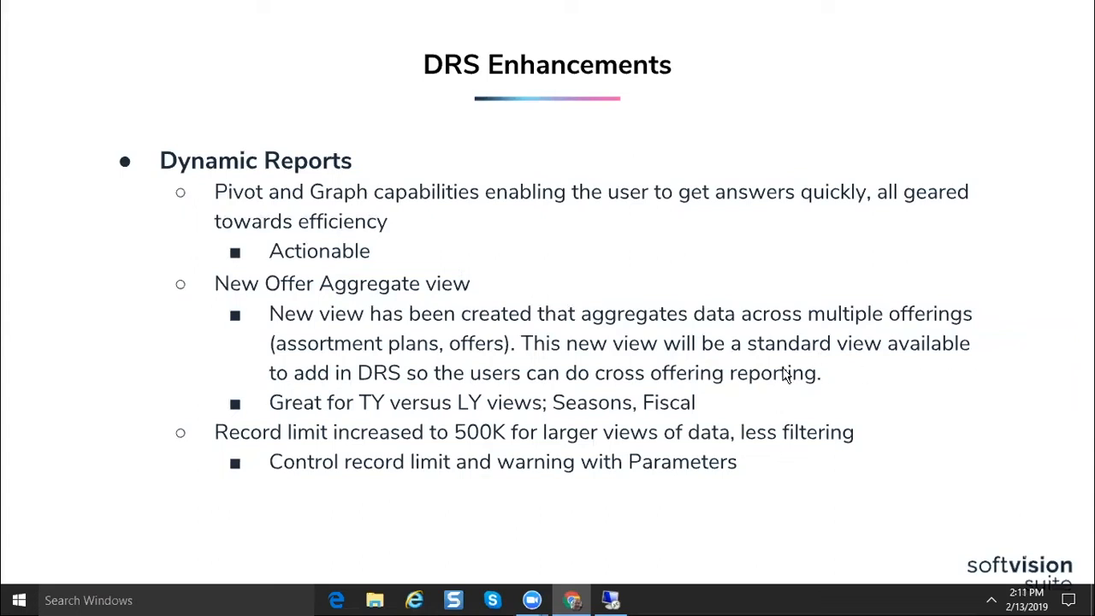
mouse_move(591, 407)
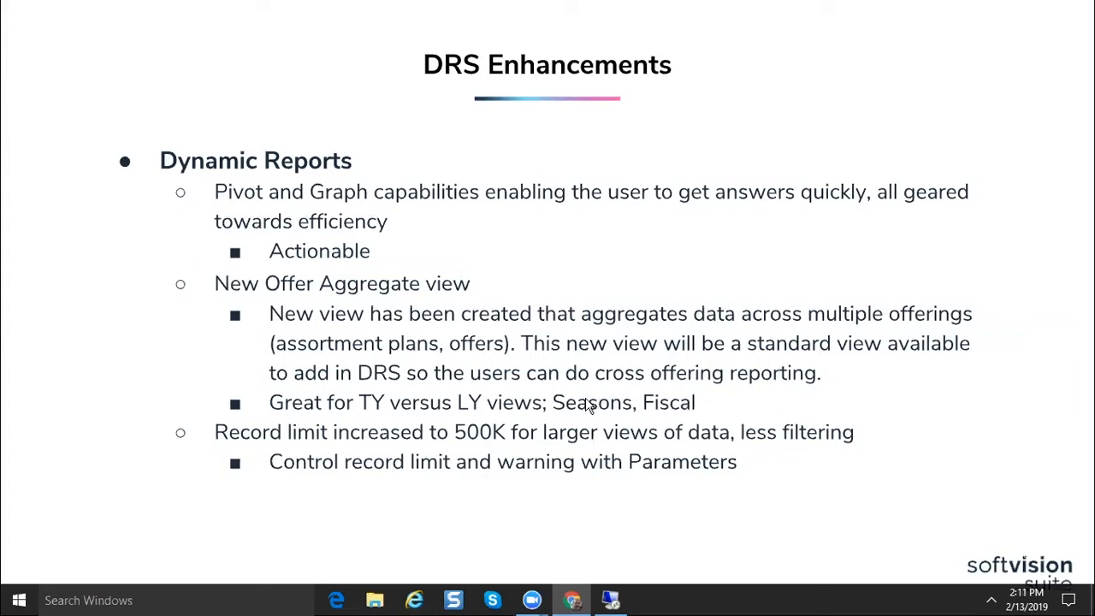
mouse_move(701, 411)
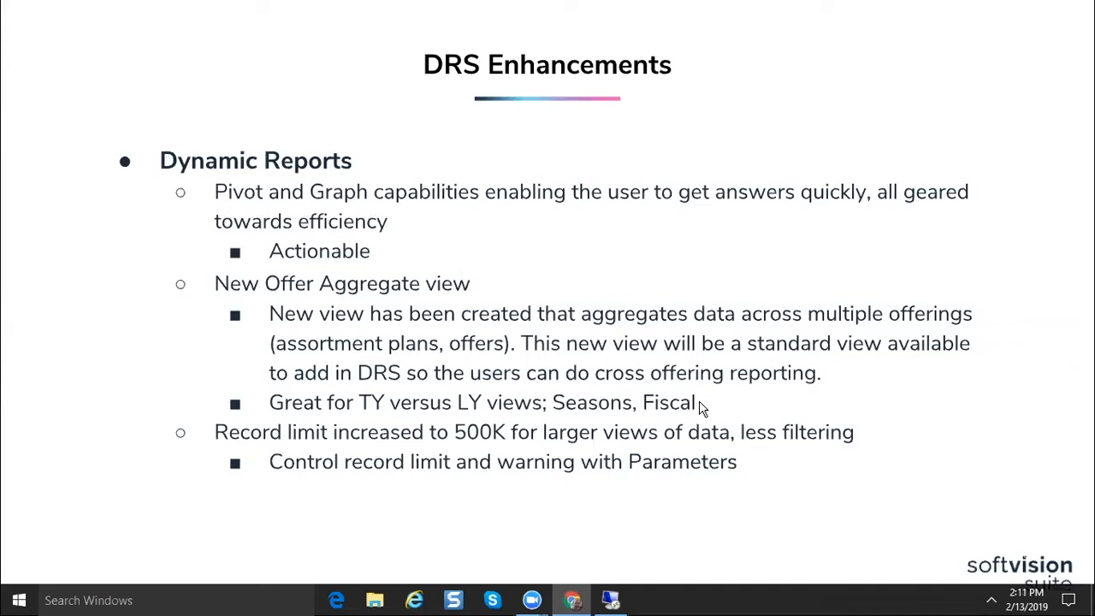
mouse_move(493, 448)
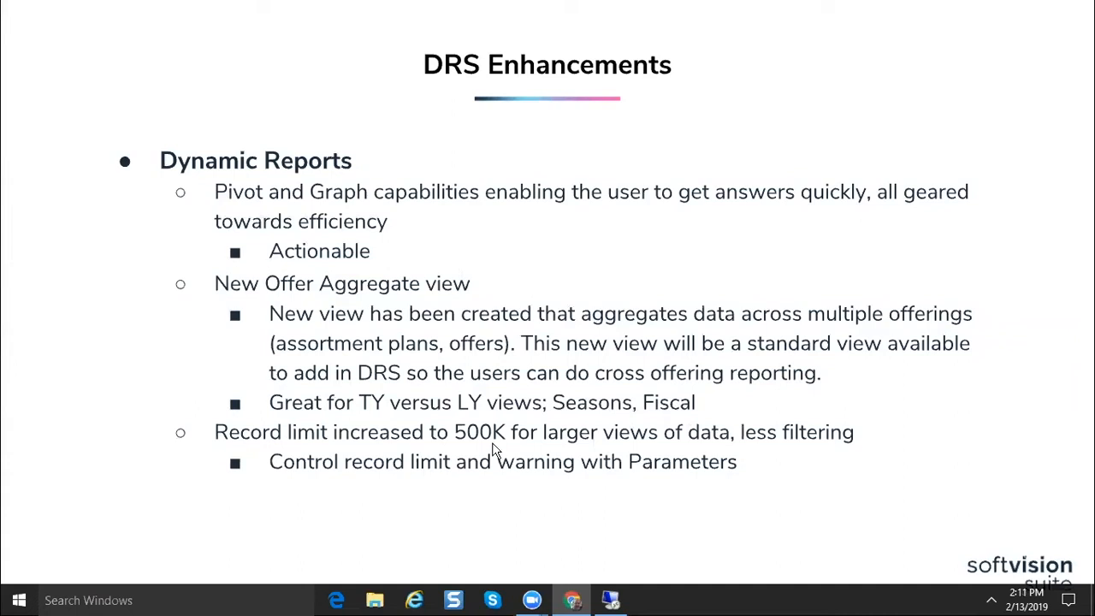
mouse_move(486, 452)
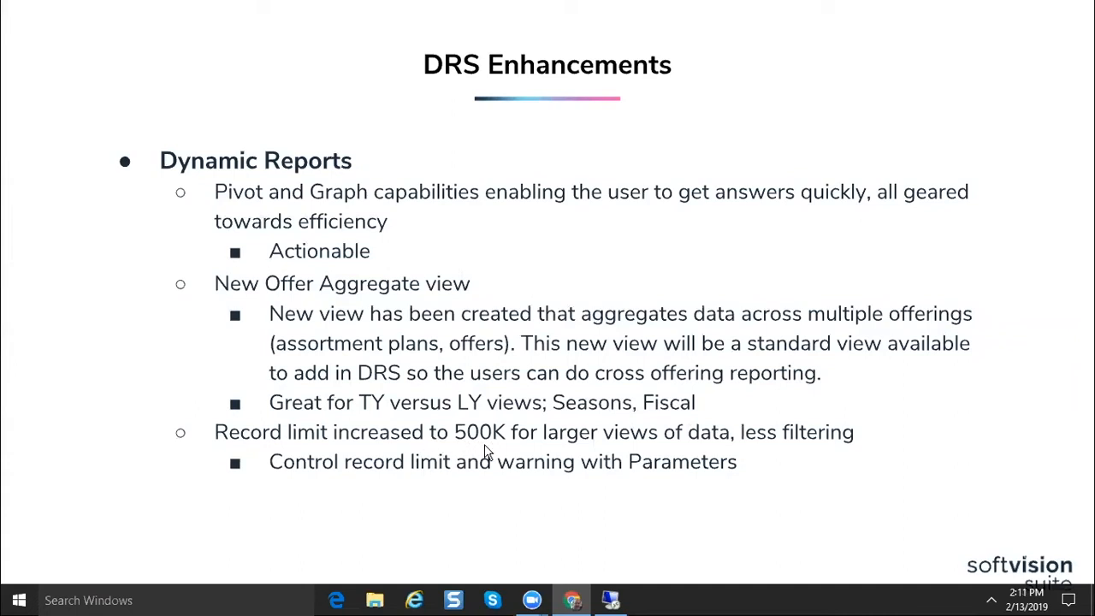
mouse_move(493, 445)
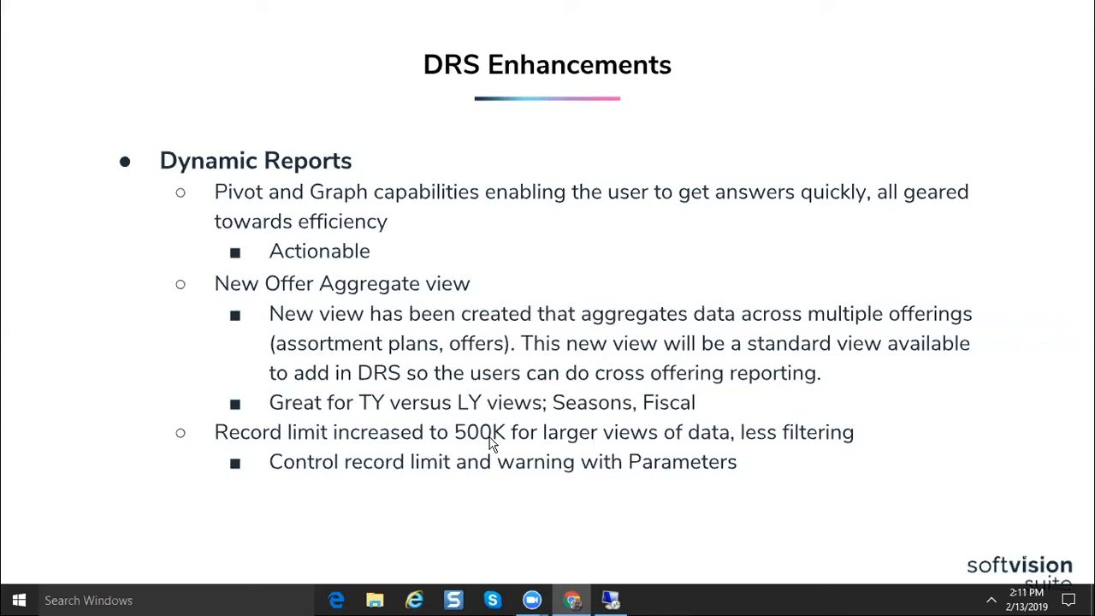
mouse_move(804, 486)
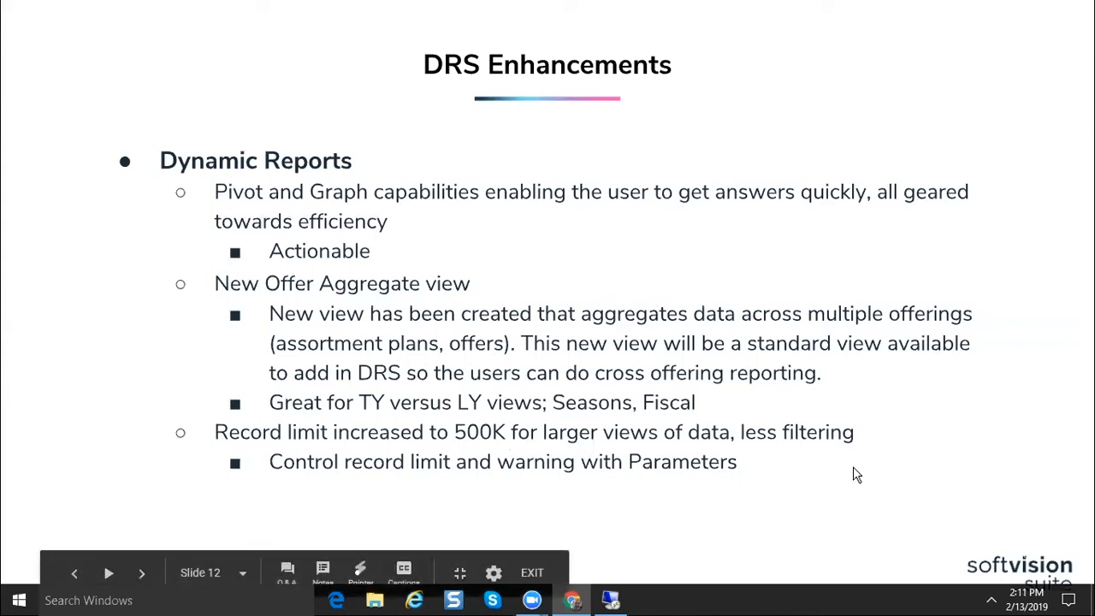
mouse_move(562, 470)
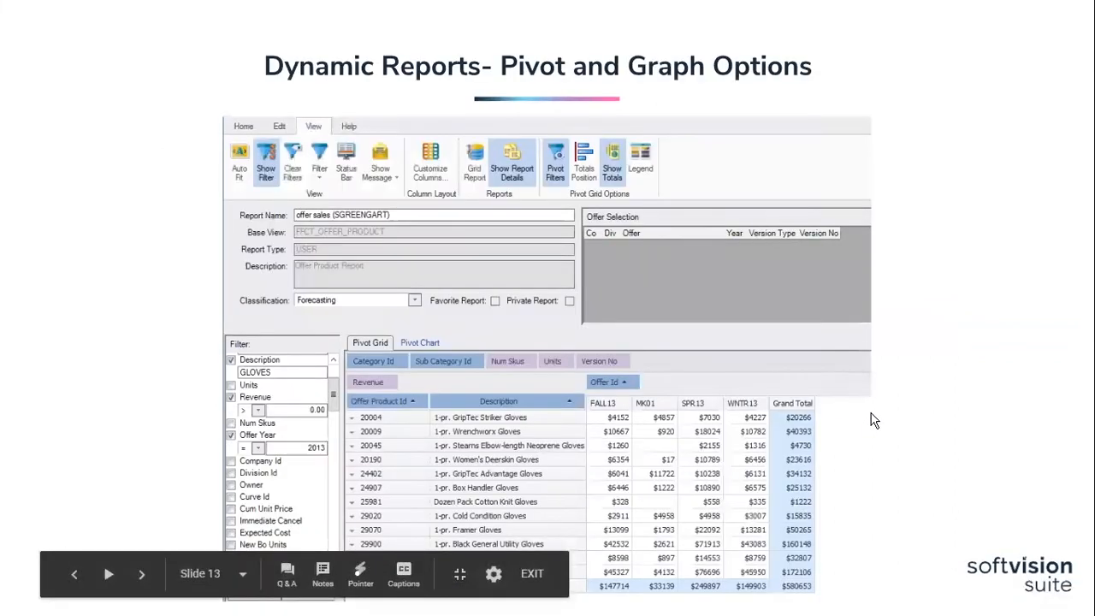
mouse_move(900, 428)
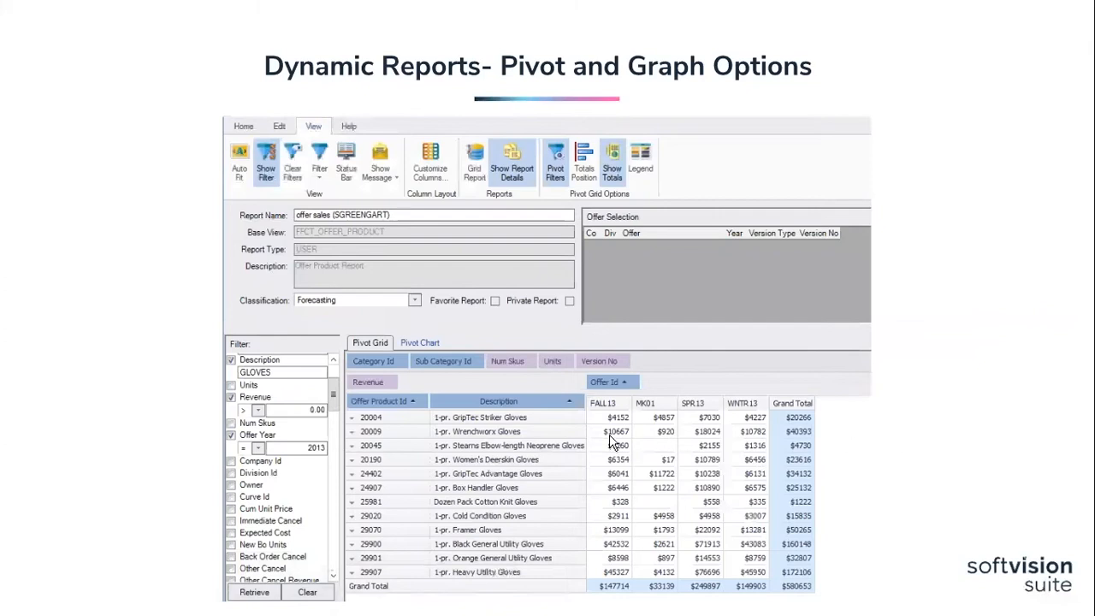
mouse_move(455, 393)
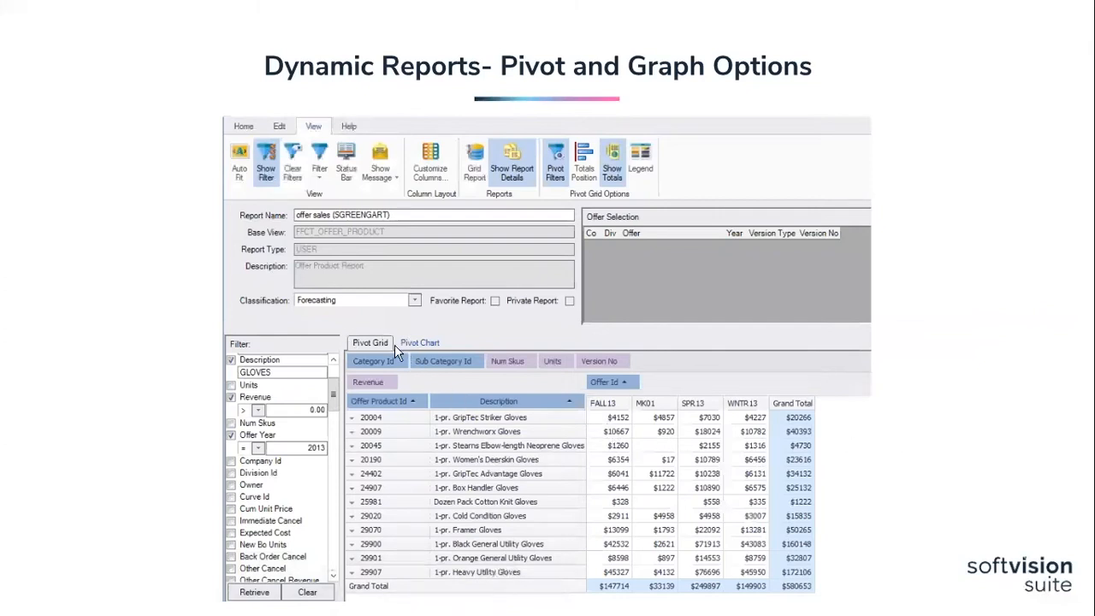
mouse_move(512, 431)
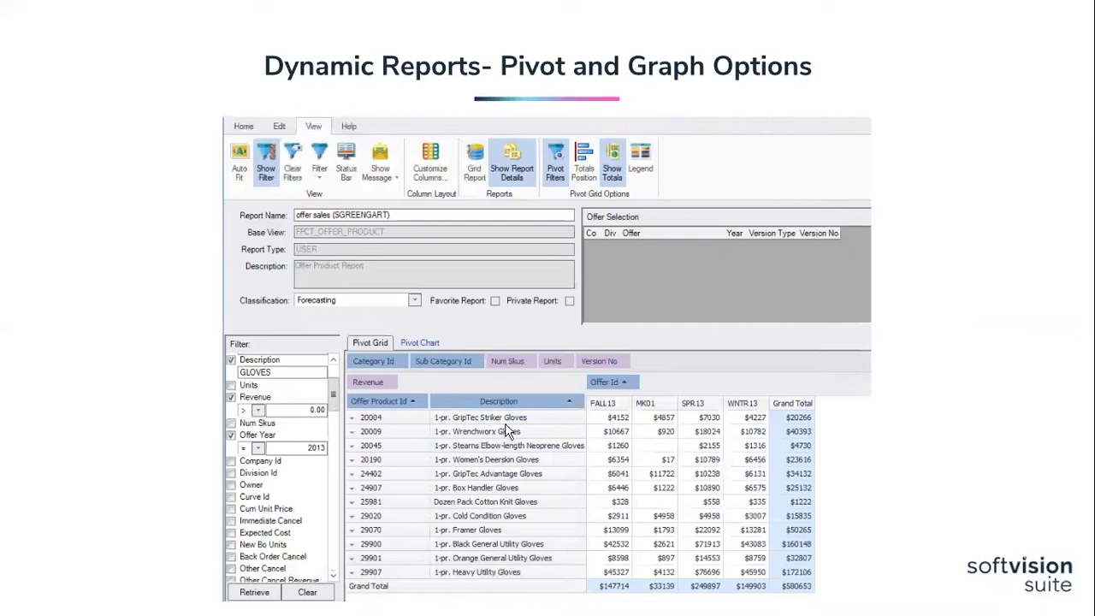
mouse_move(613, 417)
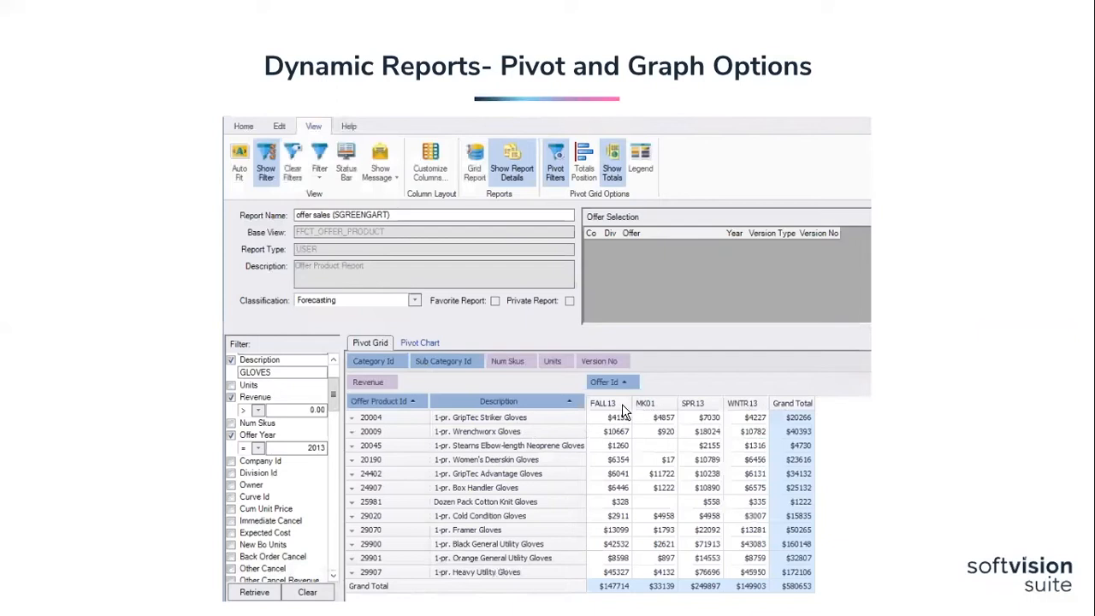
mouse_move(619, 431)
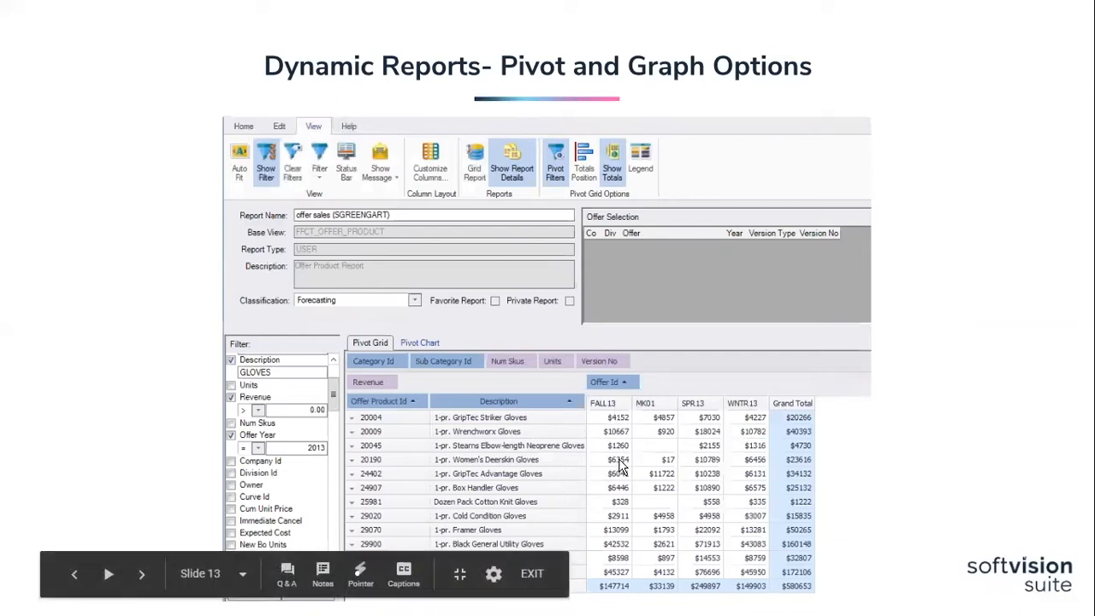
mouse_move(613, 439)
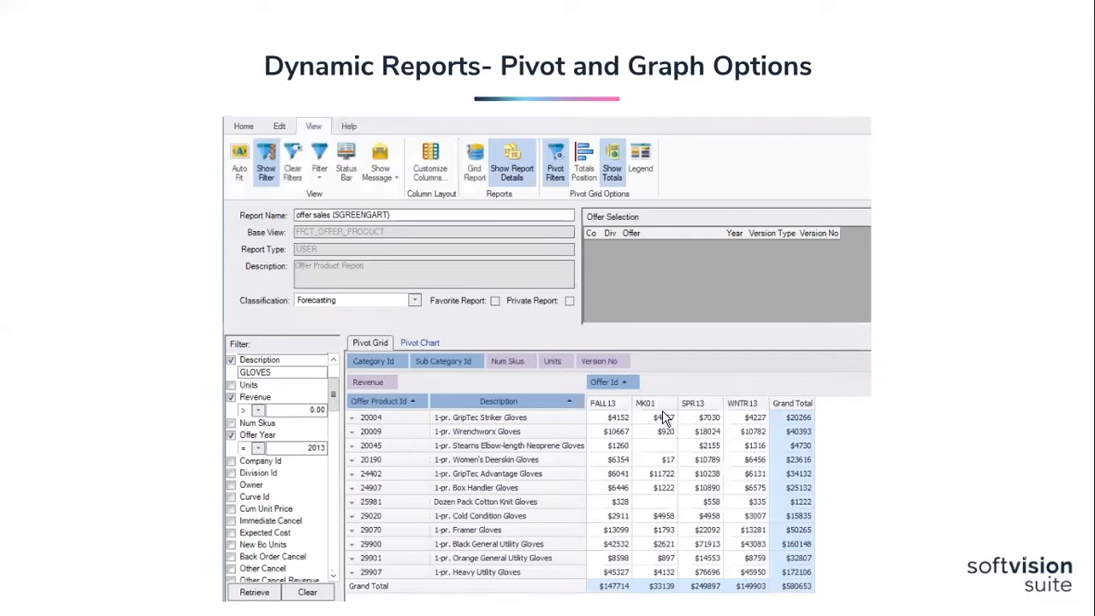
mouse_move(645, 403)
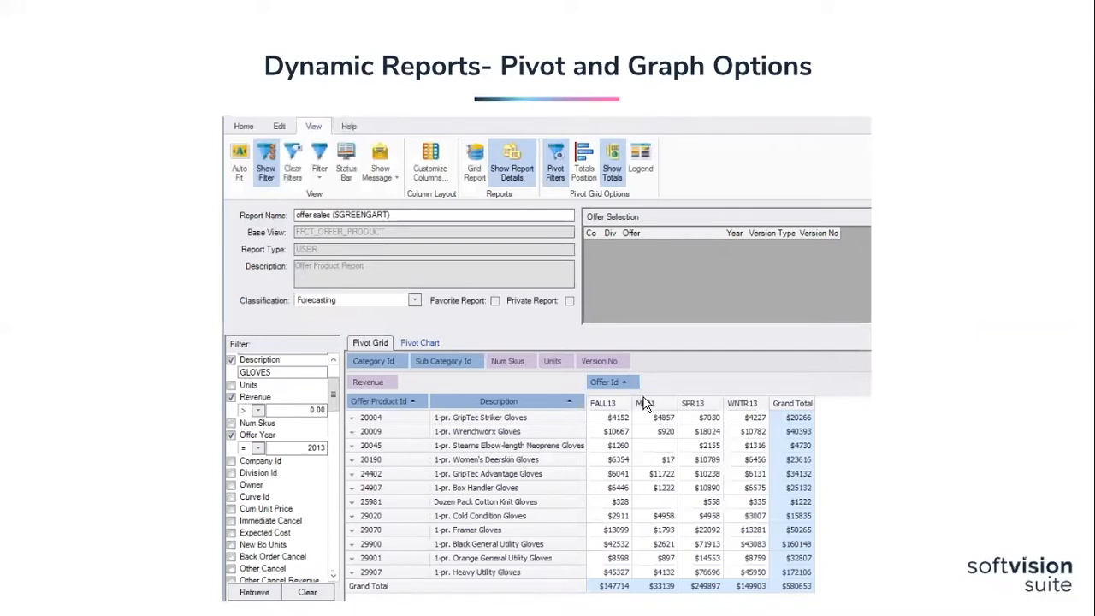
mouse_move(653, 421)
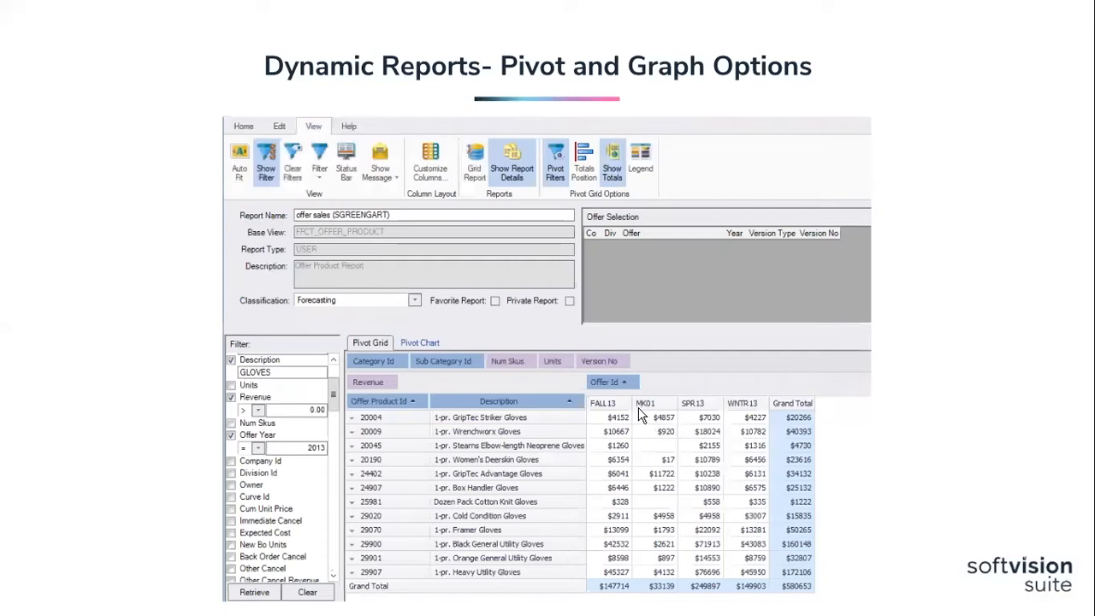
mouse_move(556, 336)
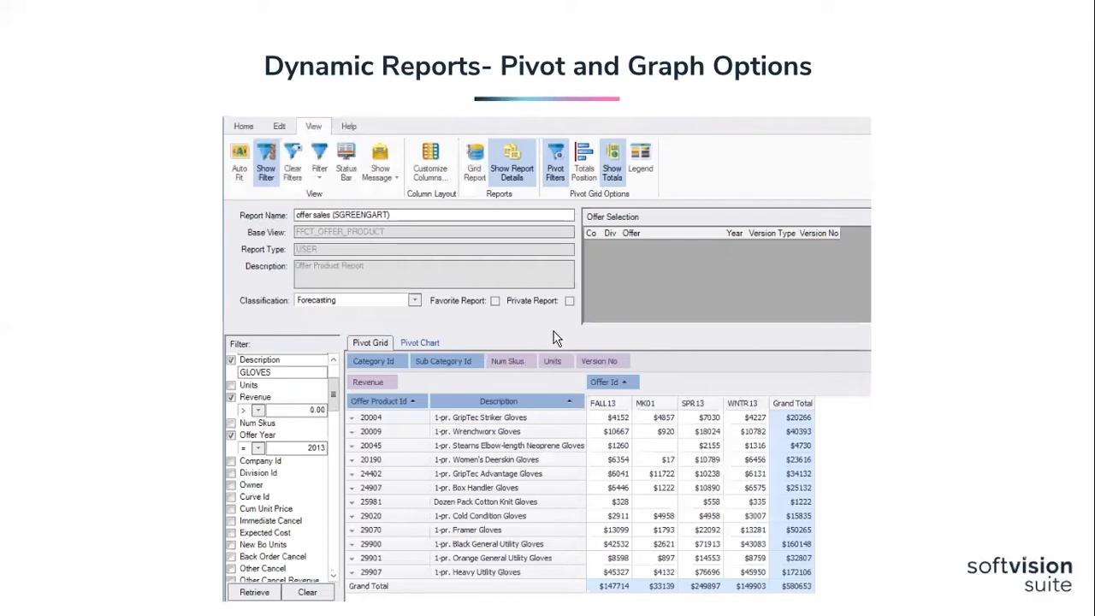
mouse_move(989, 390)
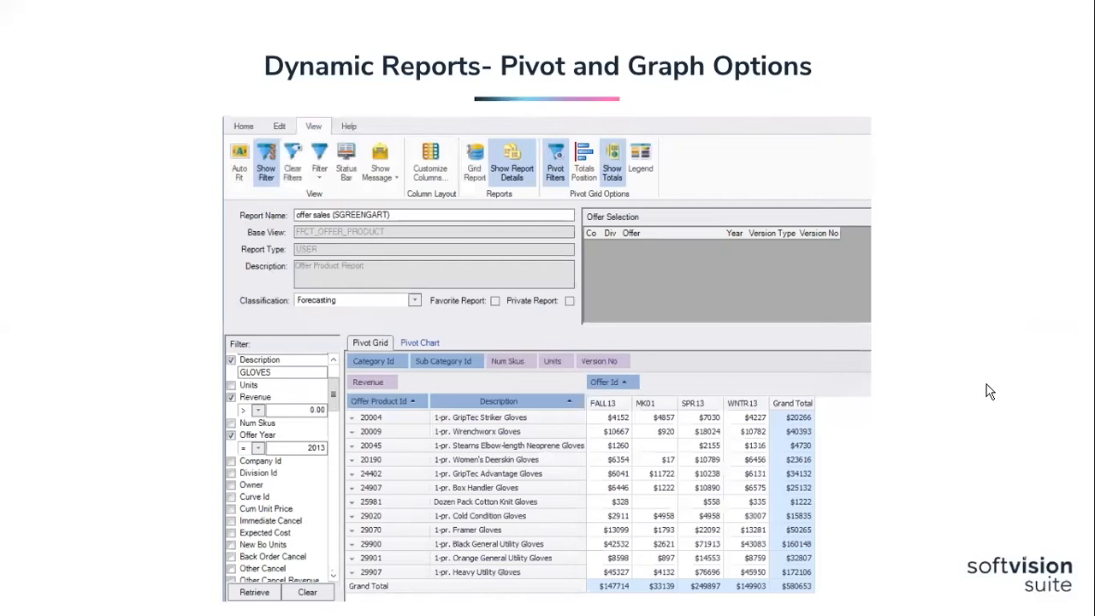
left_click(419, 342)
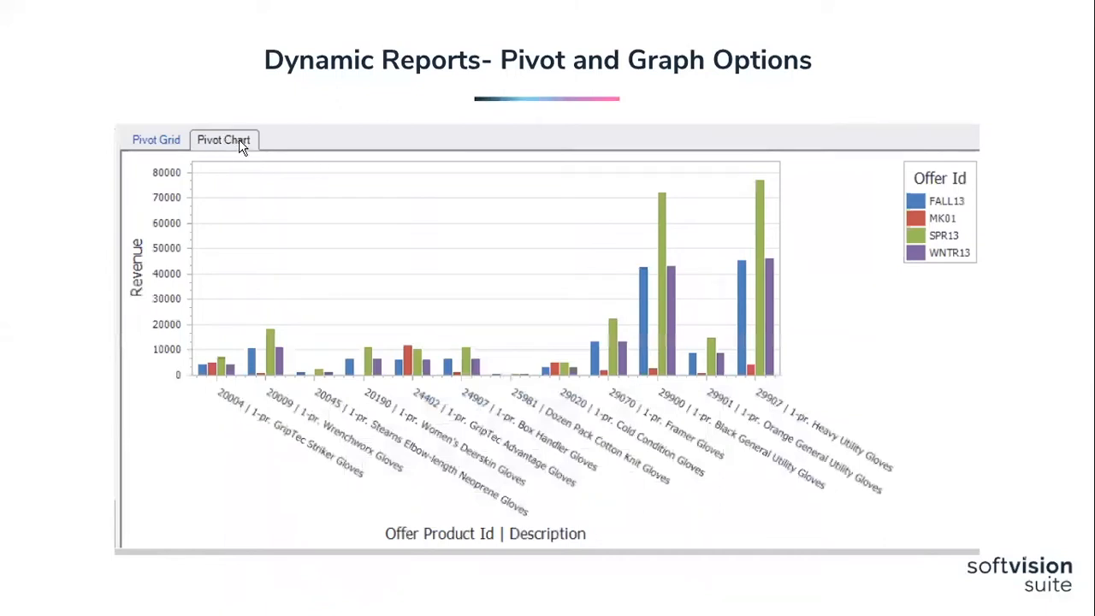
mouse_move(646, 387)
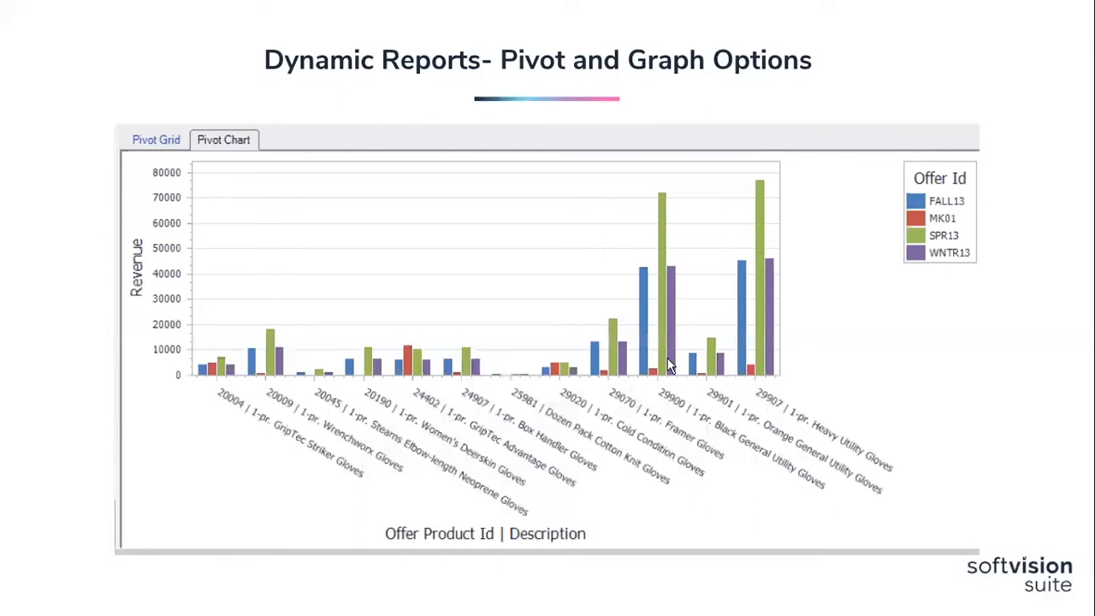
mouse_move(745, 289)
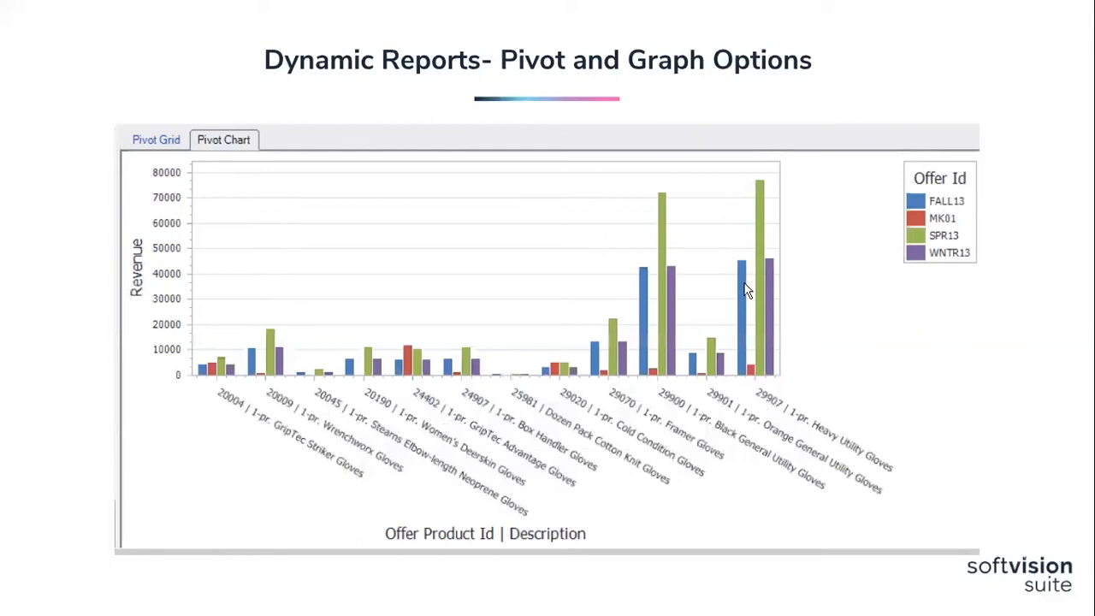
mouse_move(1008, 315)
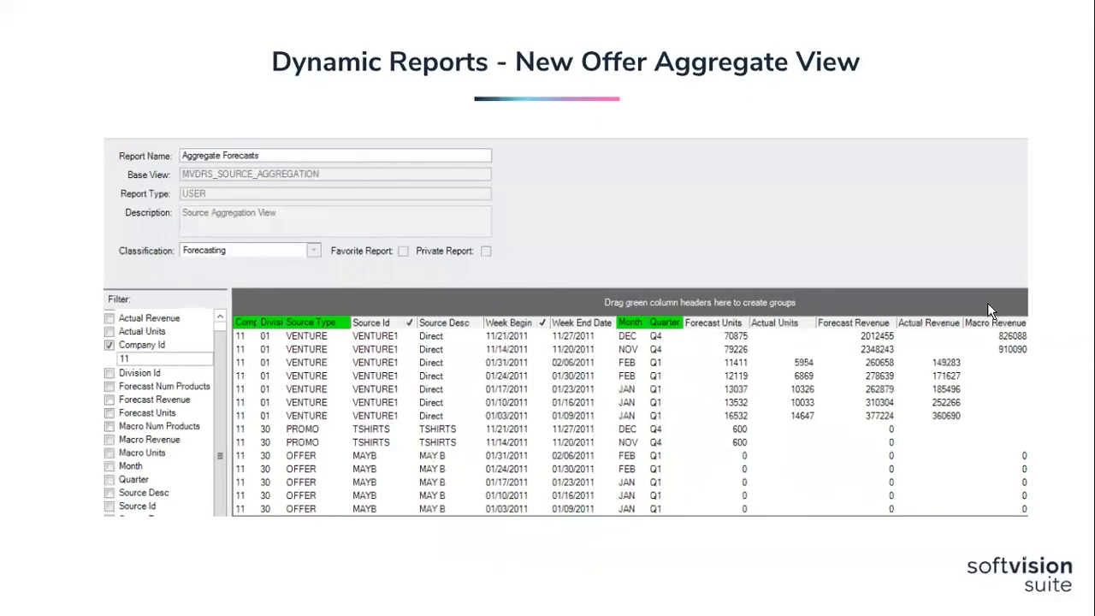
mouse_move(862, 236)
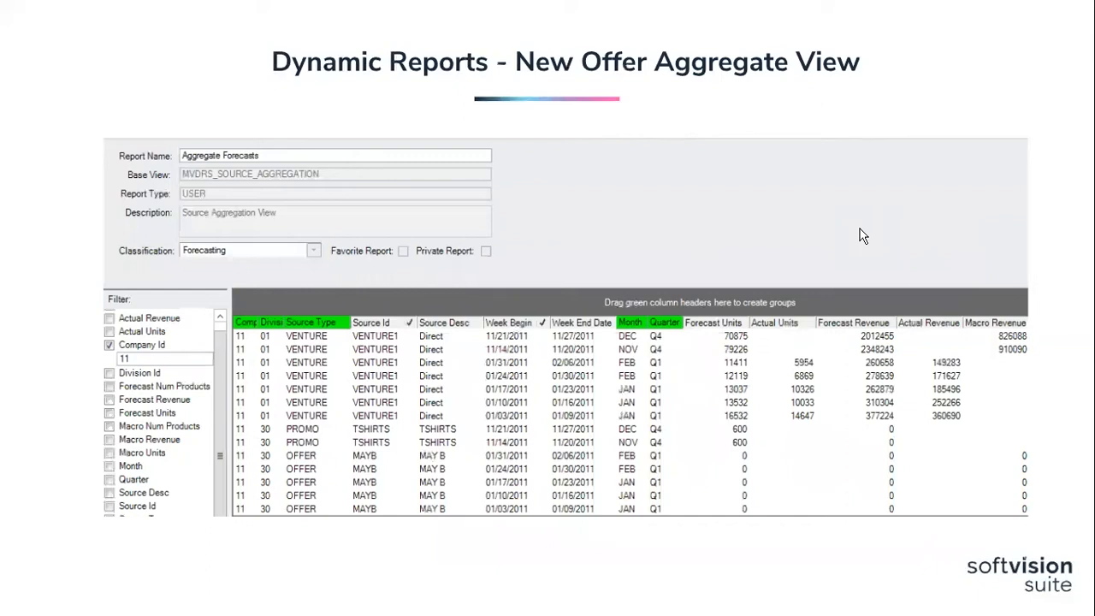
mouse_move(814, 205)
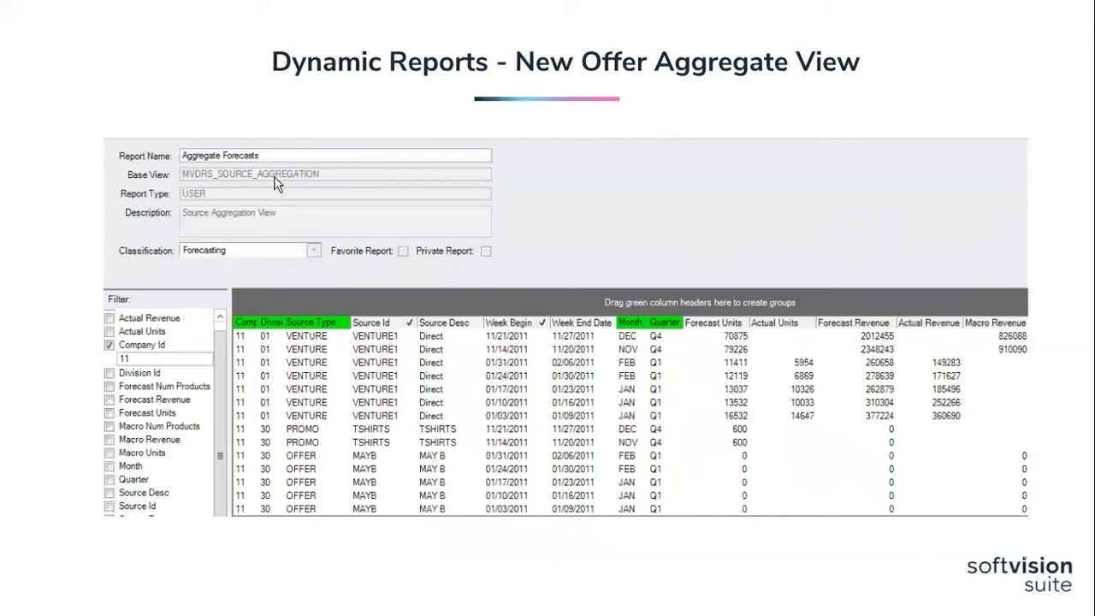
mouse_move(190, 185)
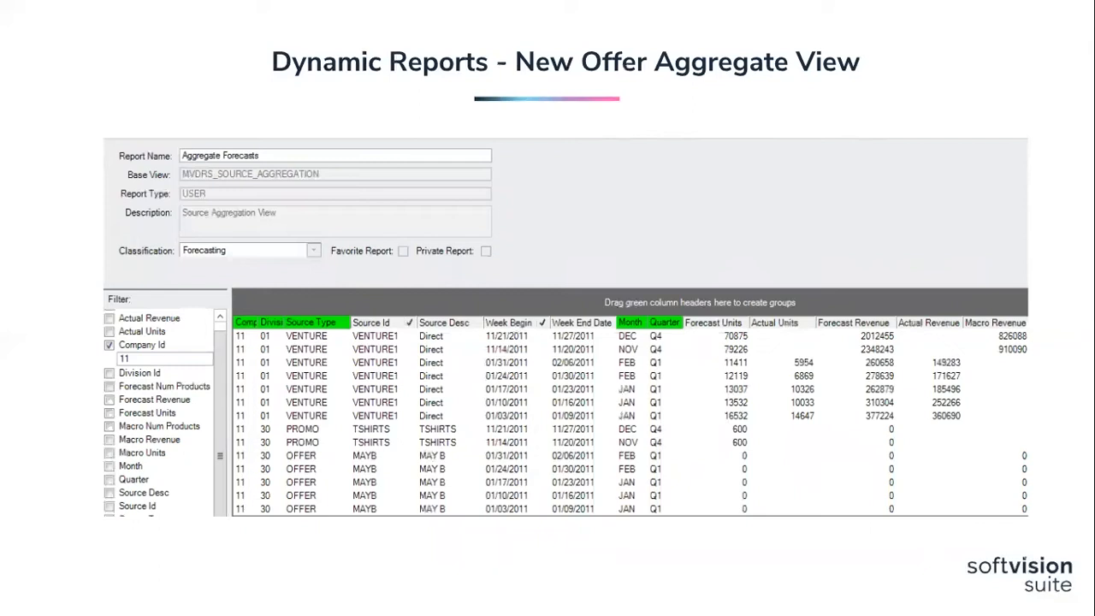
mouse_move(202, 369)
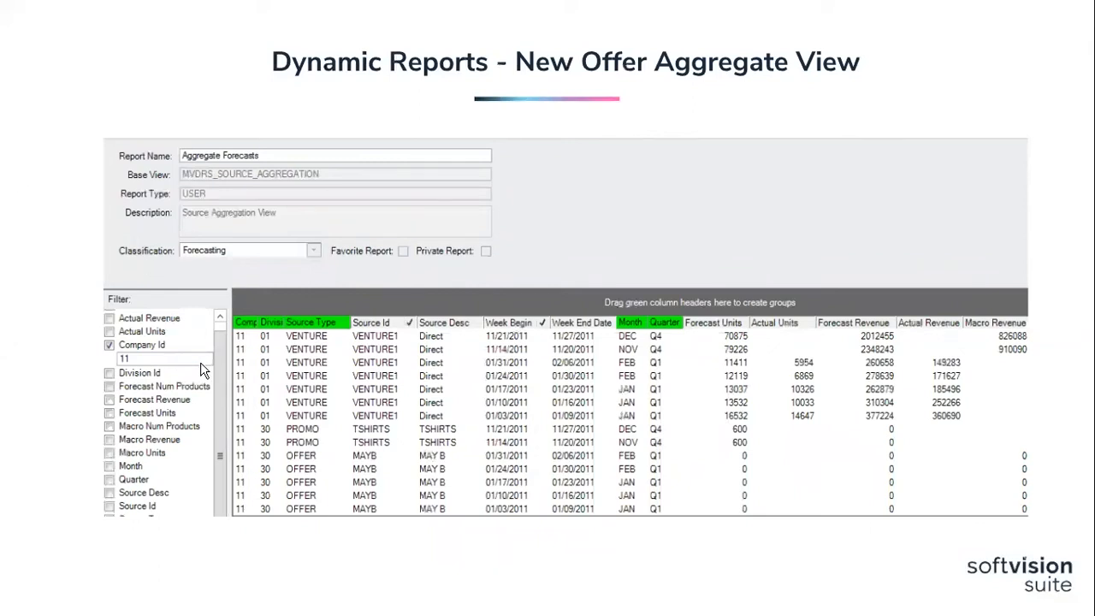
mouse_move(385, 349)
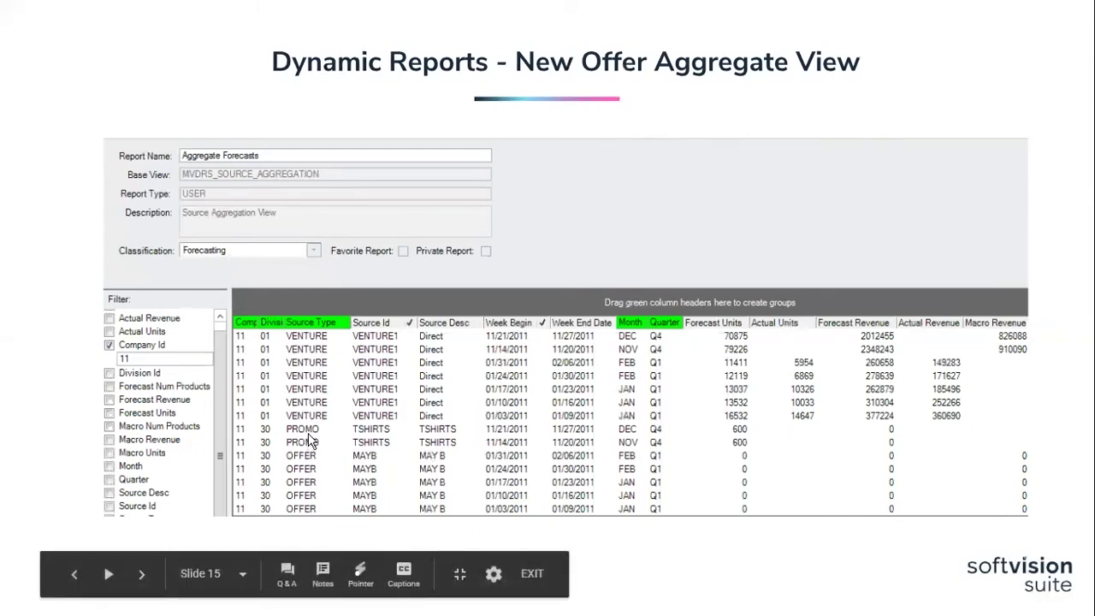
mouse_move(316, 442)
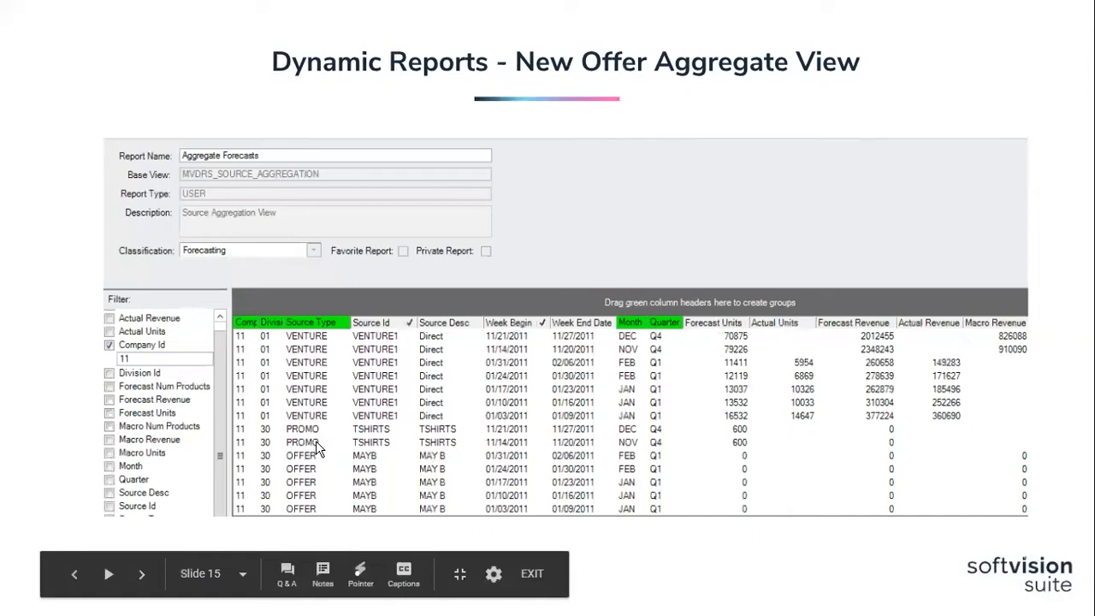
mouse_move(377, 402)
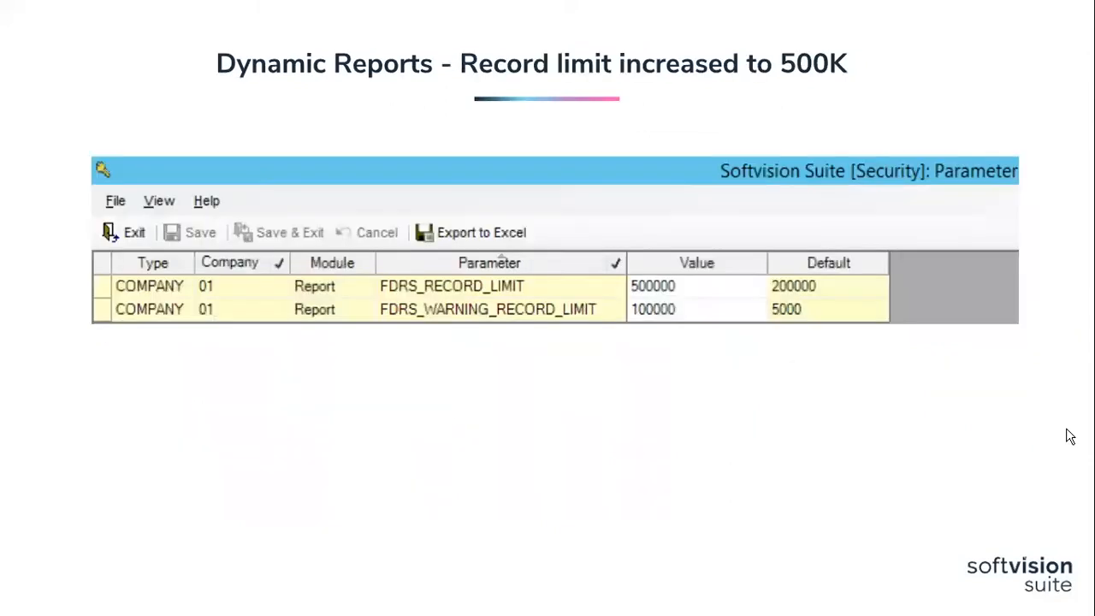
mouse_move(866, 424)
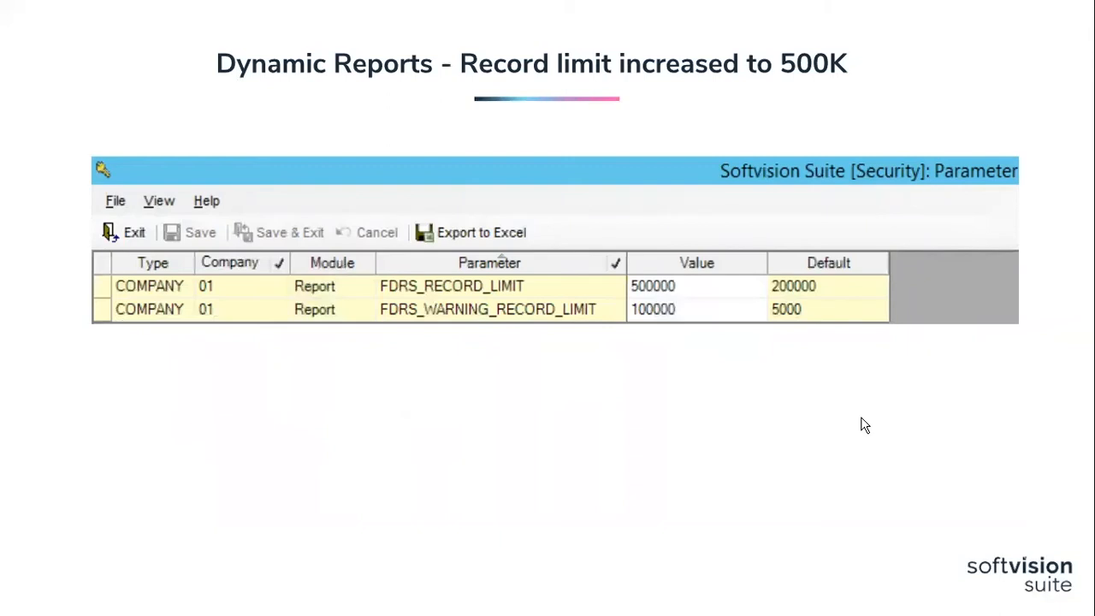
mouse_move(451, 291)
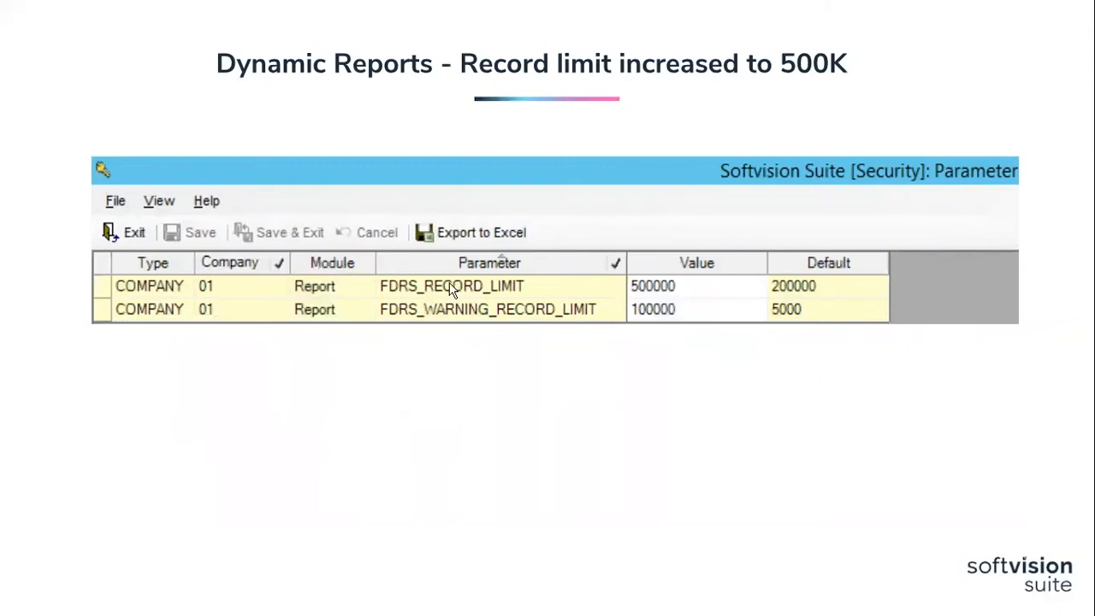
mouse_move(728, 452)
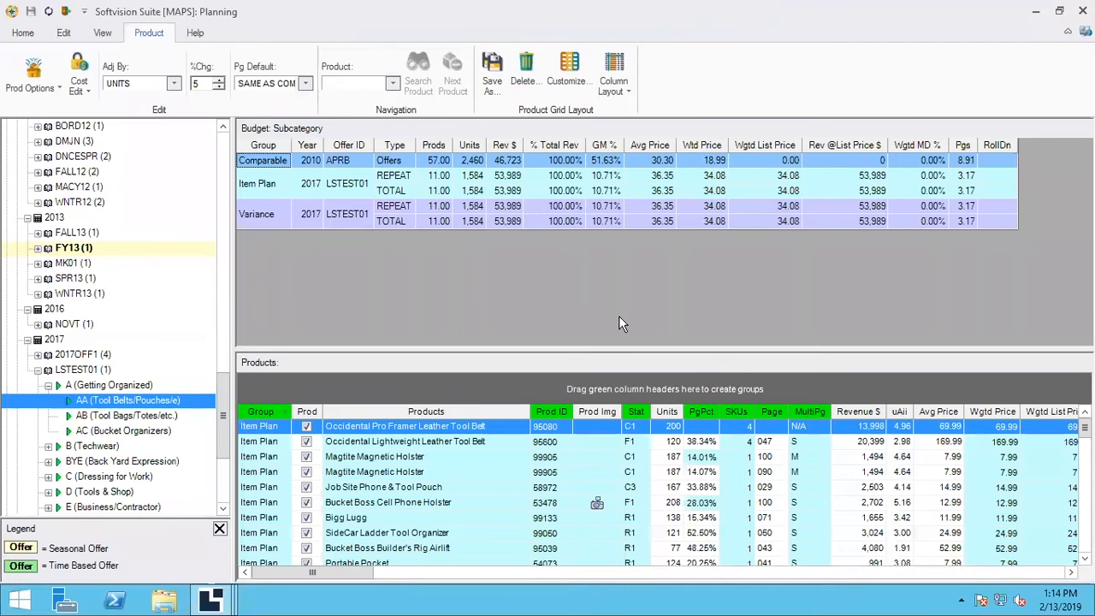
mouse_move(455, 280)
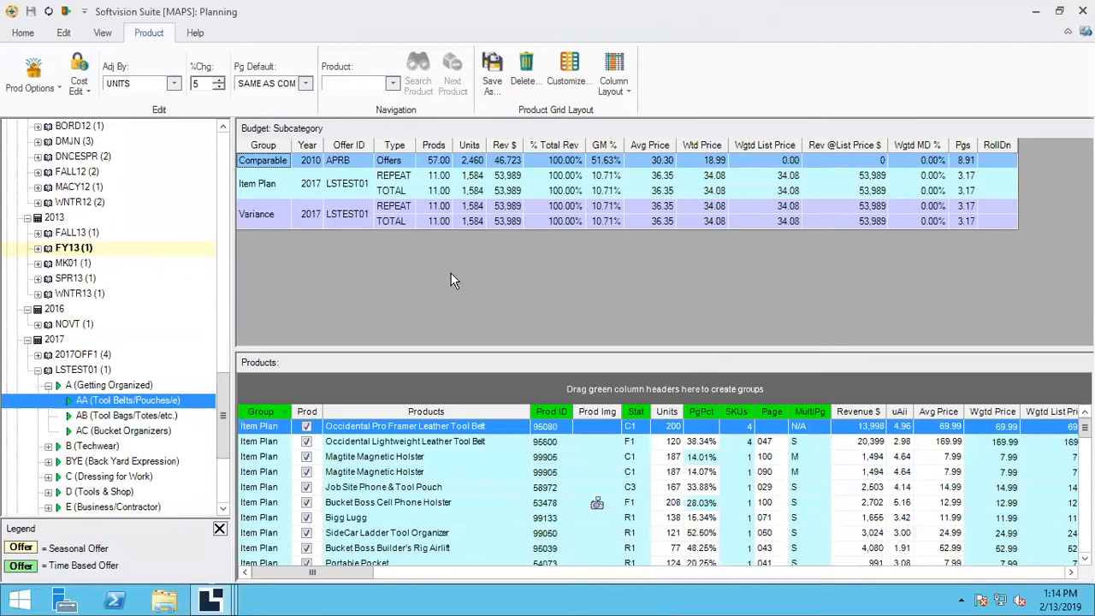
mouse_move(445, 204)
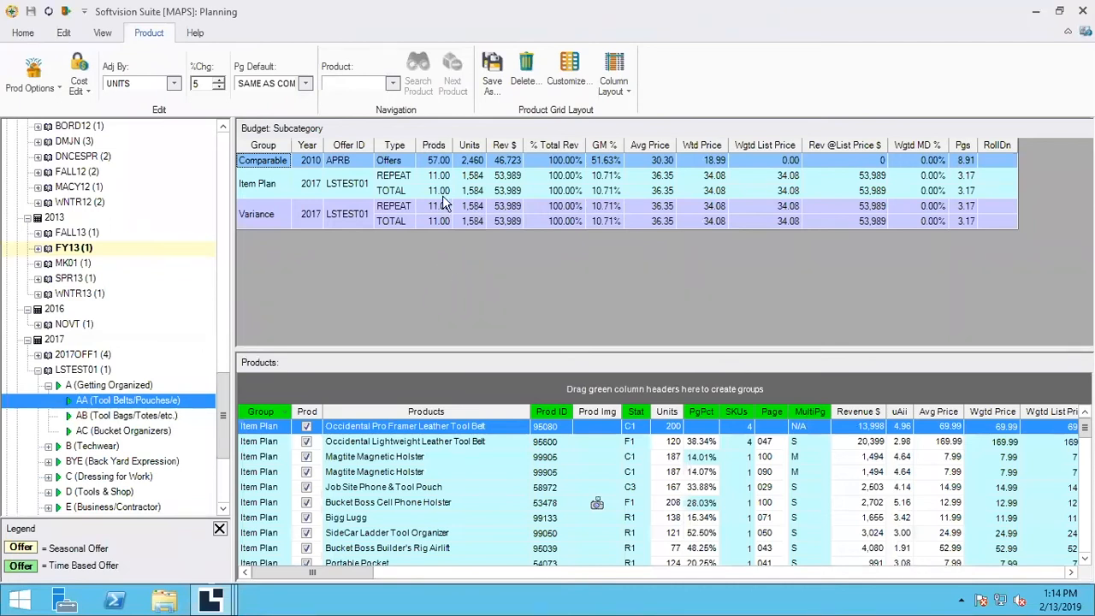
mouse_move(387, 271)
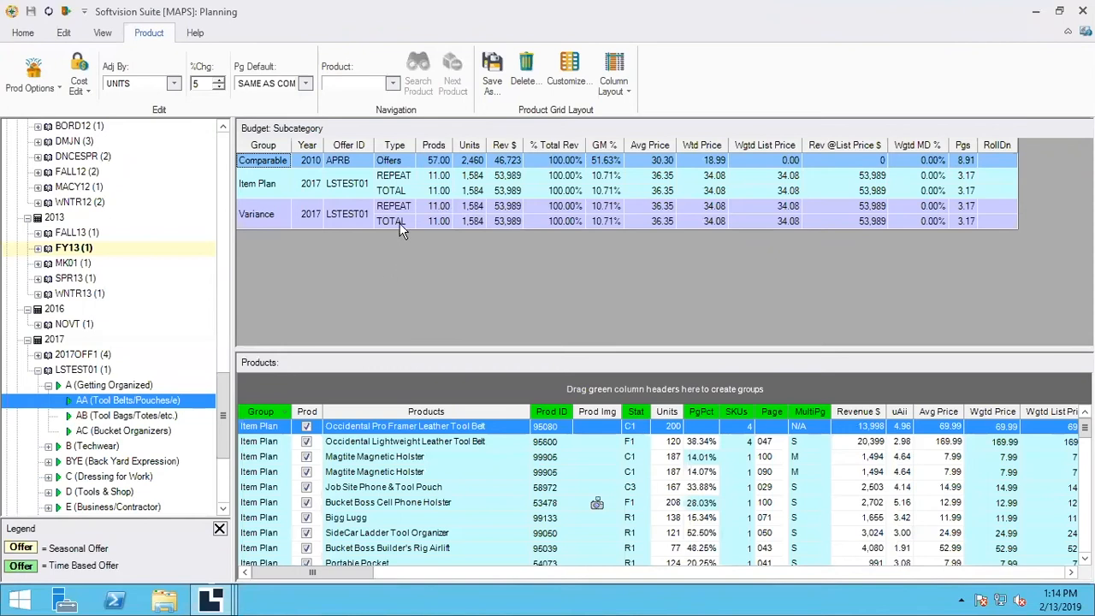
mouse_move(311, 123)
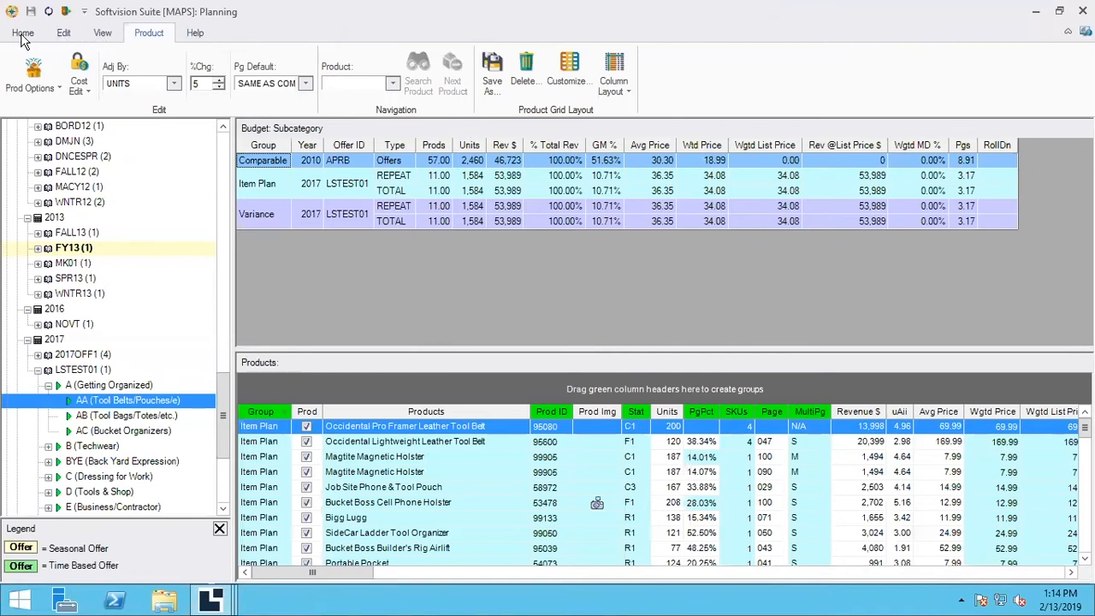
mouse_move(154, 38)
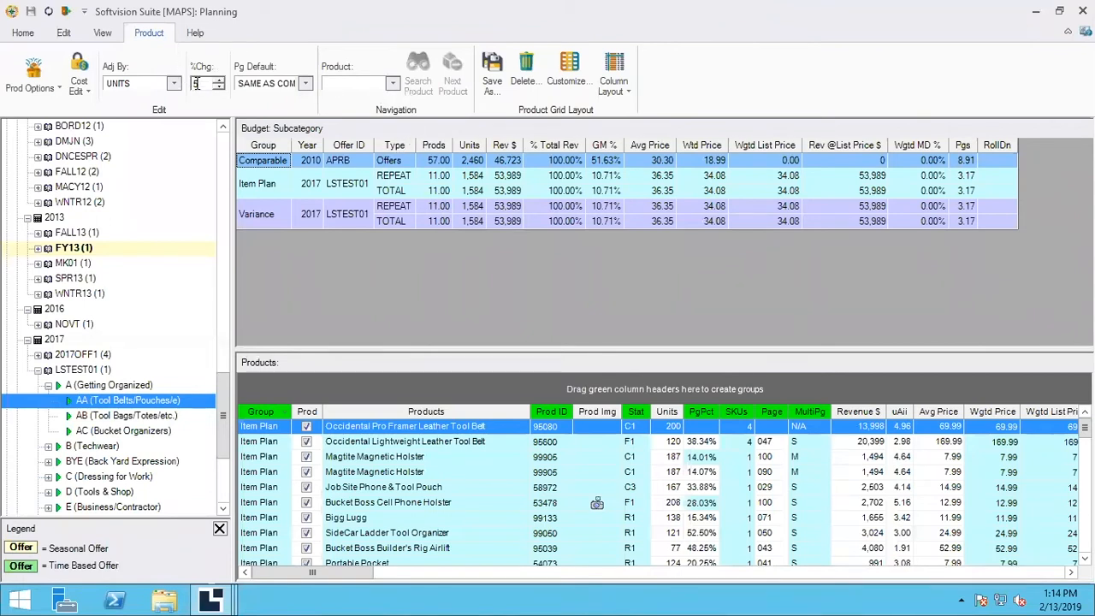
Keep the adjustment basis as units for offer LSTEST01 and switch to the Edit ribbon
left_click(173, 82)
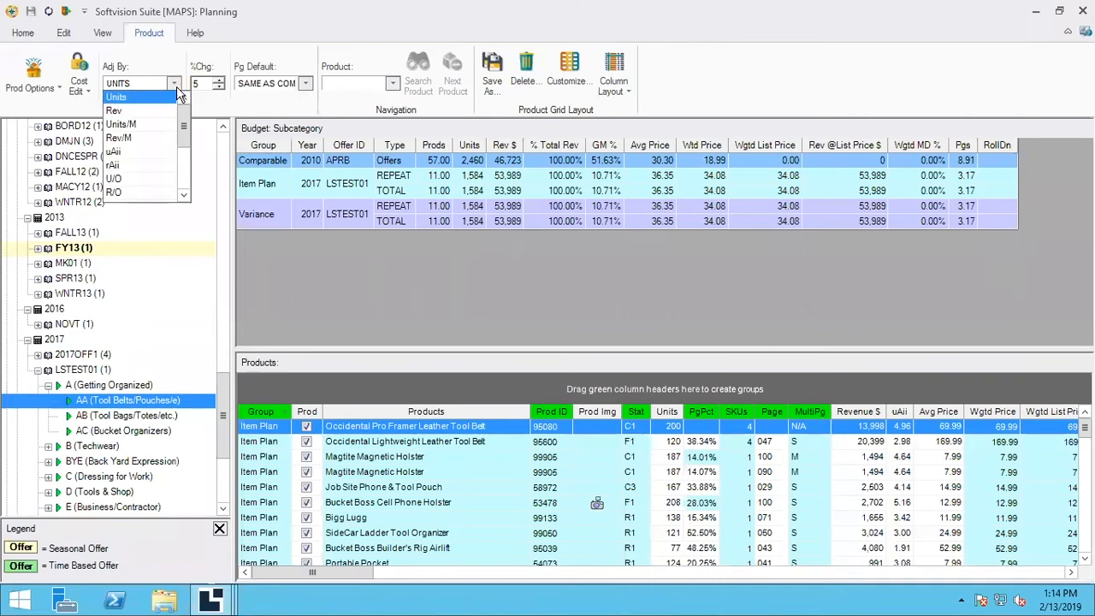
left_click(174, 83)
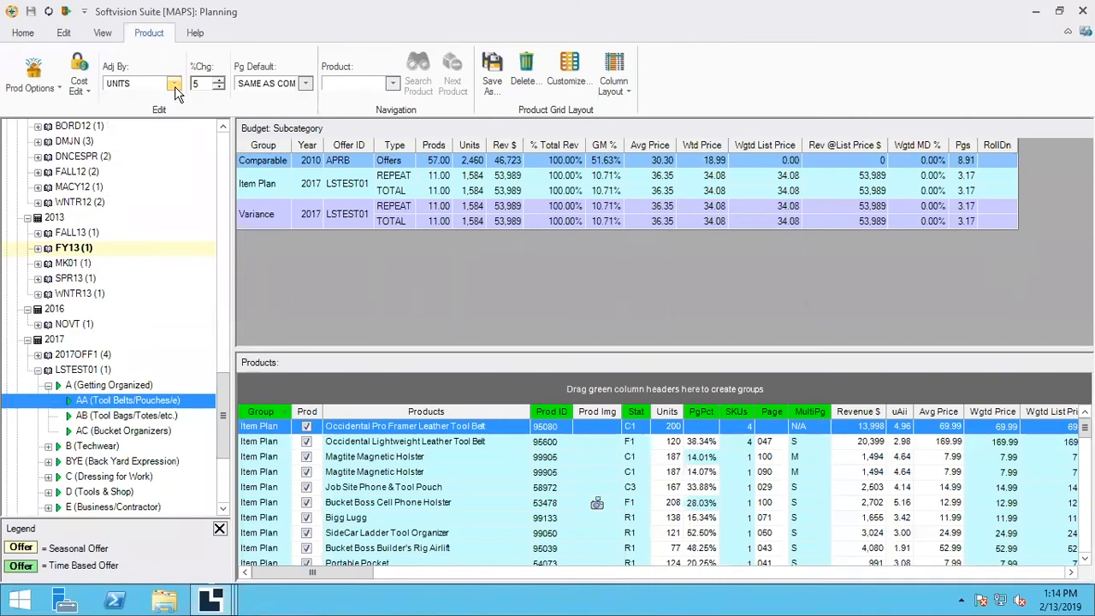
mouse_move(206, 102)
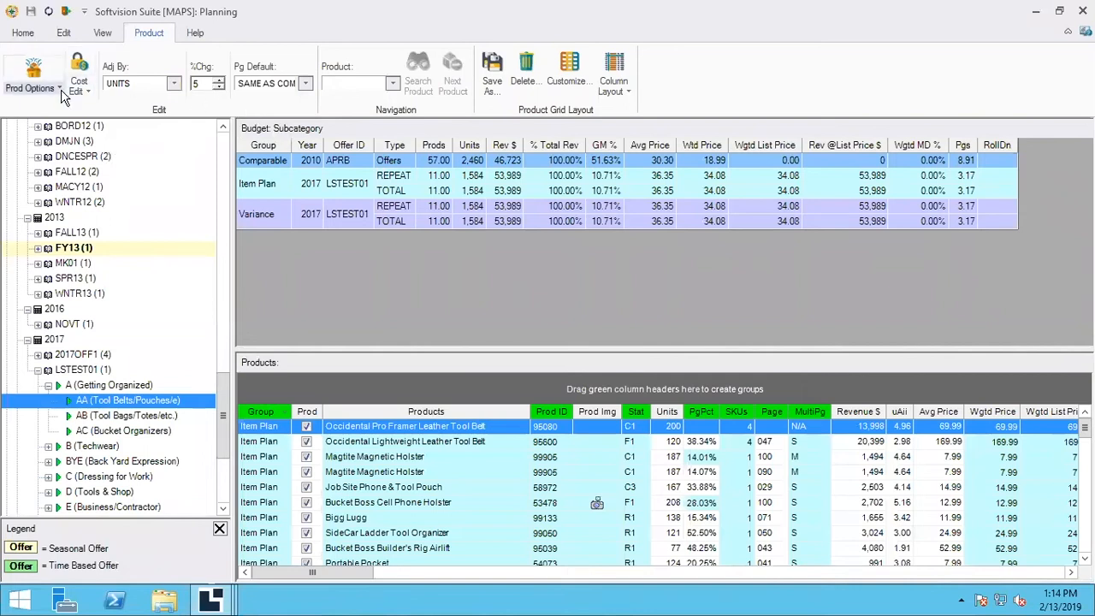
left_click(32, 77)
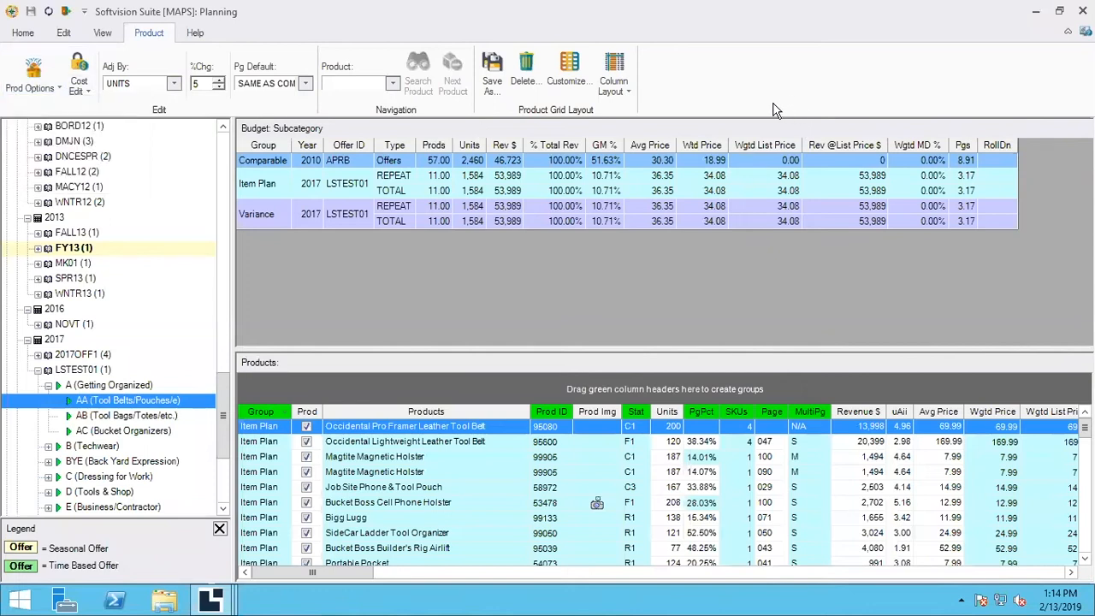
mouse_move(526, 68)
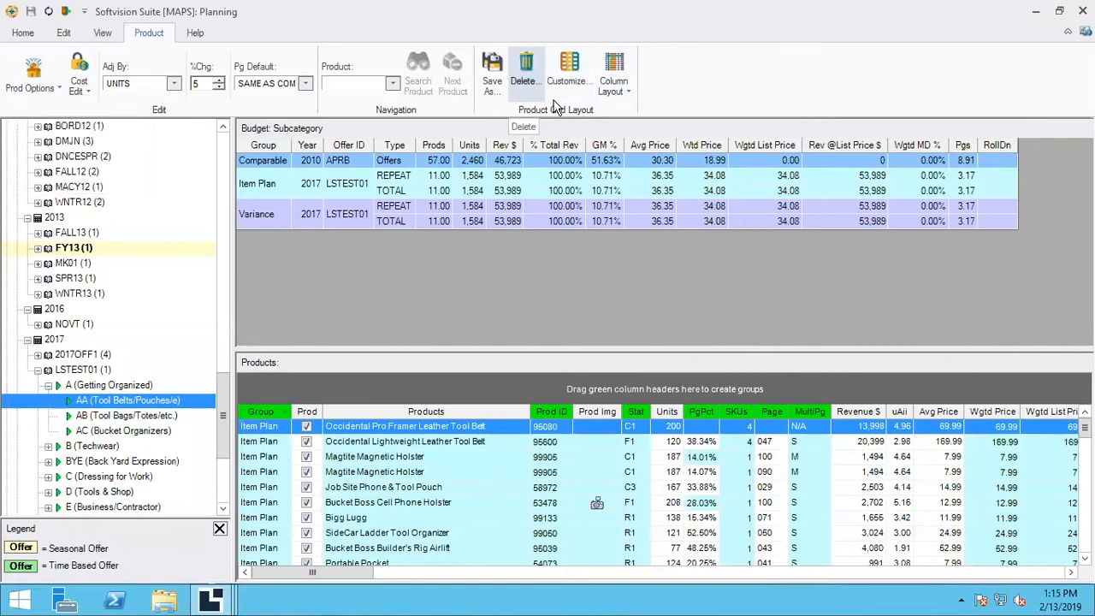
mouse_move(568, 72)
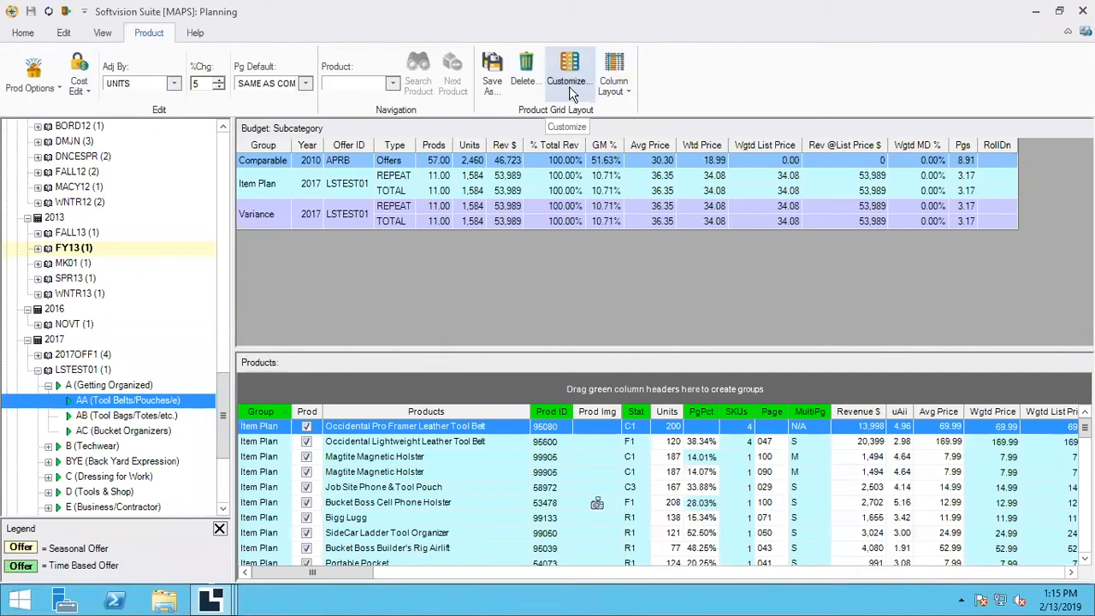
mouse_move(120, 65)
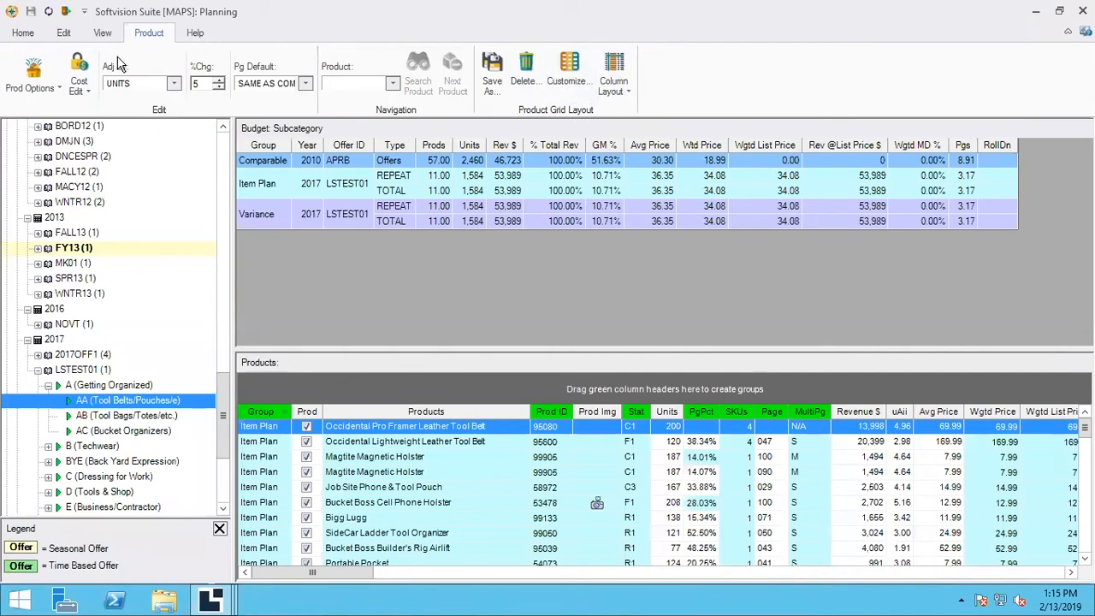
left_click(55, 33)
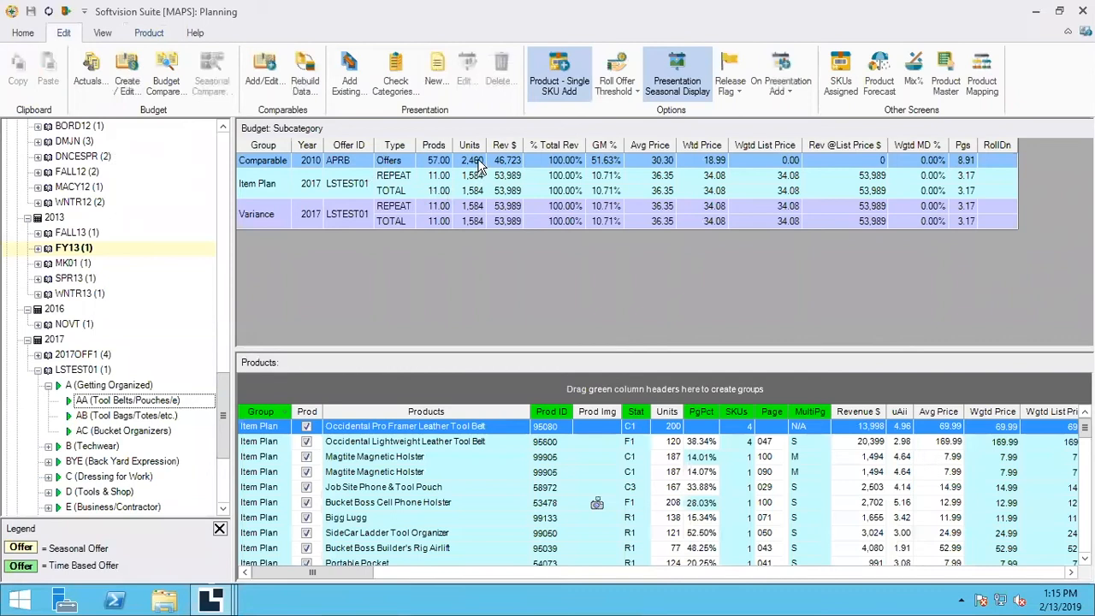
mouse_move(478, 157)
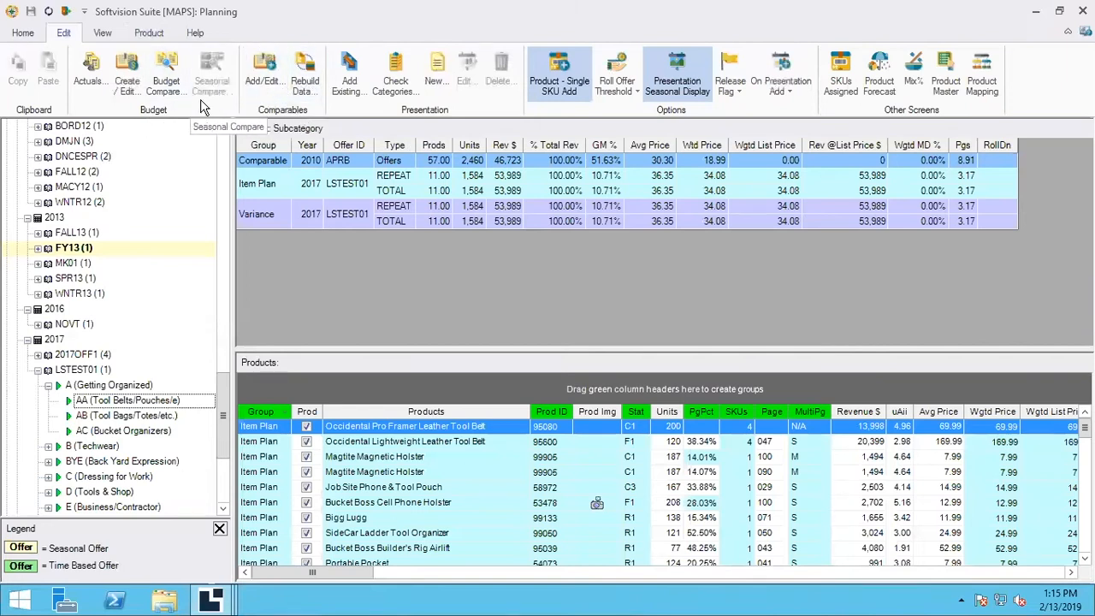
mouse_move(421, 181)
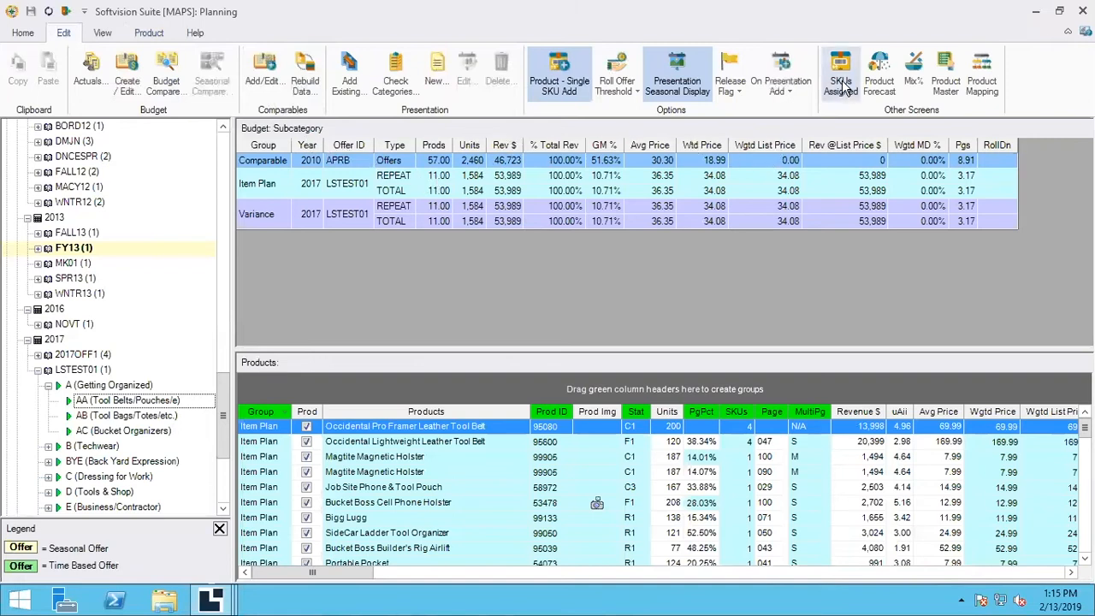
mouse_move(879, 72)
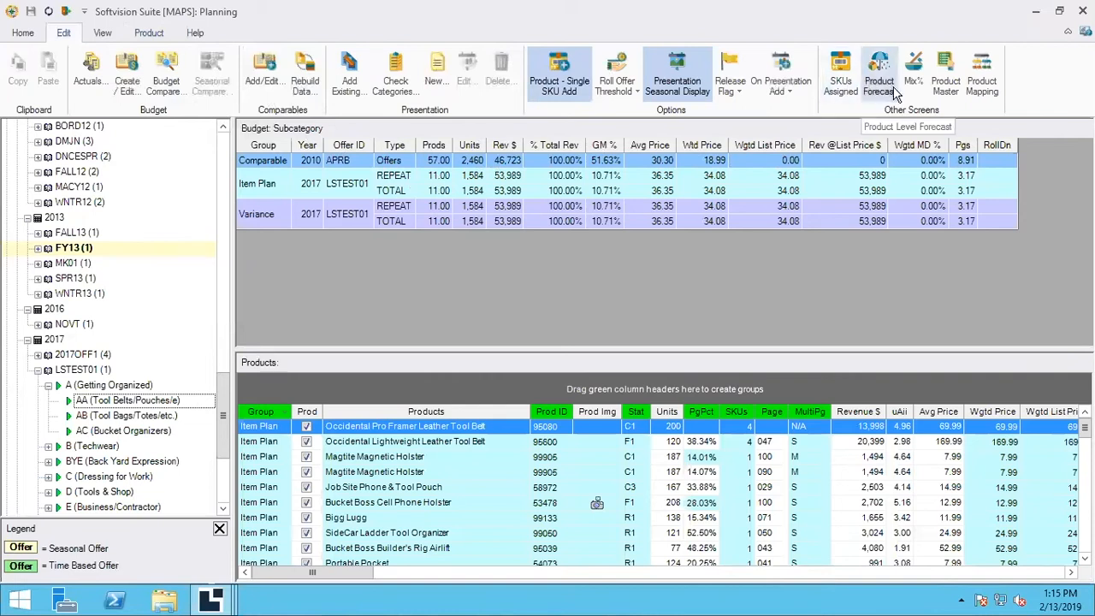
mouse_move(701, 260)
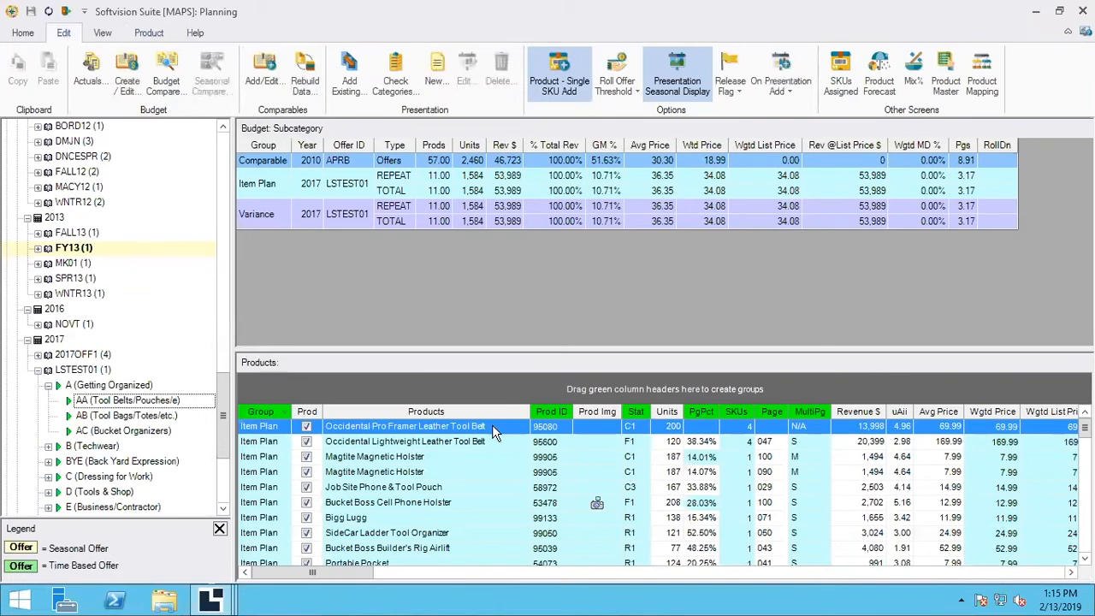
Inspect the planning grid's context options, then move to the View ribbon
right_click(493, 426)
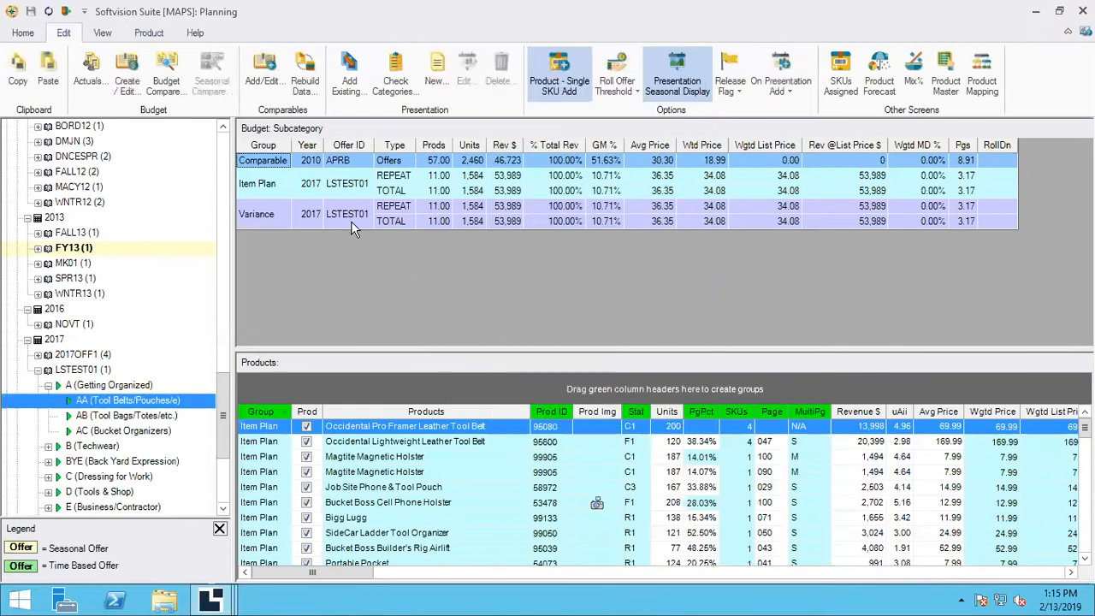
left_click(103, 32)
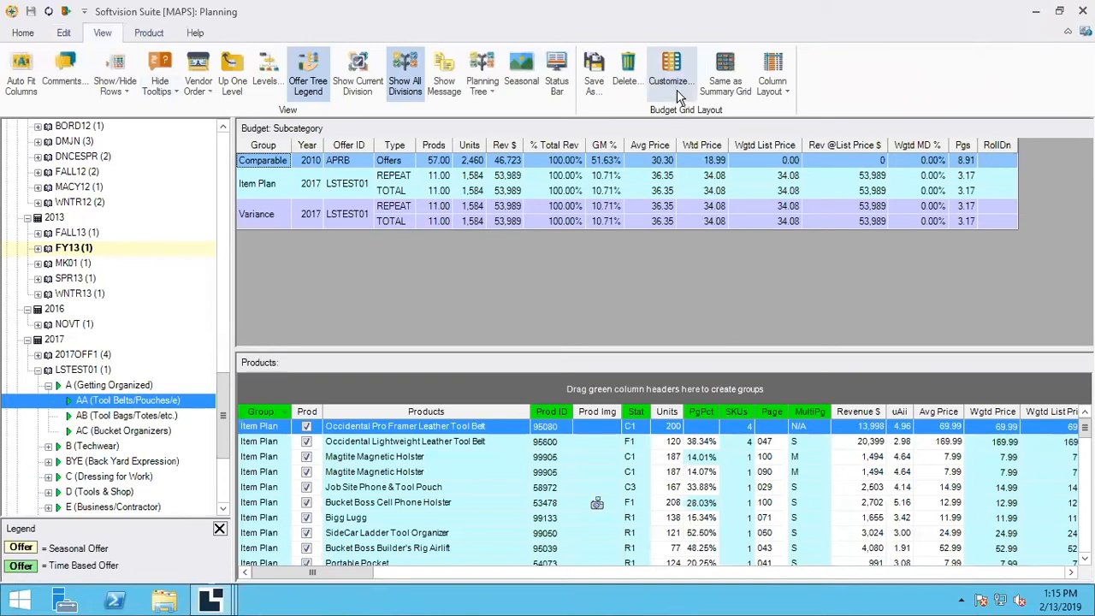
mouse_move(626, 69)
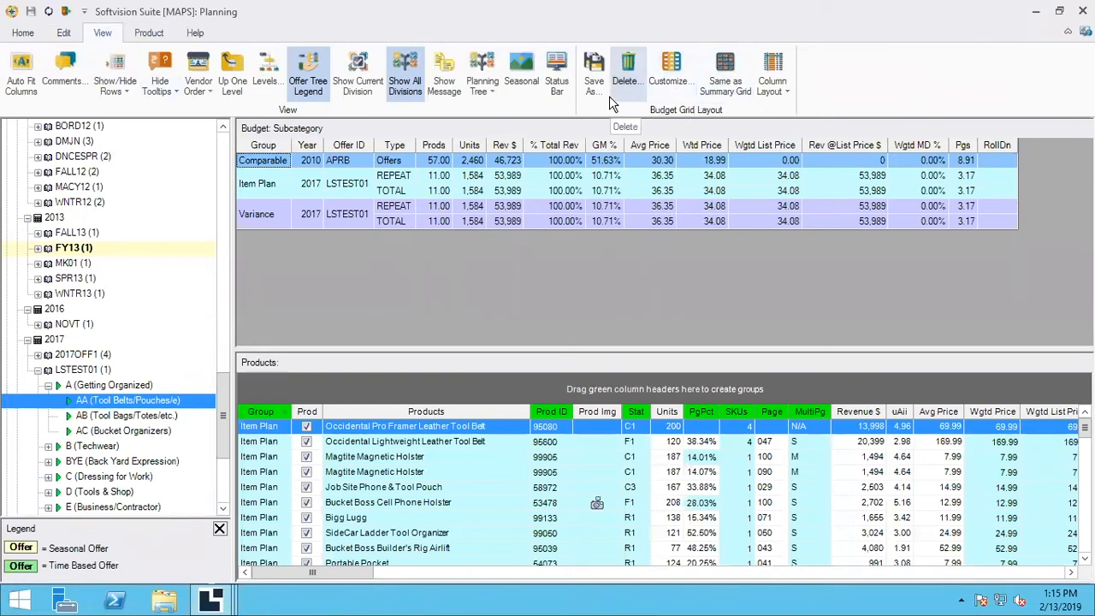
mouse_move(520, 69)
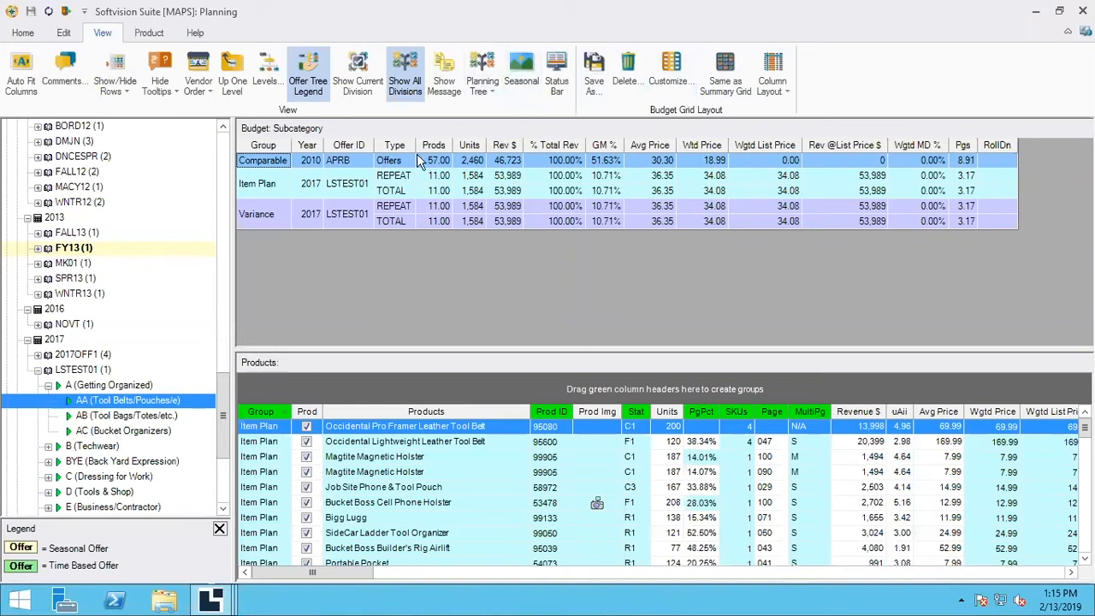
mouse_move(231, 71)
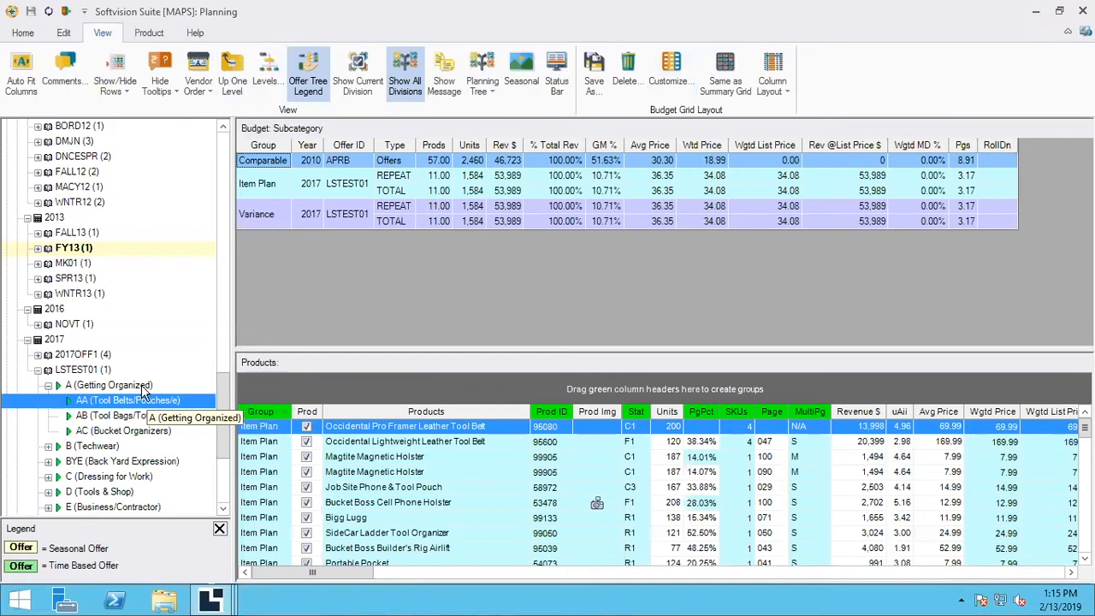
mouse_move(127, 387)
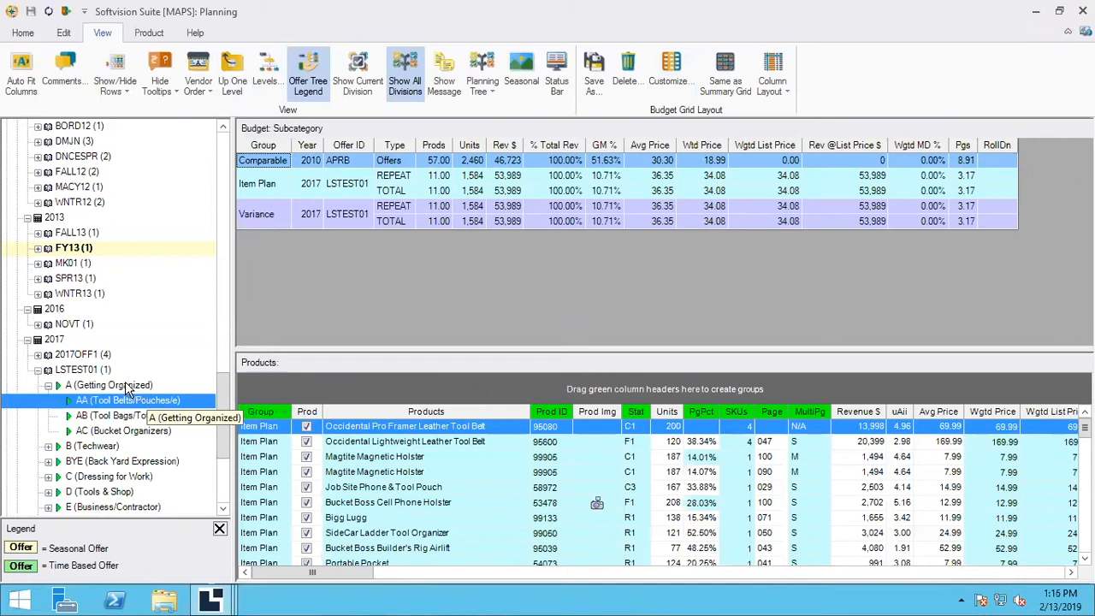
mouse_move(337, 286)
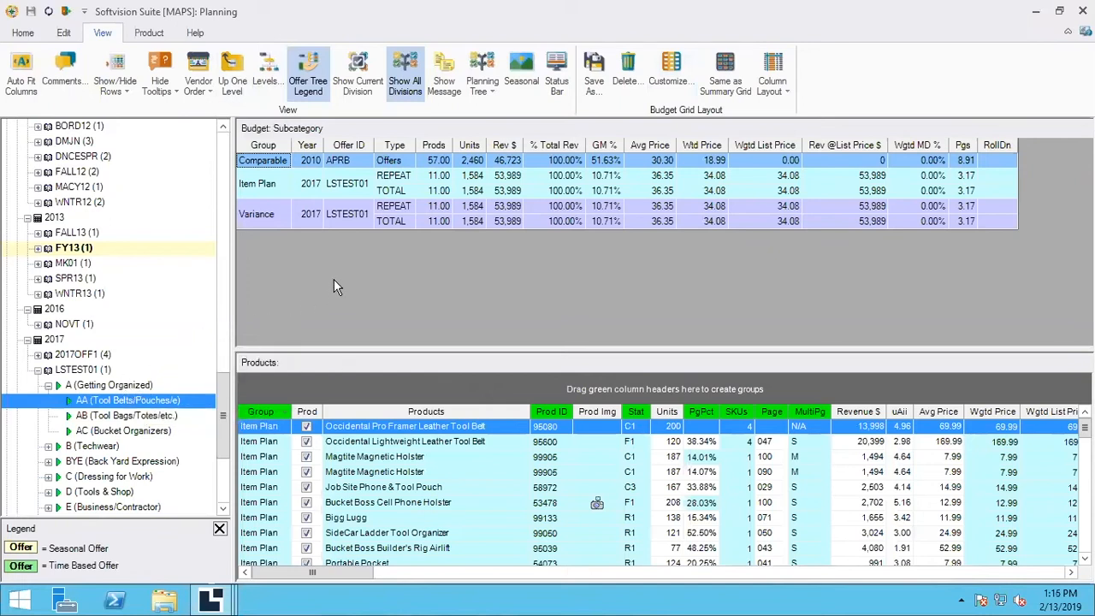
Show the Help ribbon with online help and about commands
left_click(195, 33)
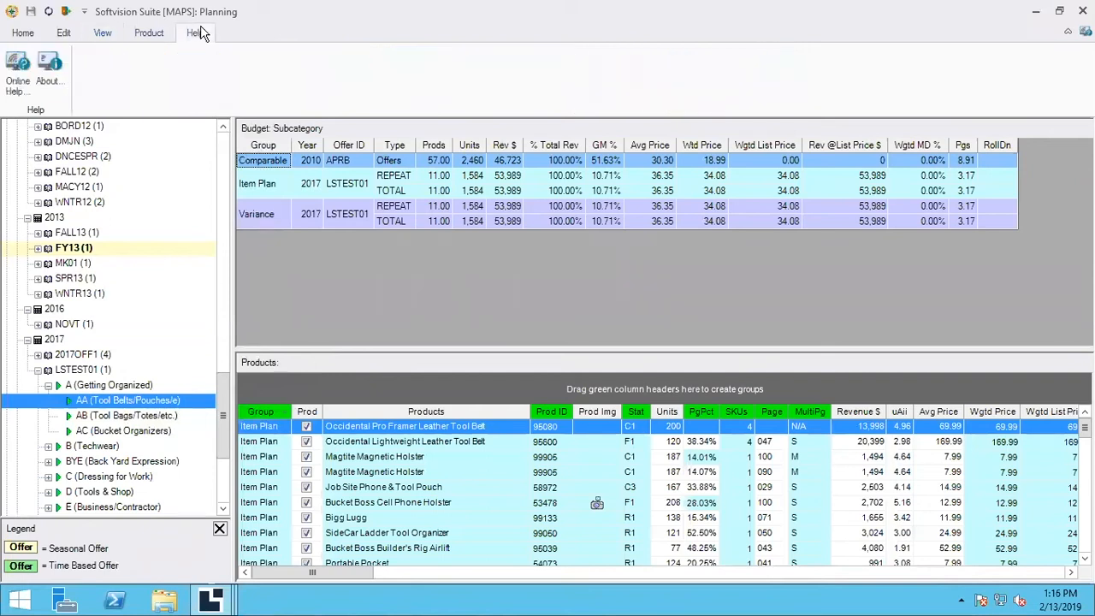
mouse_move(125, 70)
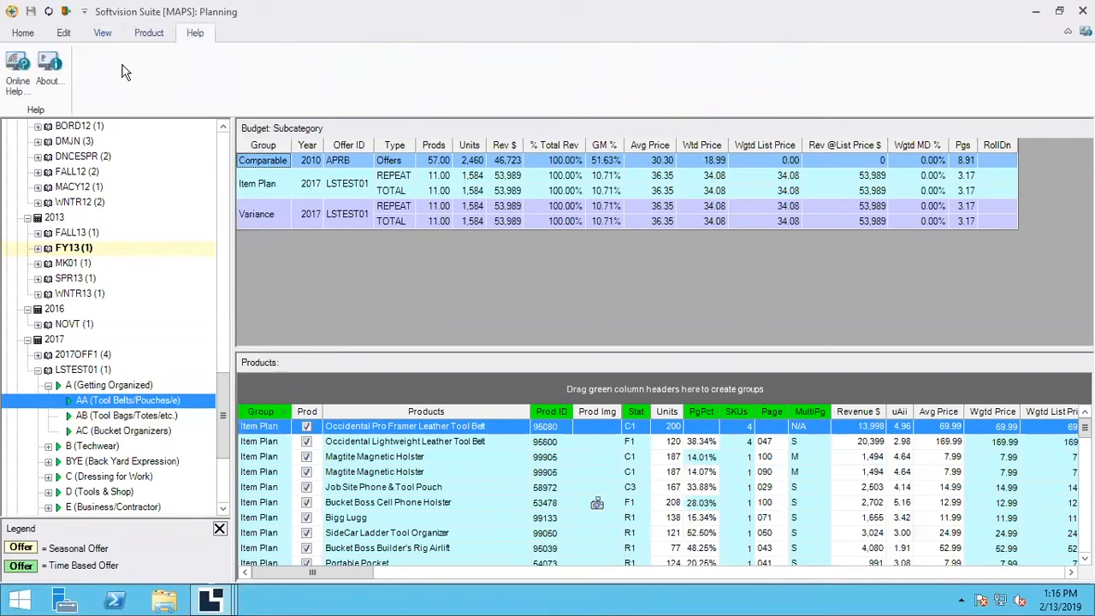
Show the Home ribbon with Save, Print and Excel export commands
left_click(22, 32)
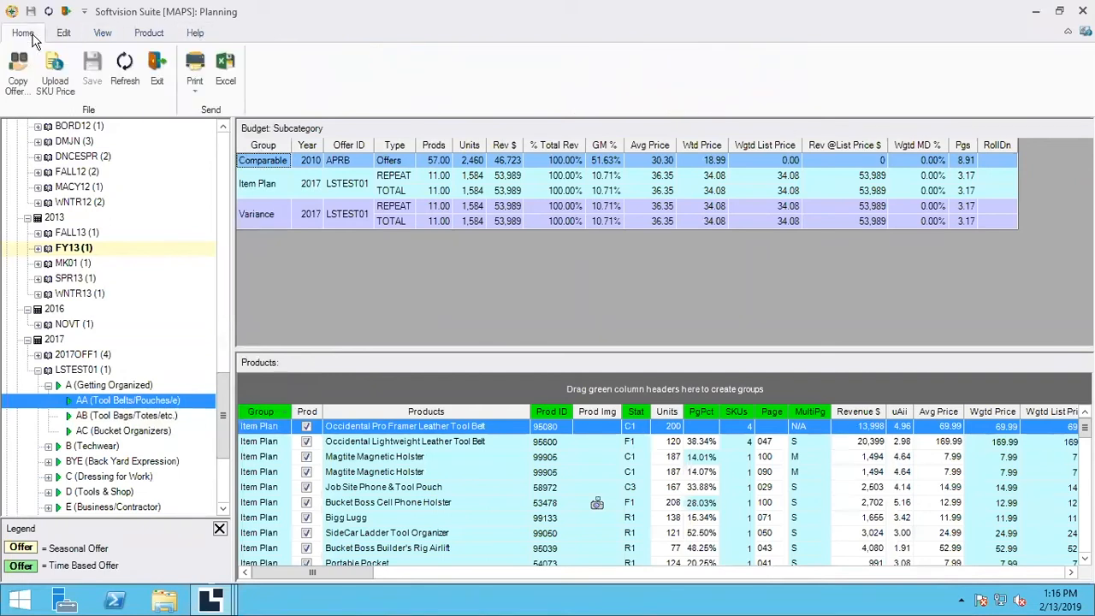
mouse_move(286, 87)
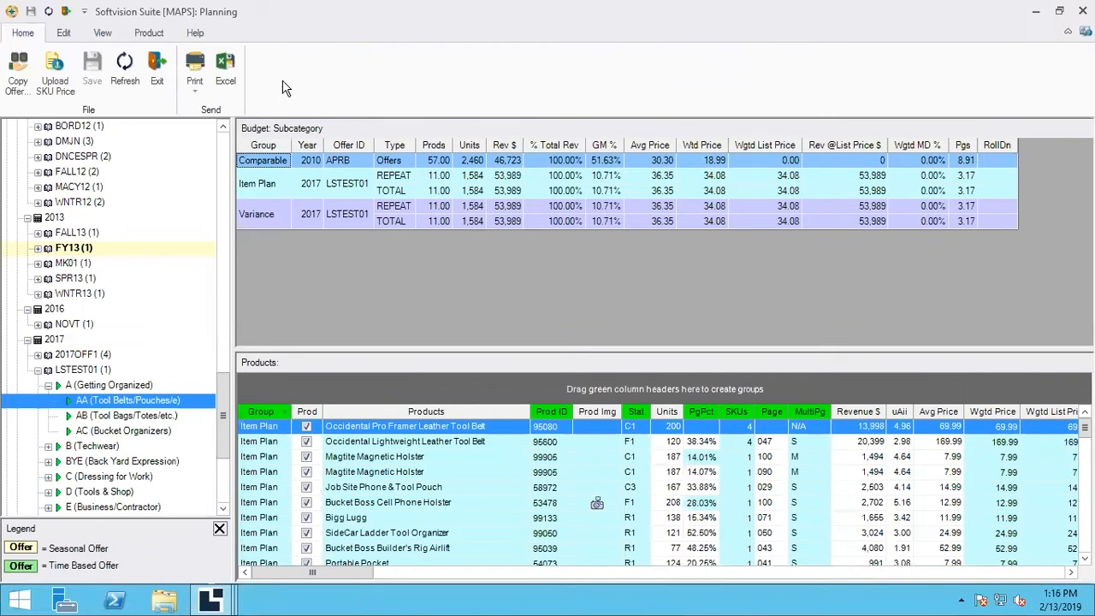
mouse_move(127, 115)
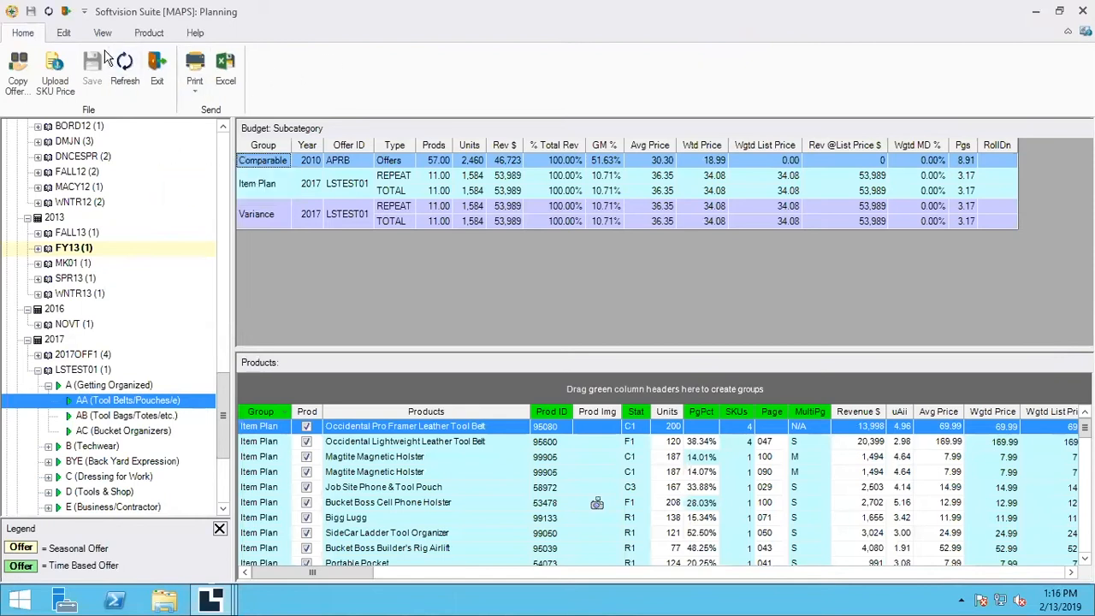
mouse_move(55, 15)
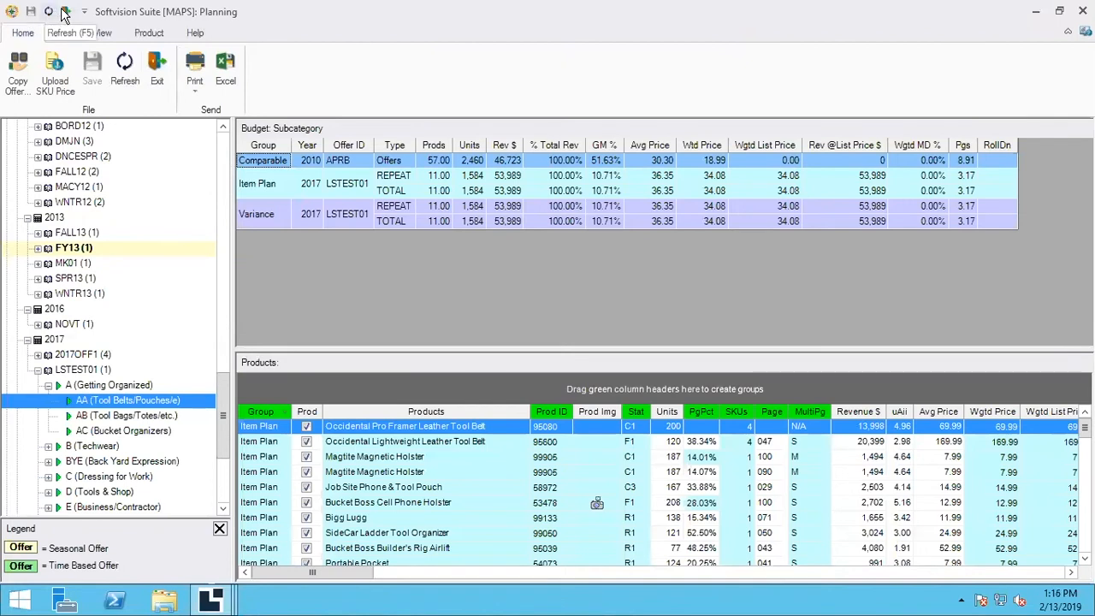
mouse_move(67, 13)
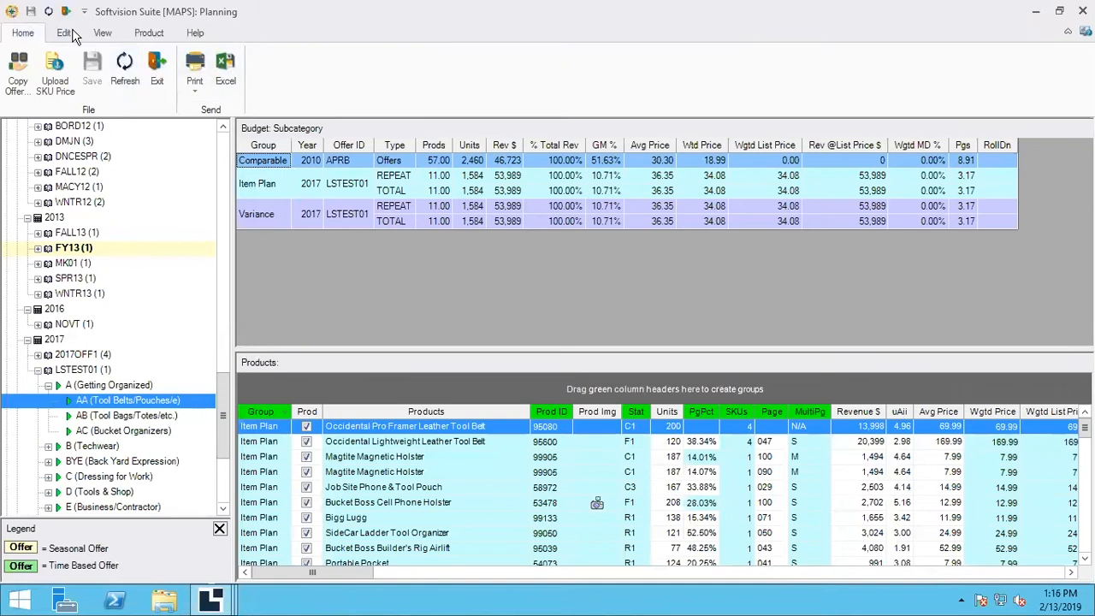
Show the Edit ribbon and move the Quick Access Toolbar below the ribbon
left_click(61, 32)
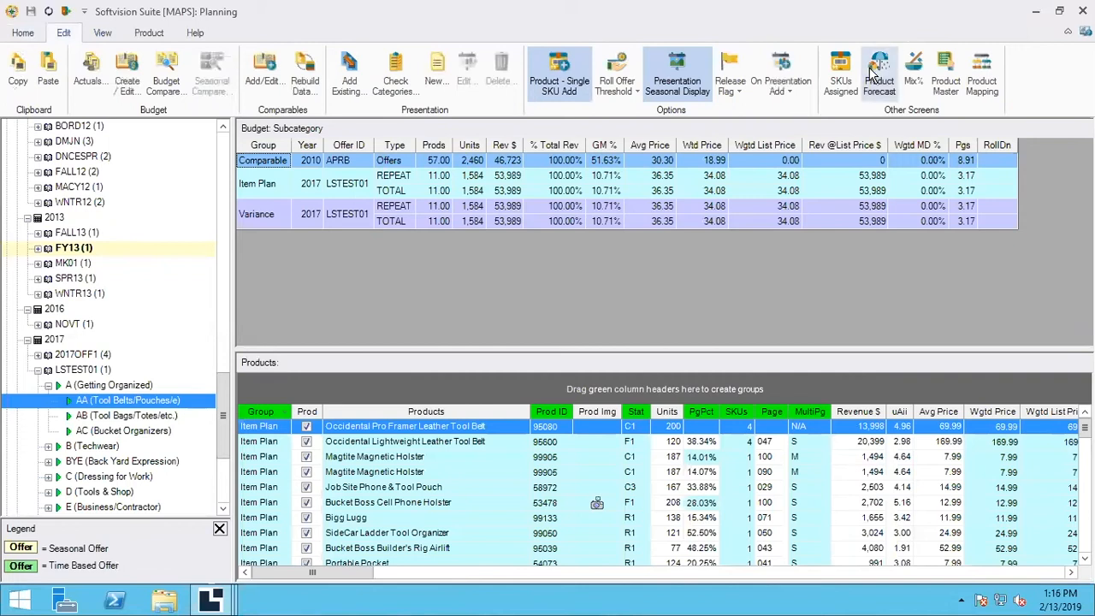
mouse_move(876, 68)
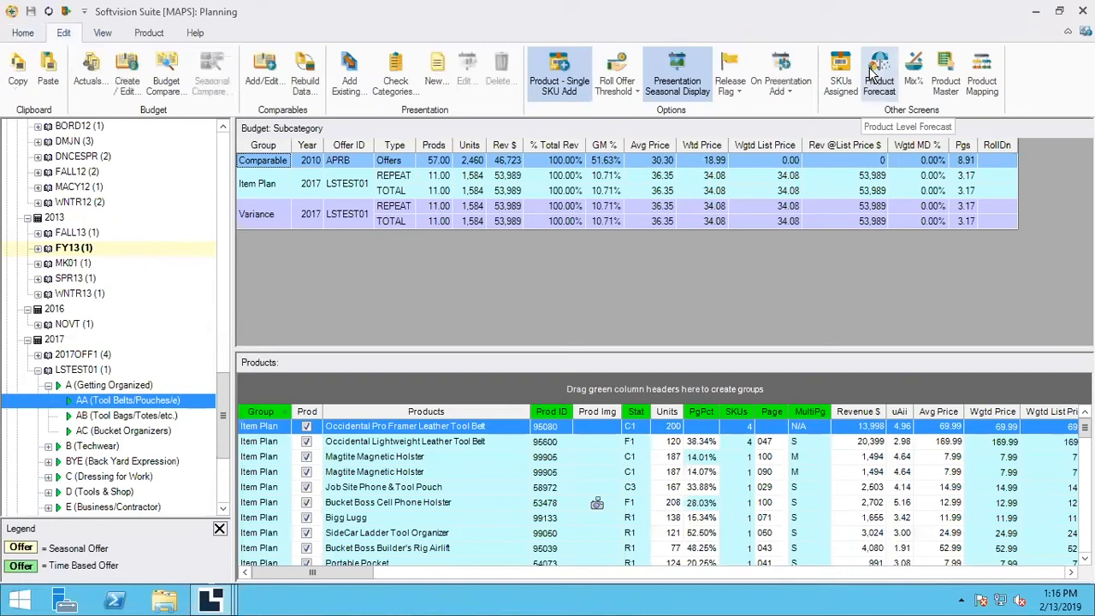
right_click(878, 67)
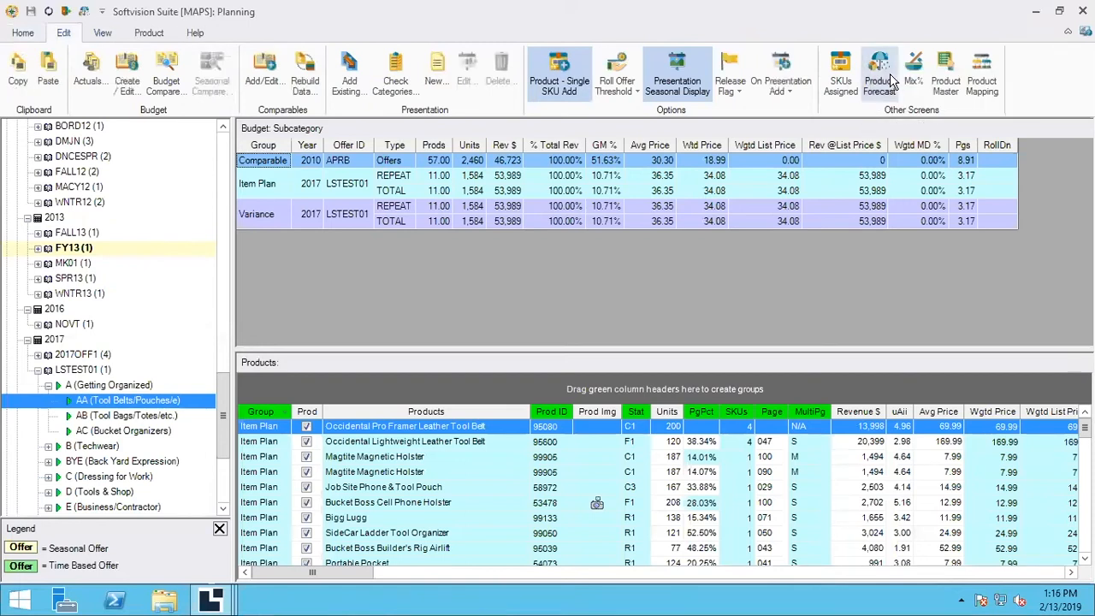
right_click(910, 65)
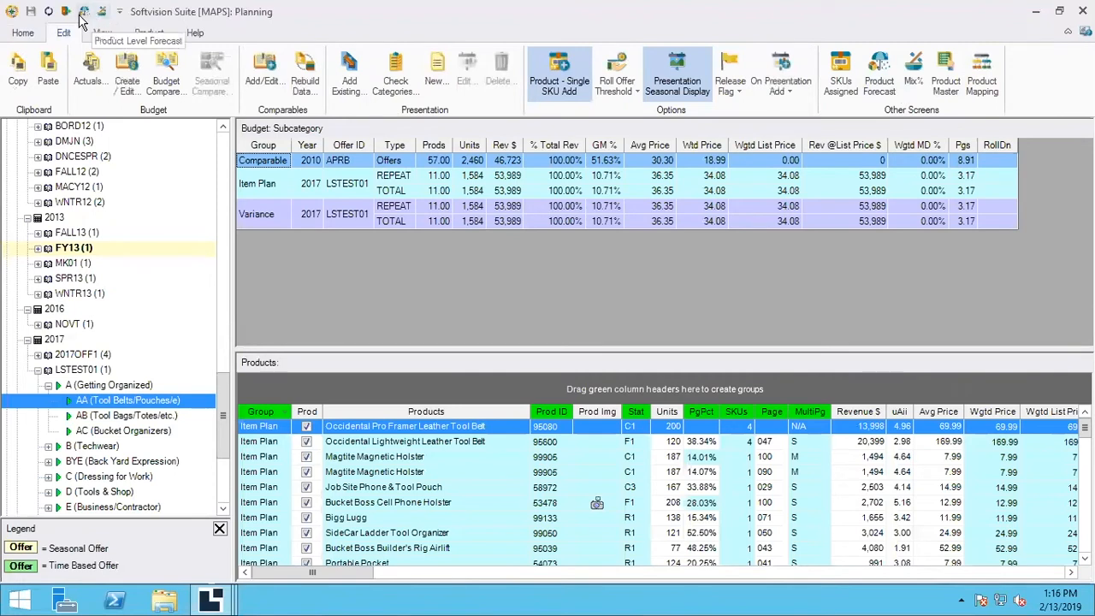
mouse_move(102, 19)
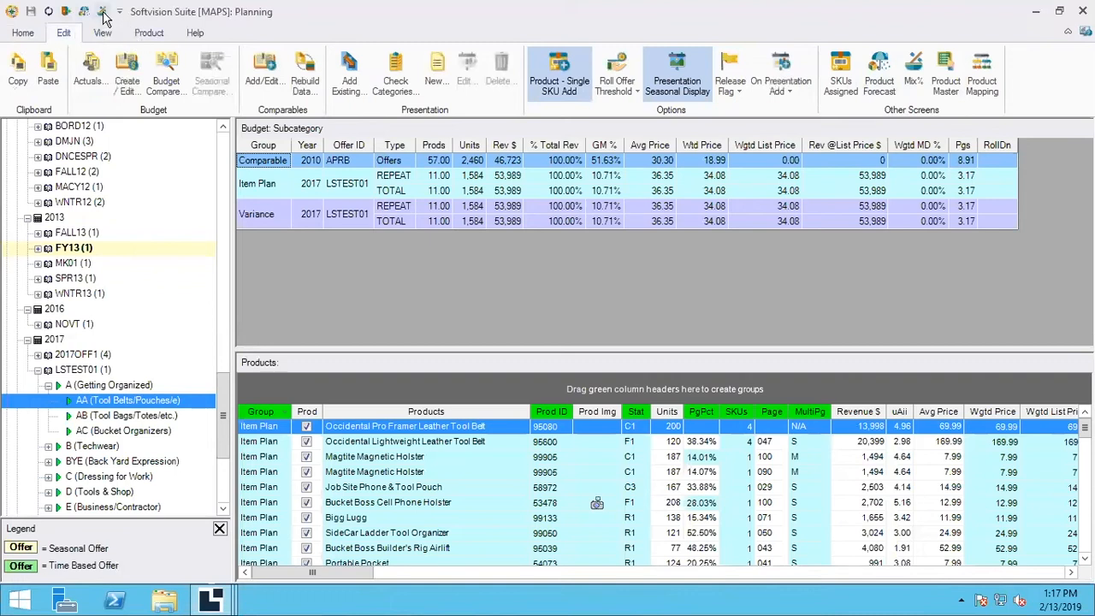
right_click(103, 12)
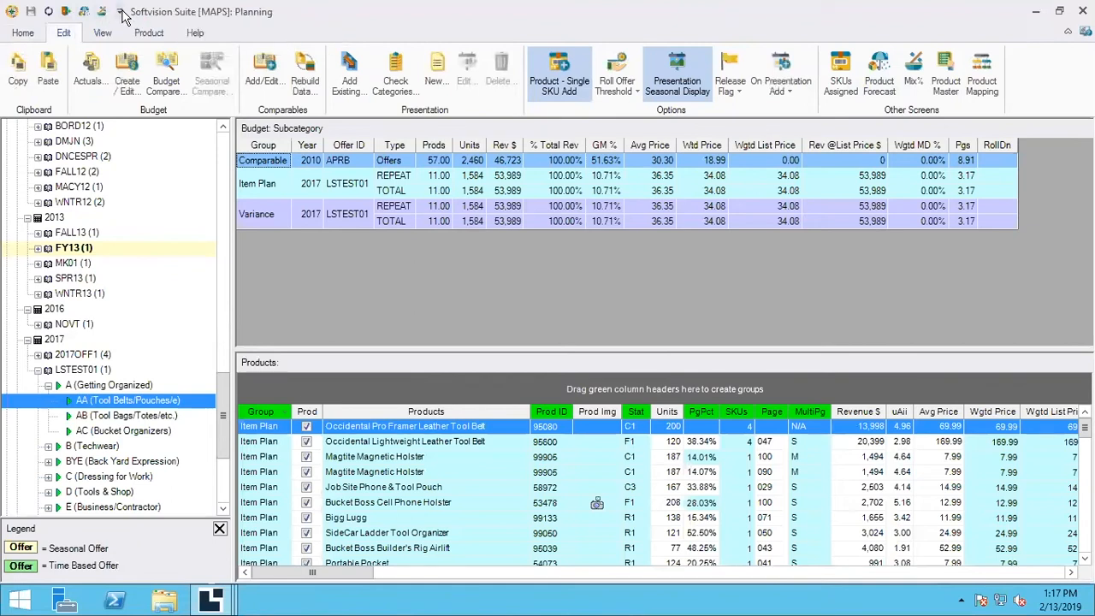
left_click(118, 10)
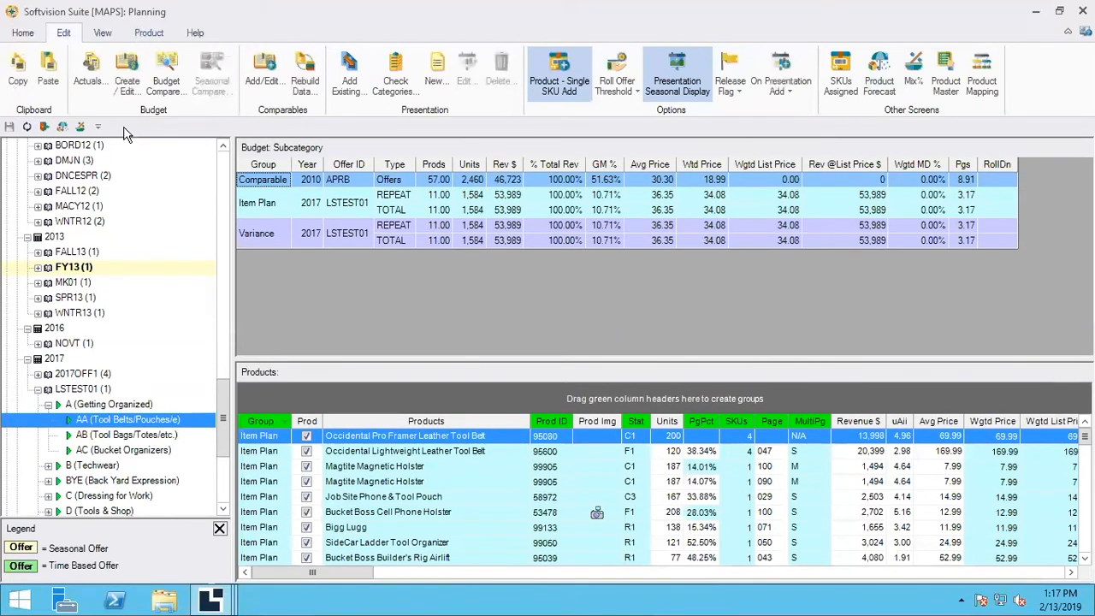
mouse_move(106, 128)
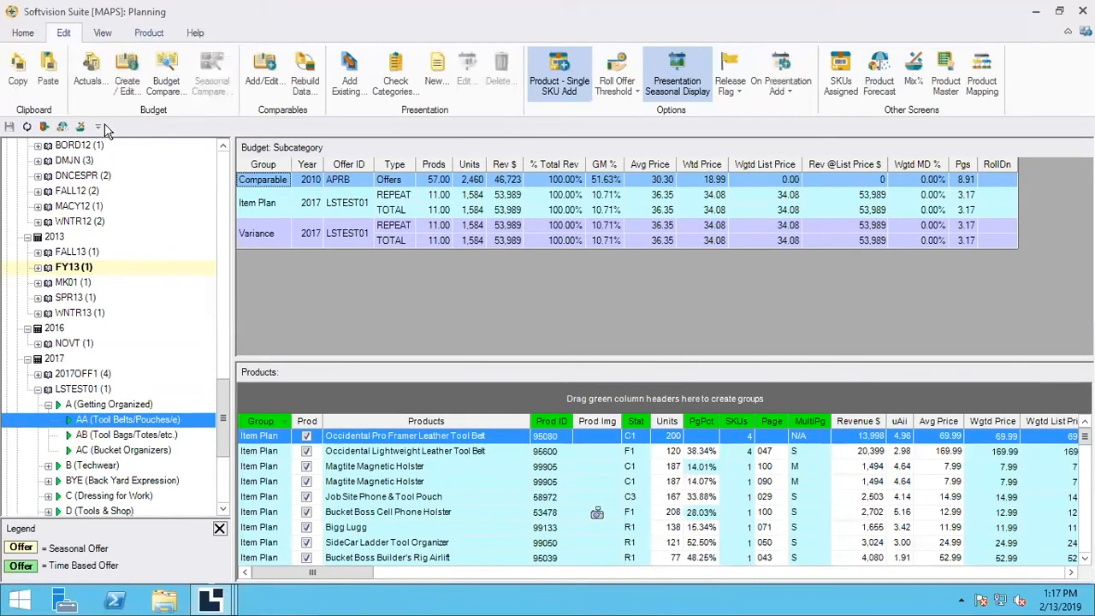
mouse_move(295, 158)
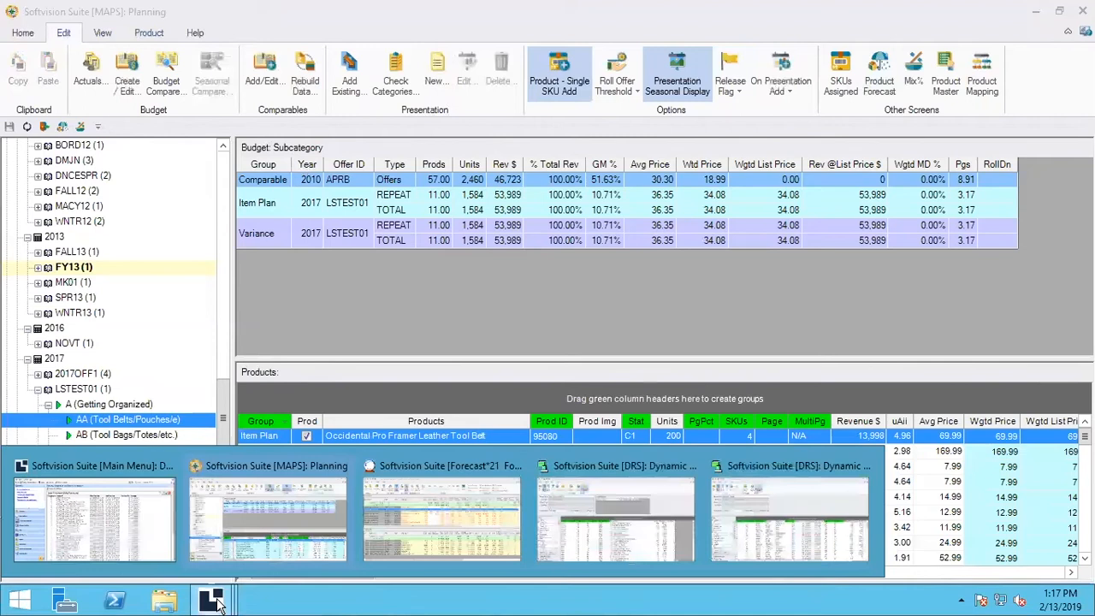
mouse_move(441, 513)
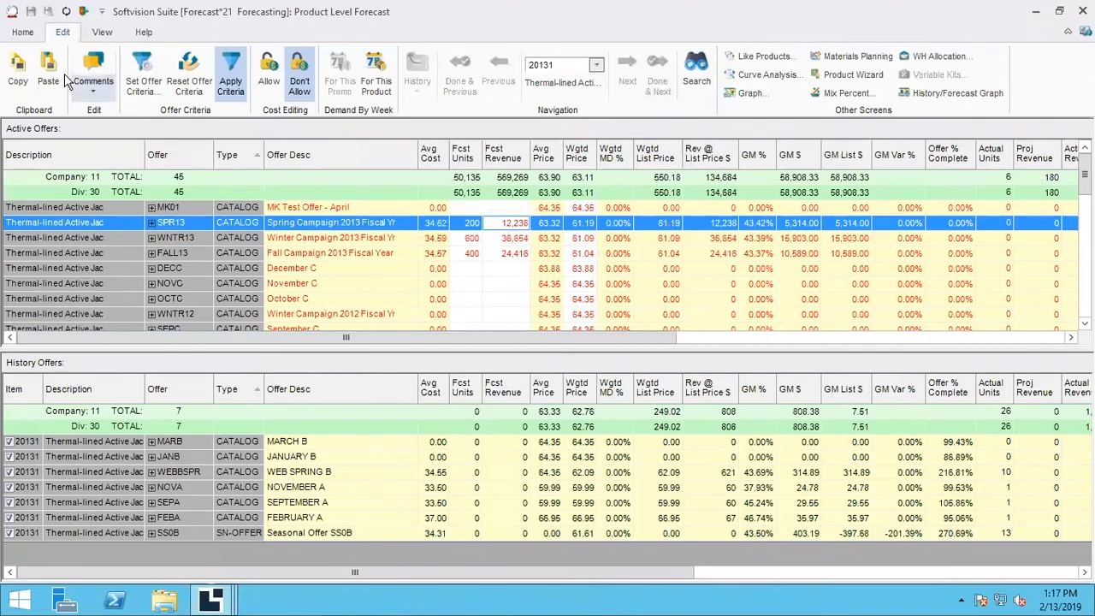
mouse_move(145, 72)
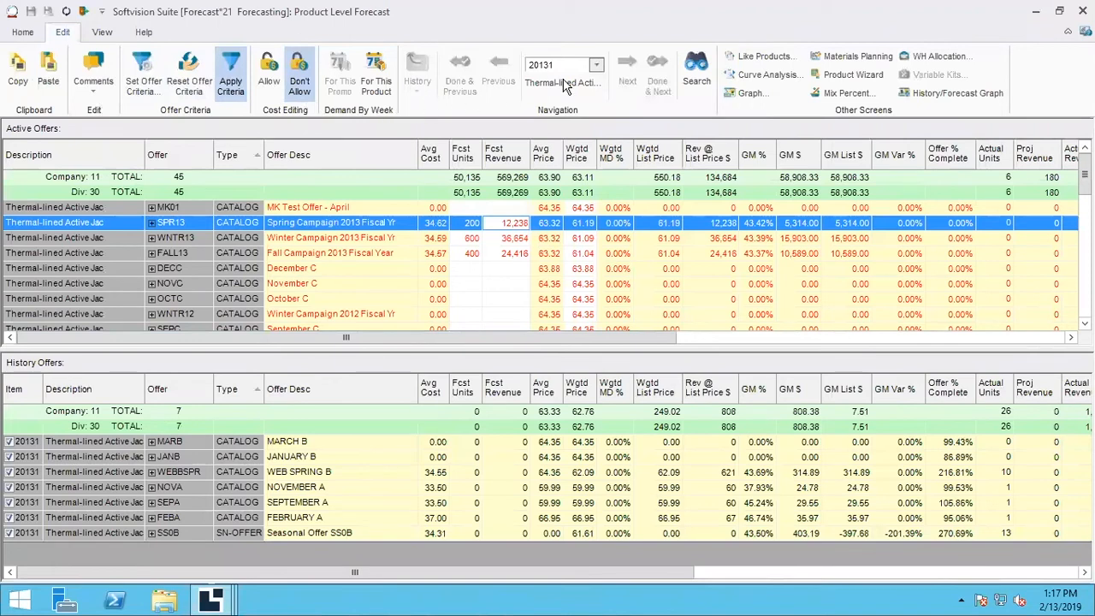
mouse_move(595, 101)
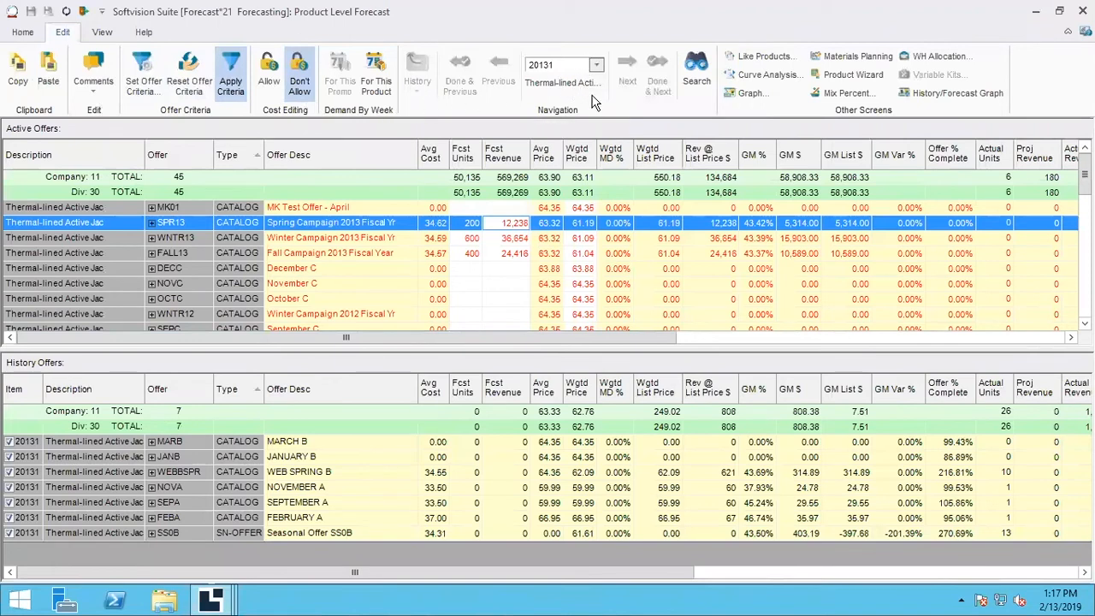
mouse_move(693, 127)
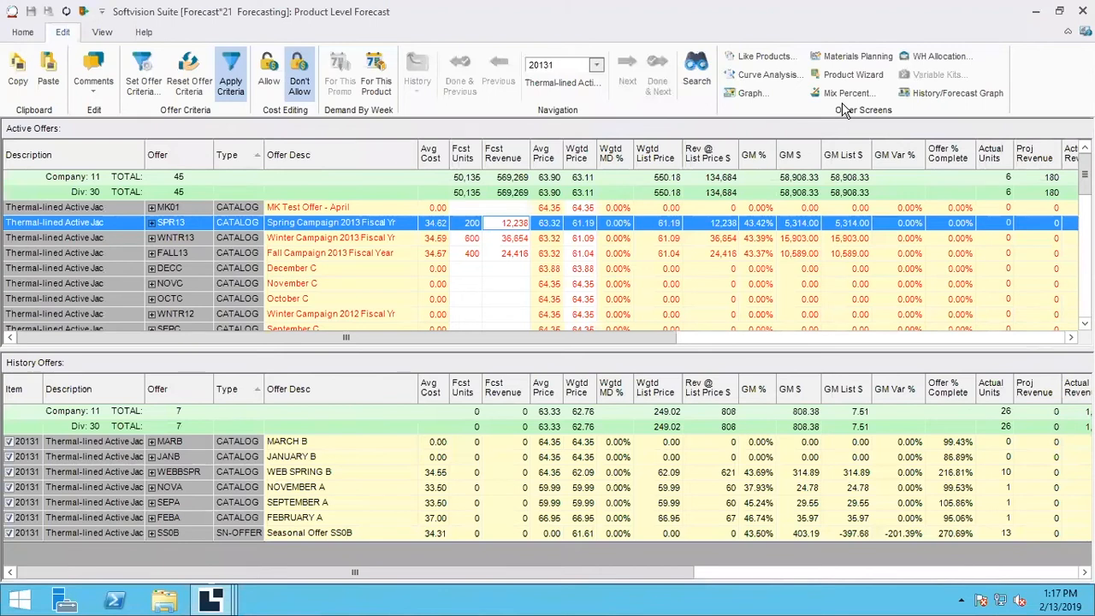
mouse_move(907, 120)
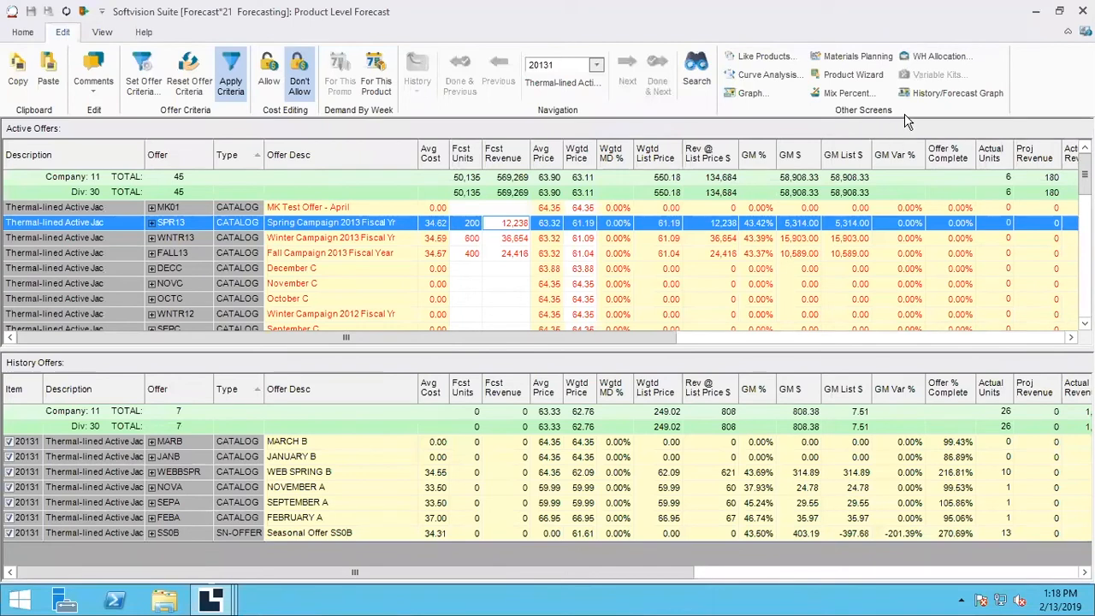
mouse_move(587, 41)
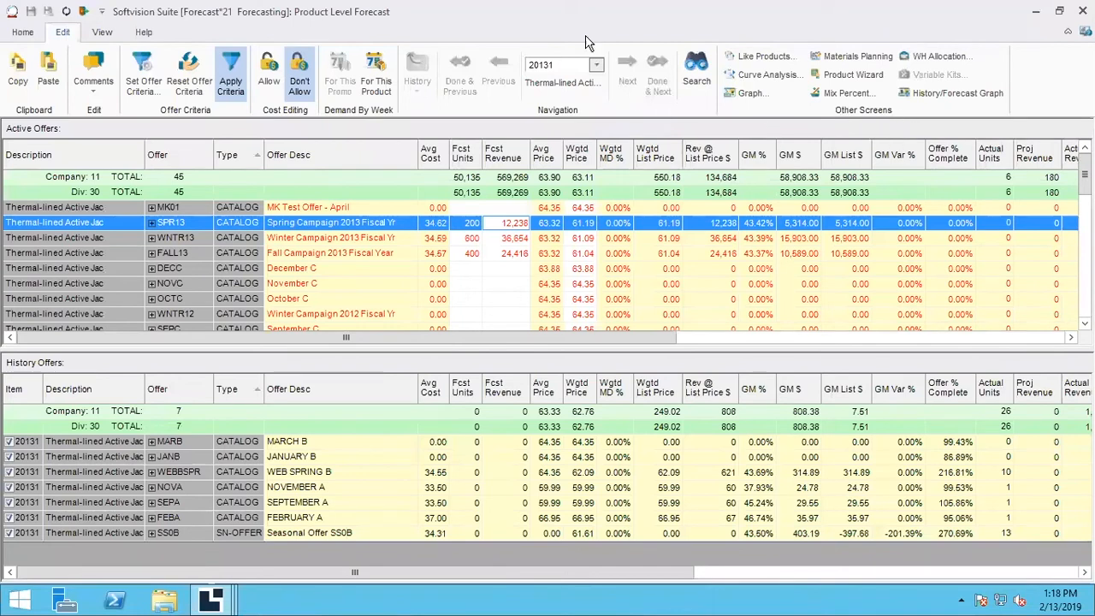
mouse_move(383, 42)
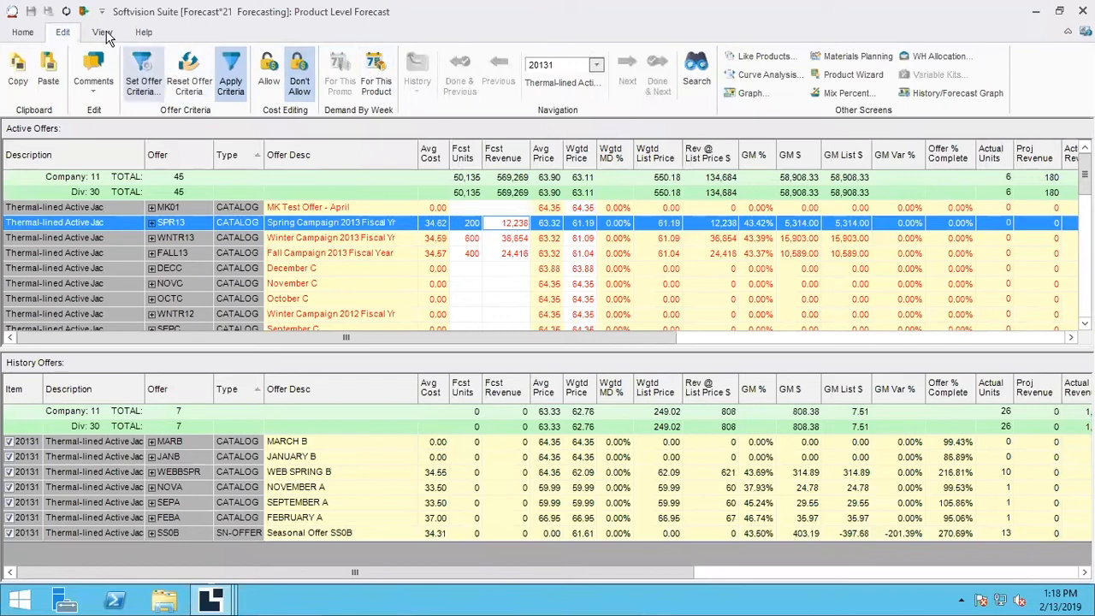
Show the Product Level Forecast View ribbon with column layout commands
left_click(99, 33)
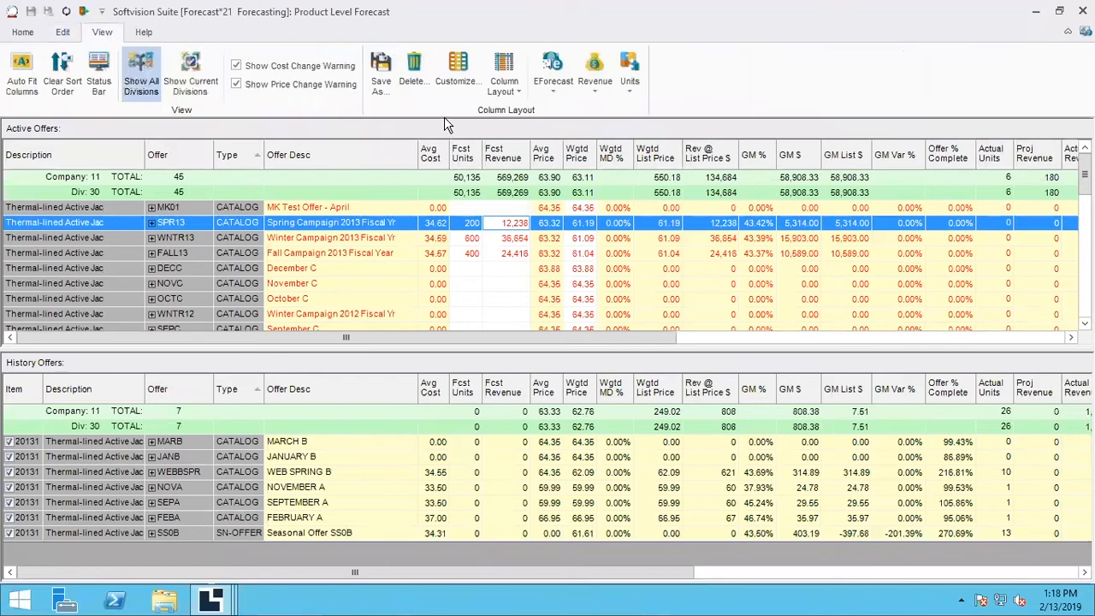
mouse_move(448, 118)
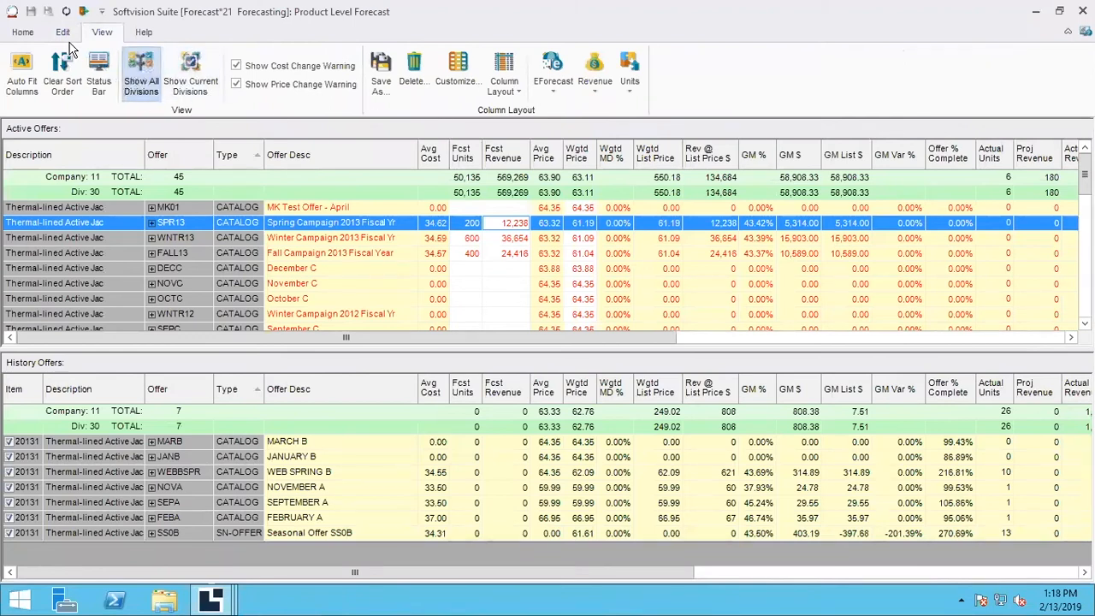
Show the Home ribbon's Save, Print and Excel commands, then return to the Edit ribbon
left_click(19, 33)
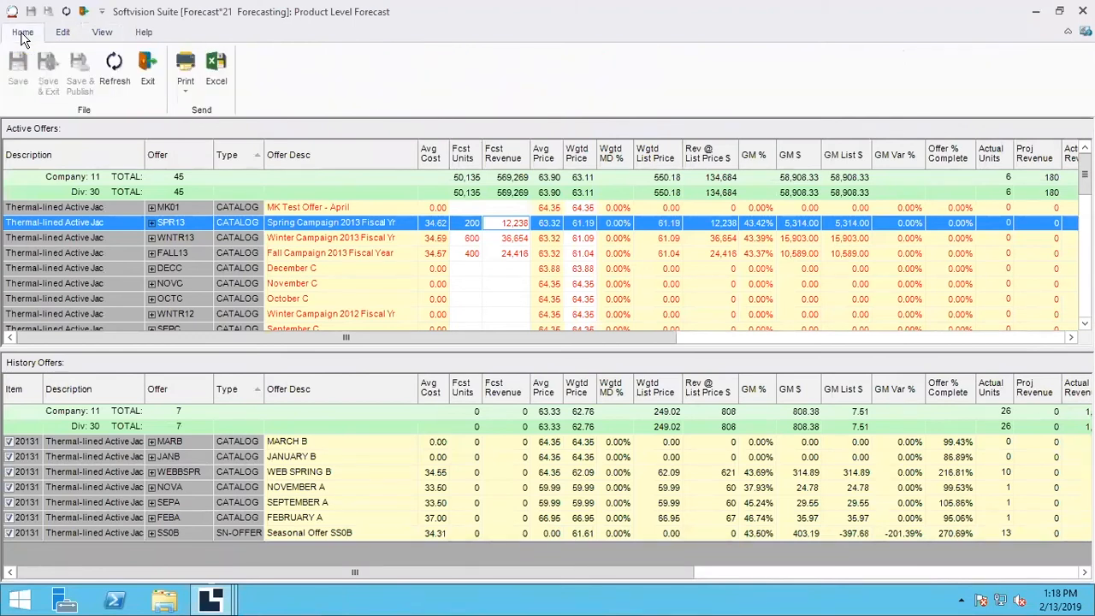
mouse_move(150, 65)
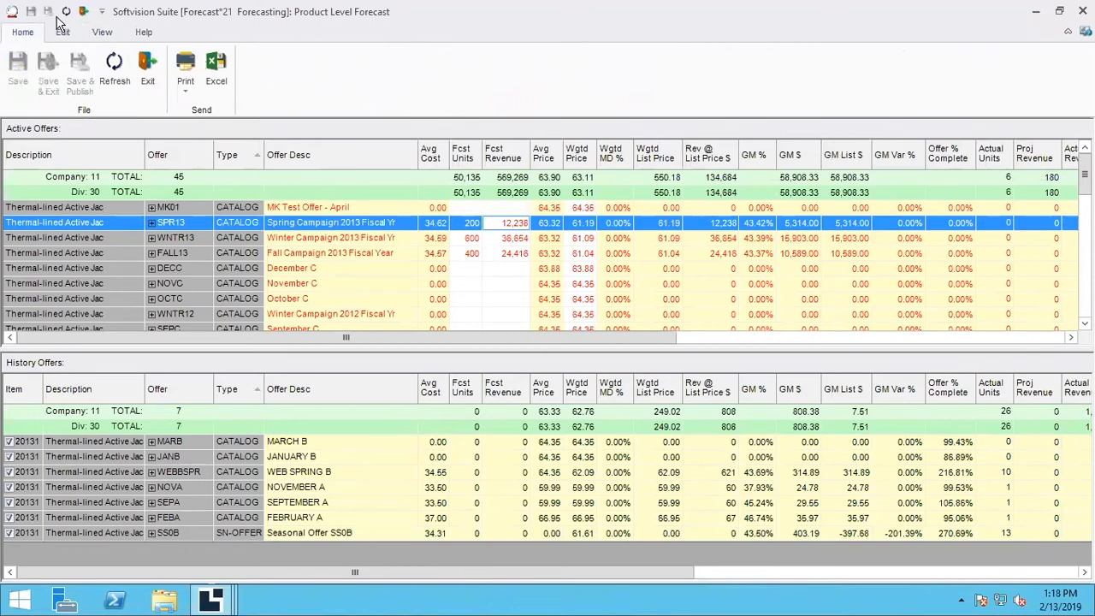
mouse_move(44, 14)
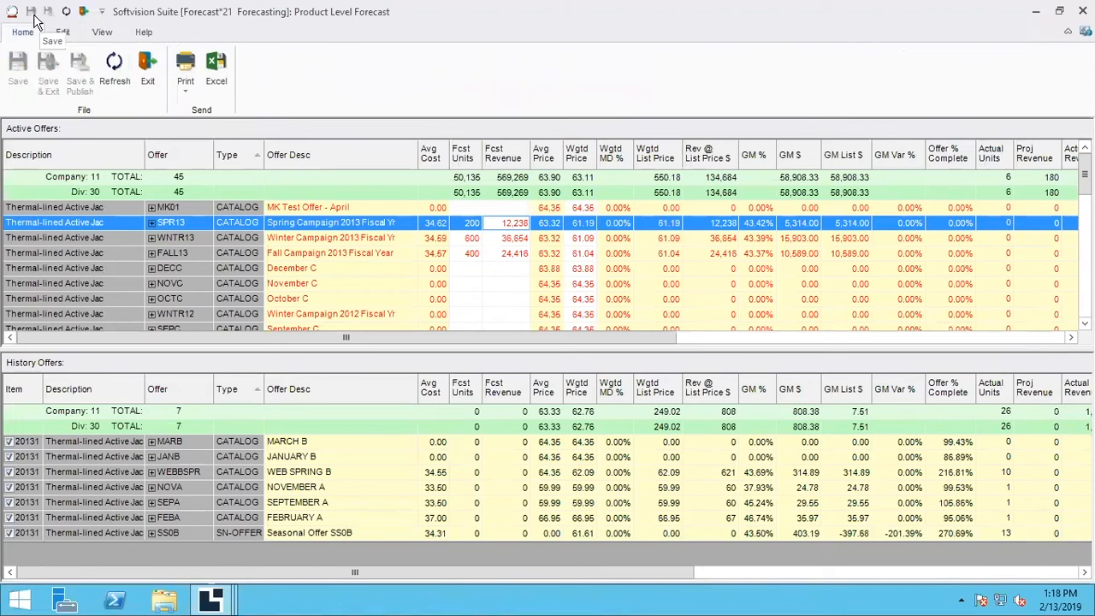
mouse_move(532, 208)
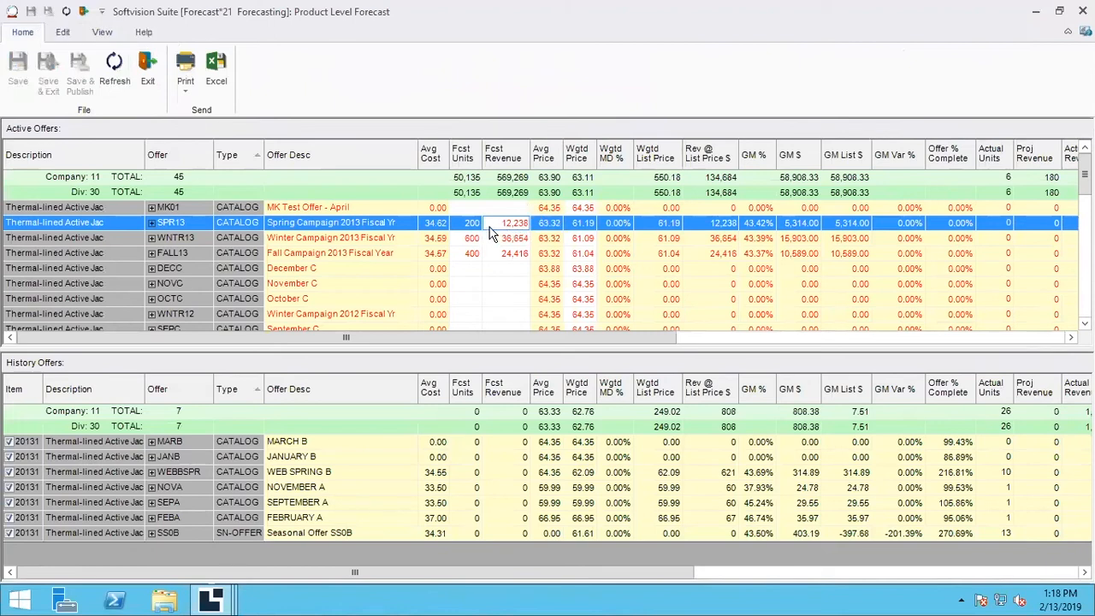
mouse_move(44, 45)
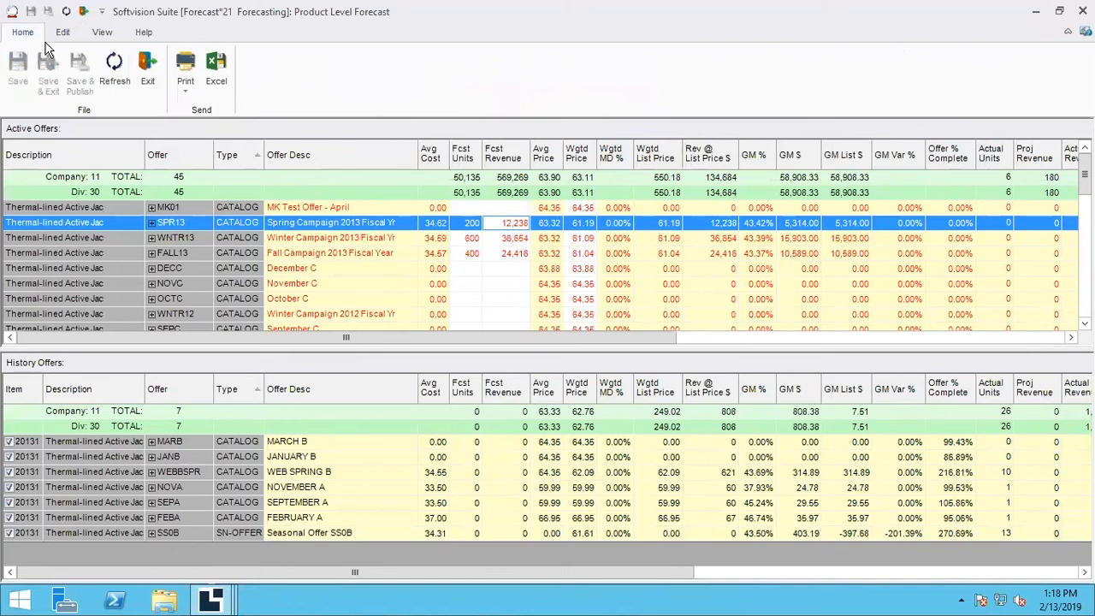
left_click(63, 31)
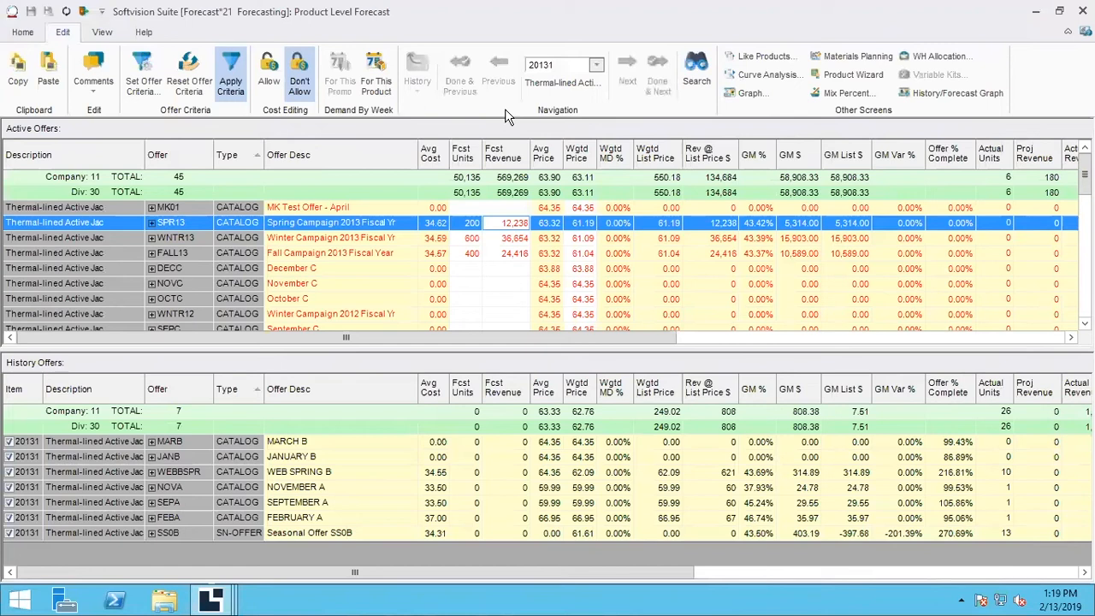
mouse_move(645, 202)
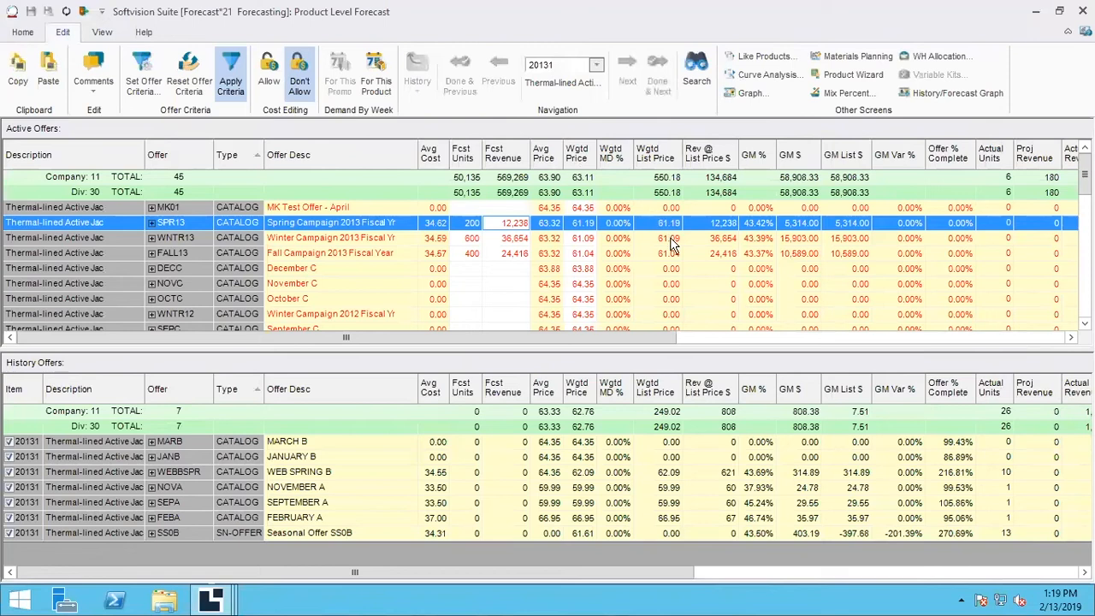
mouse_move(633, 240)
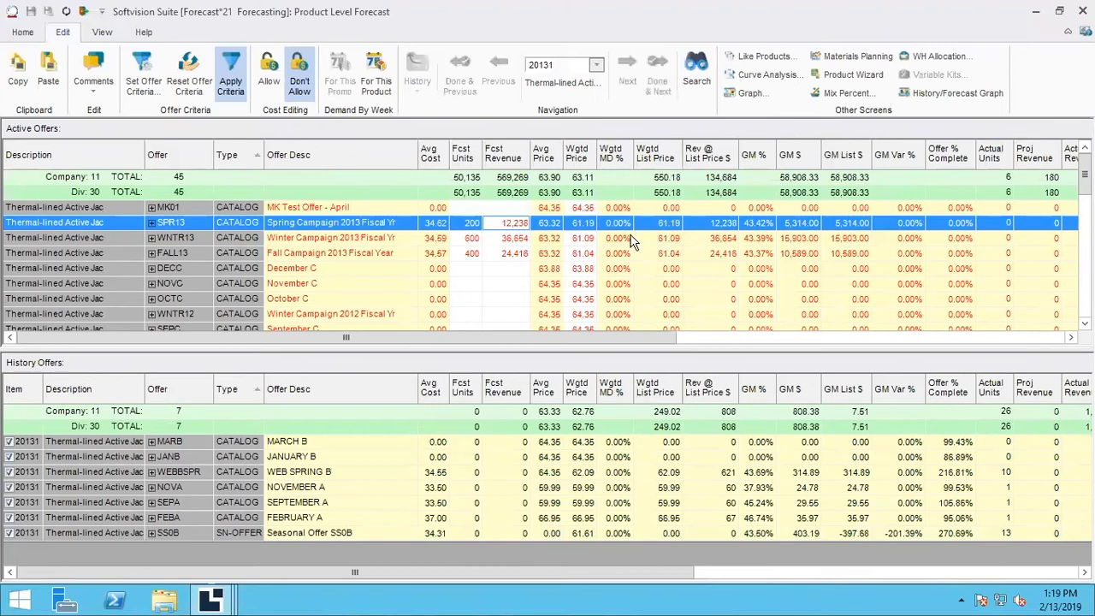
mouse_move(616, 239)
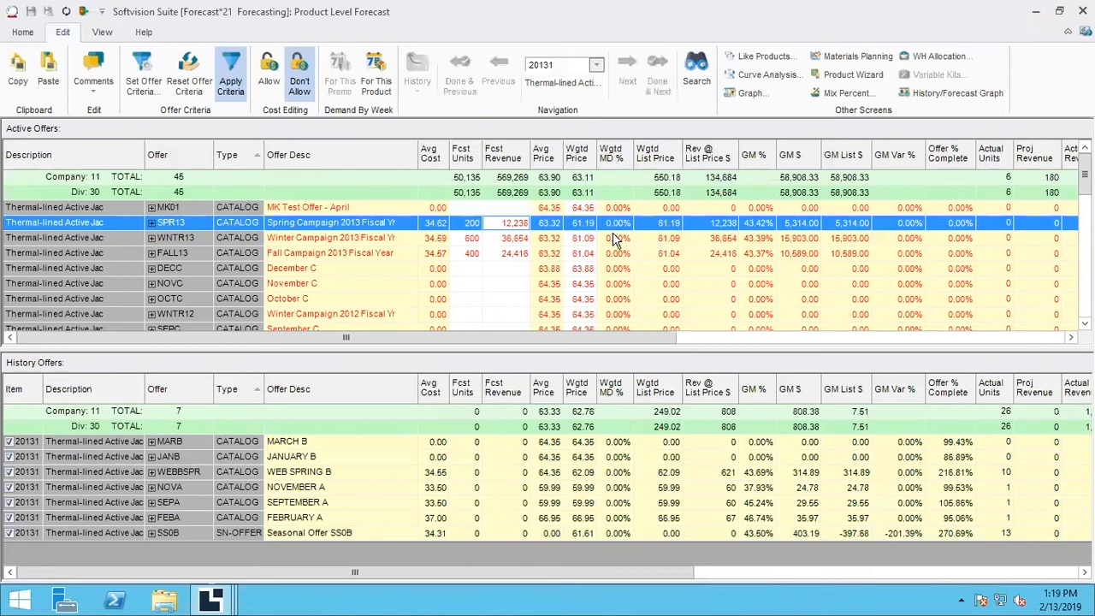
mouse_move(575, 245)
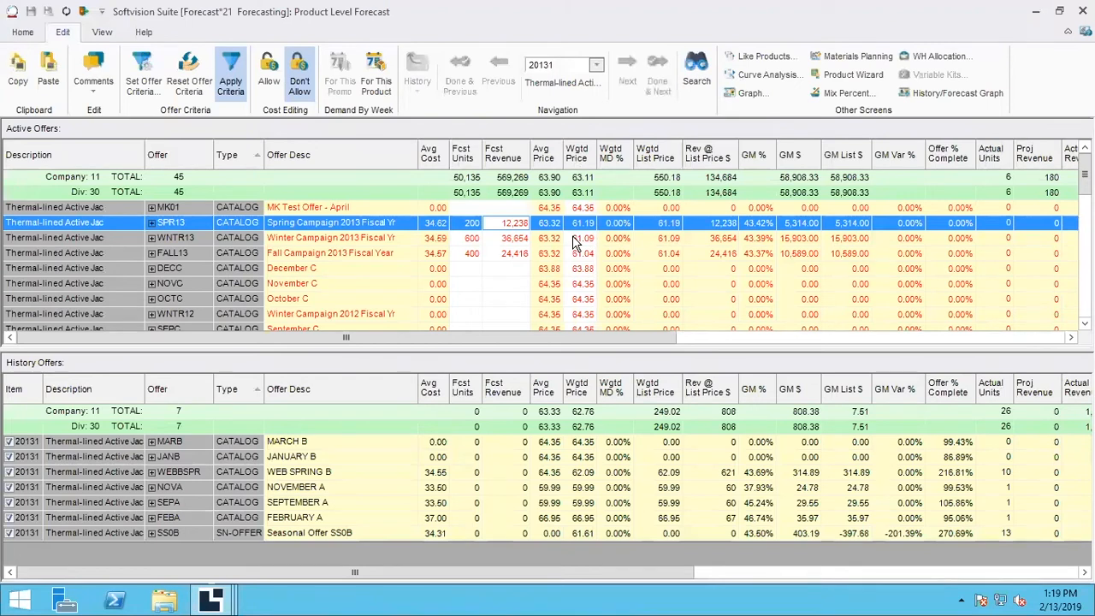
mouse_move(580, 101)
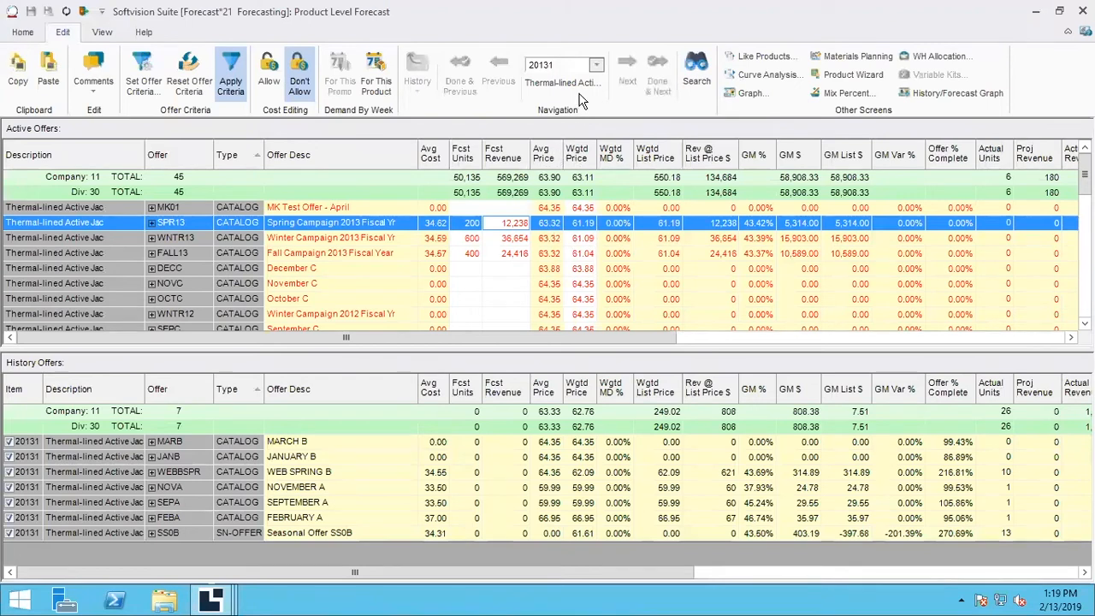
mouse_move(554, 229)
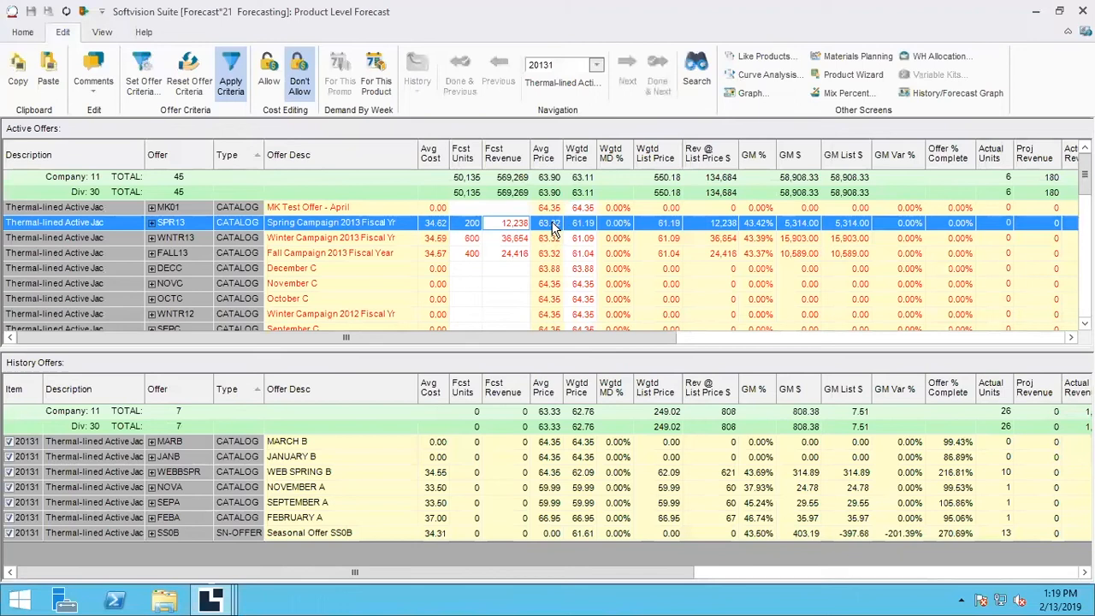
mouse_move(561, 226)
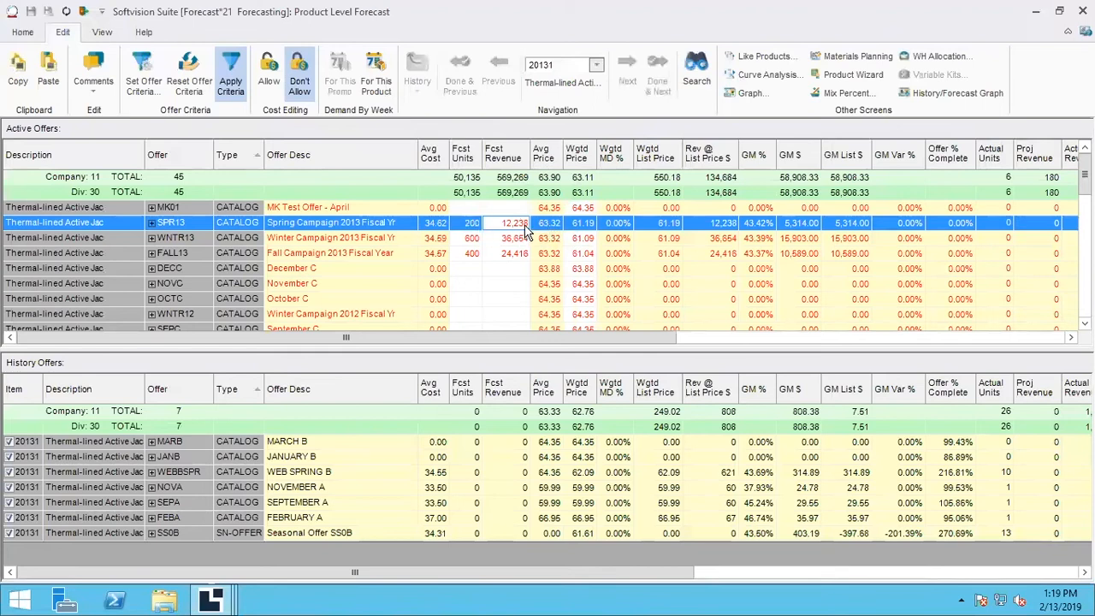
mouse_move(534, 243)
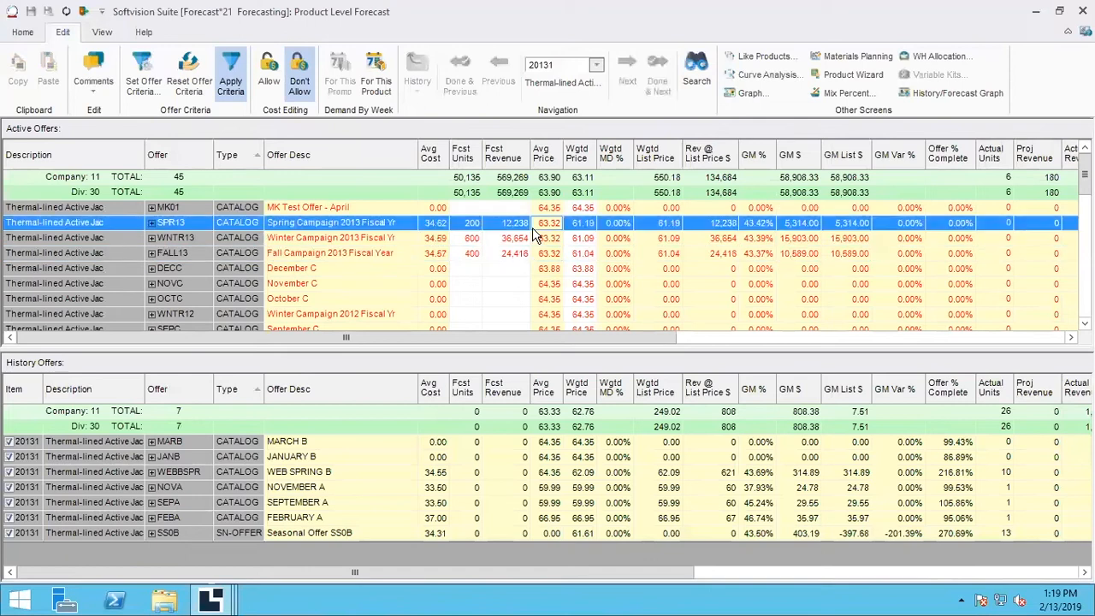
Apply a 20% markdown via Adjust Unit Price to the SPR13, WNTR13 and FALL13 offers and save it
left_click(548, 254)
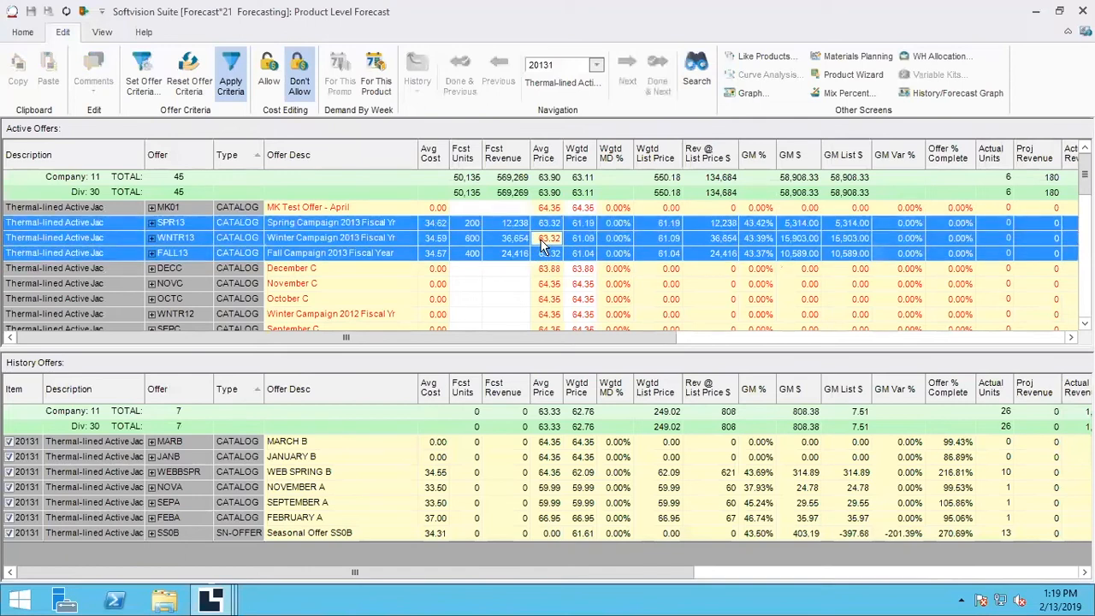
mouse_move(548, 237)
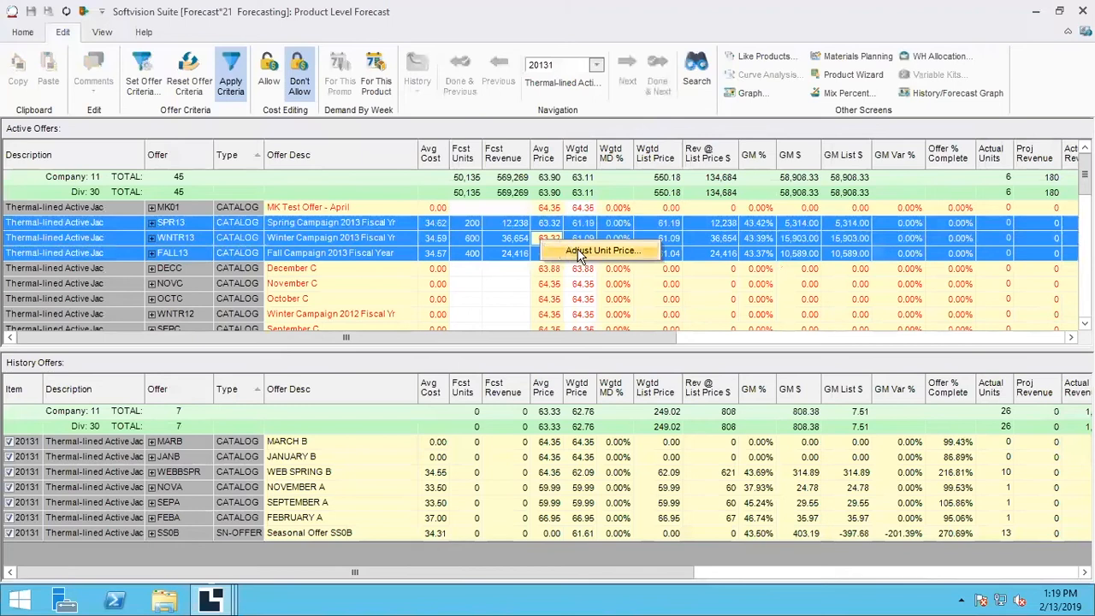
left_click(601, 249)
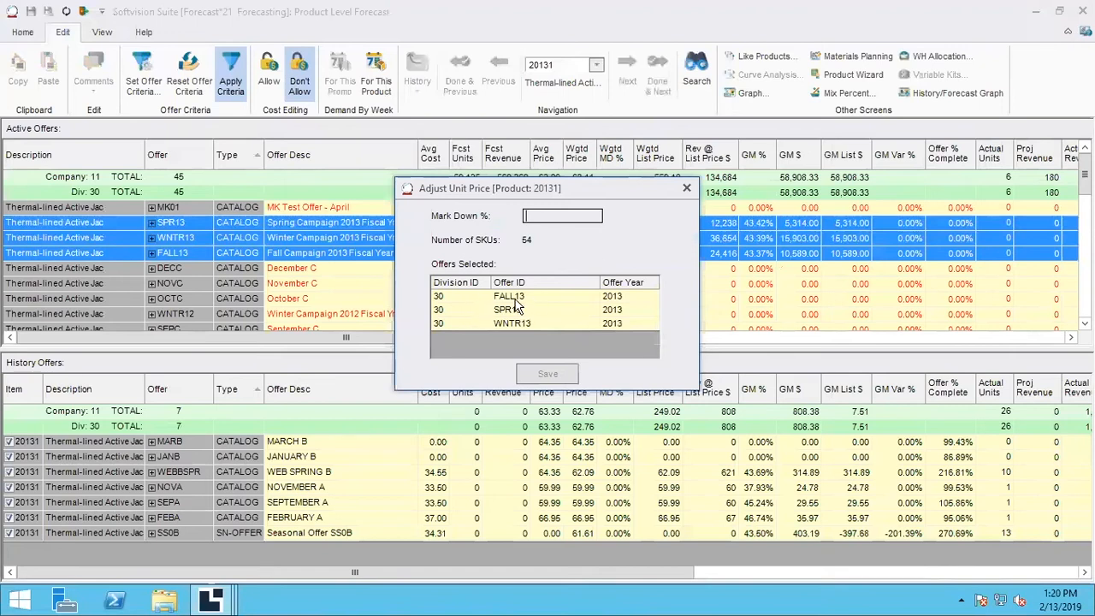
mouse_move(549, 310)
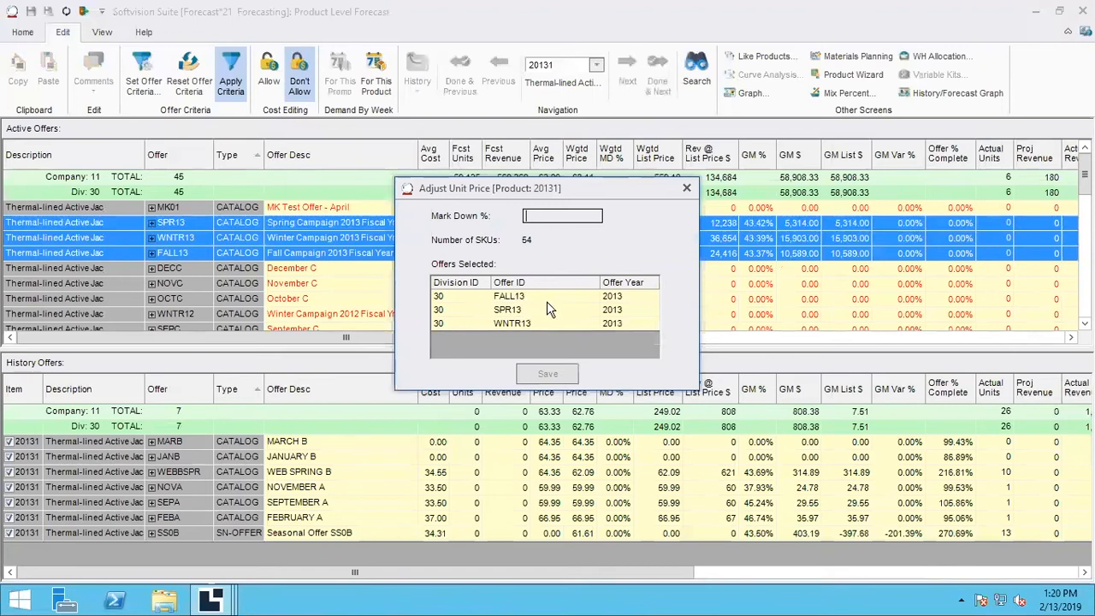
mouse_move(561, 250)
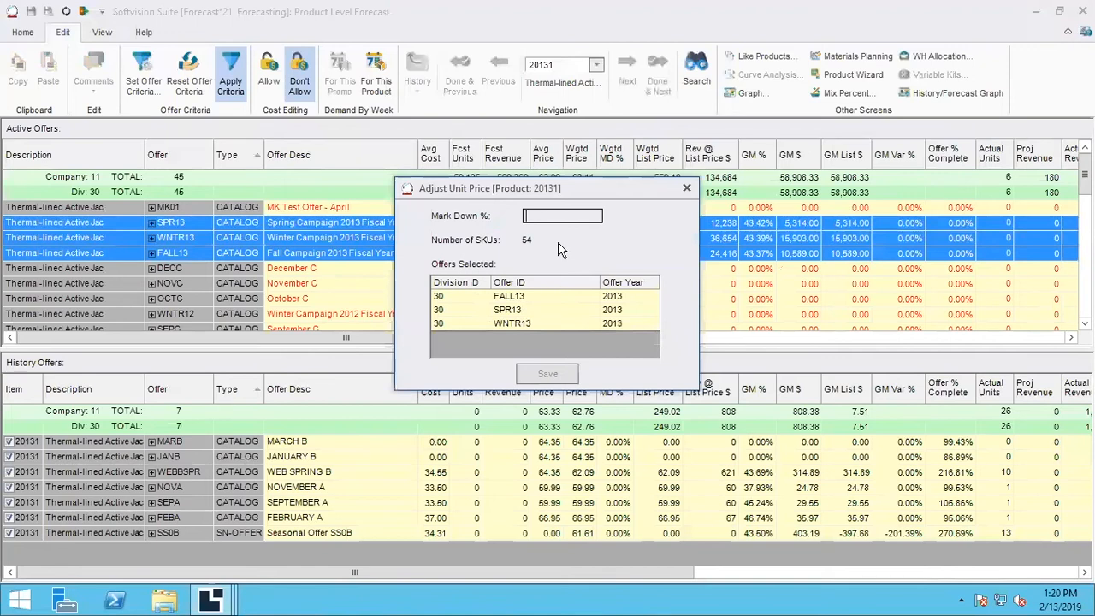
left_click(561, 216)
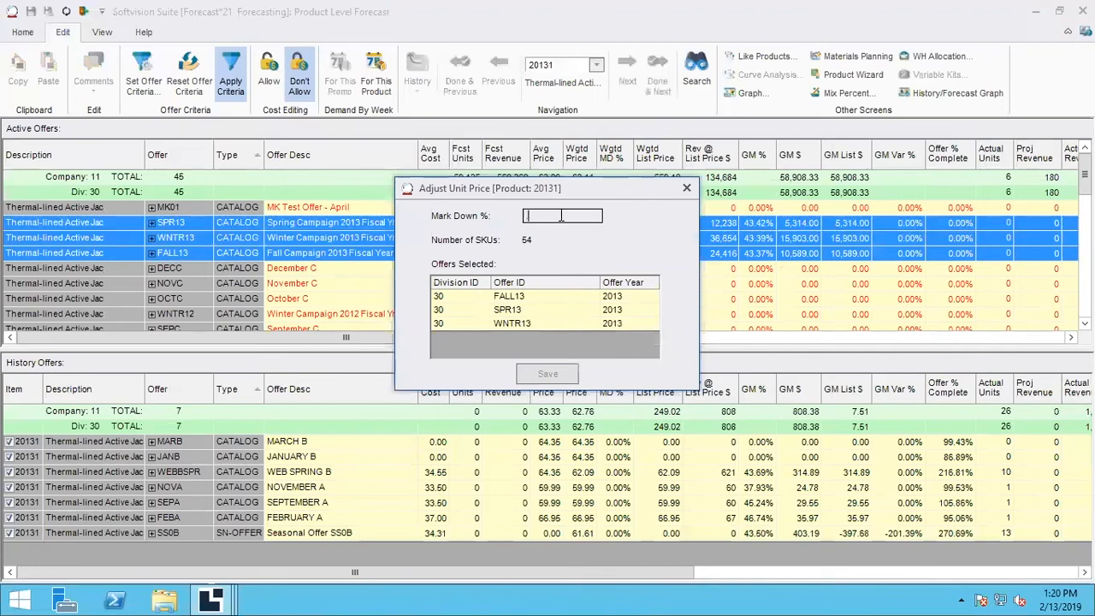
type(".20")
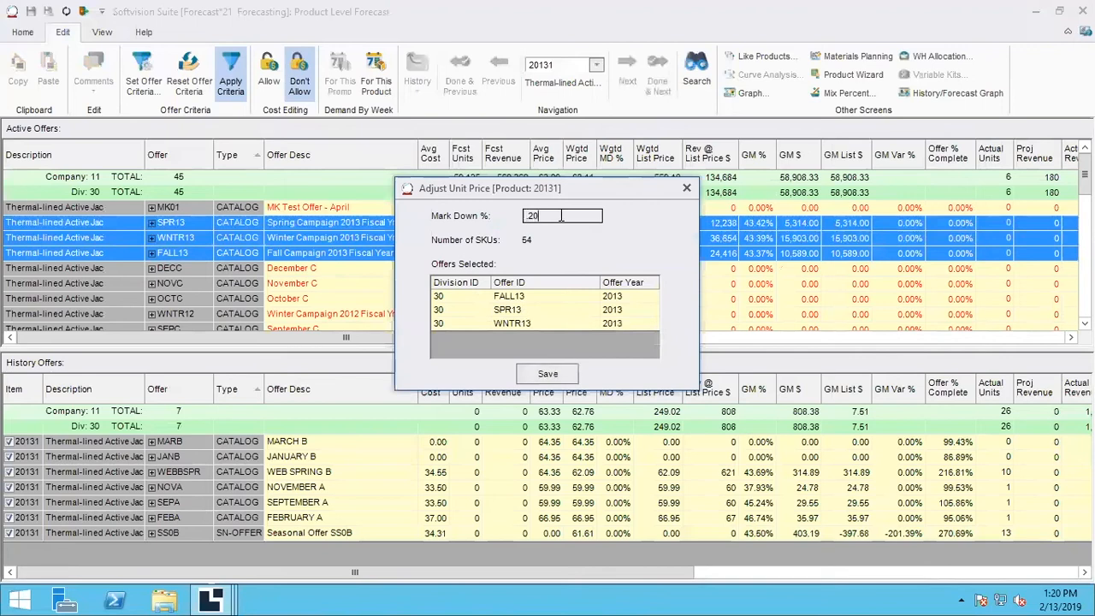
mouse_move(585, 366)
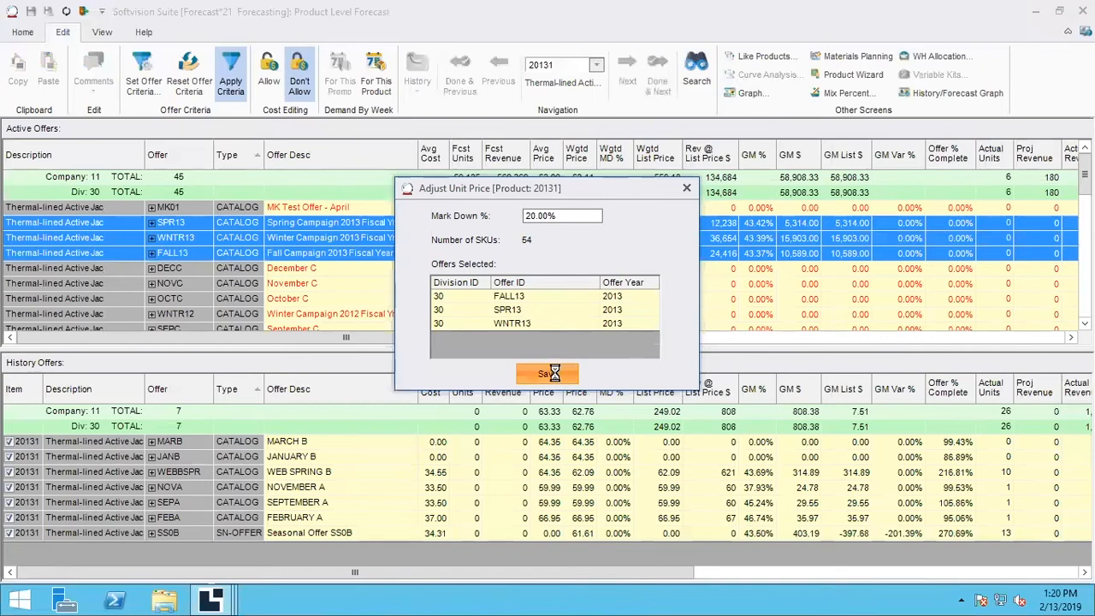
left_click(547, 373)
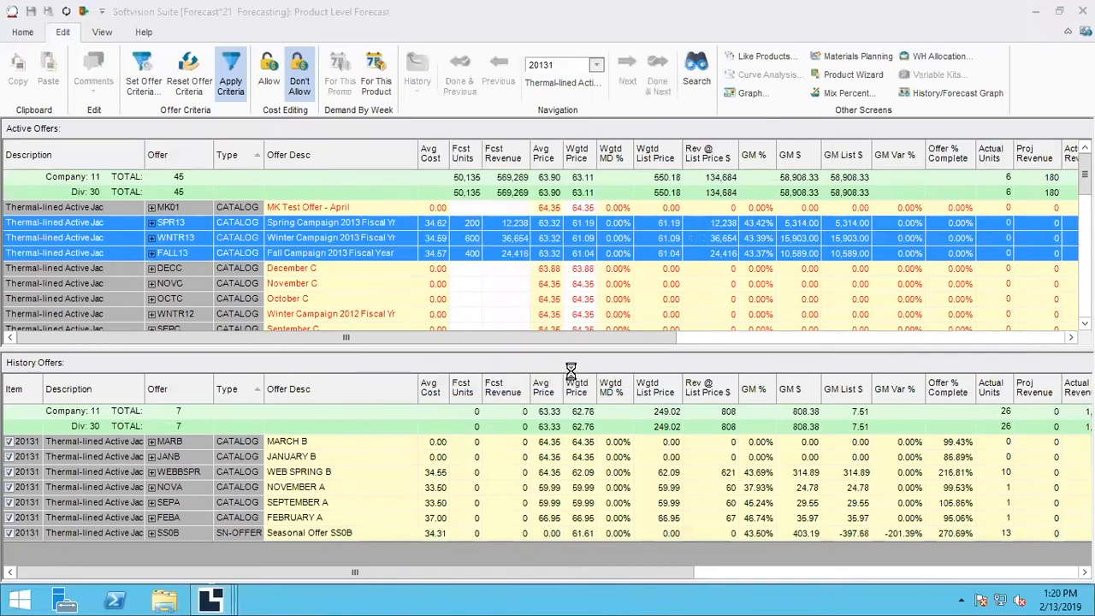
Select the SPR13 offer row to review its new 20% markdown prices and forecast revenue
left_click(229, 70)
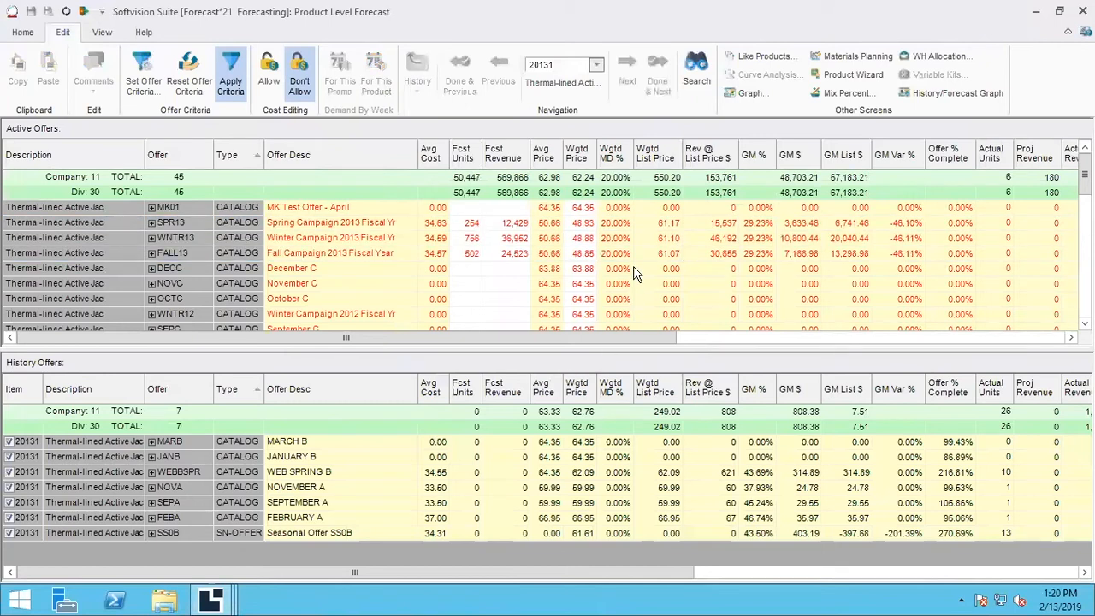
left_click(547, 222)
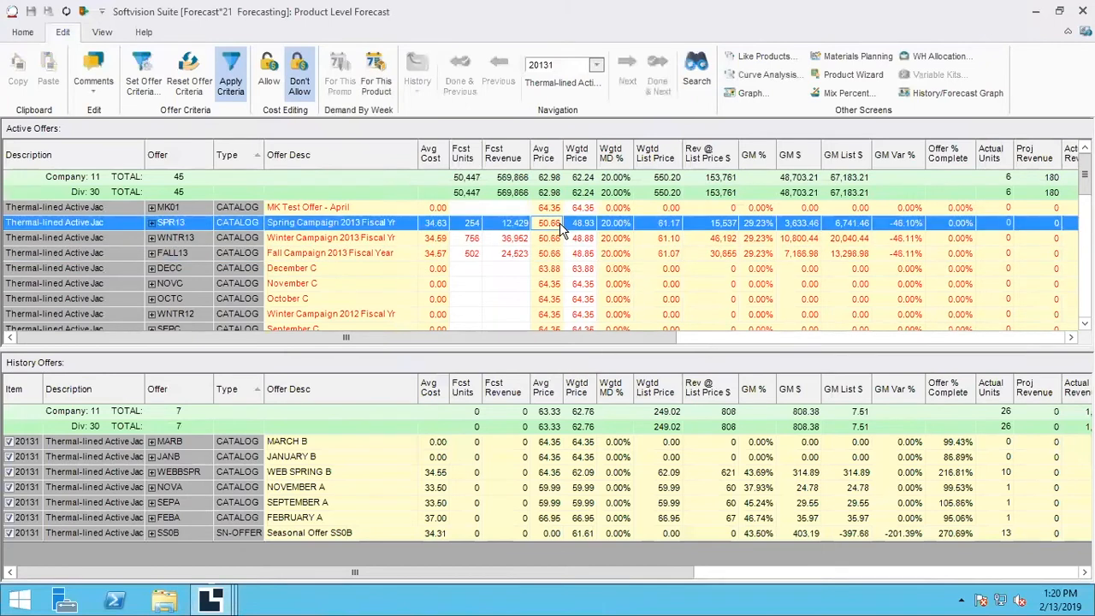
mouse_move(626, 224)
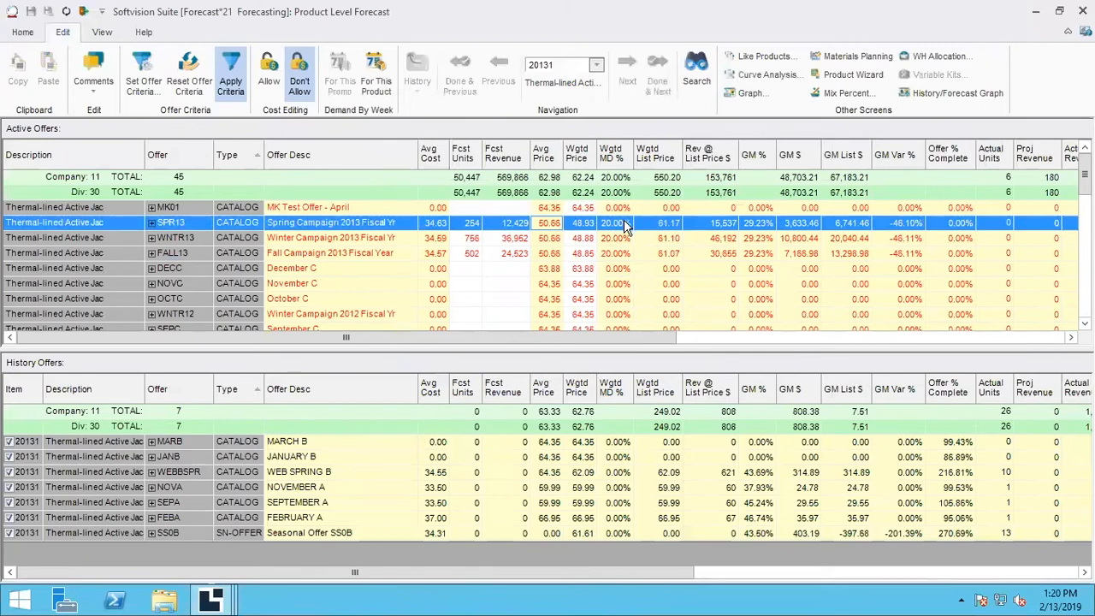
mouse_move(589, 225)
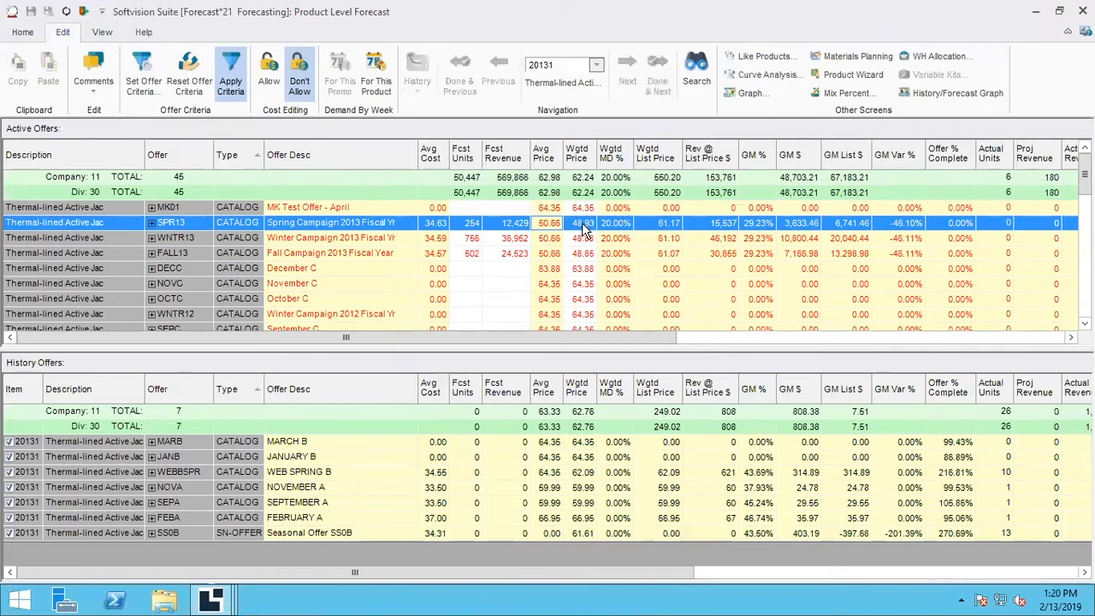
mouse_move(667, 229)
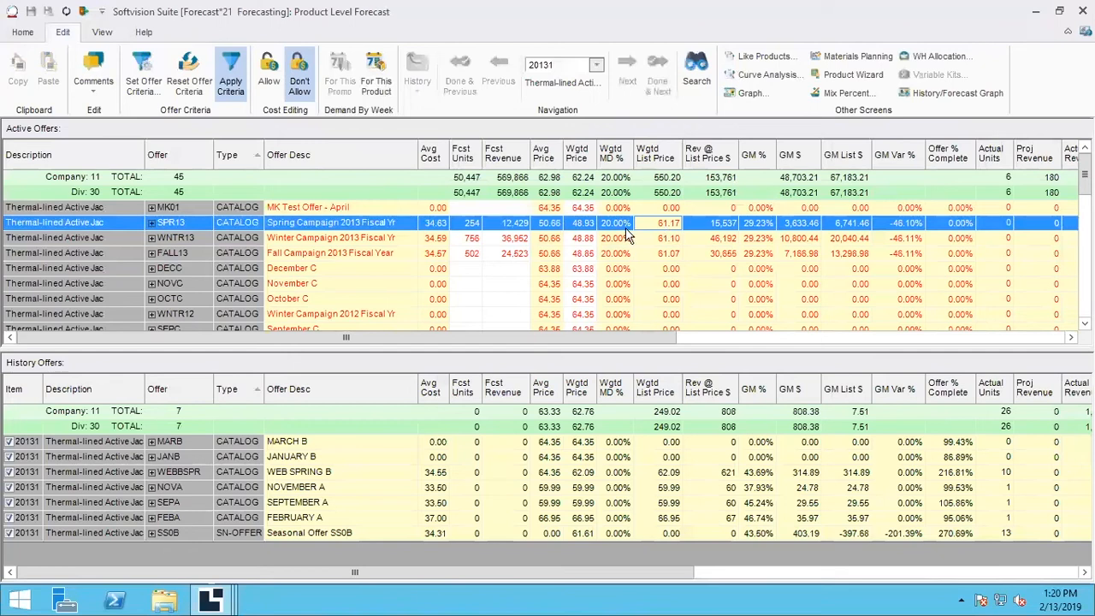
mouse_move(657, 243)
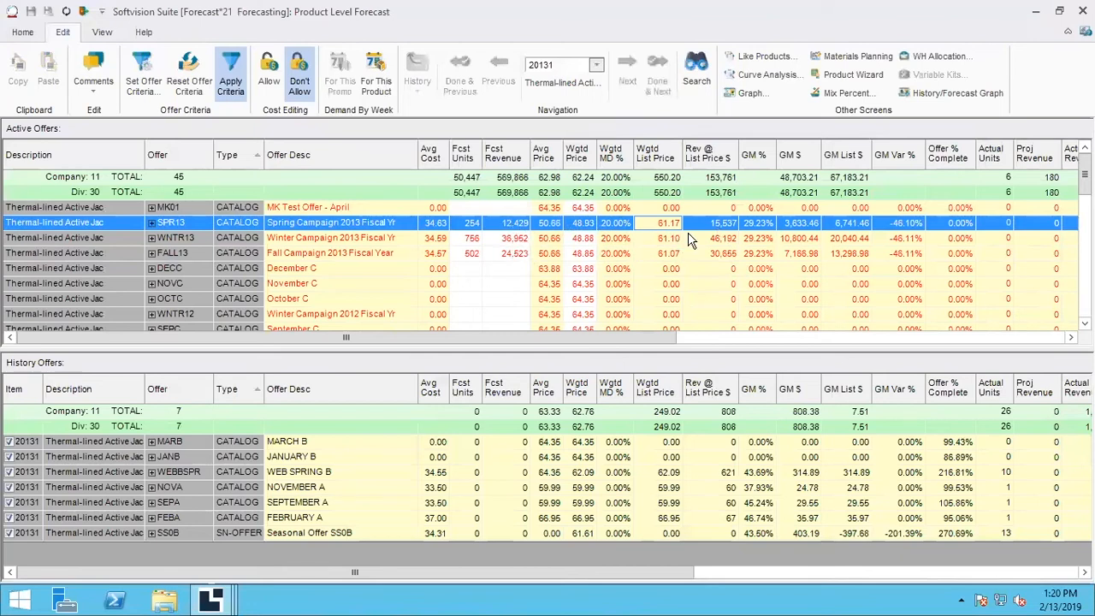
mouse_move(722, 243)
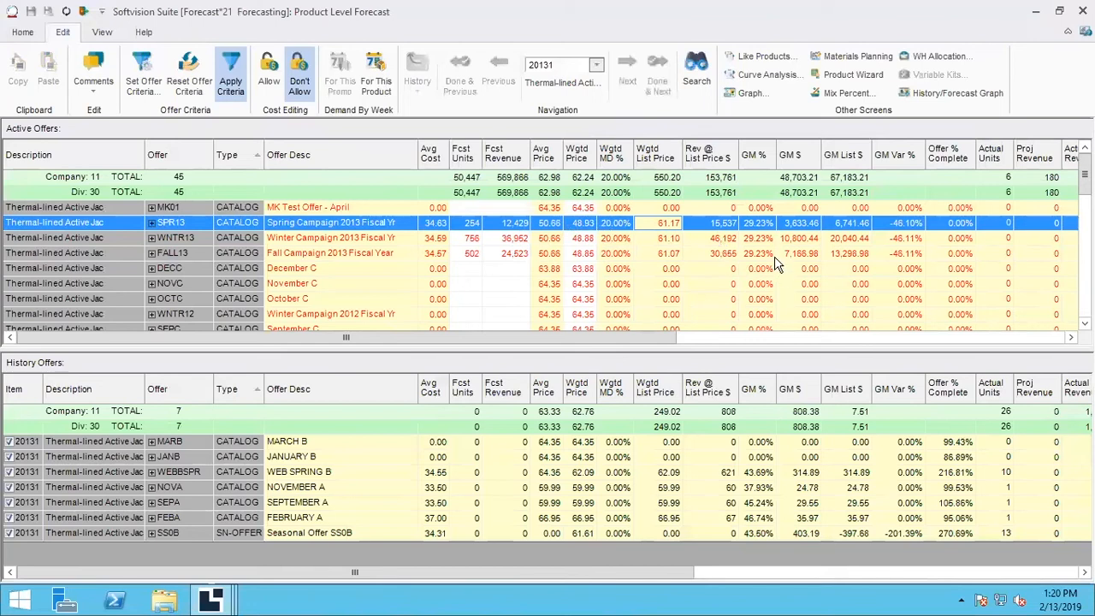
mouse_move(907, 257)
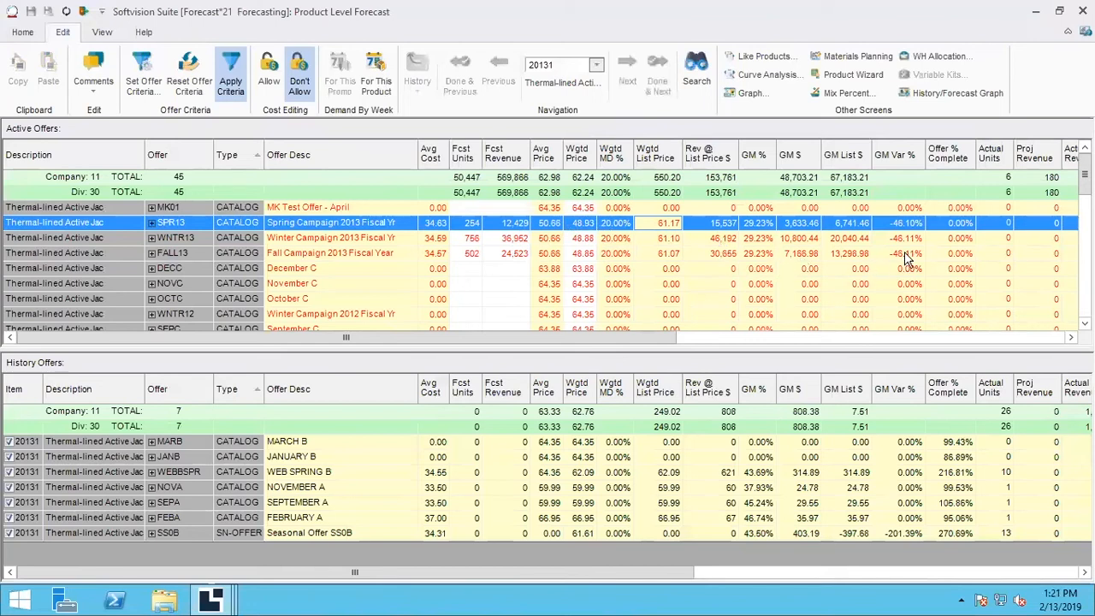
mouse_move(694, 246)
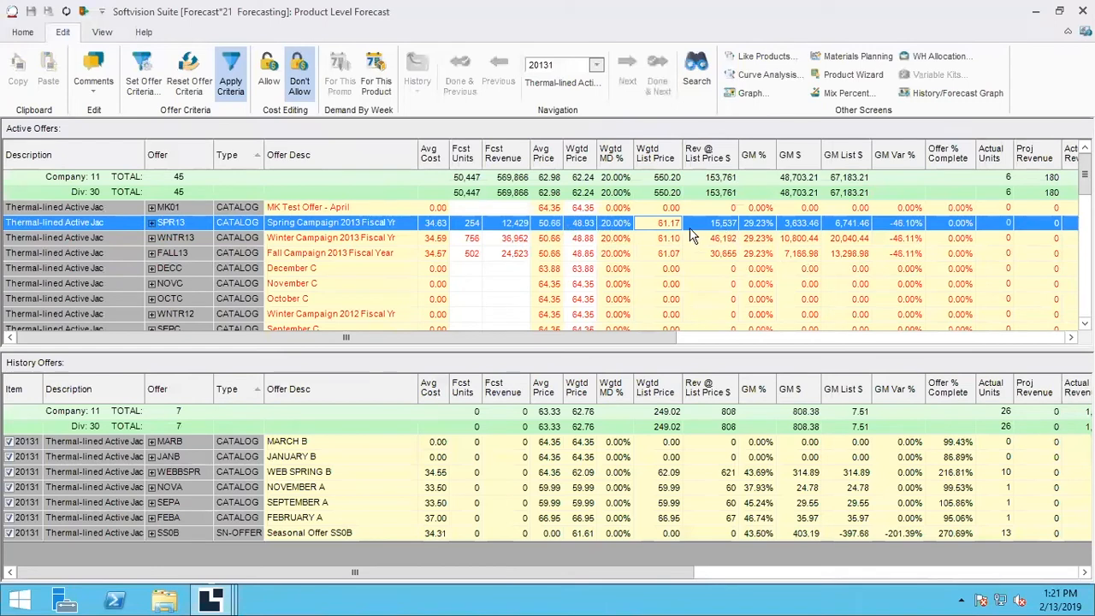
mouse_move(797, 163)
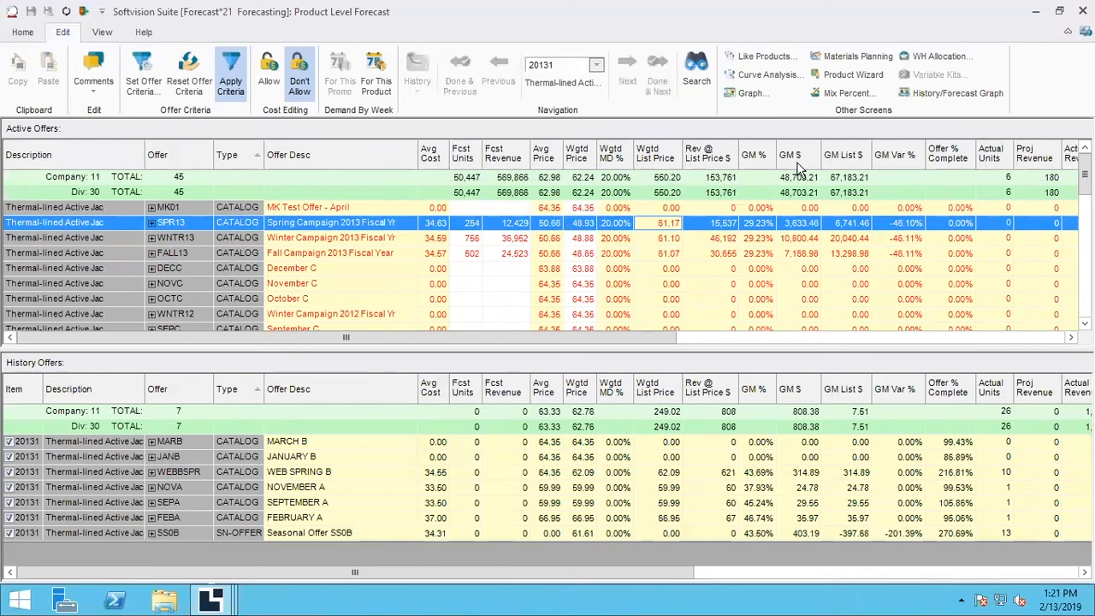
mouse_move(636, 229)
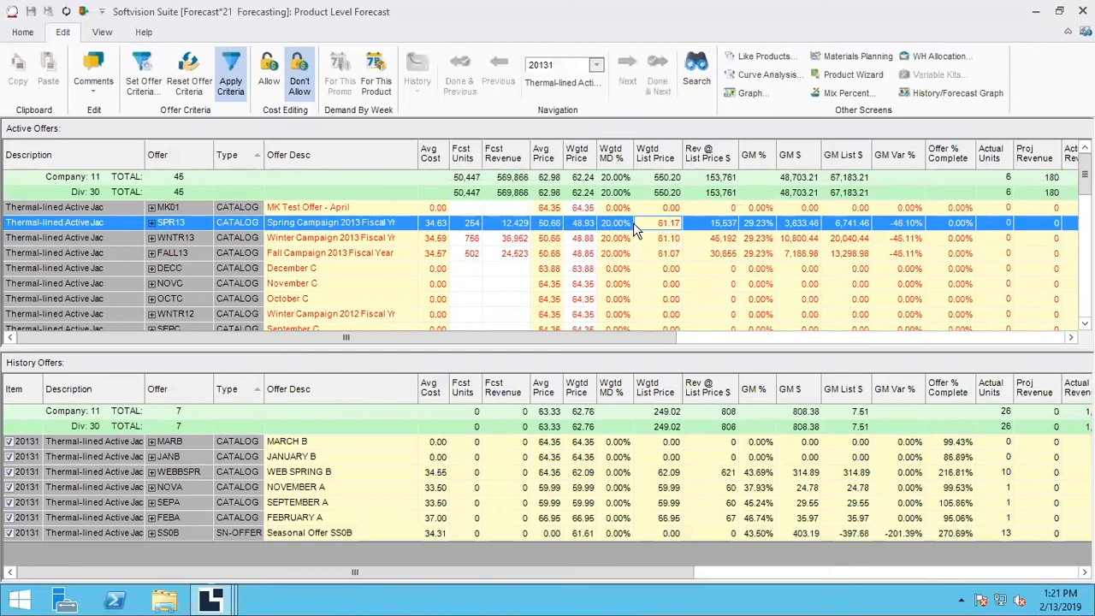
mouse_move(626, 245)
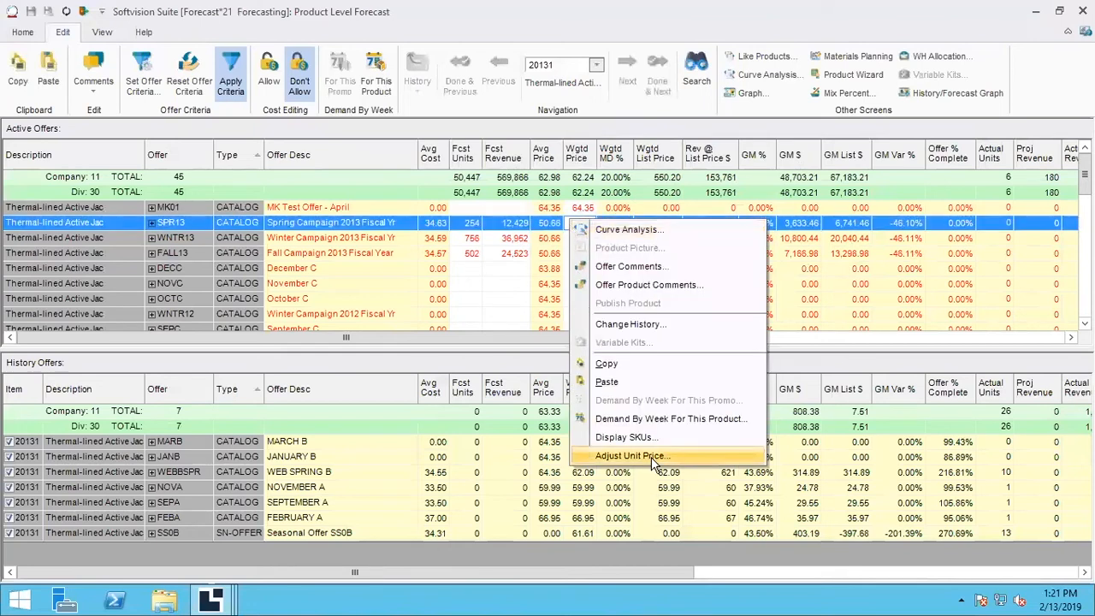
left_click(629, 456)
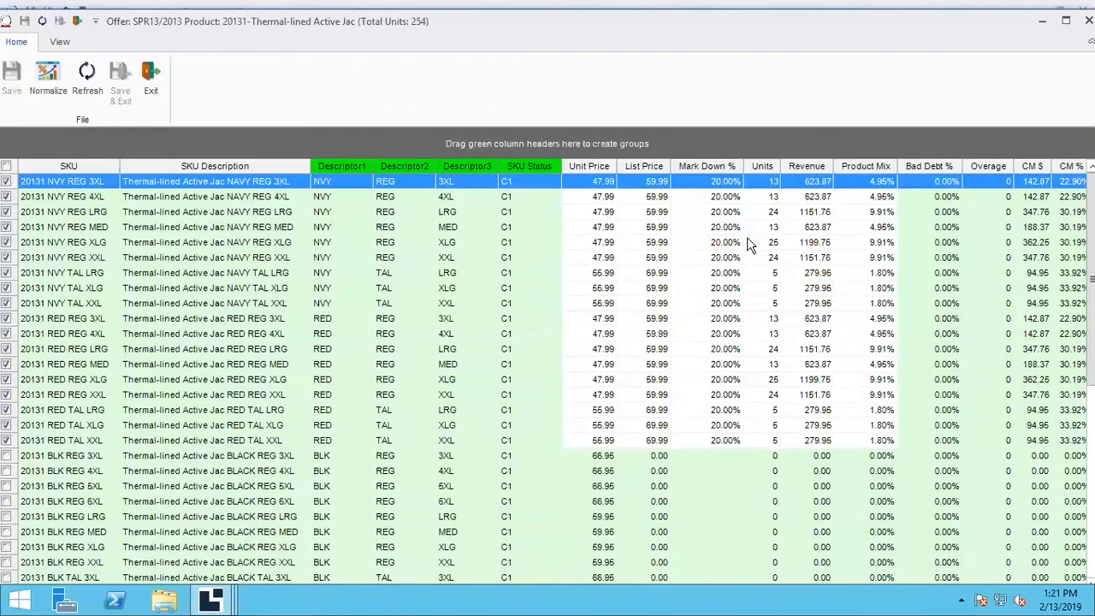
mouse_move(664, 230)
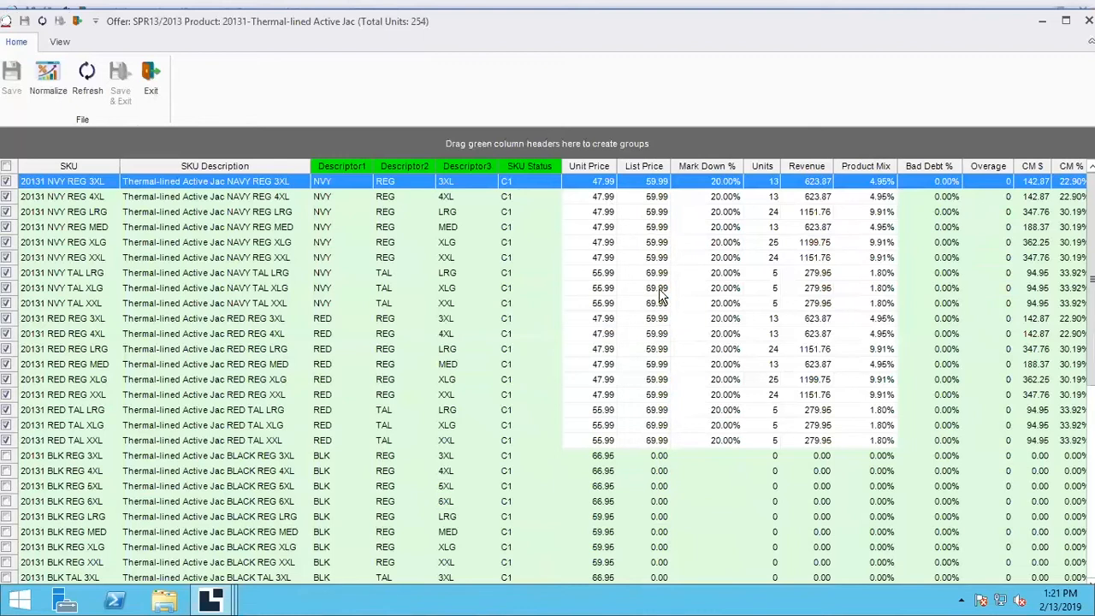
mouse_move(643, 274)
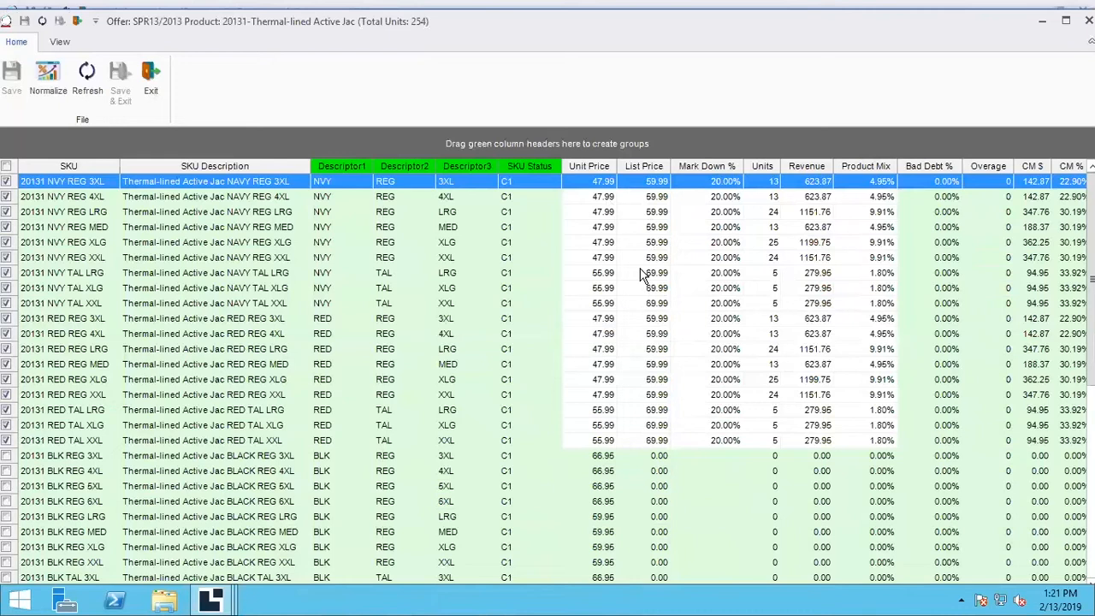
mouse_move(163, 82)
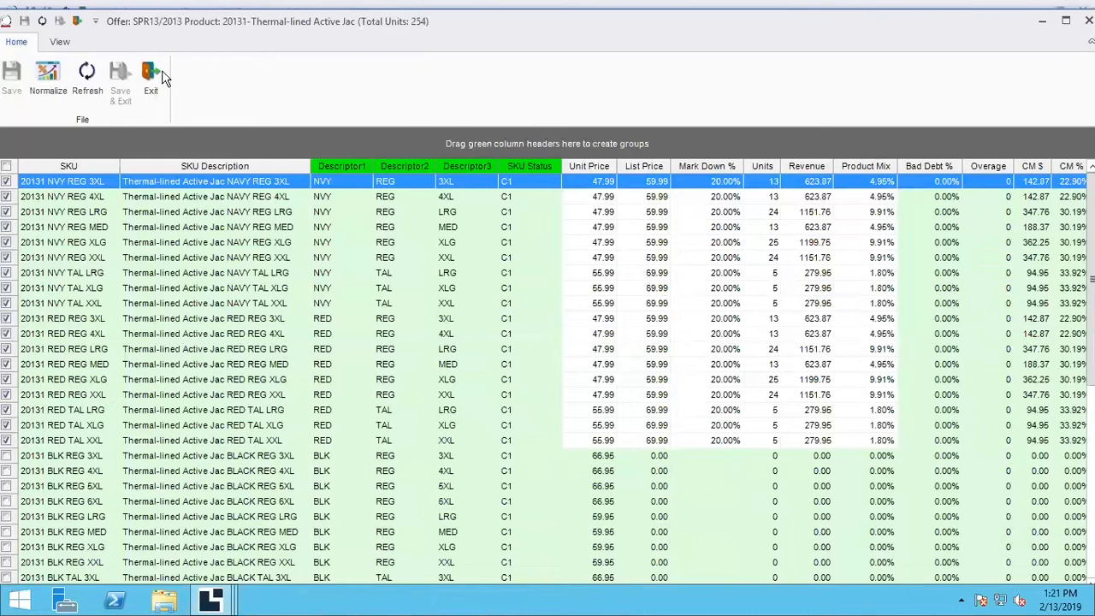
left_click(151, 68)
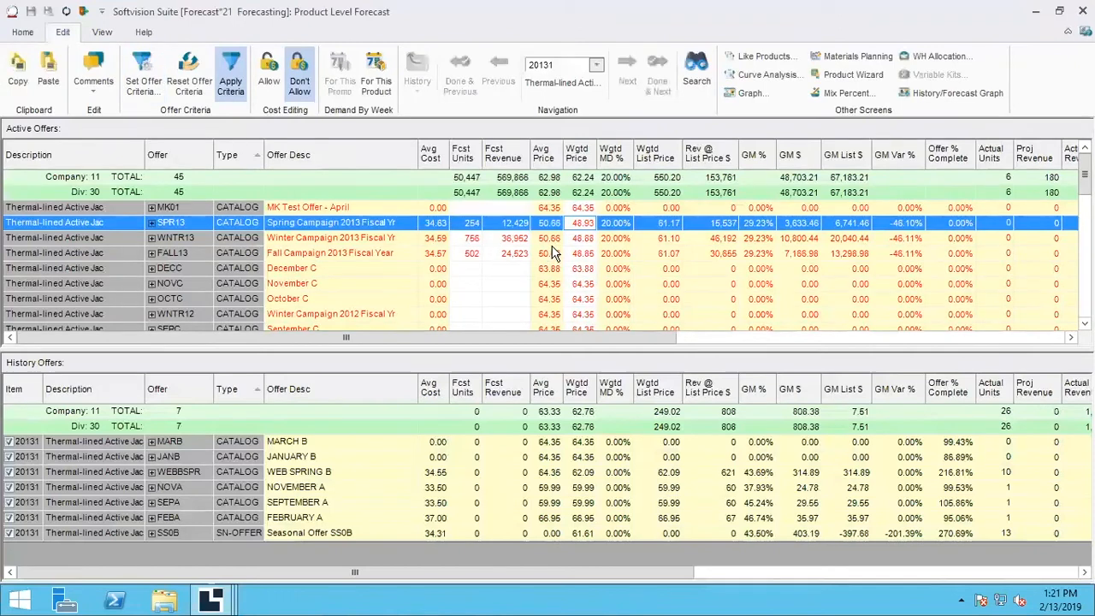
mouse_move(654, 240)
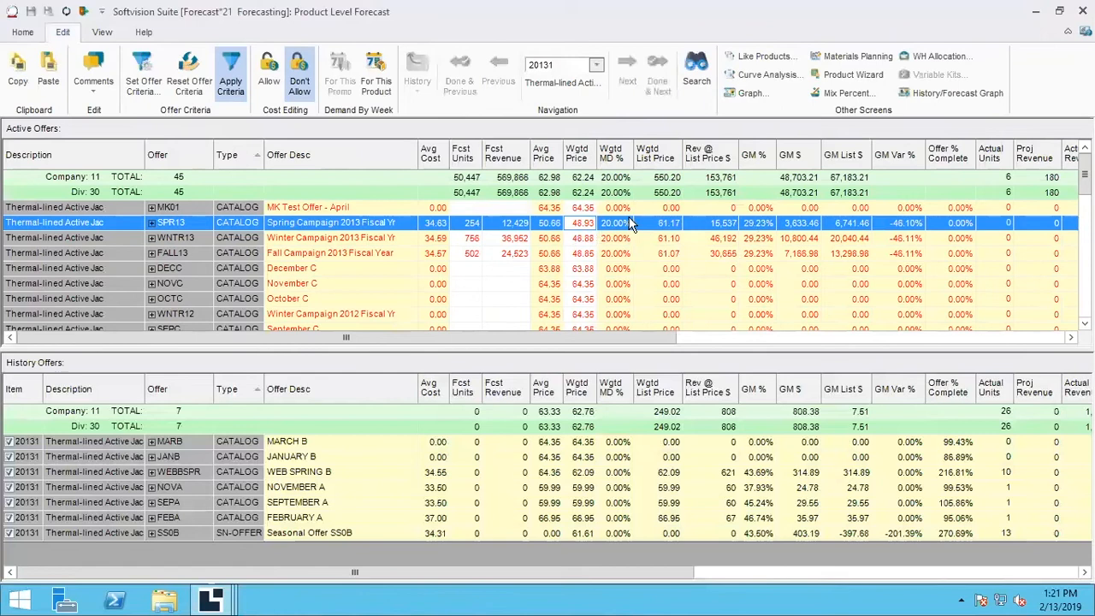
mouse_move(660, 243)
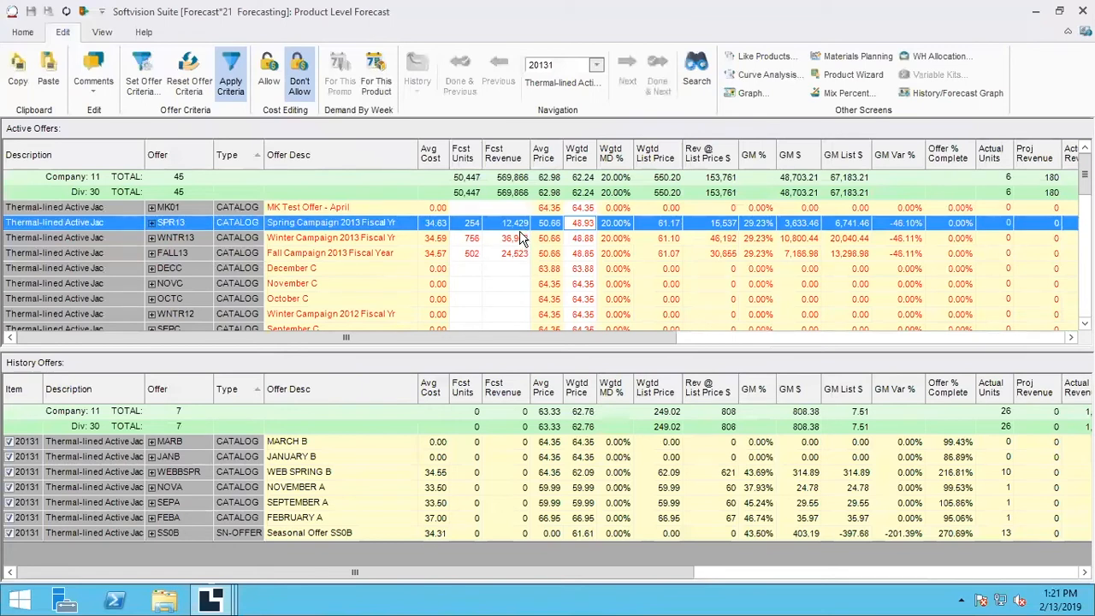
mouse_move(534, 241)
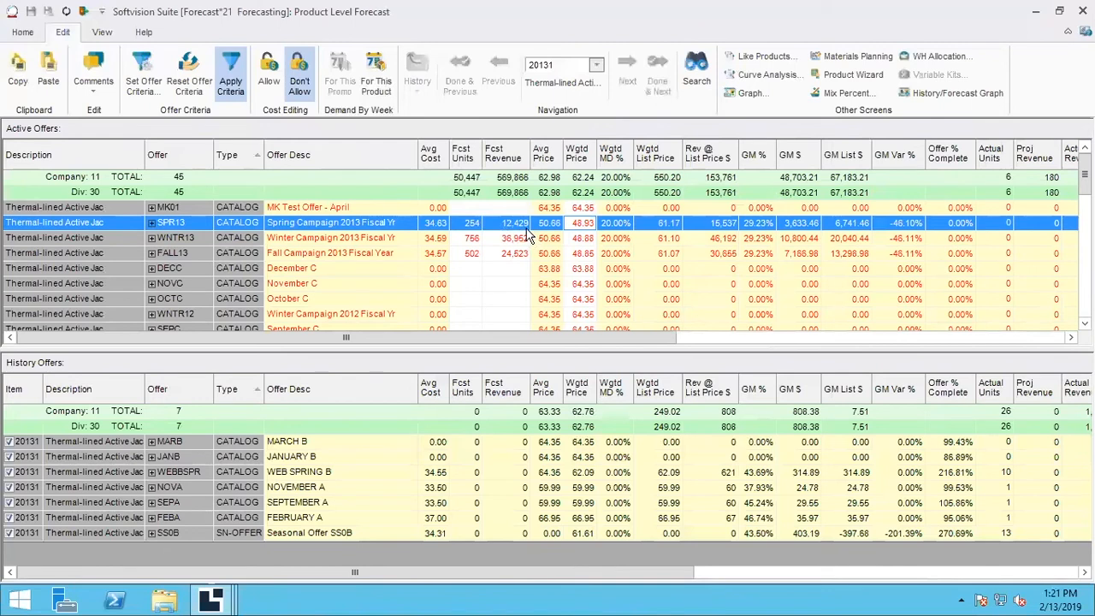
mouse_move(524, 236)
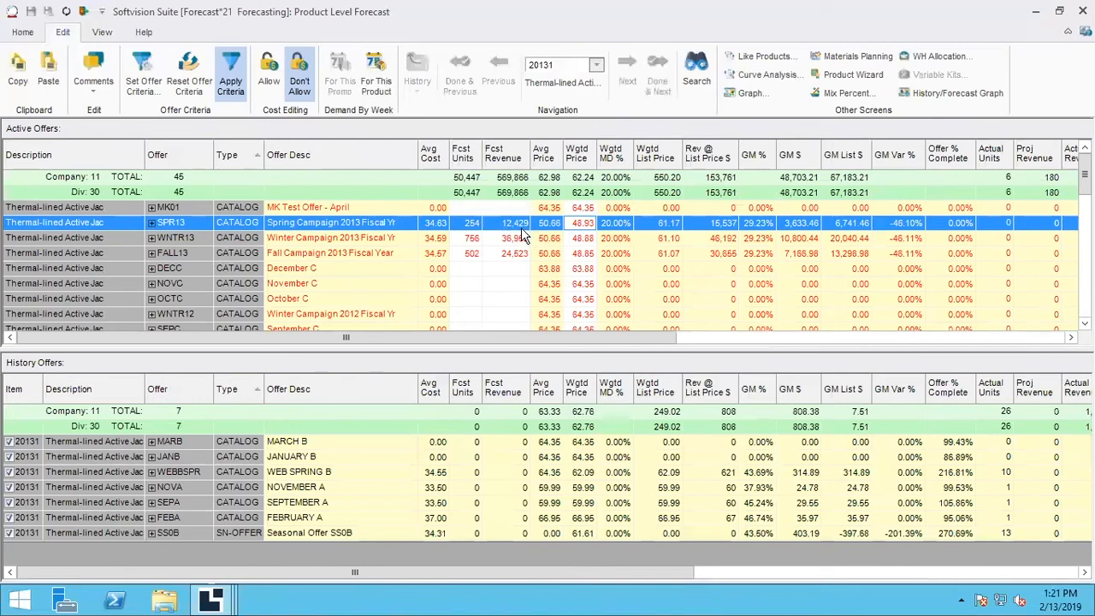
mouse_move(527, 250)
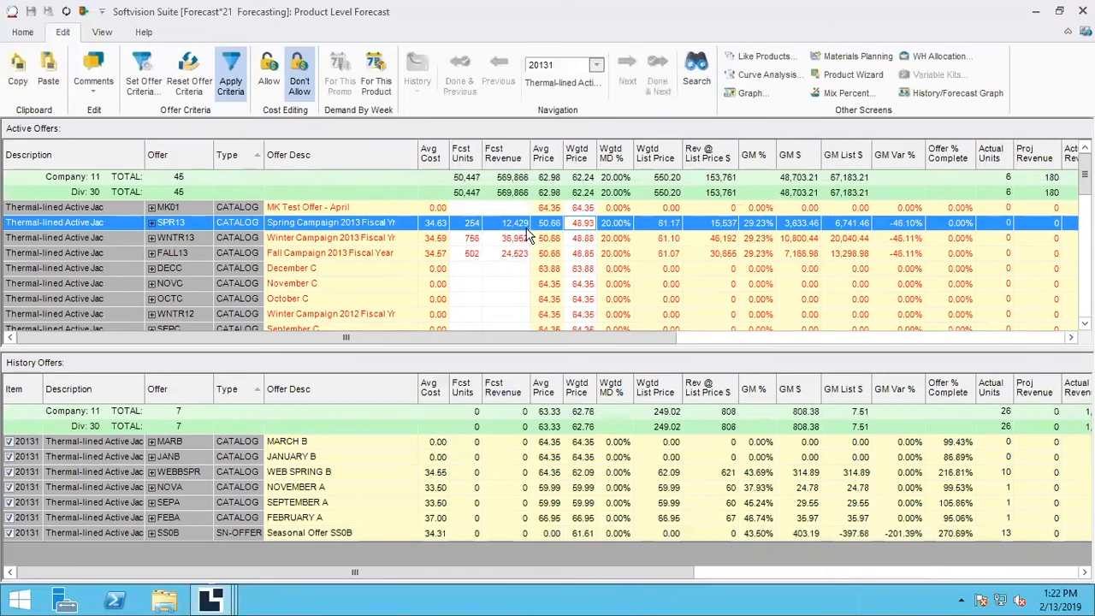
mouse_move(551, 240)
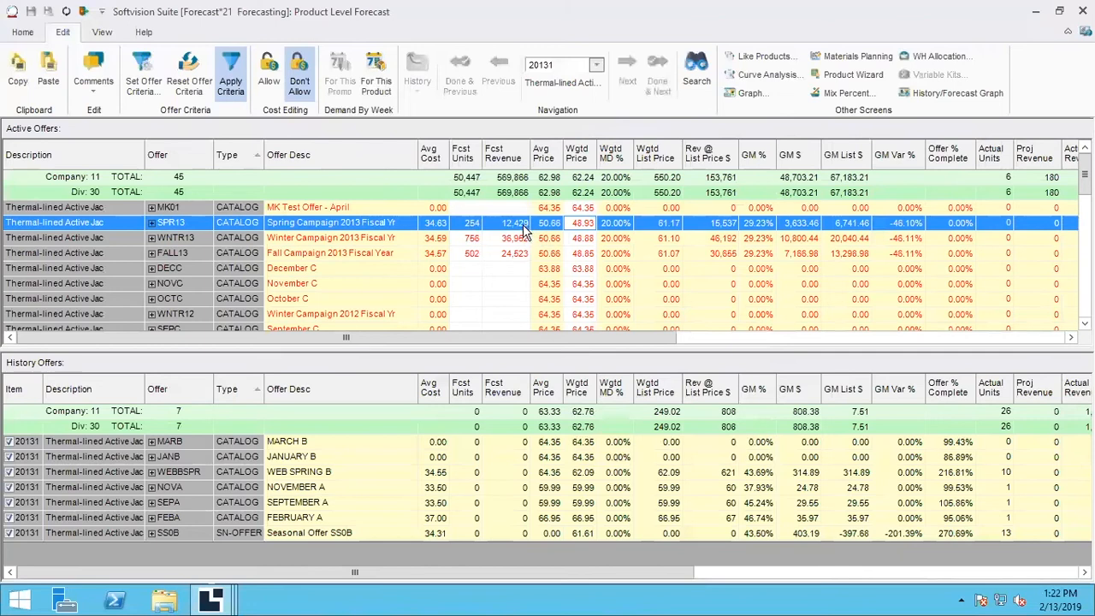
Set the SPR13 offer's markdown back to 0.00% through Adjust Unit Price and save it
right_click(517, 223)
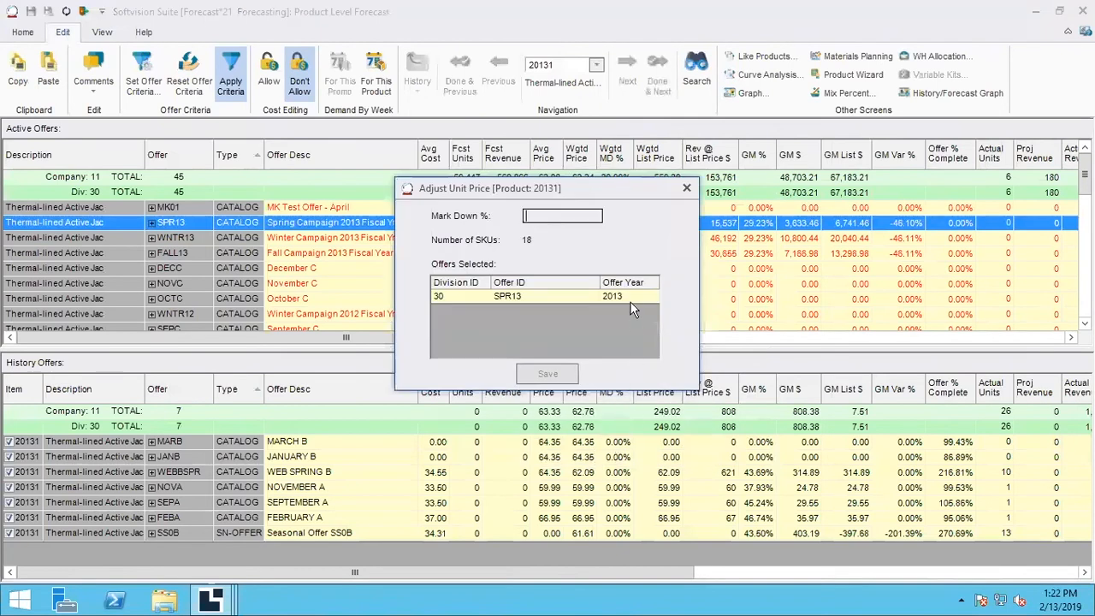
mouse_move(641, 239)
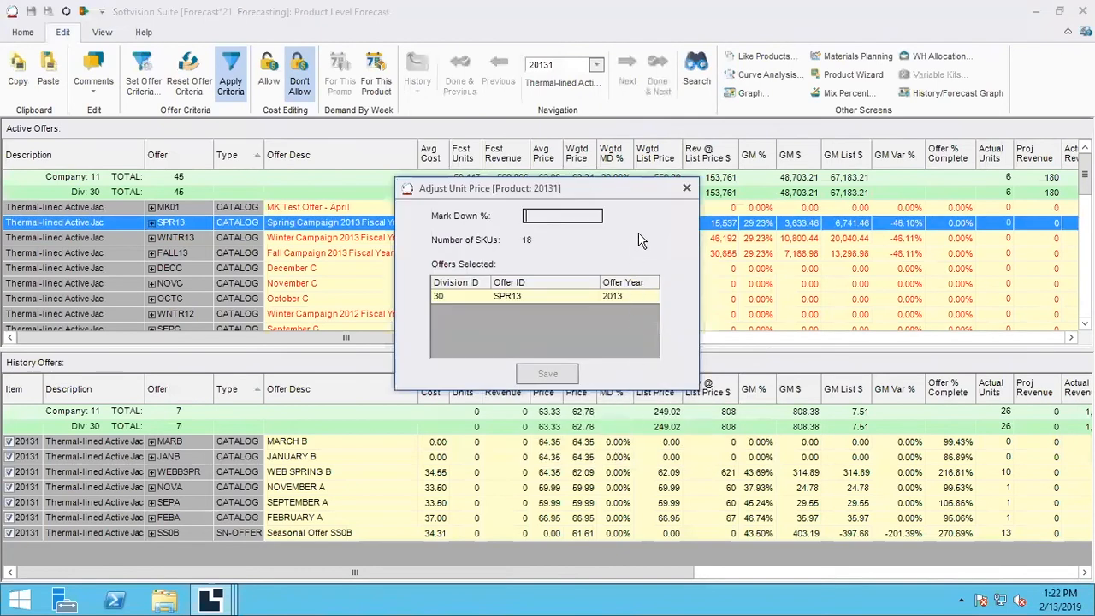
type("0")
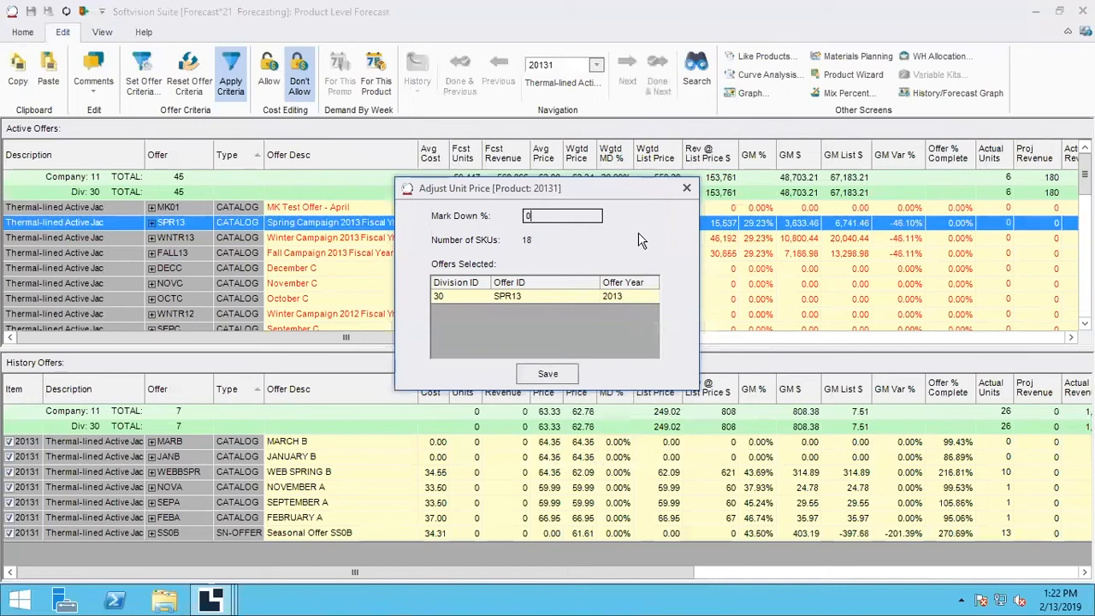
type("0.00%")
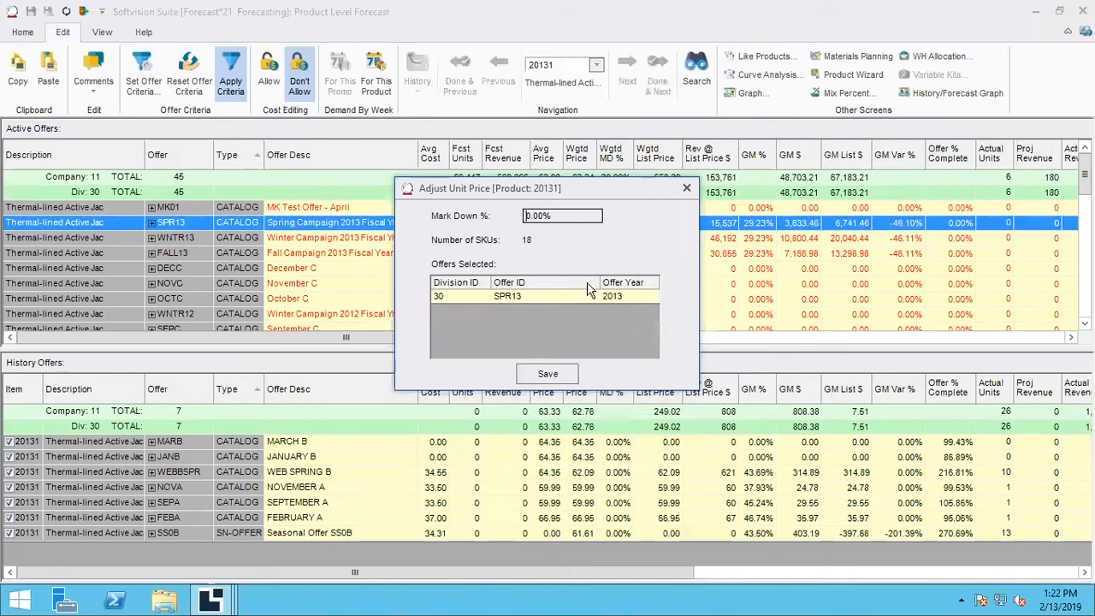
left_click(547, 373)
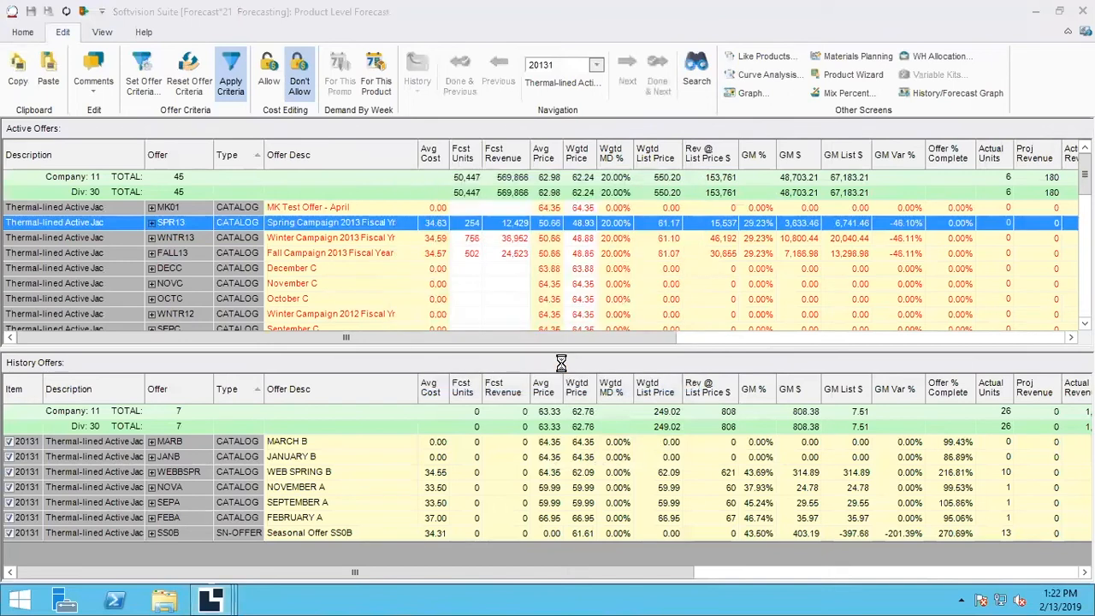
mouse_move(578, 352)
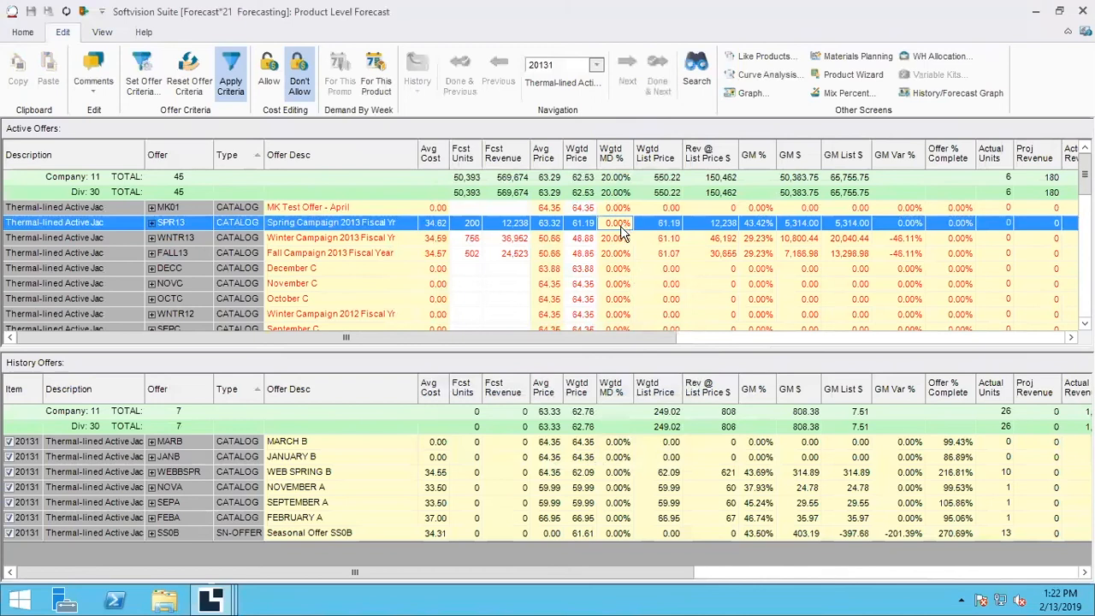
mouse_move(629, 284)
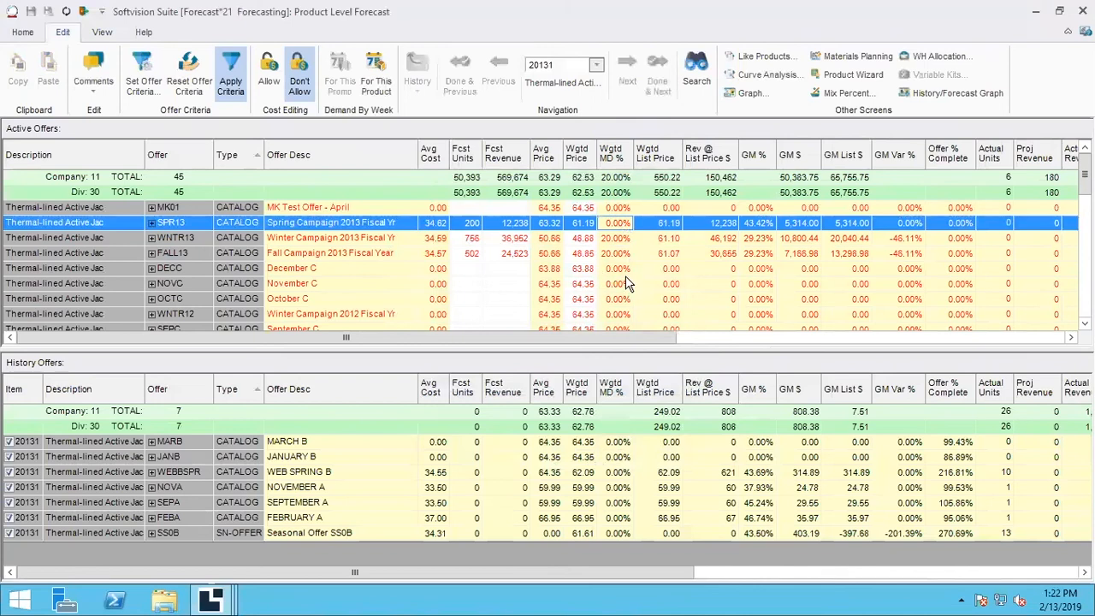
mouse_move(539, 260)
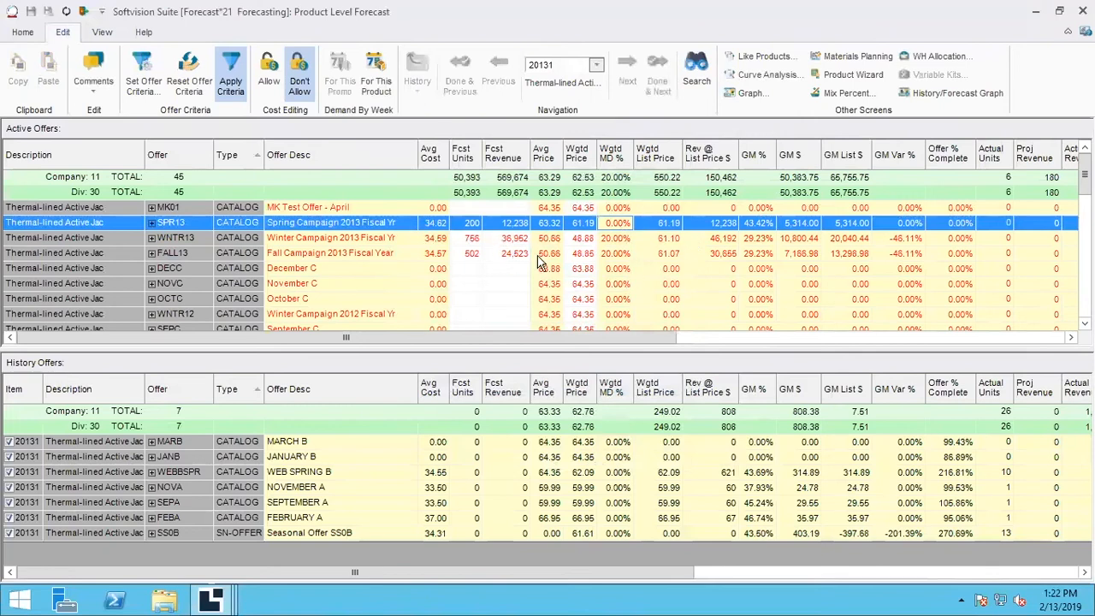
mouse_move(582, 256)
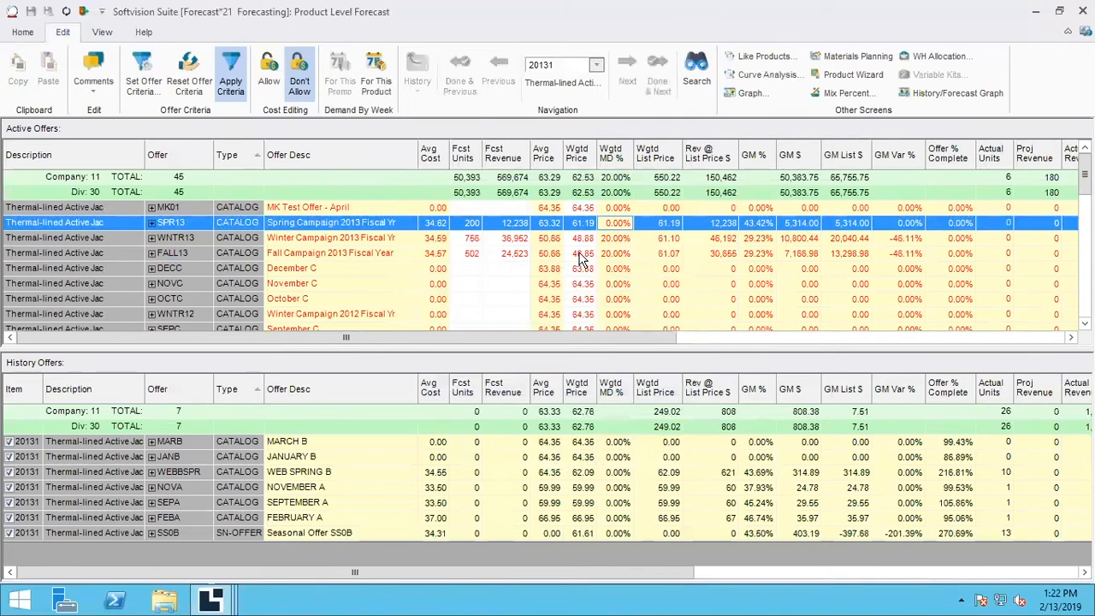
mouse_move(588, 259)
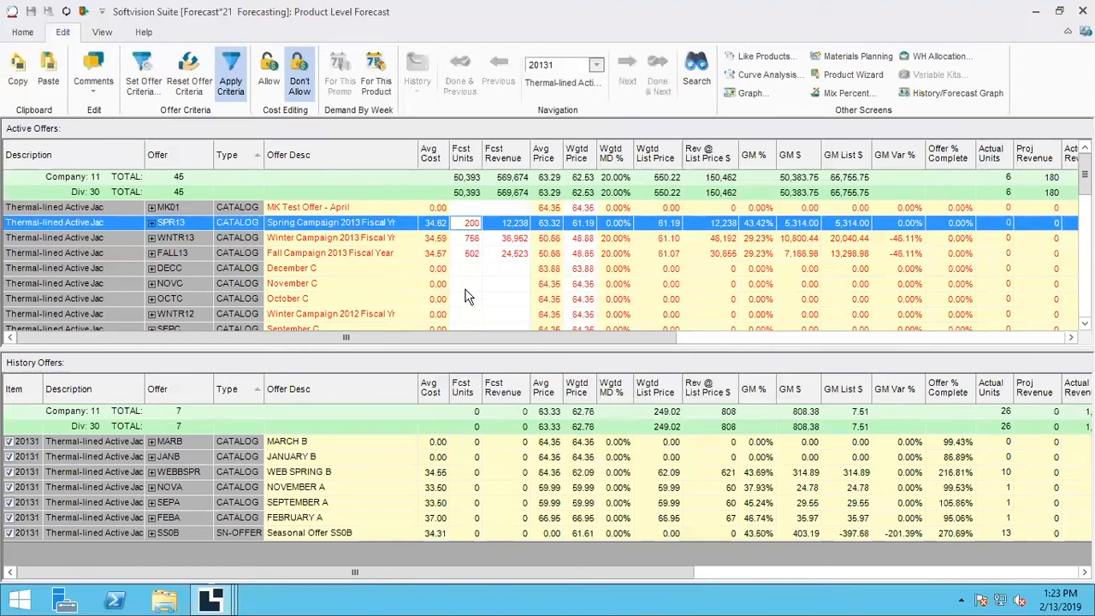
mouse_move(484, 277)
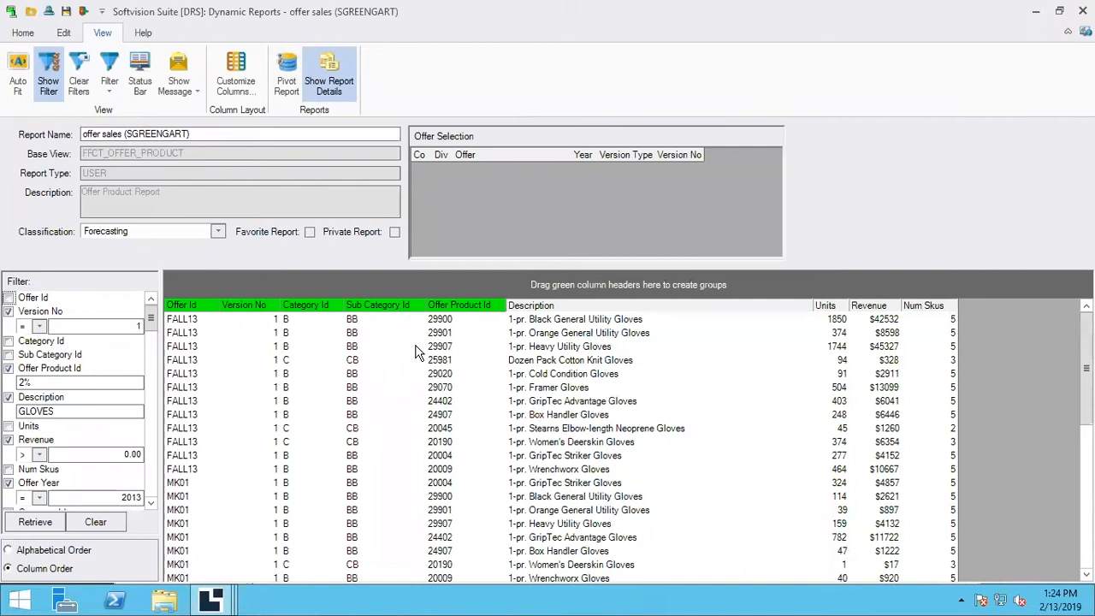
mouse_move(373, 342)
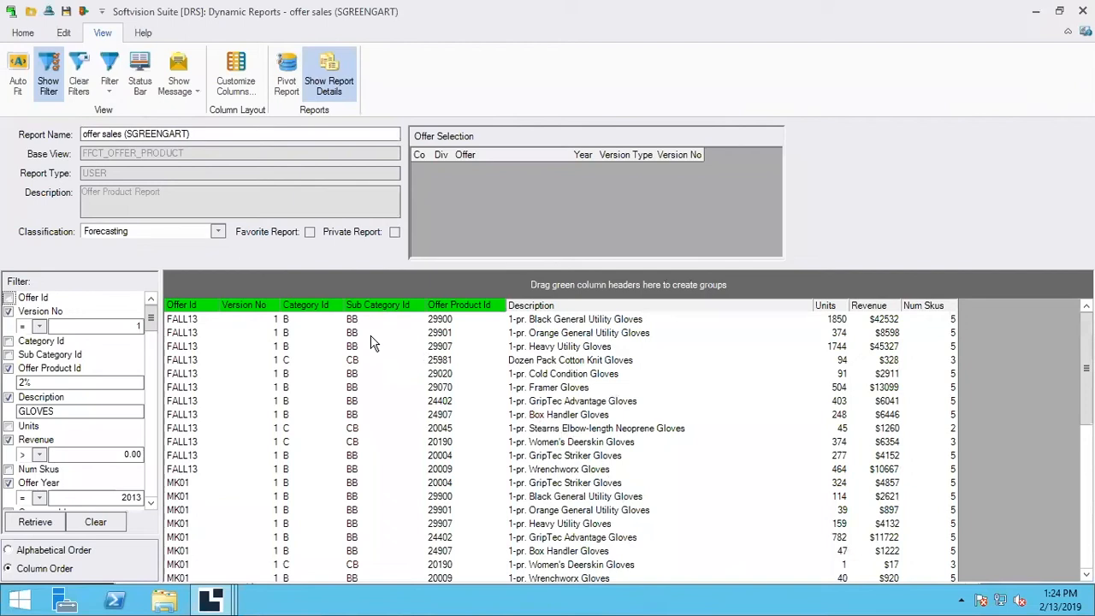
mouse_move(134, 144)
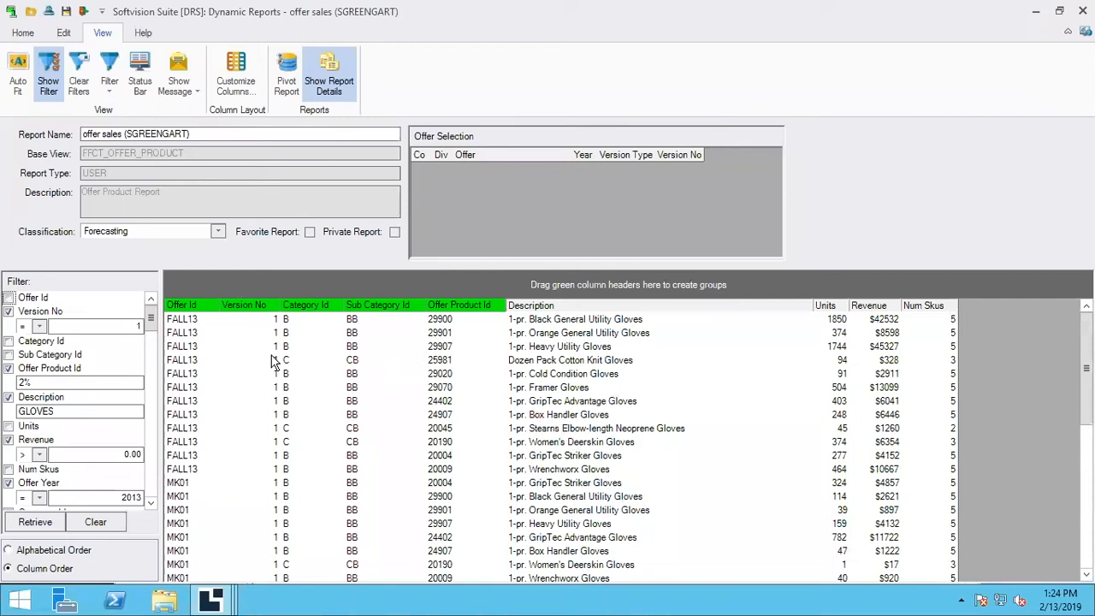
mouse_move(383, 370)
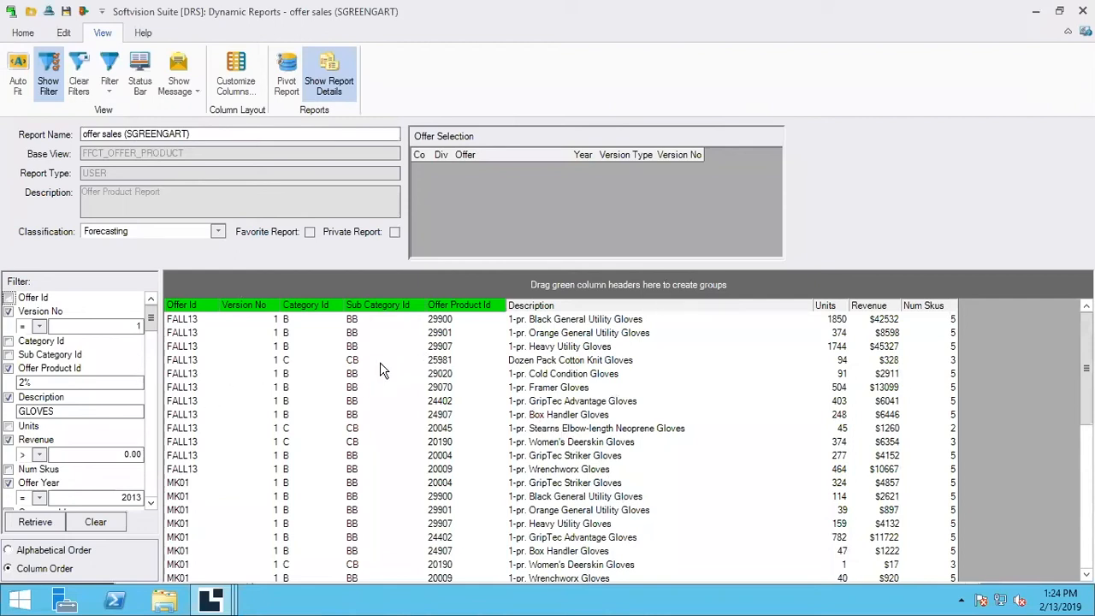
mouse_move(826, 358)
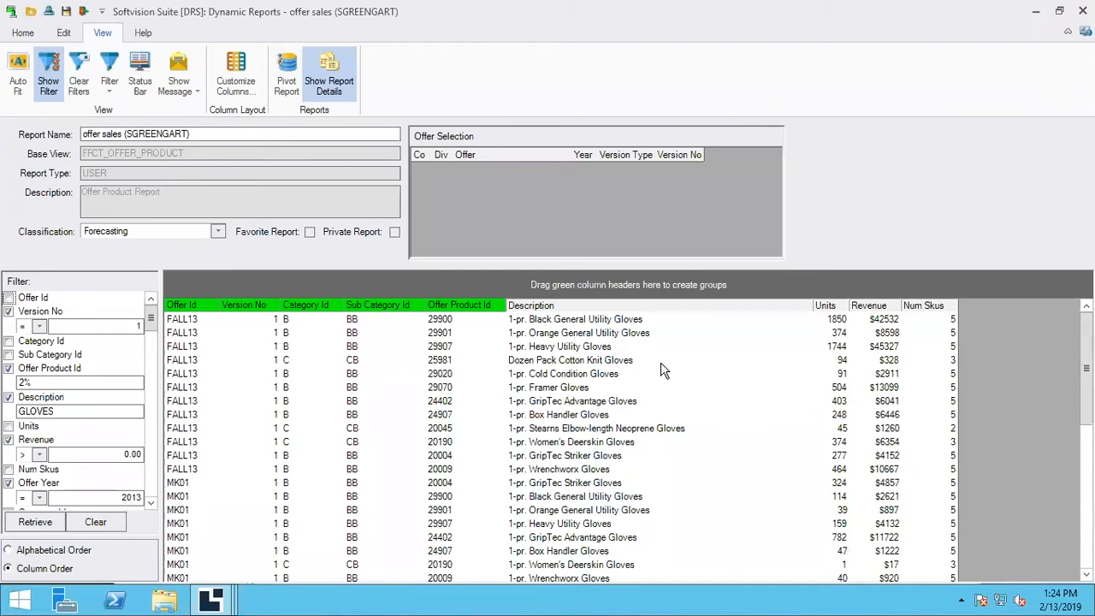
mouse_move(558, 339)
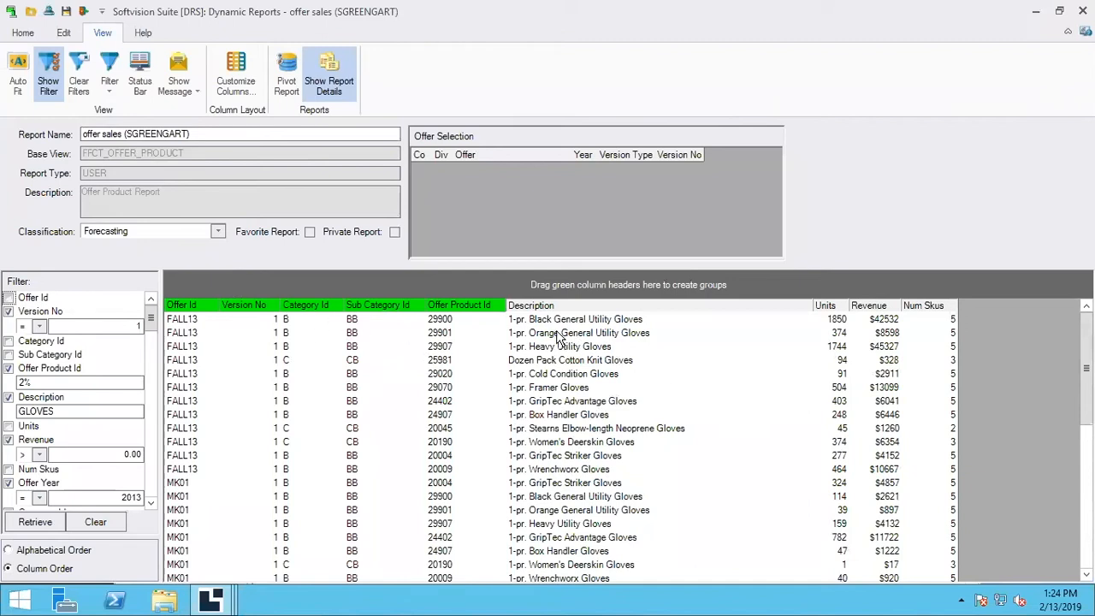
mouse_move(817, 318)
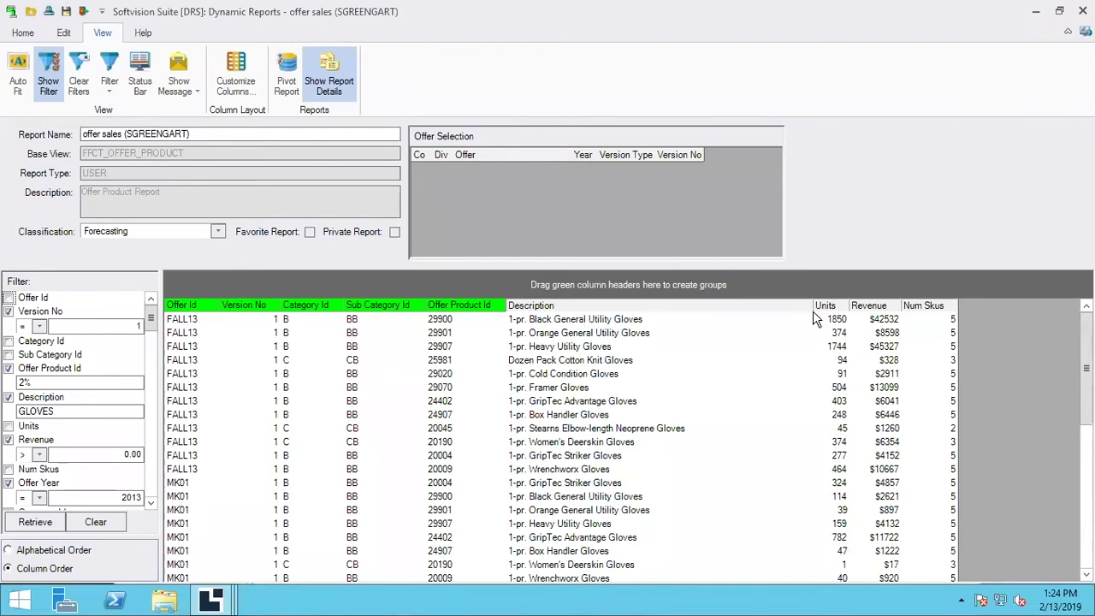
mouse_move(654, 335)
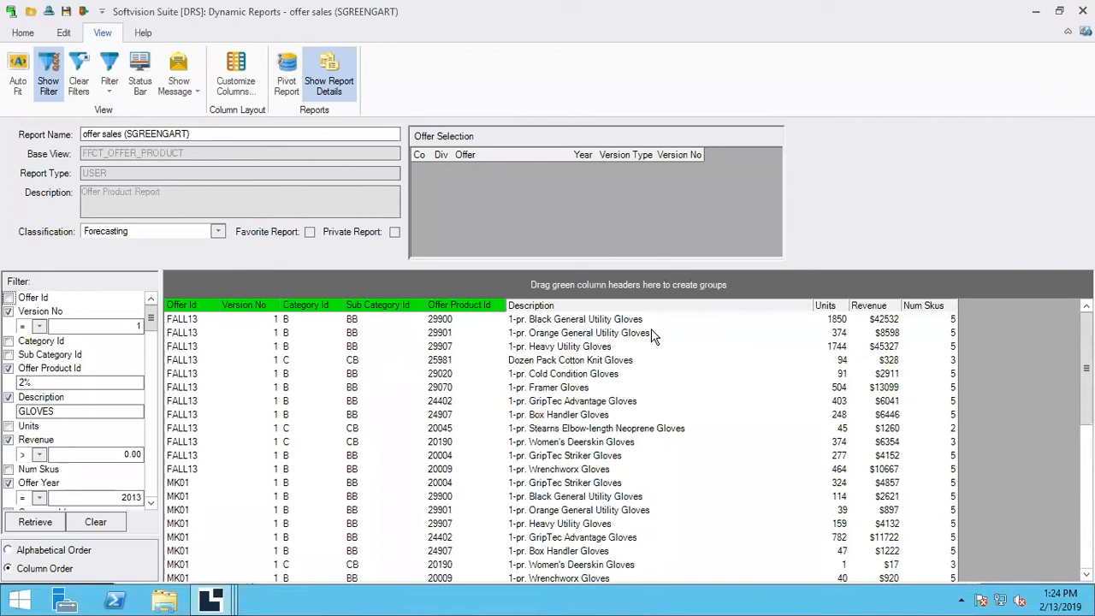
mouse_move(634, 337)
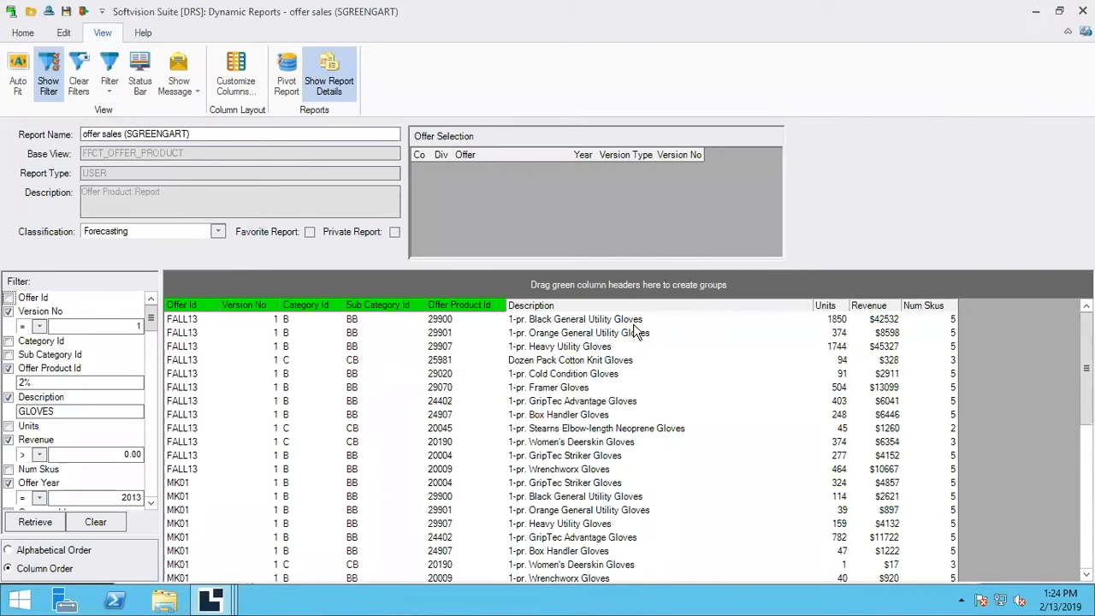
mouse_move(322, 330)
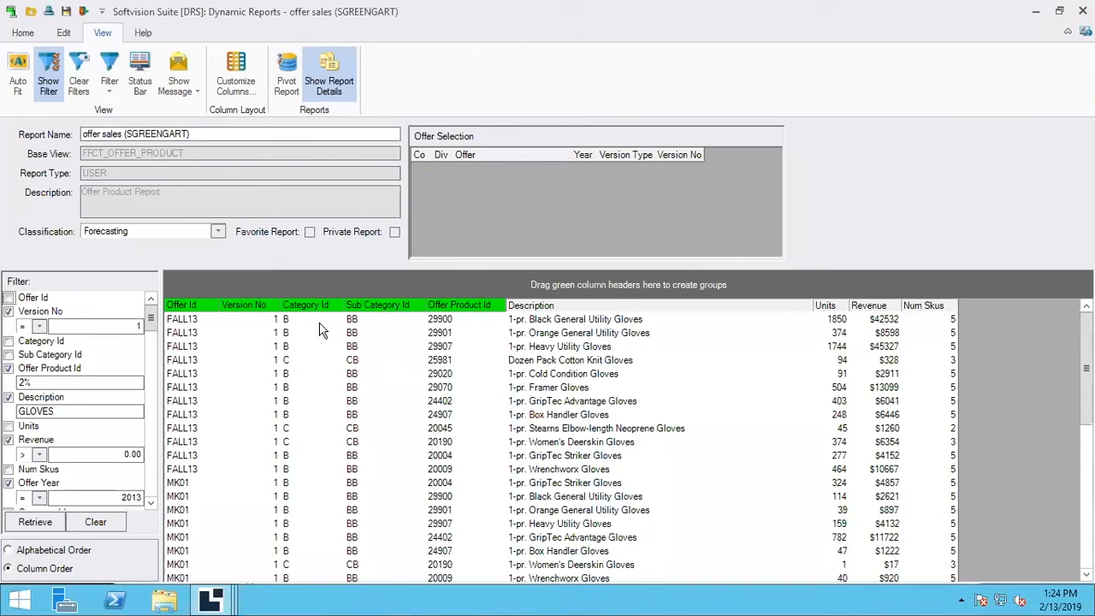
mouse_move(328, 363)
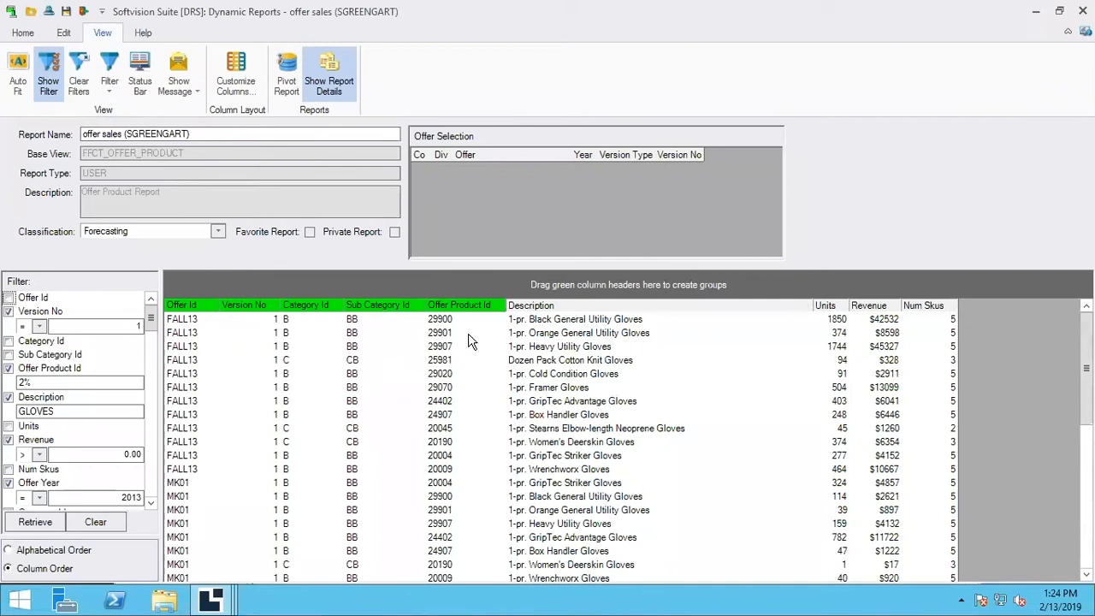
mouse_move(459, 322)
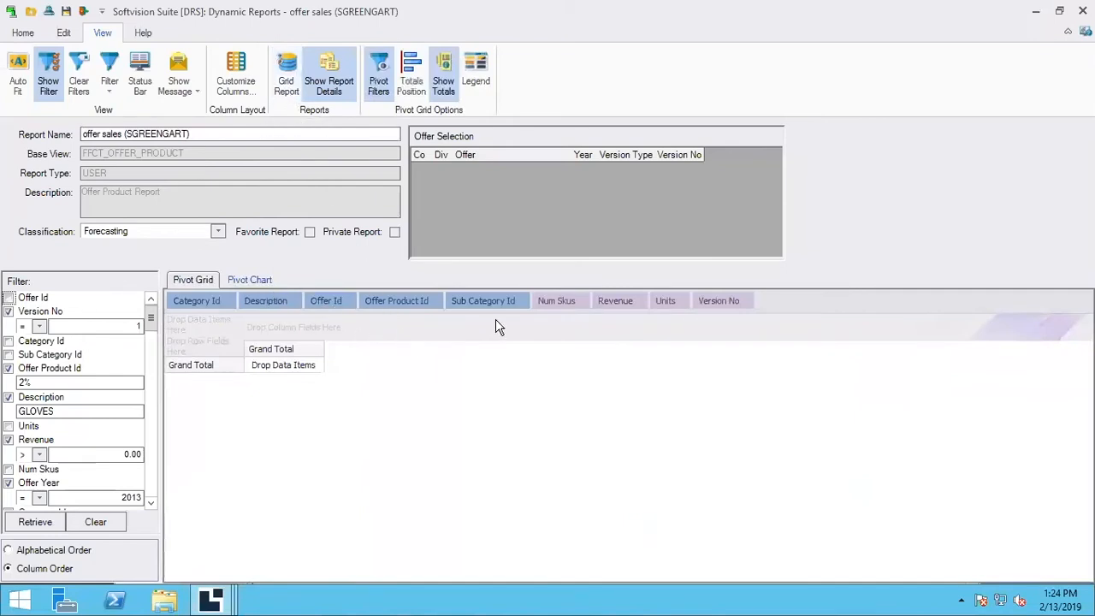
mouse_move(510, 359)
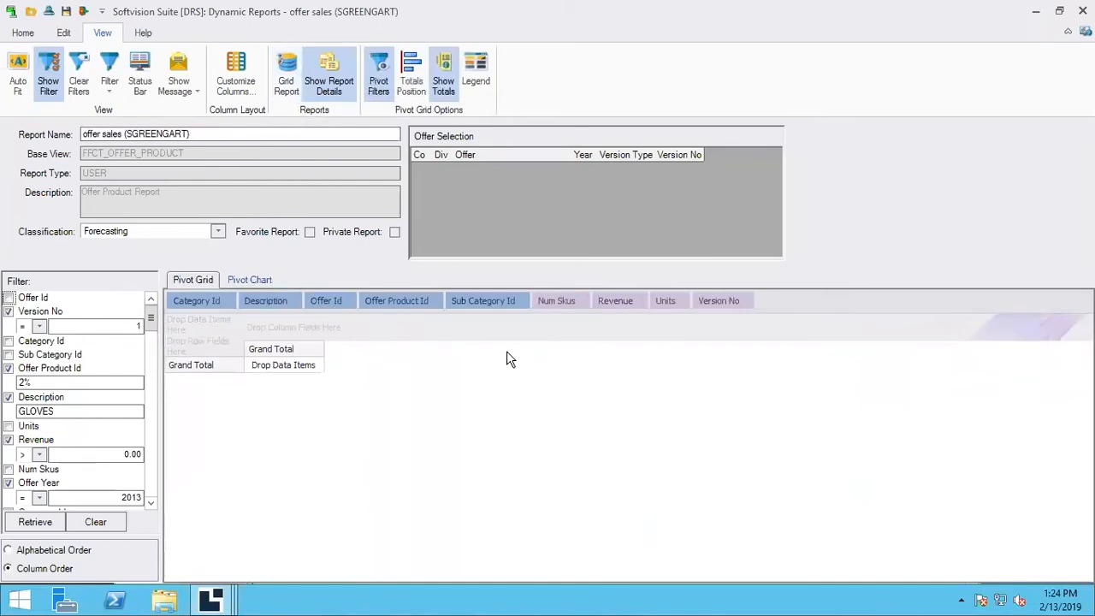
mouse_move(493, 359)
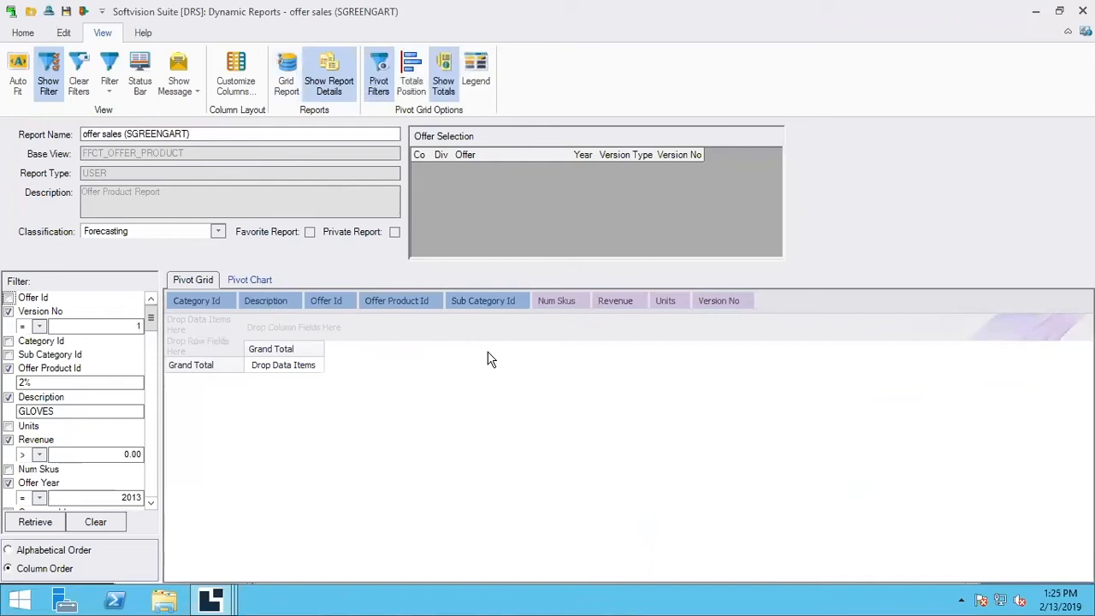
mouse_move(404, 332)
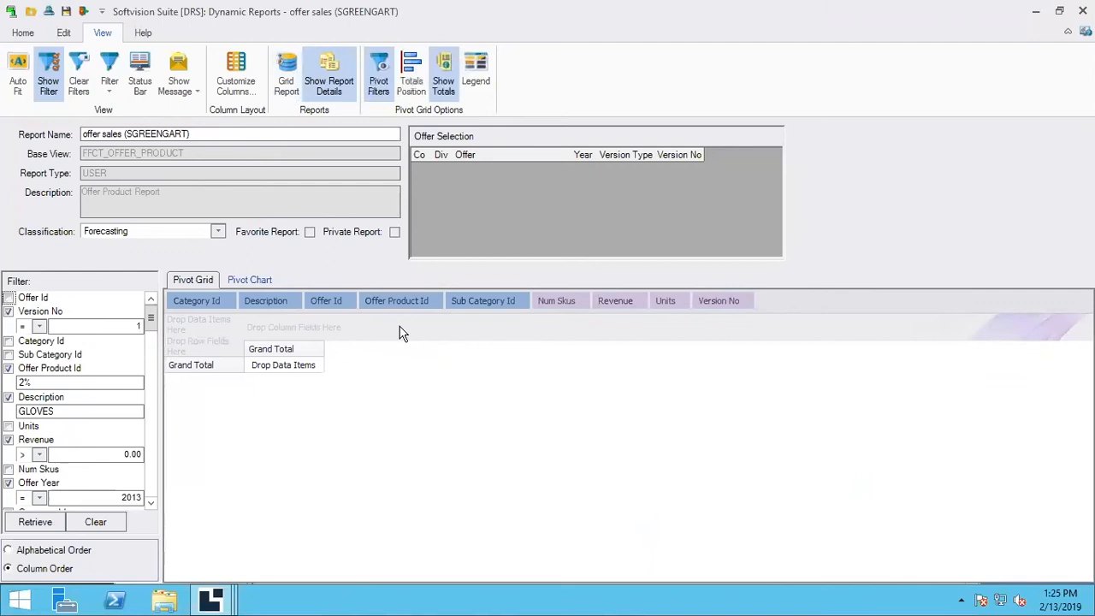
mouse_move(392, 301)
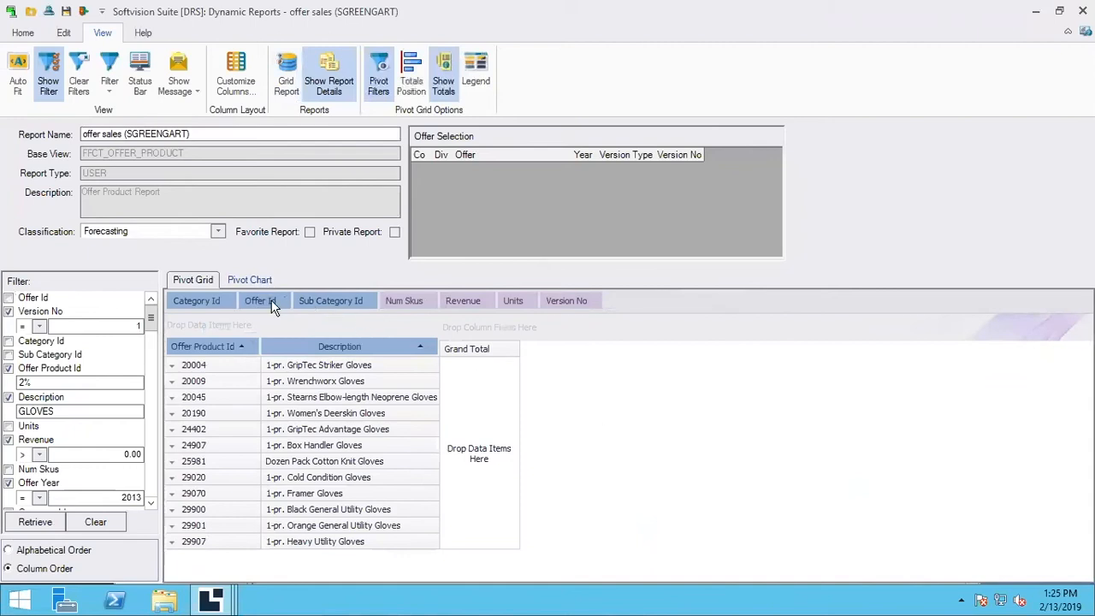
Place Offer Id as the pivot columns and Revenue in the data area
left_click_drag(260, 302, 425, 325)
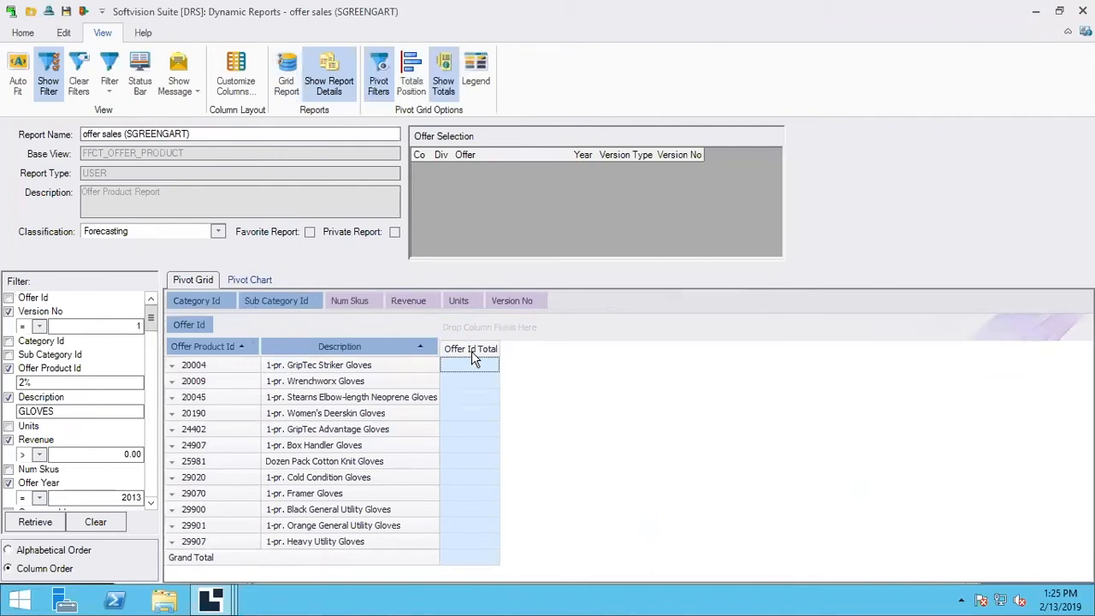
left_click(470, 349)
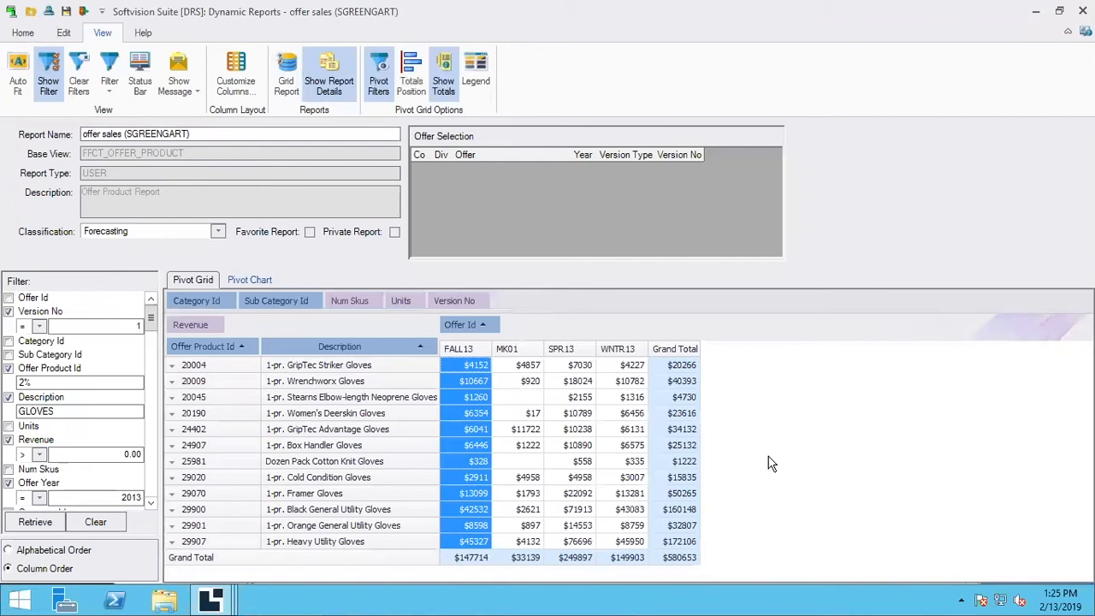
mouse_move(668, 438)
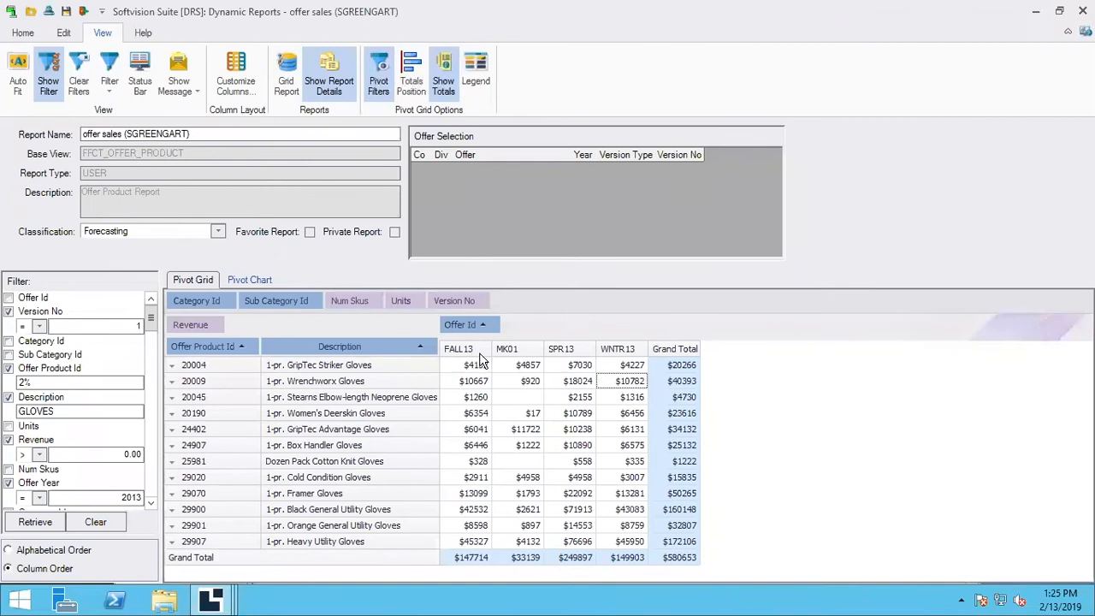
mouse_move(659, 385)
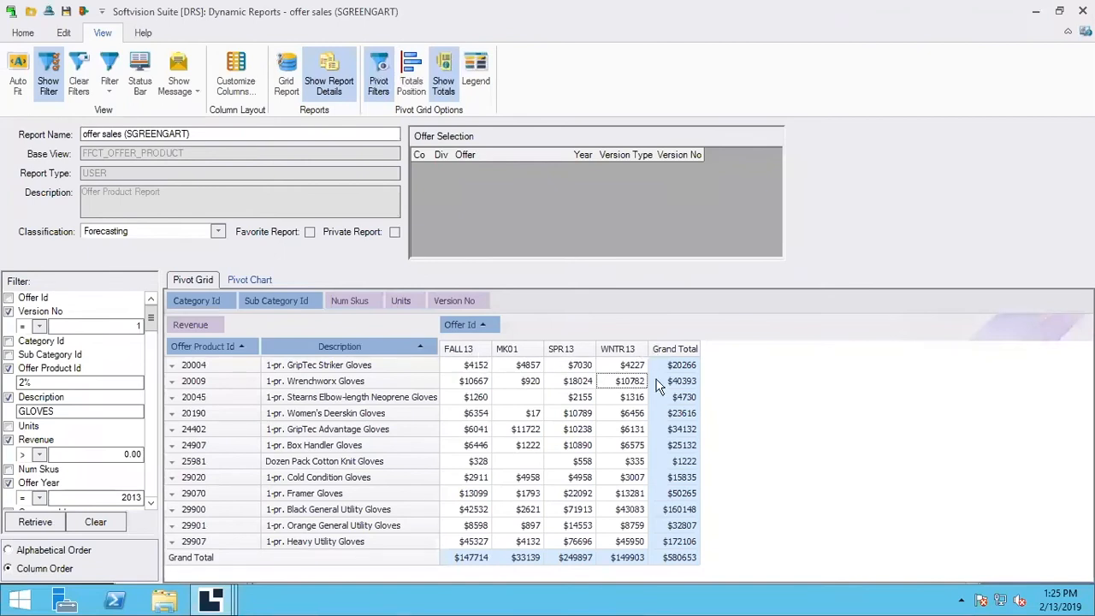
mouse_move(499, 410)
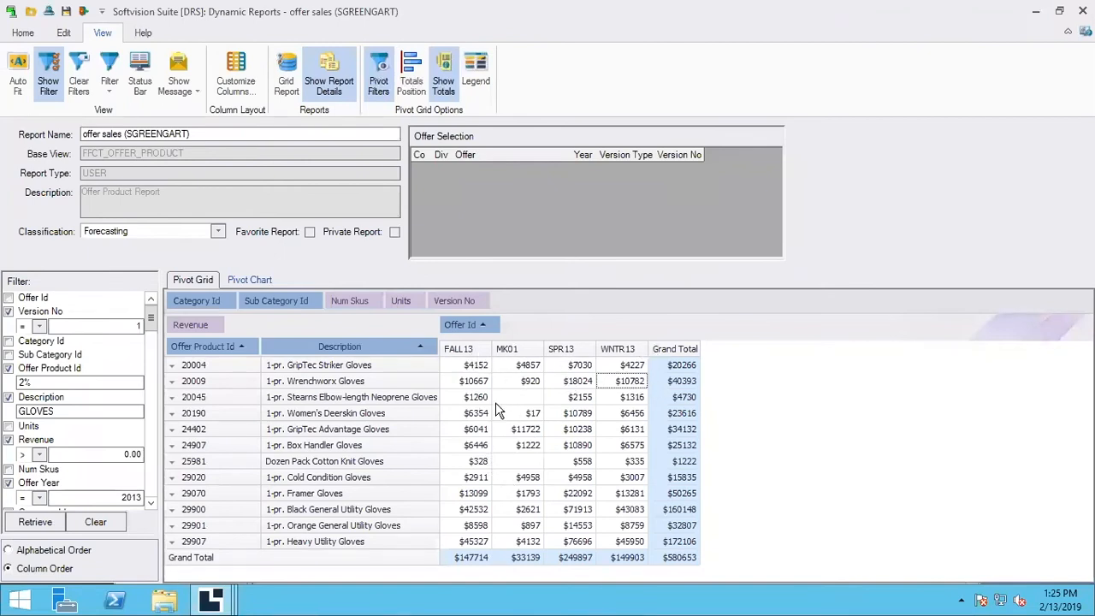
mouse_move(600, 458)
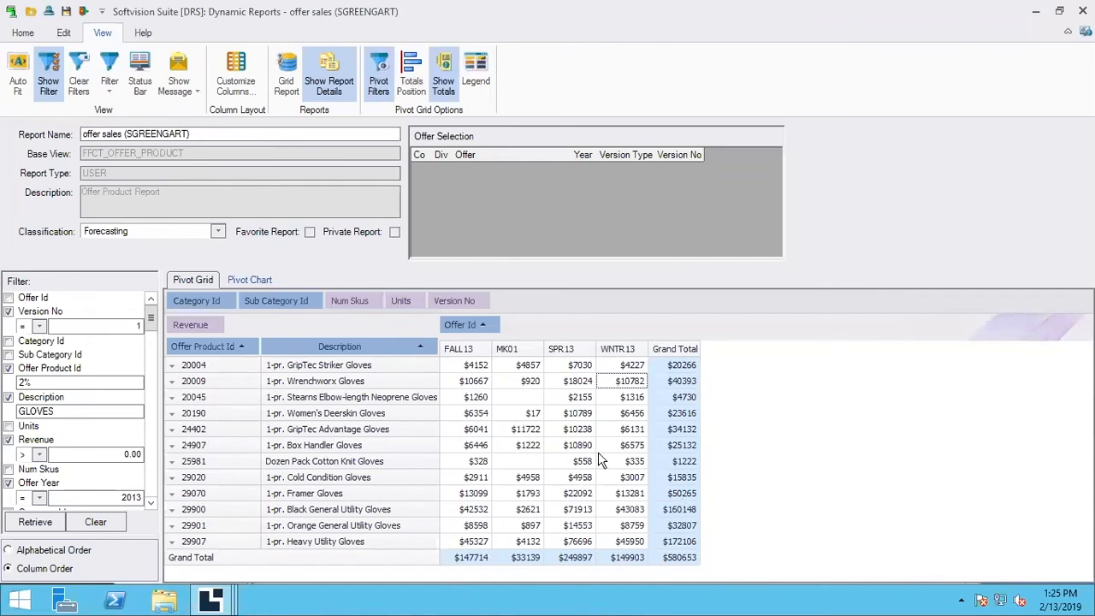
mouse_move(611, 428)
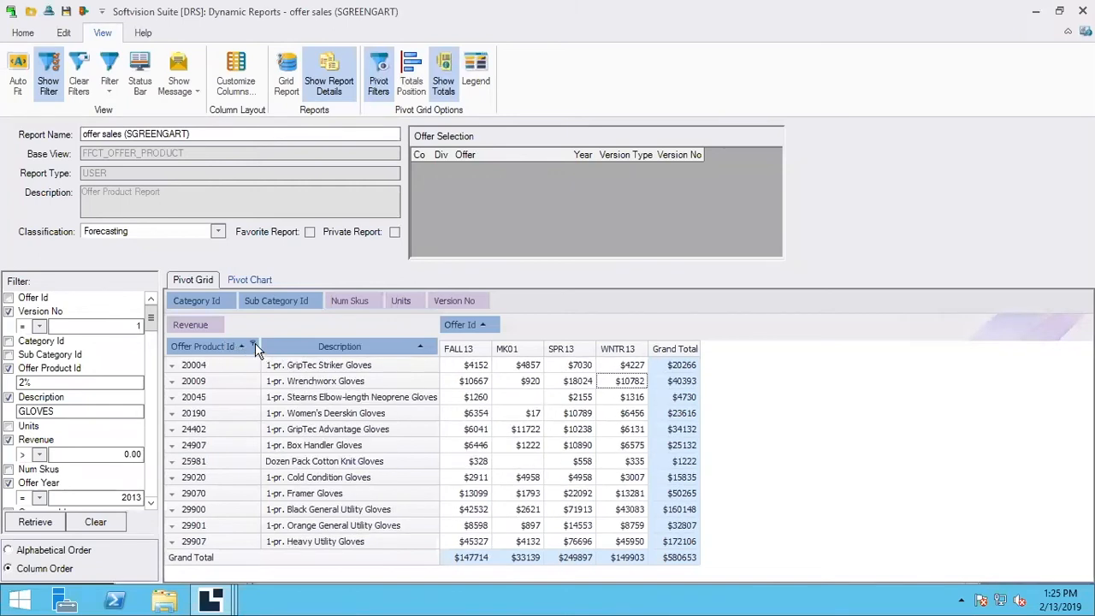
left_click(253, 346)
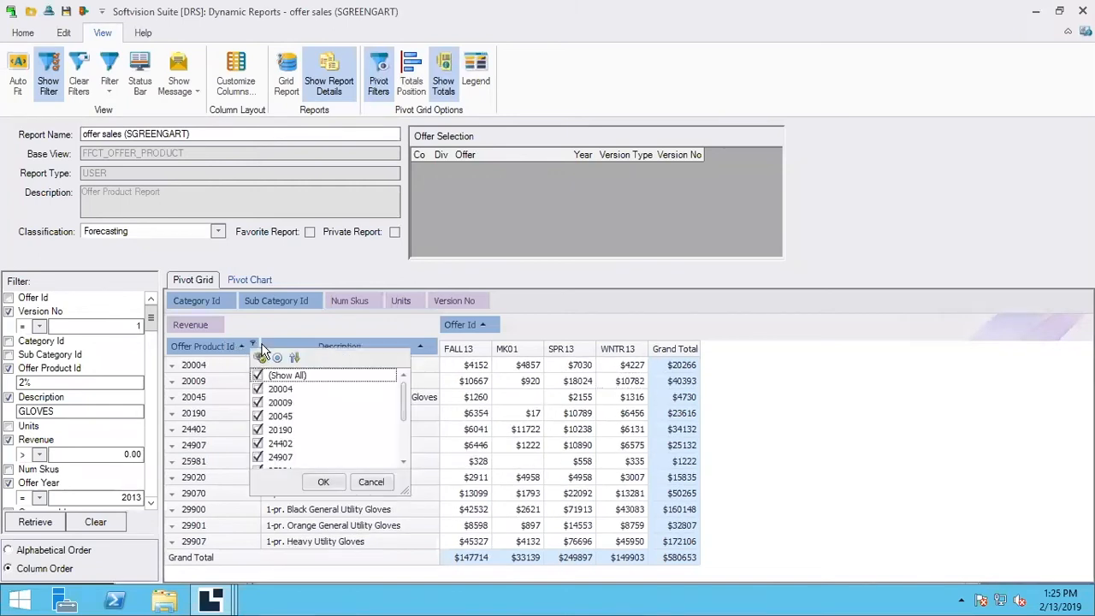
left_click(323, 482)
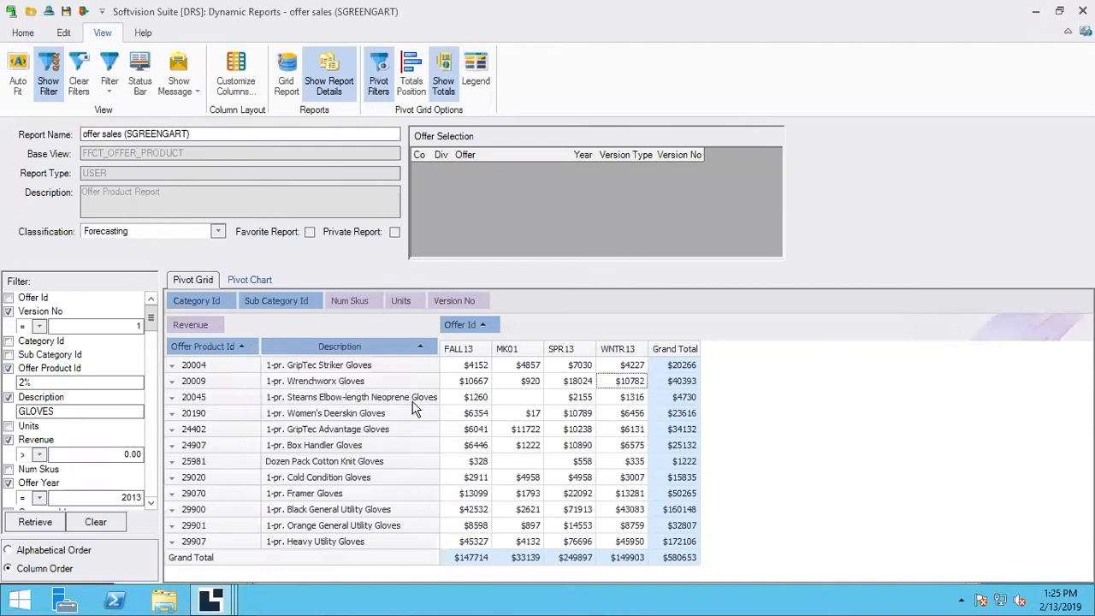
right_click(374, 364)
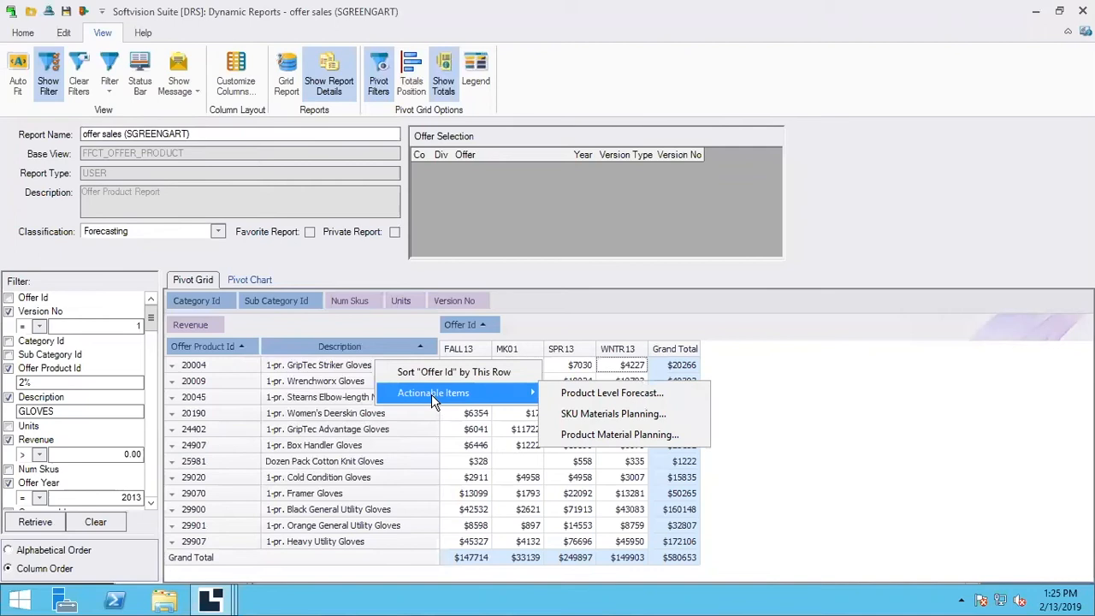
mouse_move(438, 400)
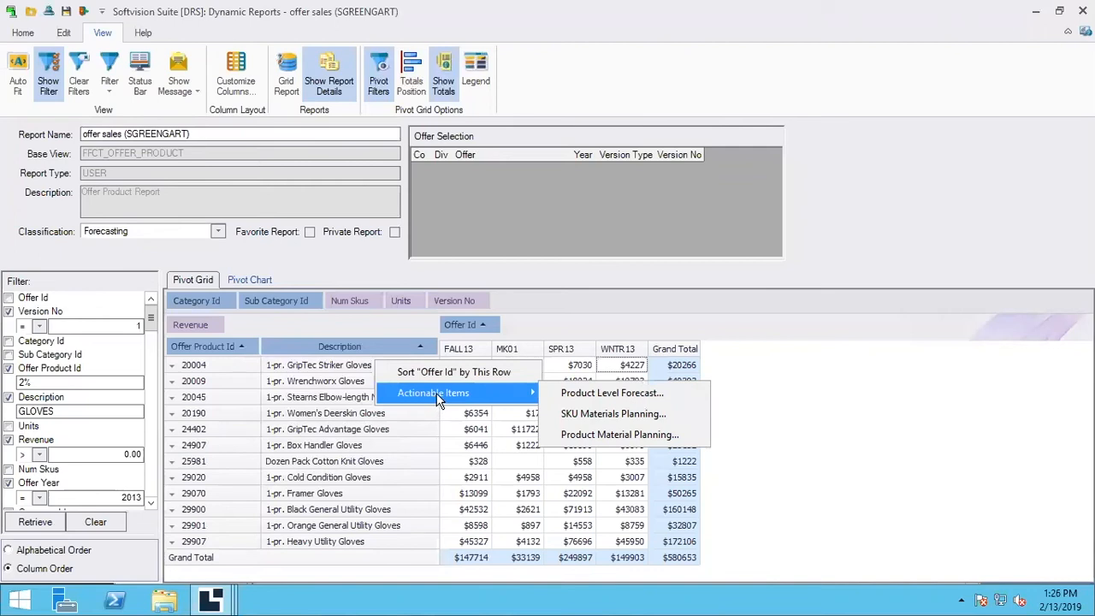
left_click(812, 421)
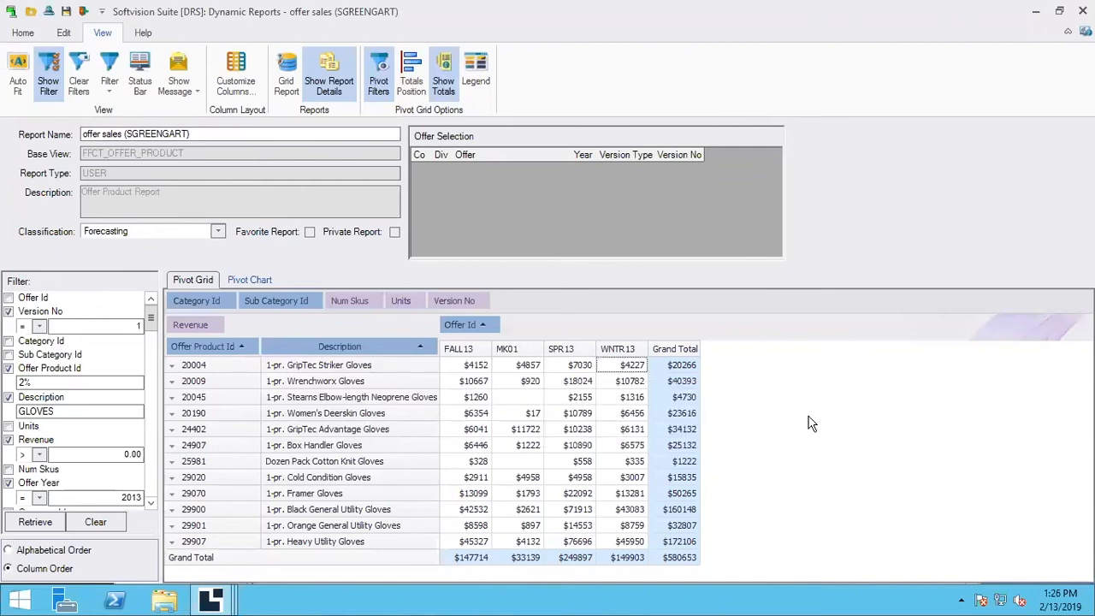
mouse_move(455, 304)
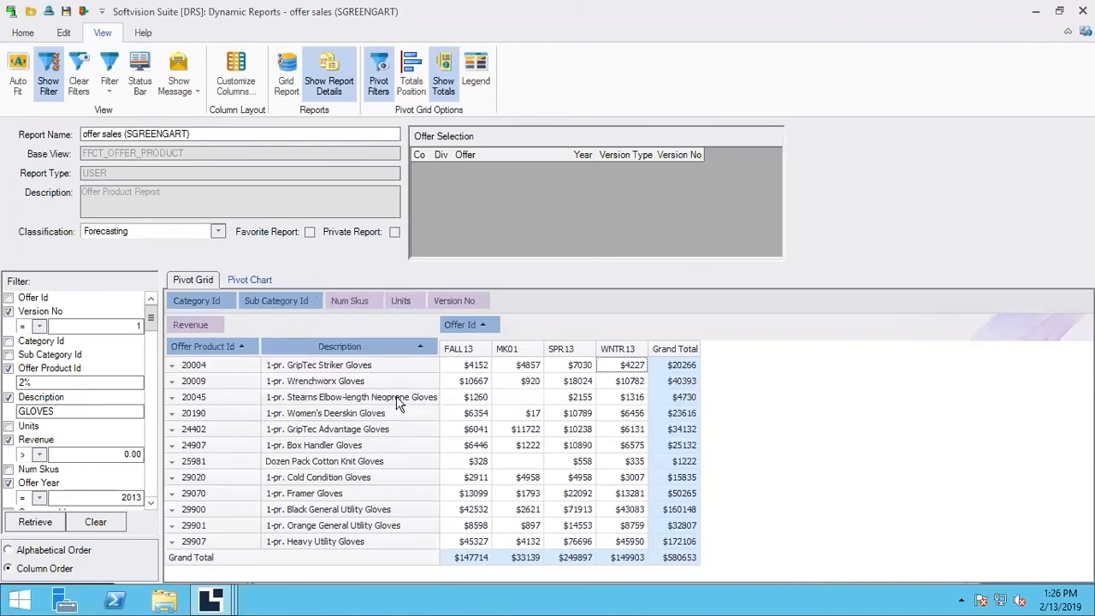
mouse_move(516, 246)
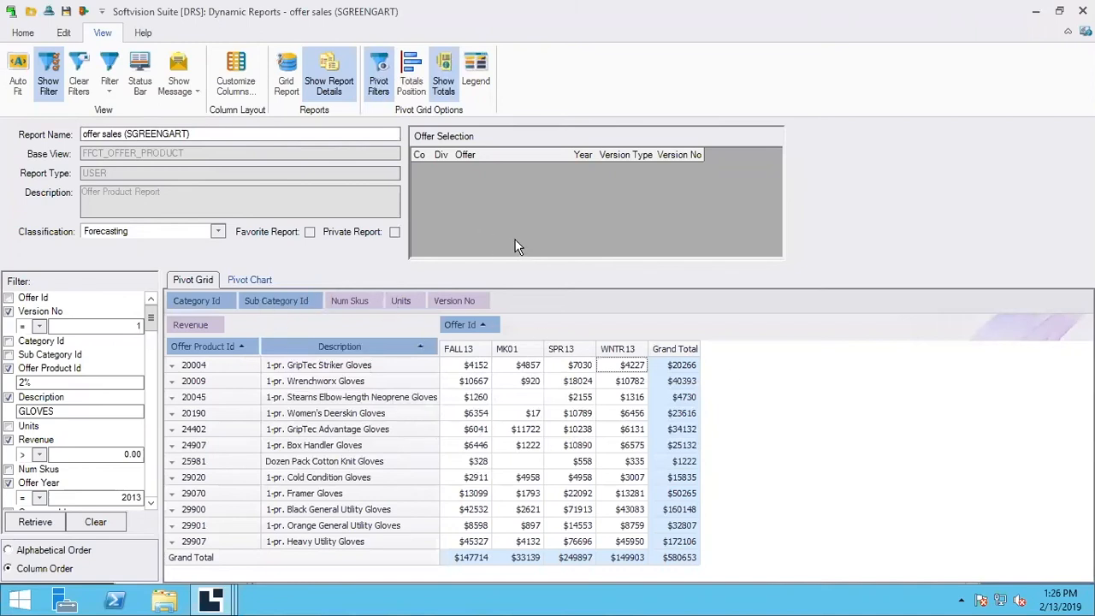
Review the pivot region colour legend, close it, and redisplay the pivot filter fields
left_click(476, 69)
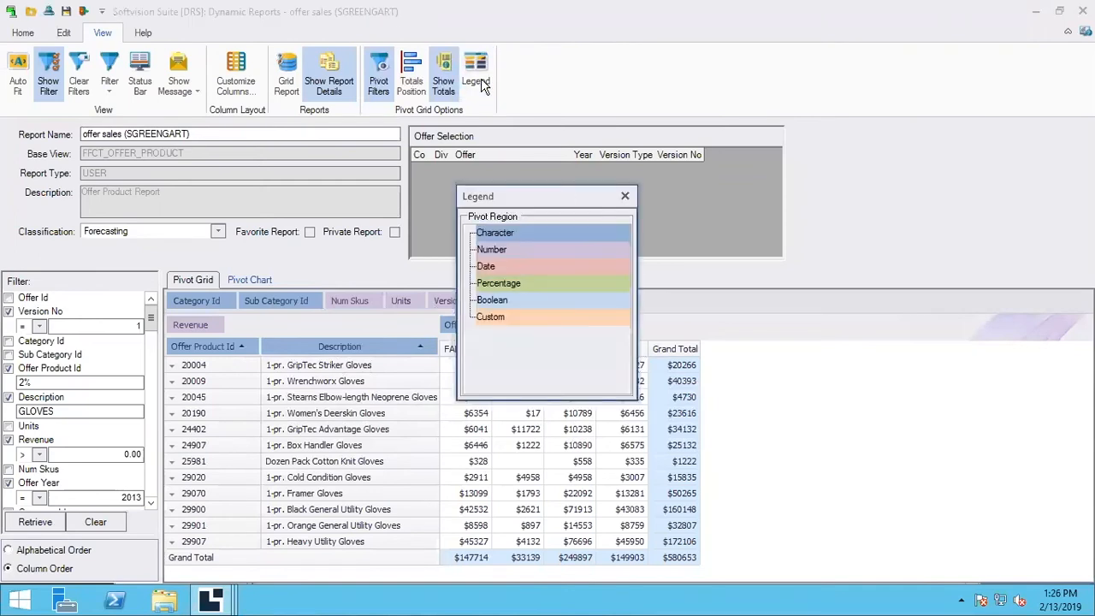
left_click_drag(547, 195, 746, 197)
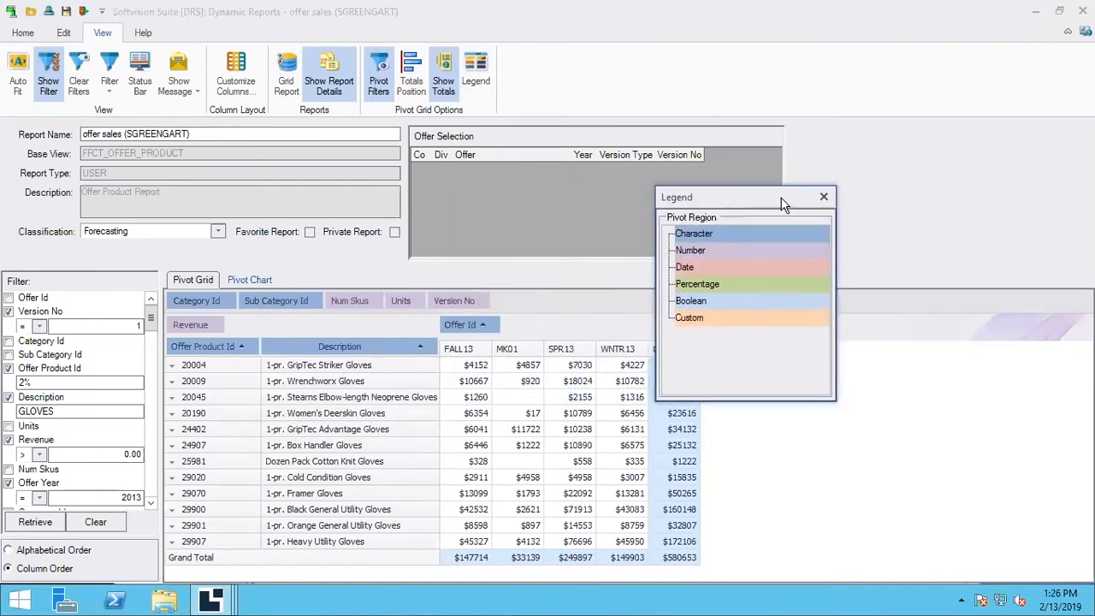
mouse_move(750, 233)
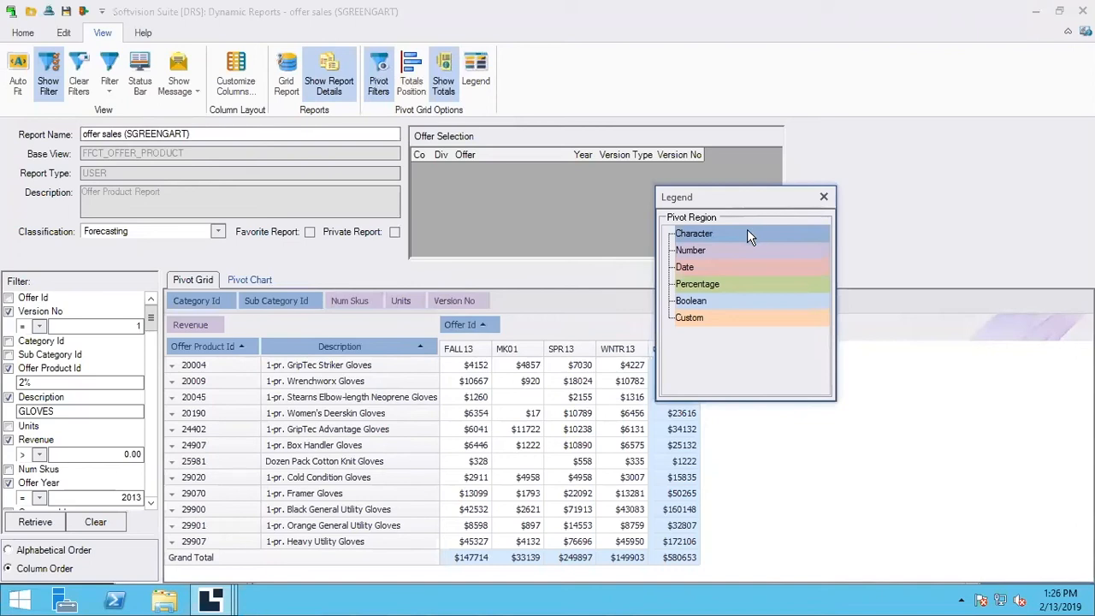
mouse_move(744, 249)
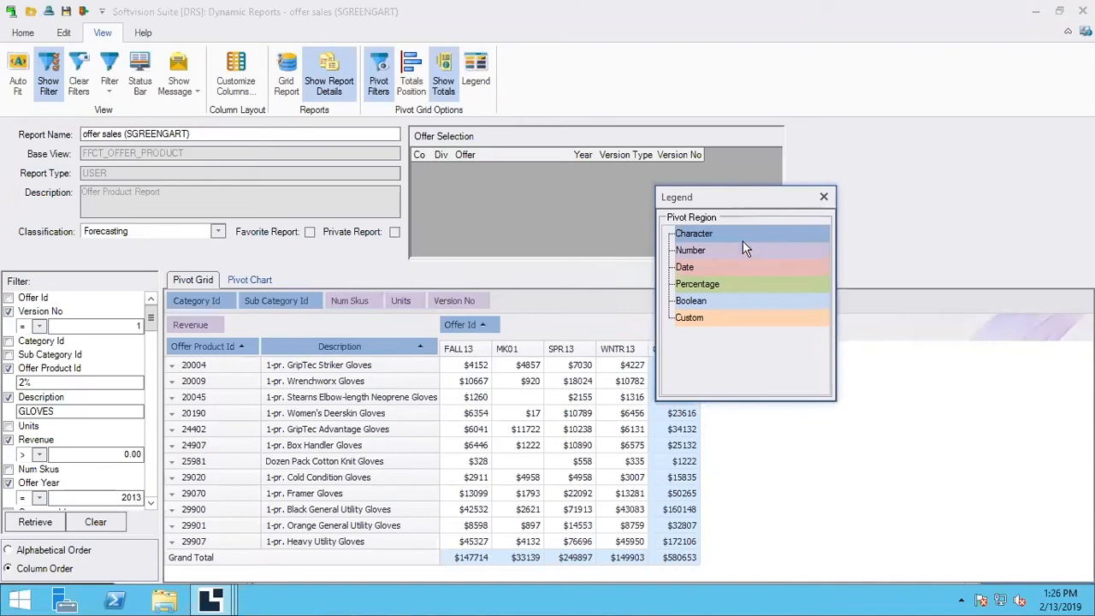
mouse_move(730, 306)
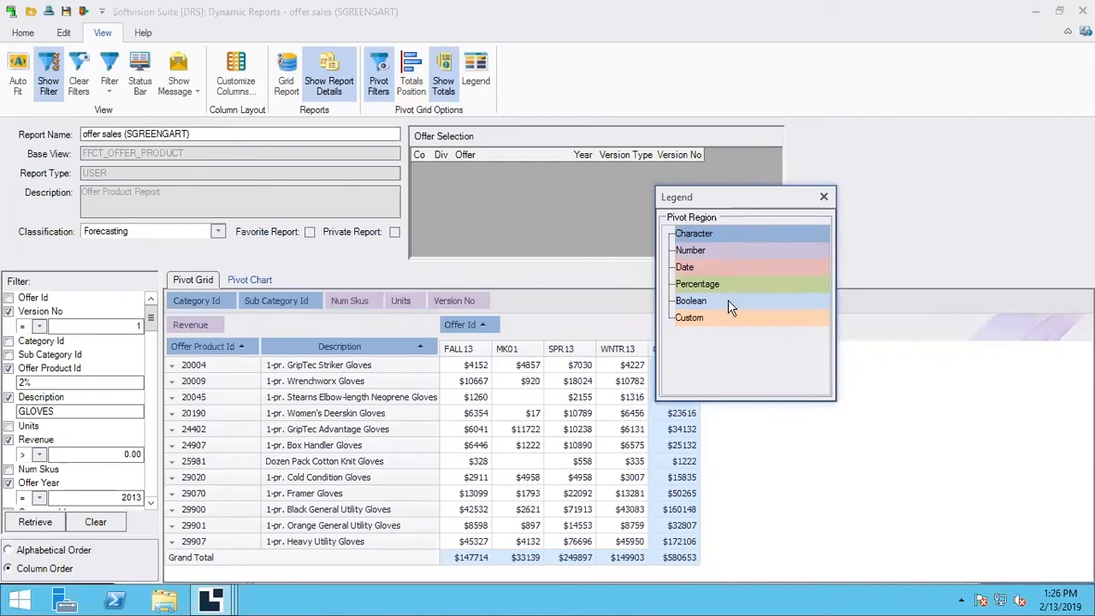
mouse_move(726, 309)
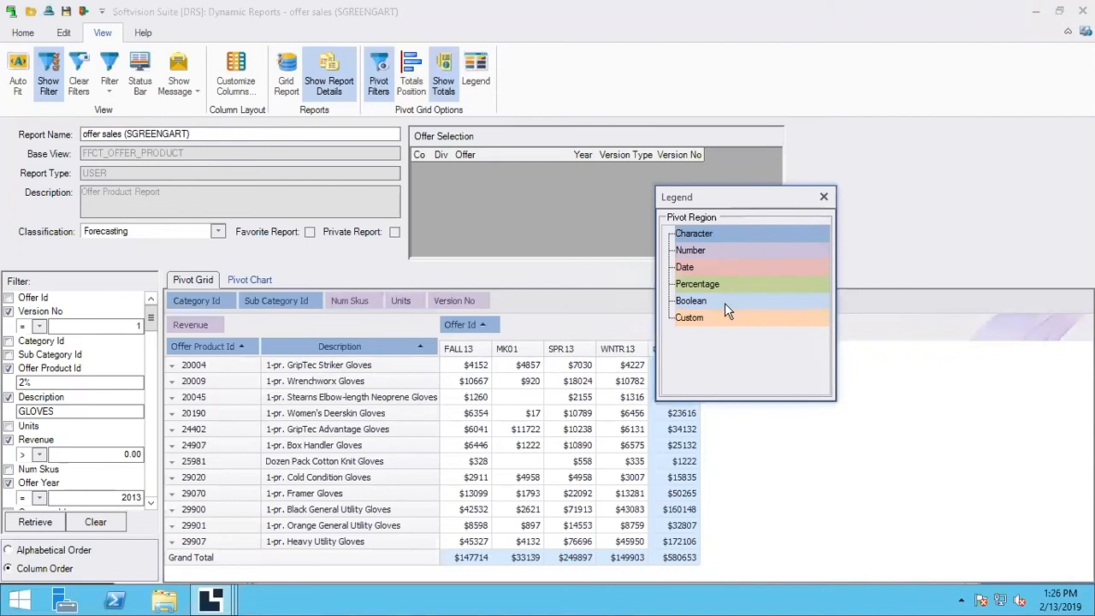
left_click(823, 197)
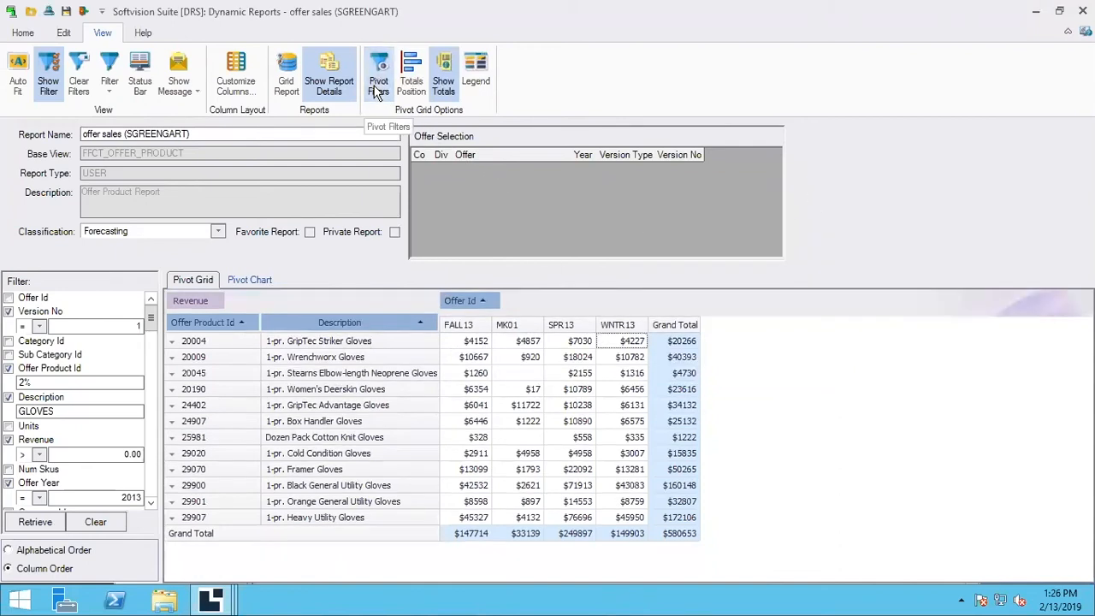
left_click(378, 72)
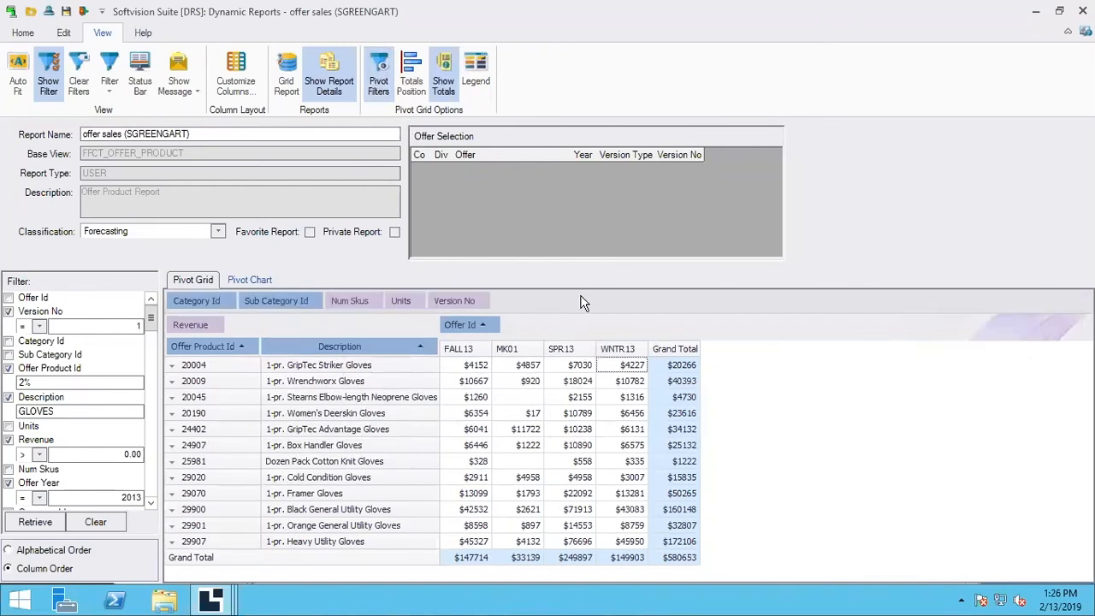
mouse_move(619, 317)
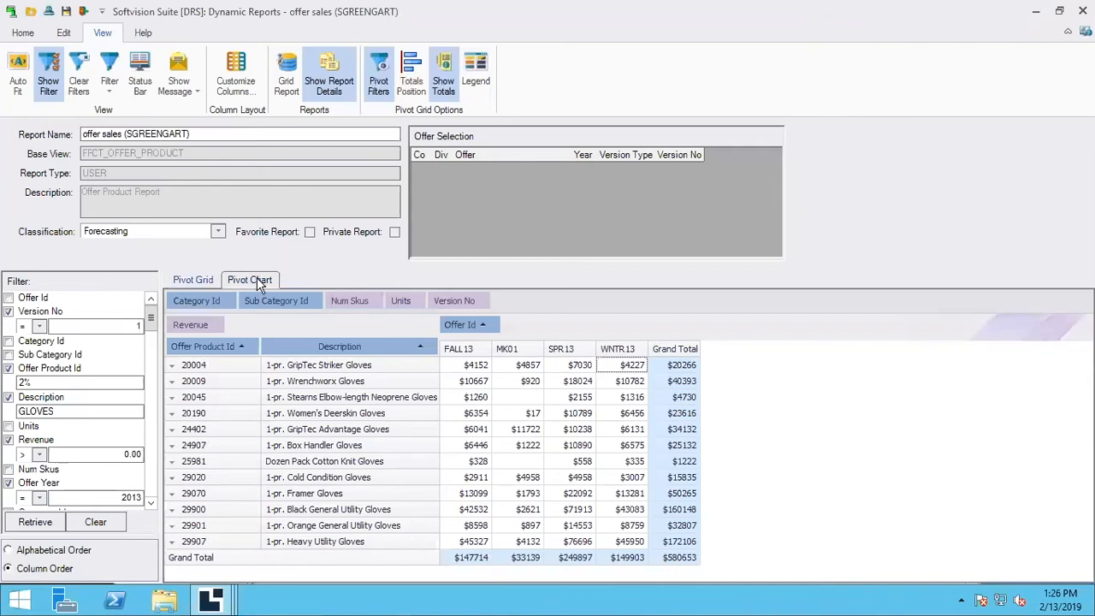
Show the revenue pivot chart per product and try switching axis and legend back and forth
left_click(249, 281)
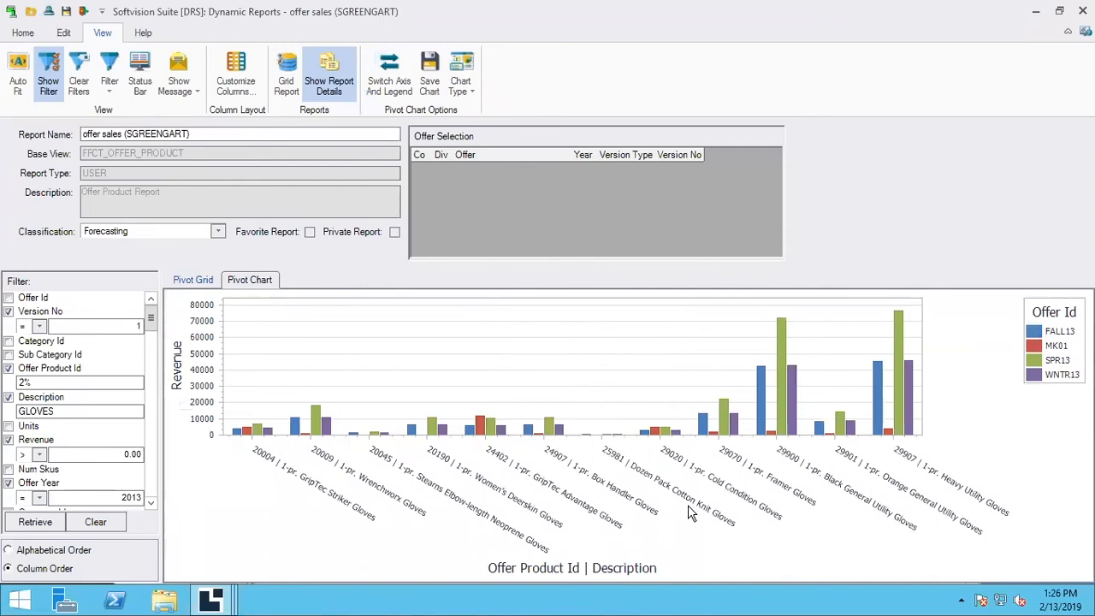
mouse_move(711, 532)
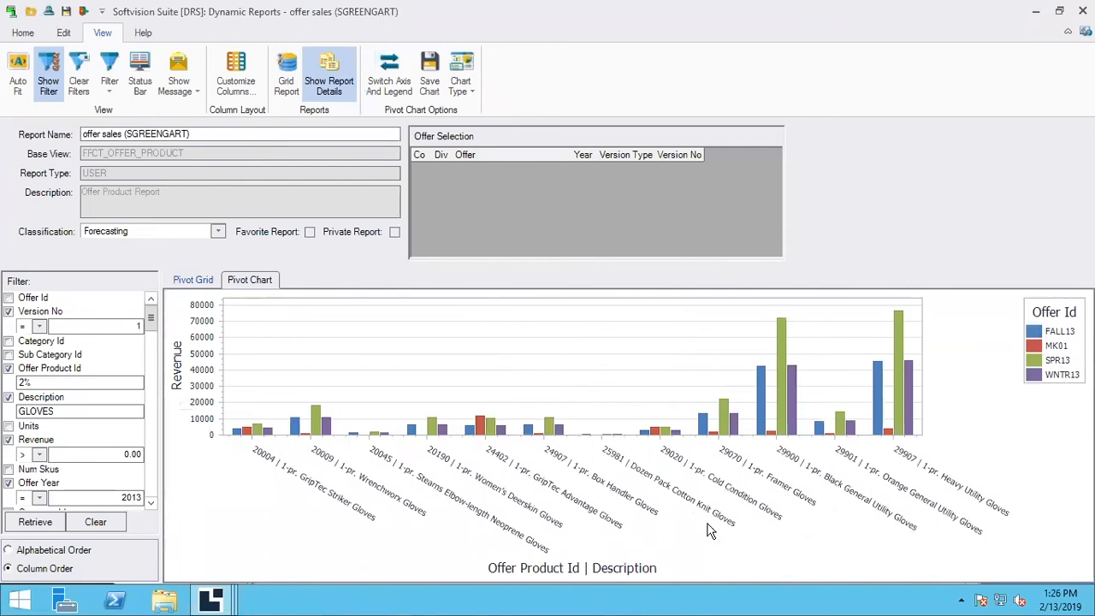
mouse_move(554, 503)
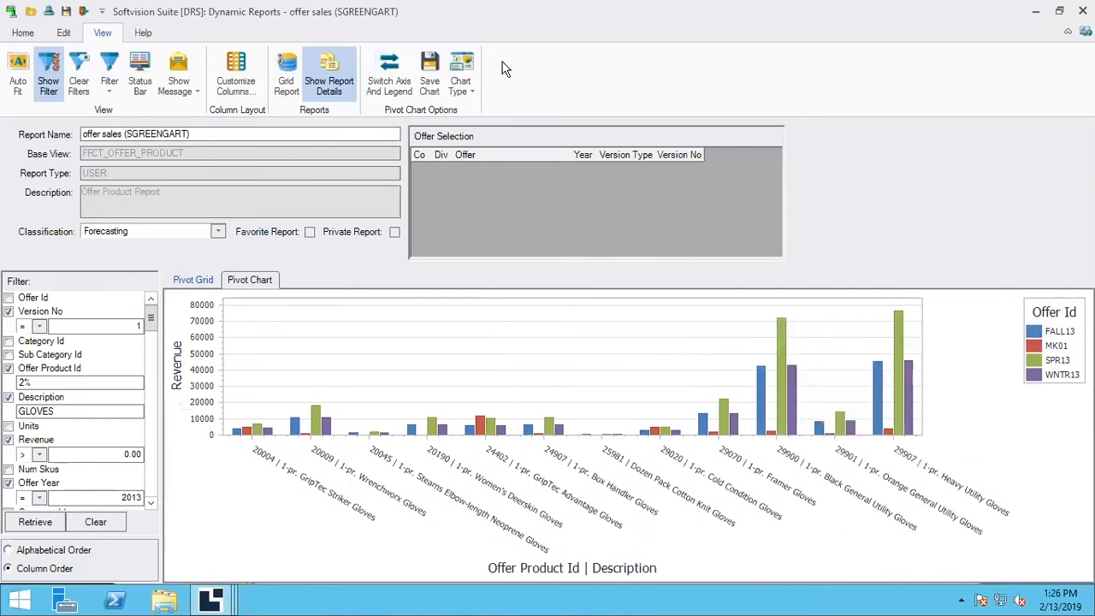
left_click(461, 71)
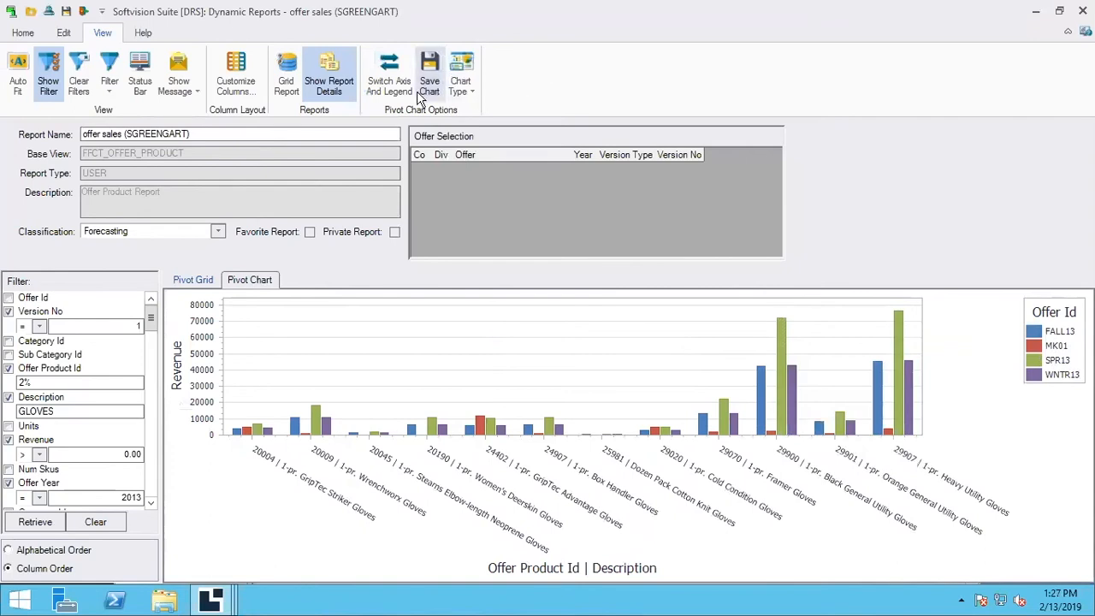
left_click(386, 72)
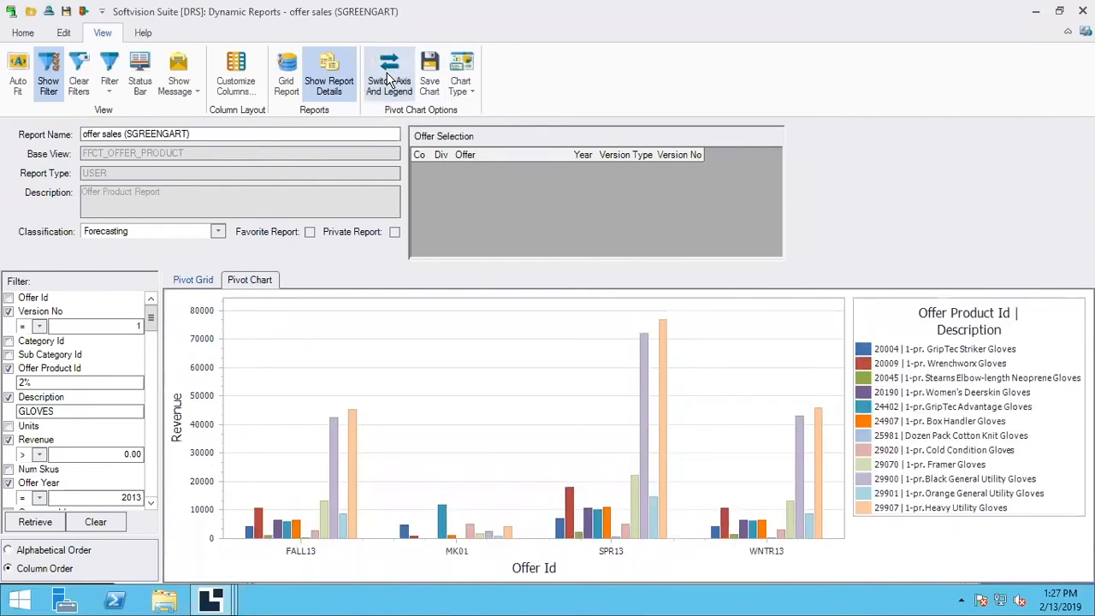
left_click(389, 69)
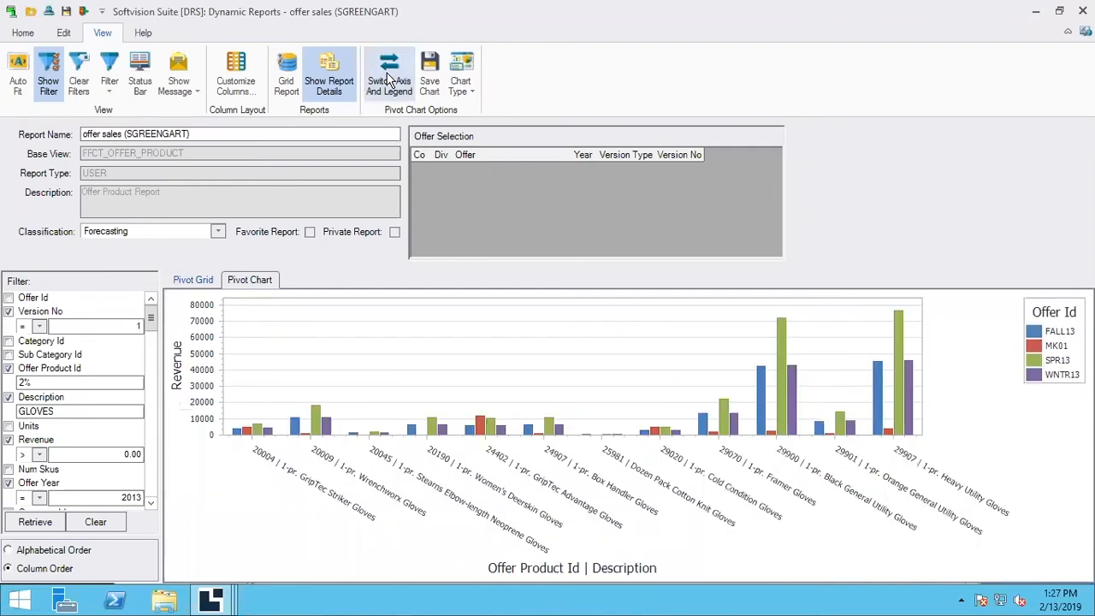
Start Save Chart as an image and cancel the save dialog
left_click(429, 70)
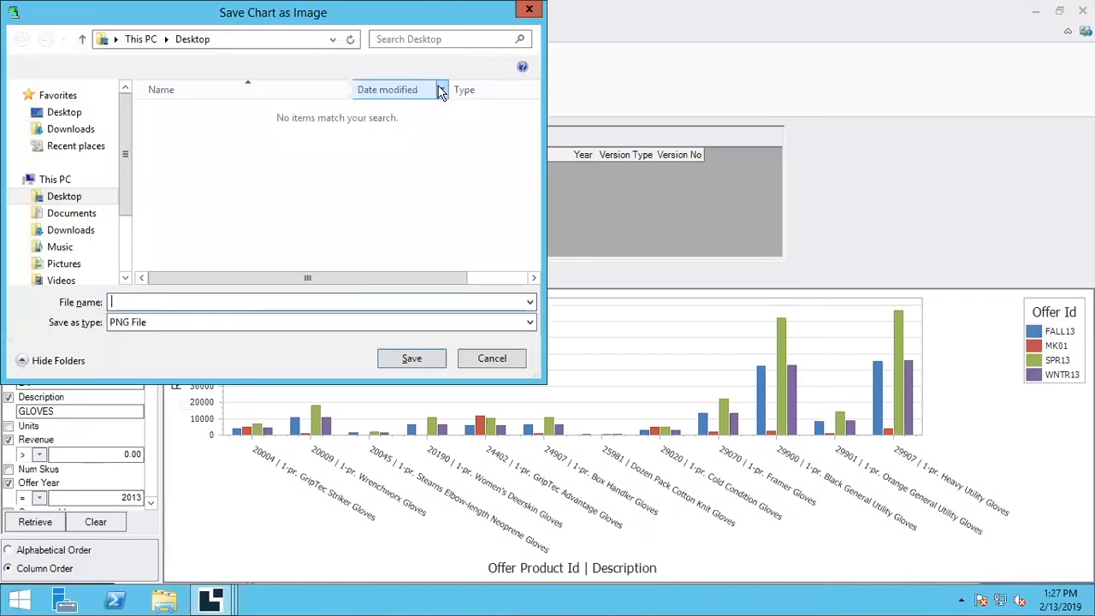
left_click(491, 359)
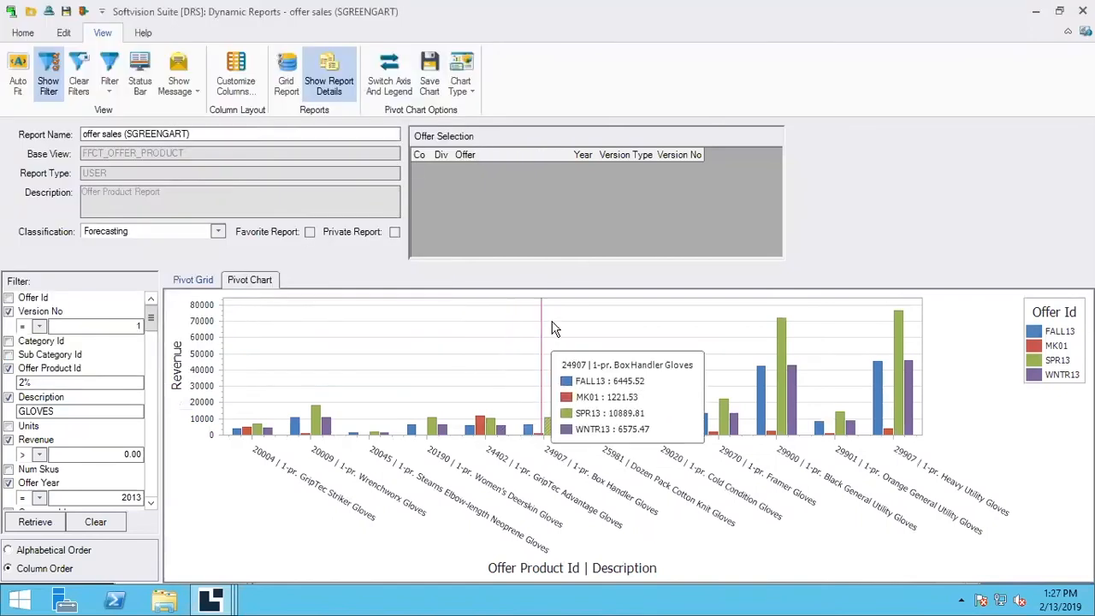
mouse_move(248, 284)
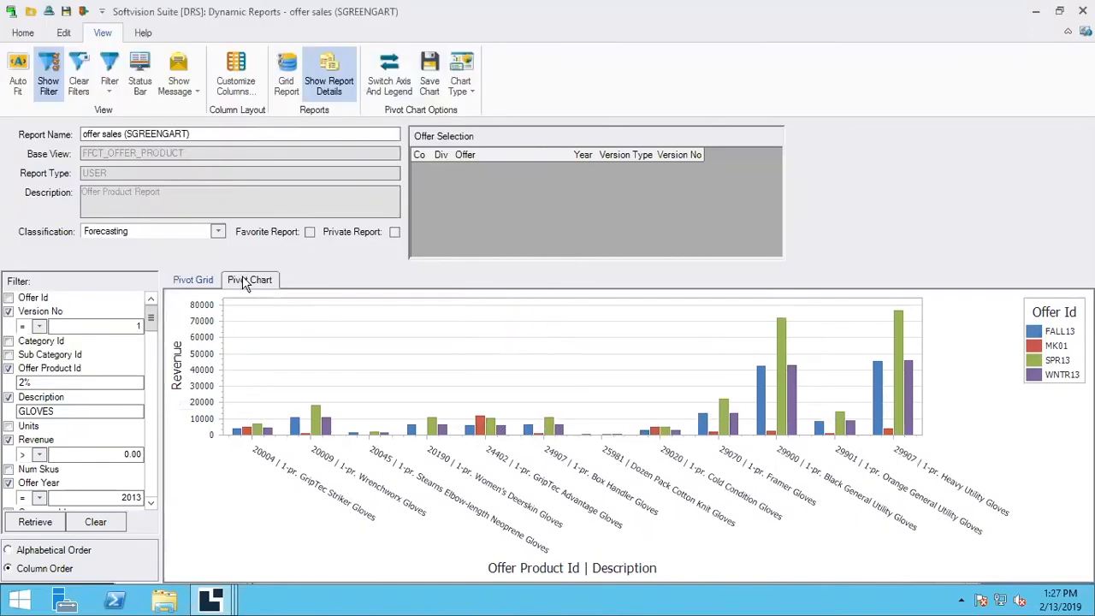
Return to the Pivot Grid, toggle the flat Grid Report on, then back to the pivot layout
left_click(192, 281)
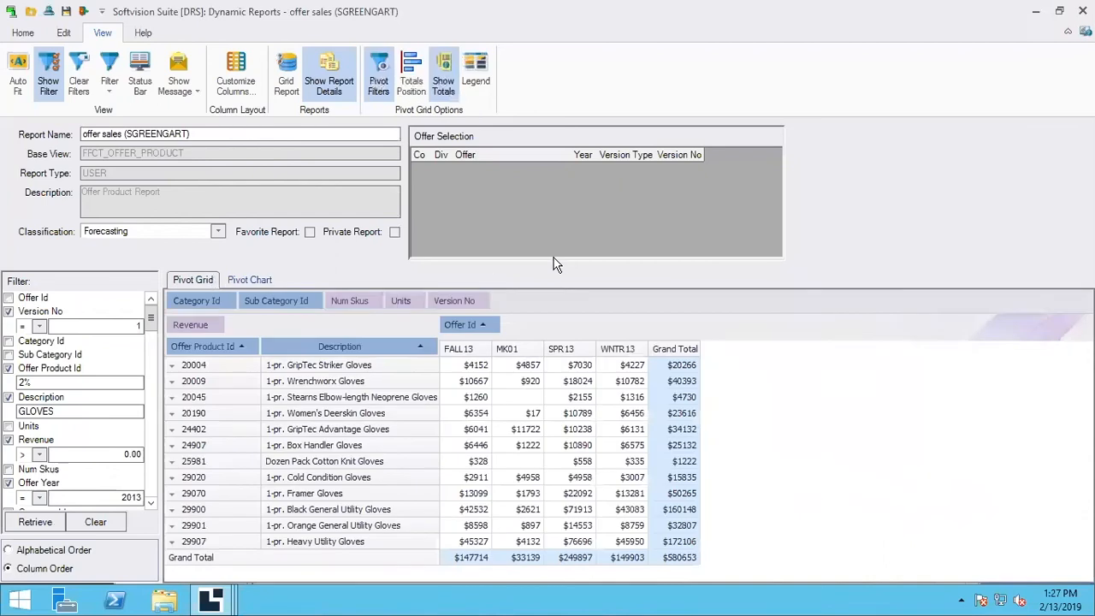
mouse_move(294, 109)
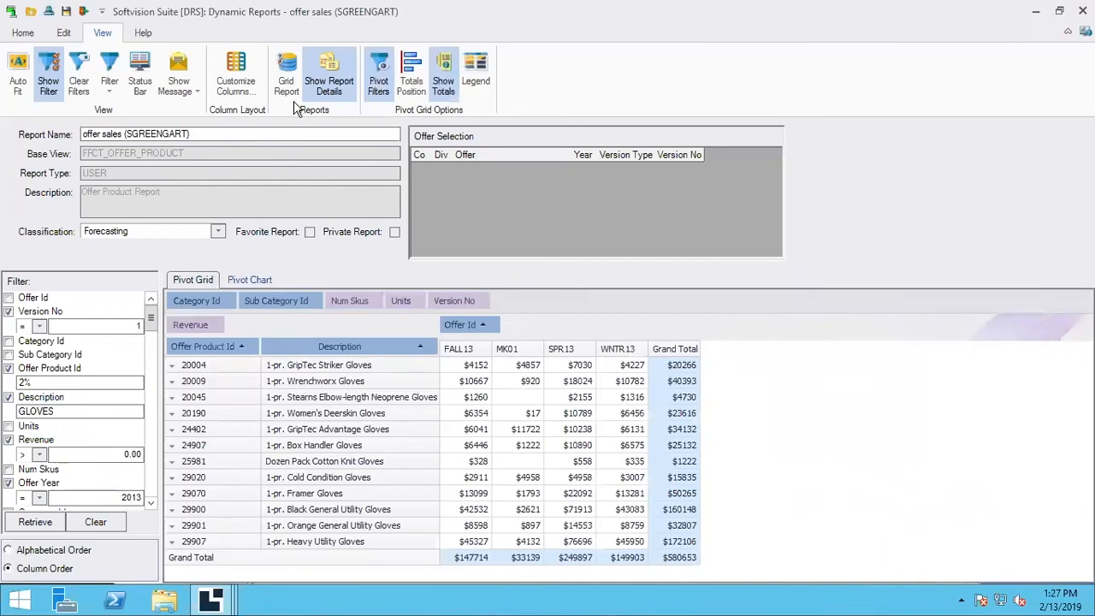
mouse_move(285, 72)
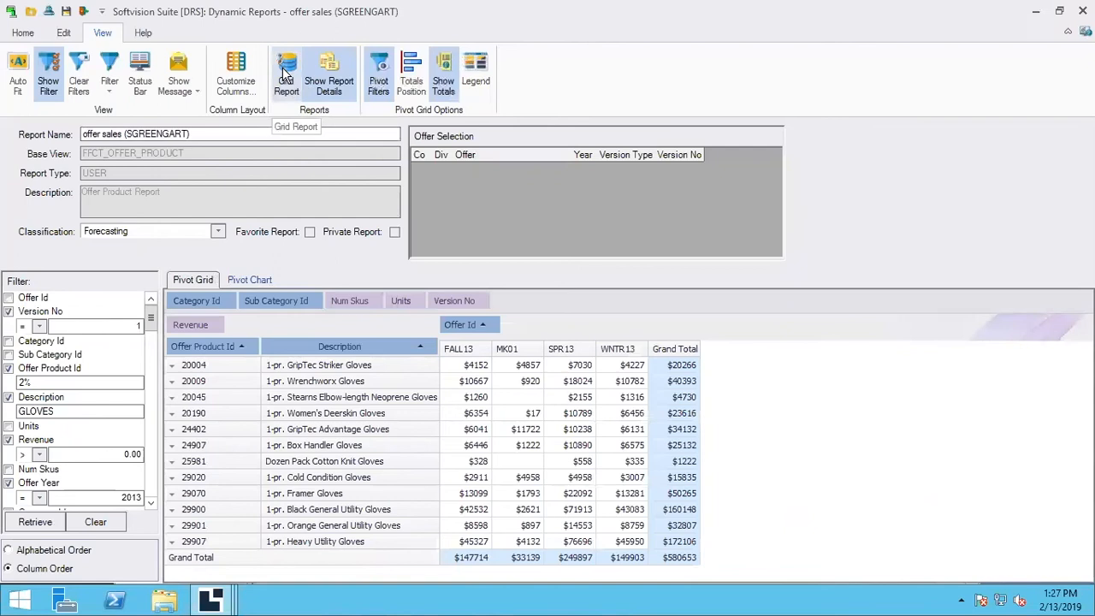
left_click(287, 72)
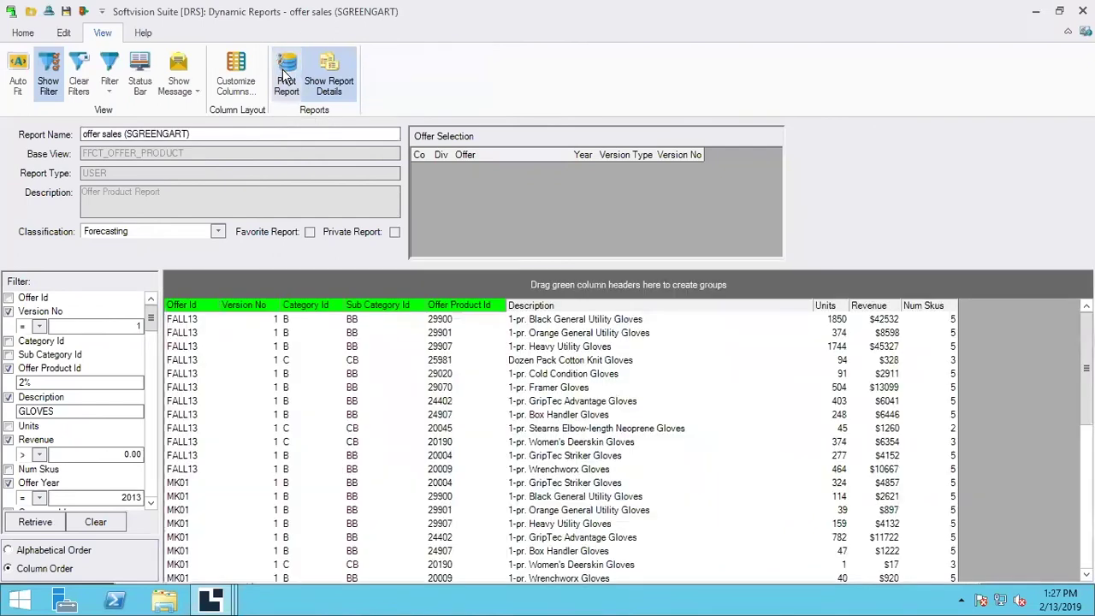
left_click(286, 72)
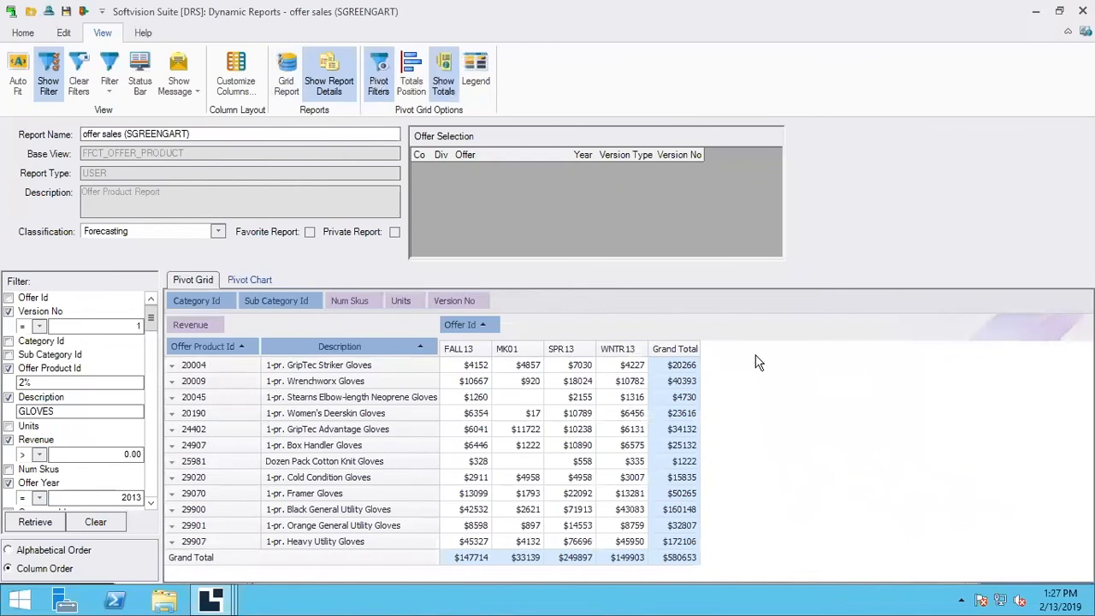
mouse_move(618, 359)
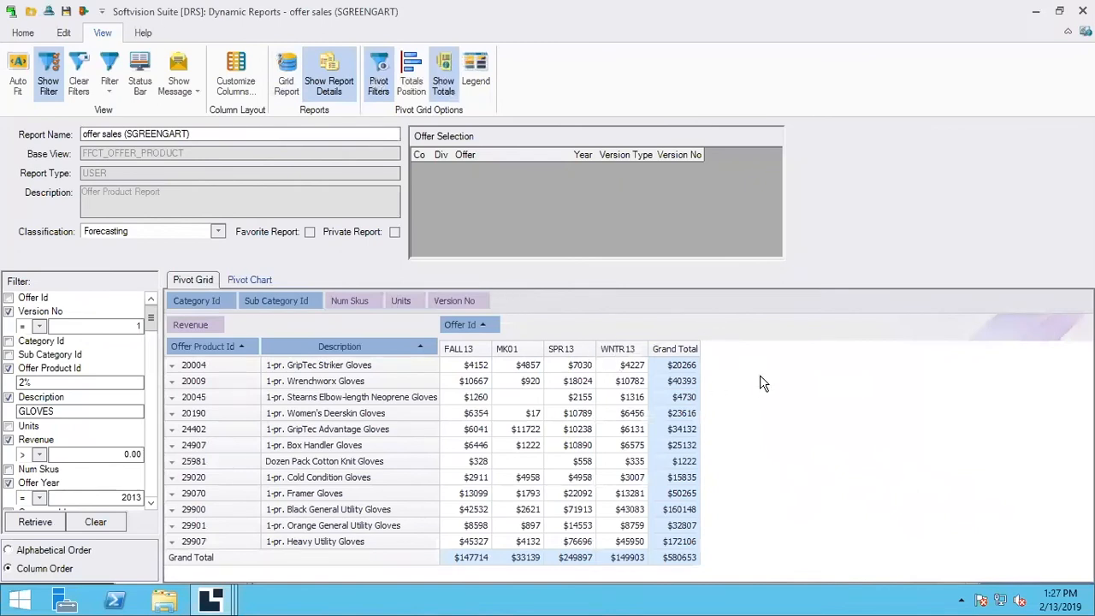
mouse_move(759, 377)
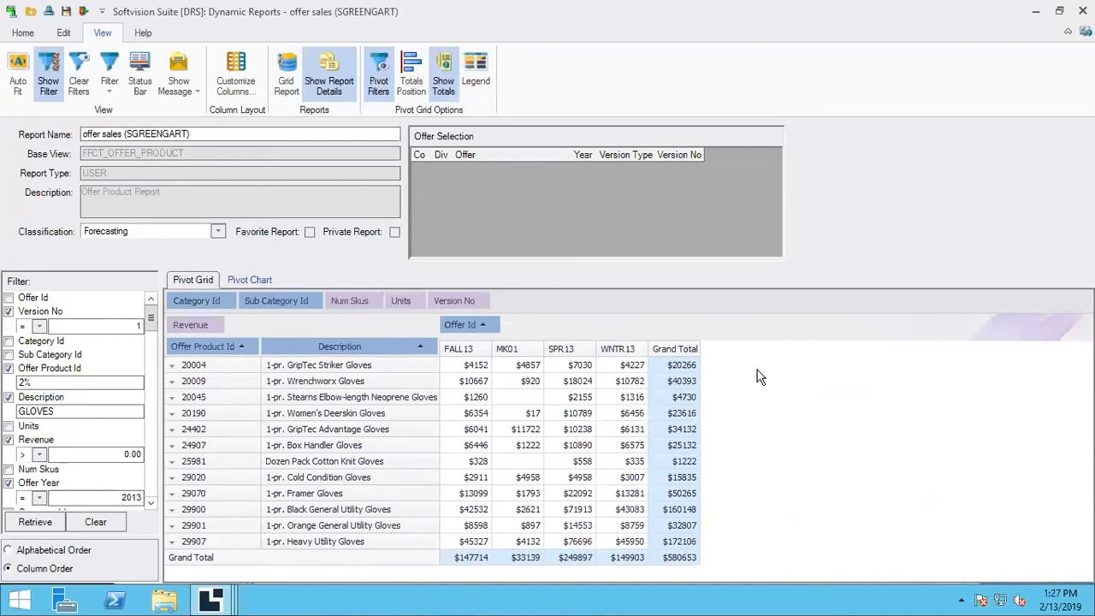
mouse_move(746, 392)
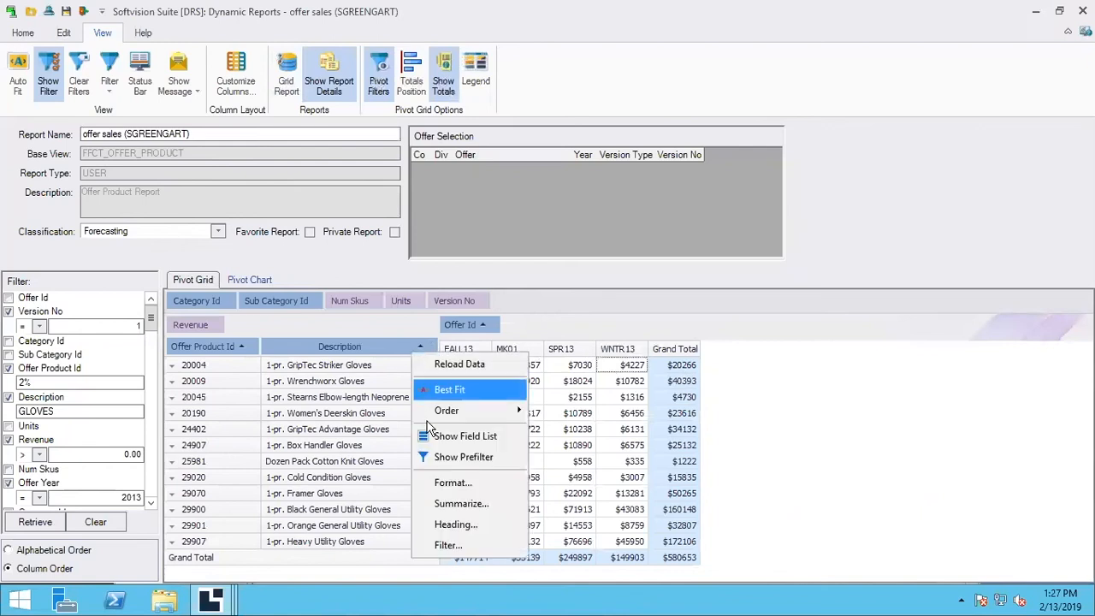
left_click(463, 437)
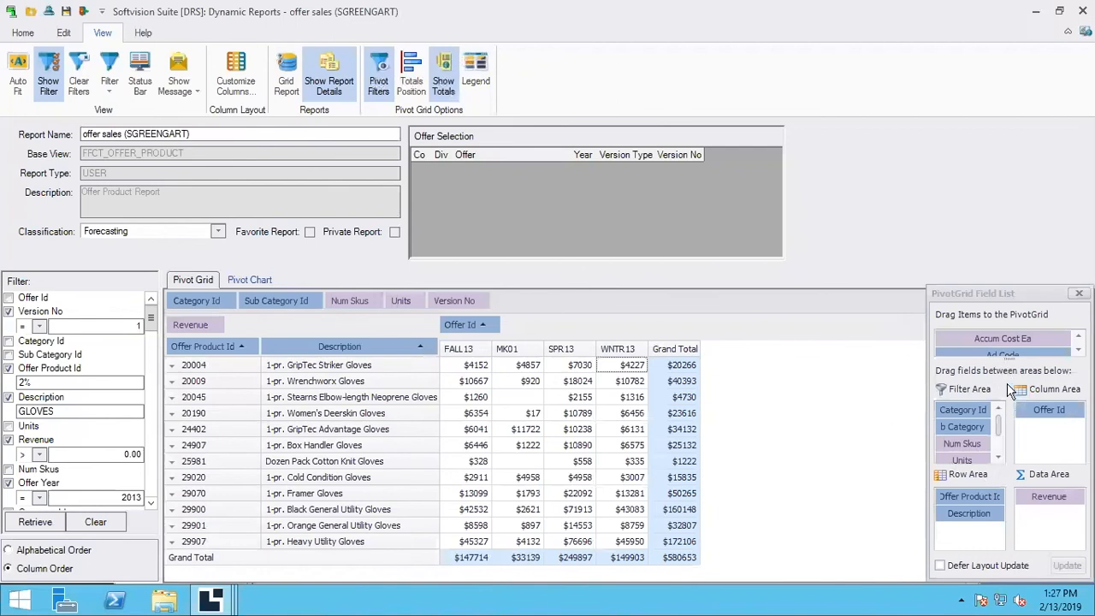
mouse_move(1030, 388)
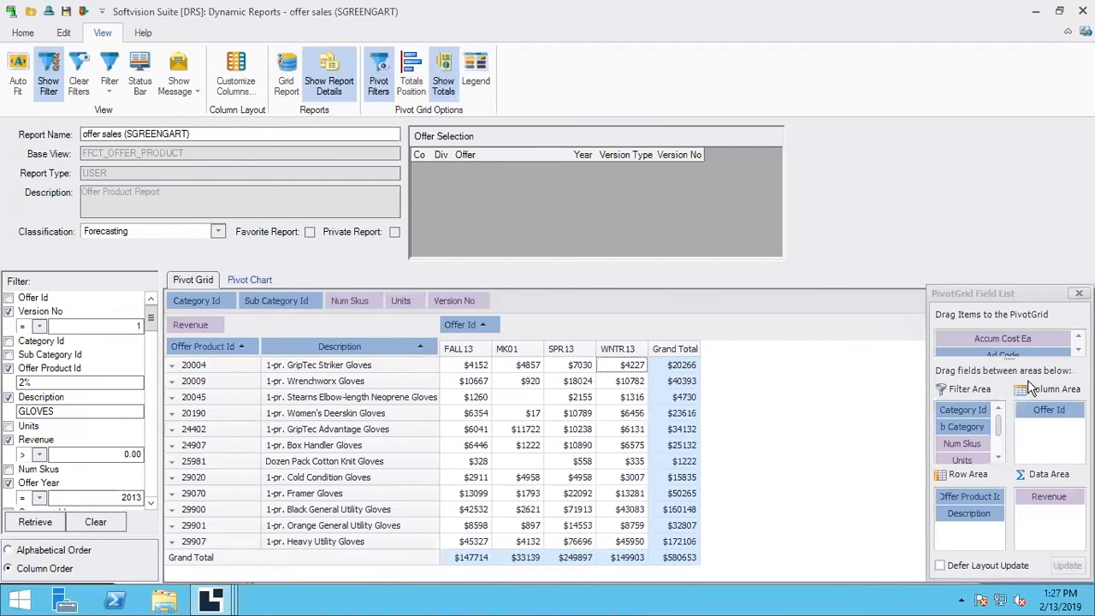
mouse_move(1029, 385)
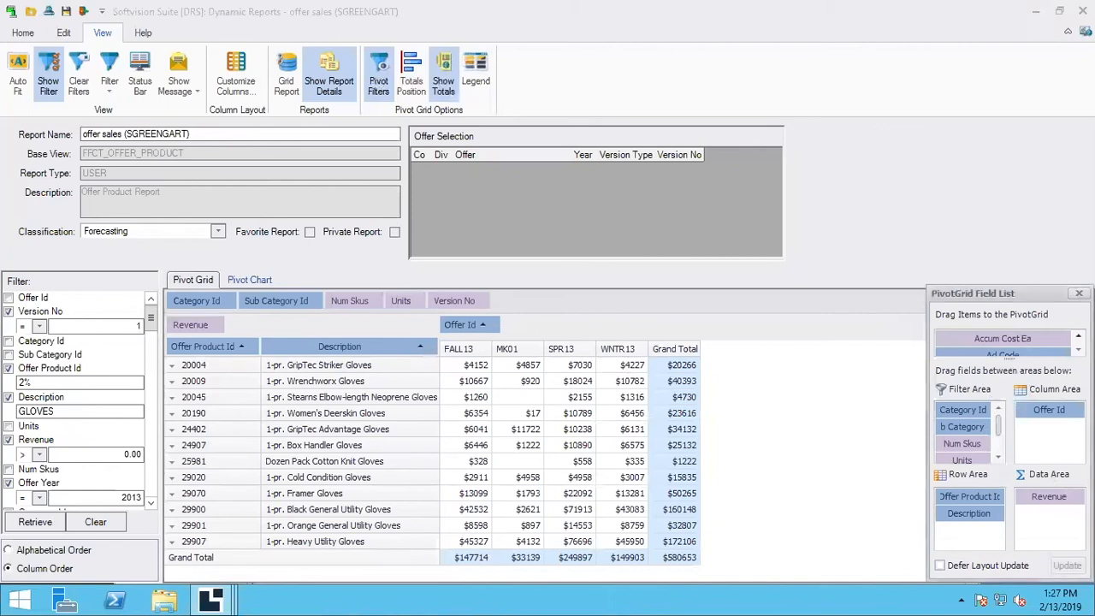
scroll("down", 3)
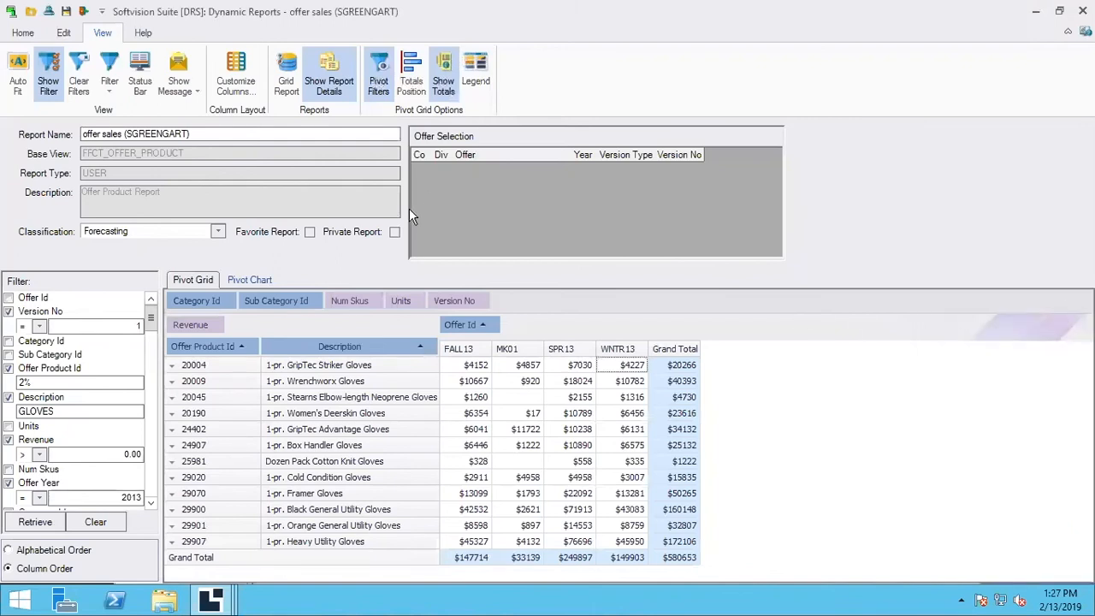
mouse_move(592, 280)
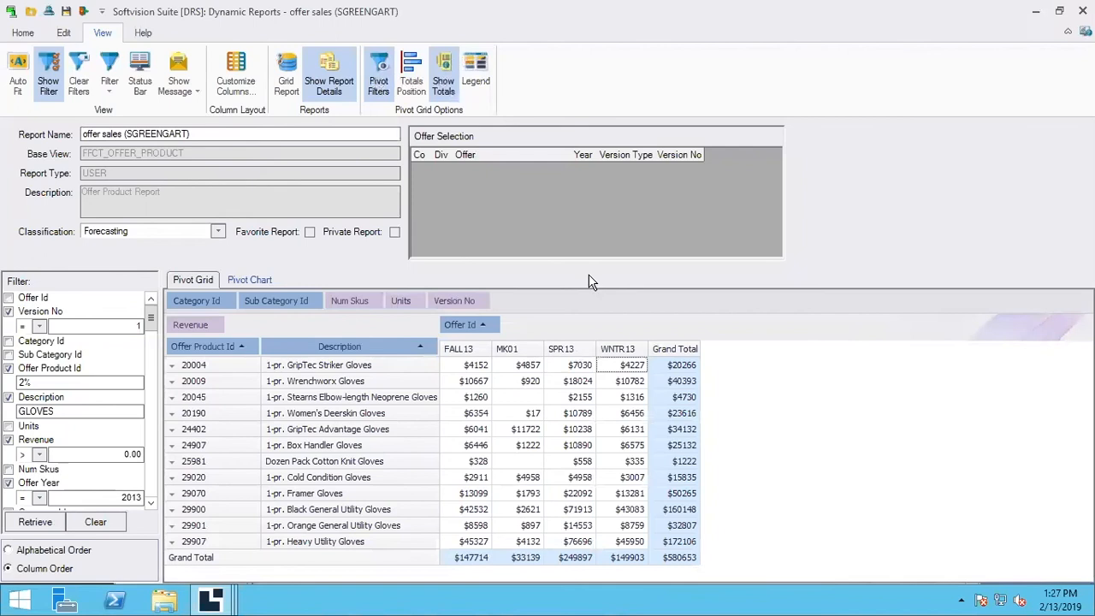
left_click(250, 280)
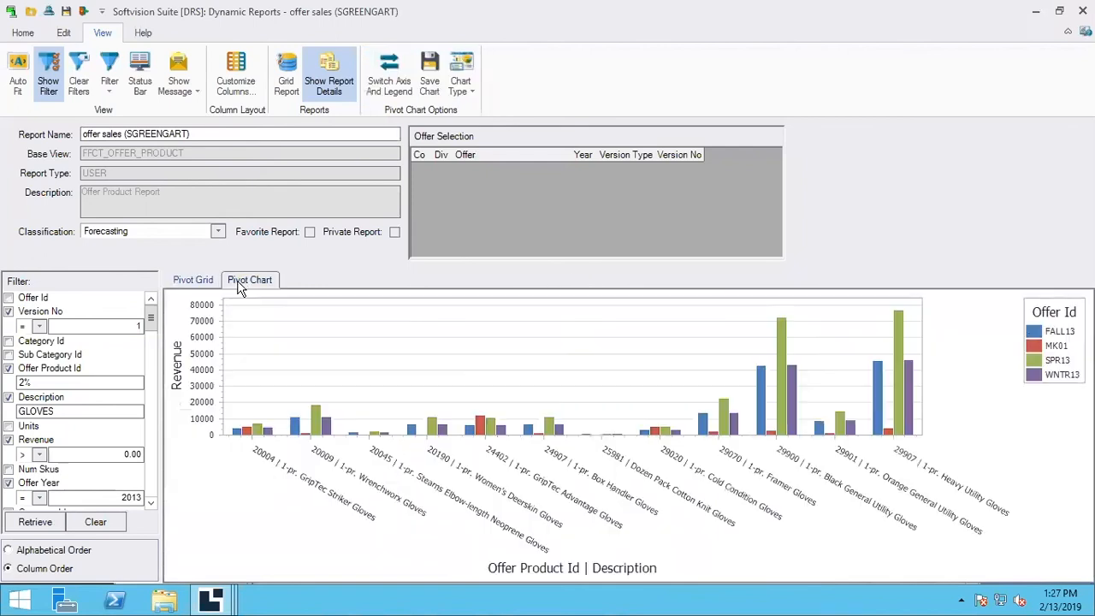
left_click(192, 281)
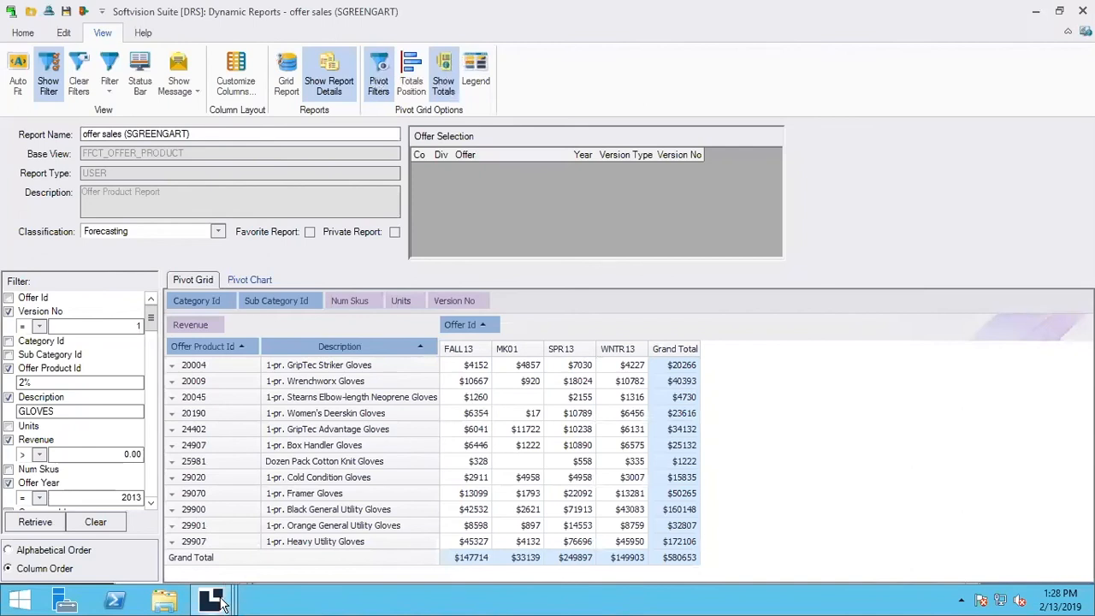
mouse_move(219, 583)
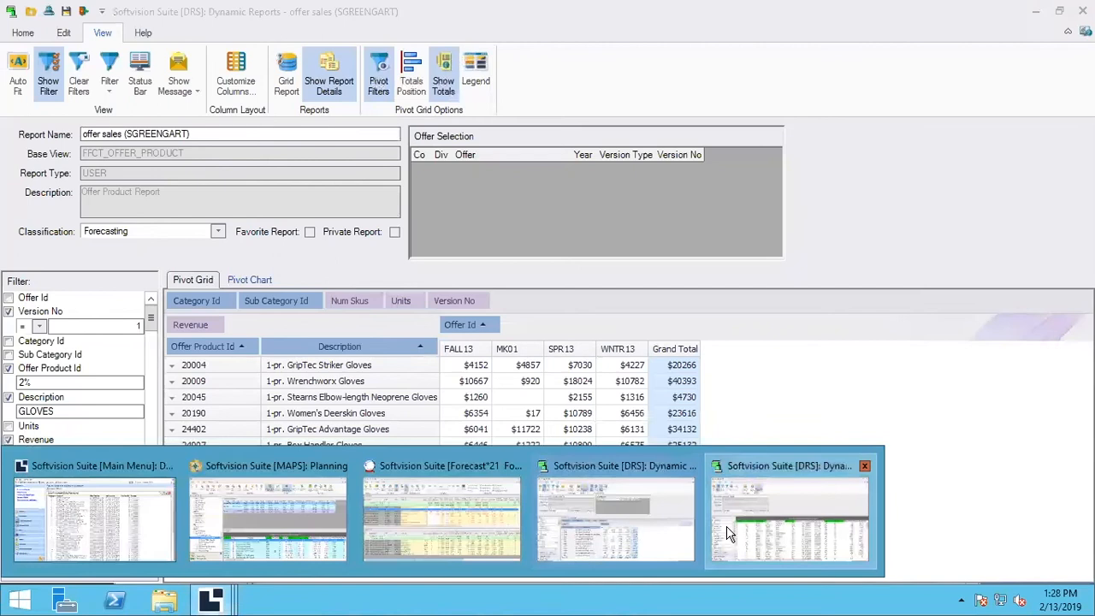
left_click(789, 517)
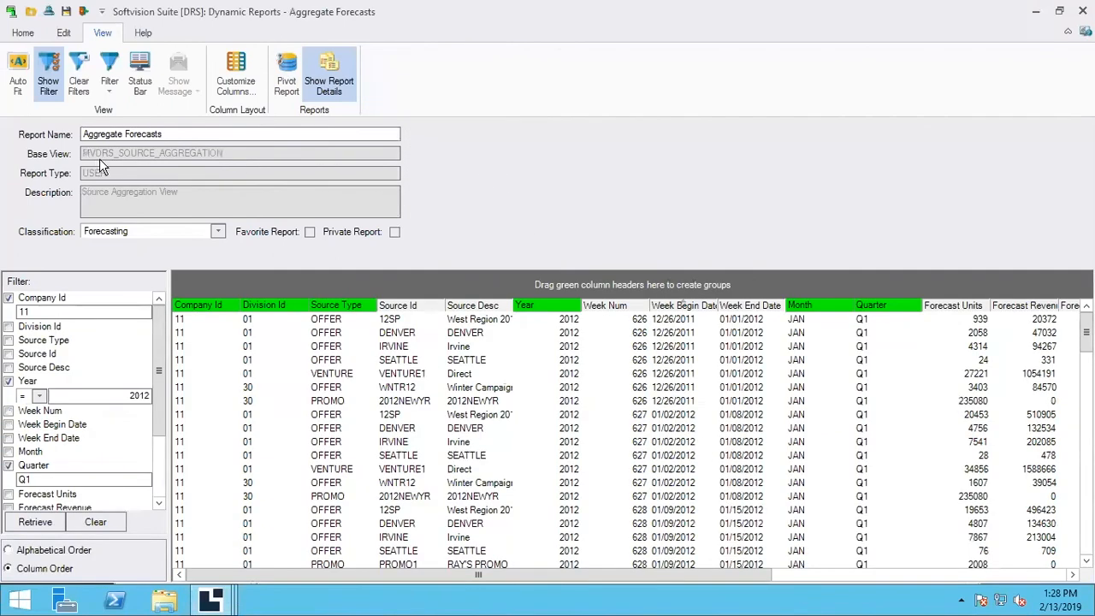
mouse_move(270, 205)
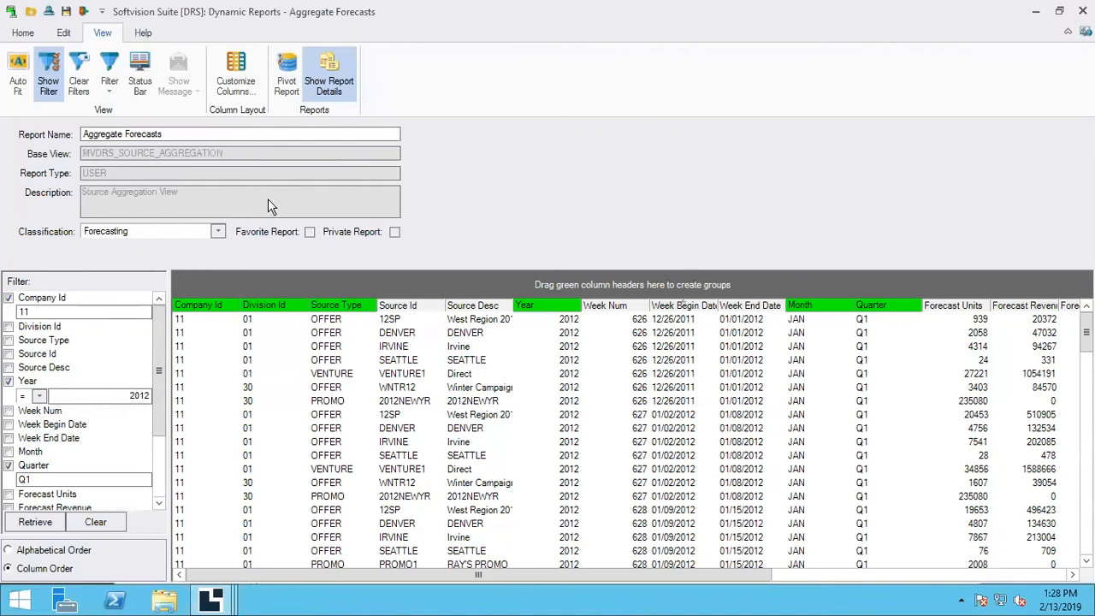
mouse_move(332, 383)
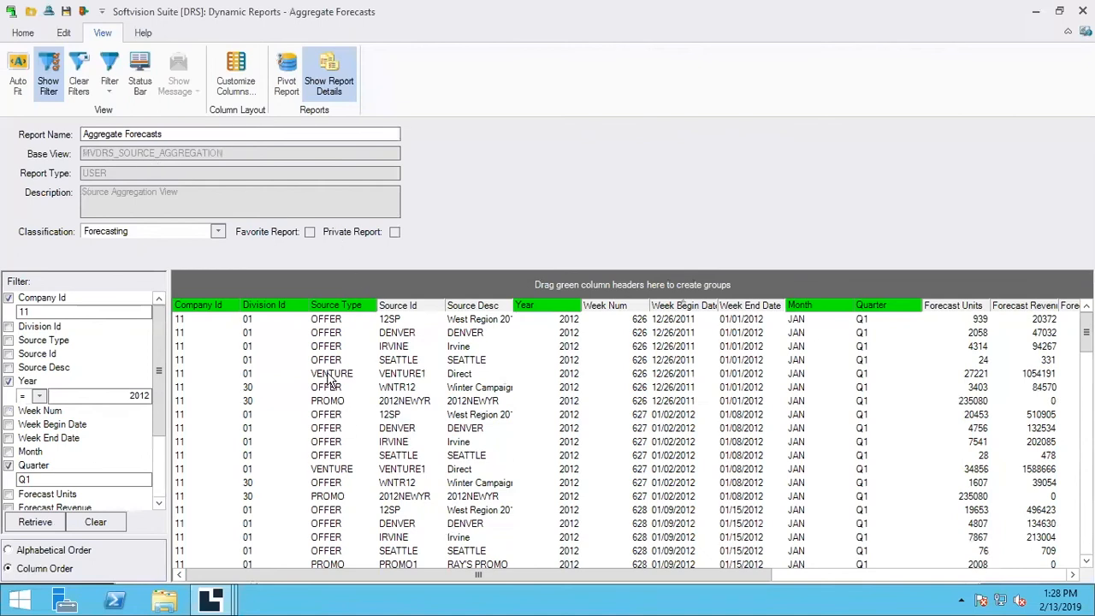
mouse_move(339, 364)
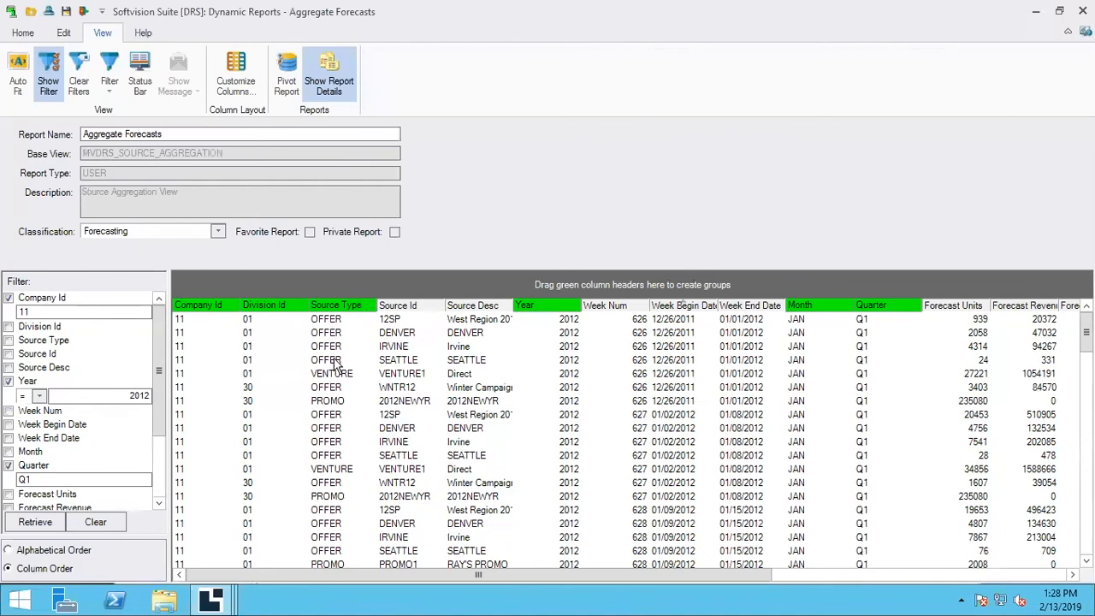
mouse_move(351, 455)
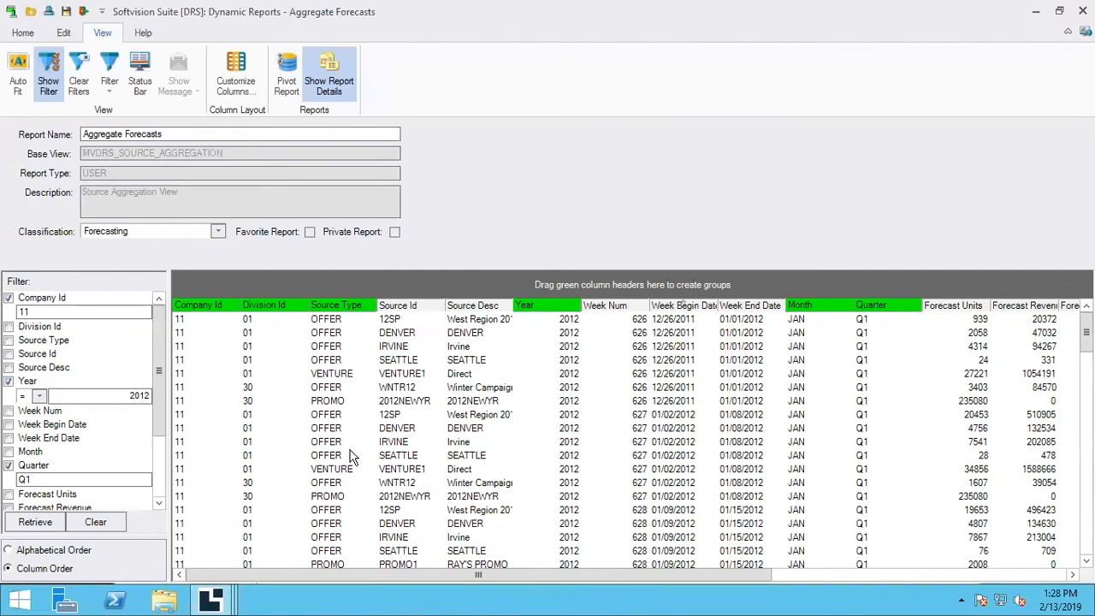
left_click_drag(477, 575, 489, 575)
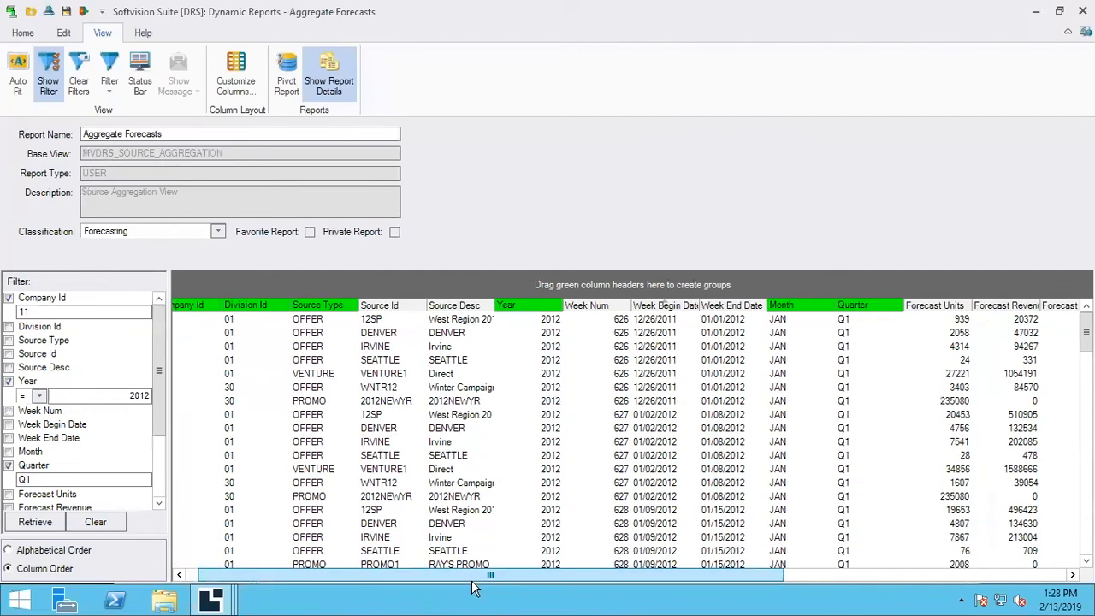
left_click_drag(489, 574, 592, 575)
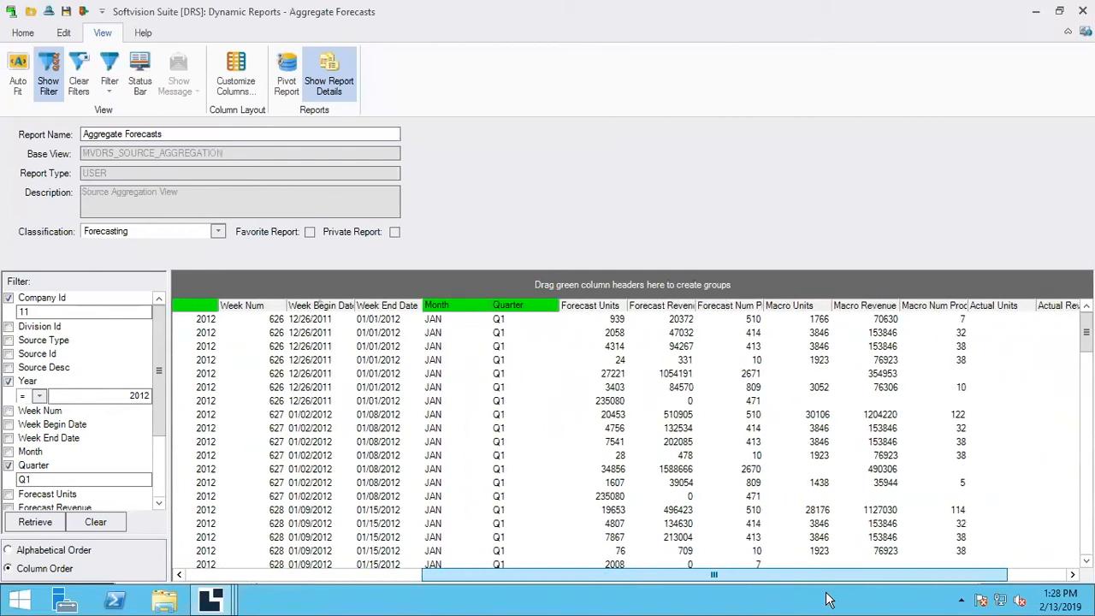
scroll("right", 3)
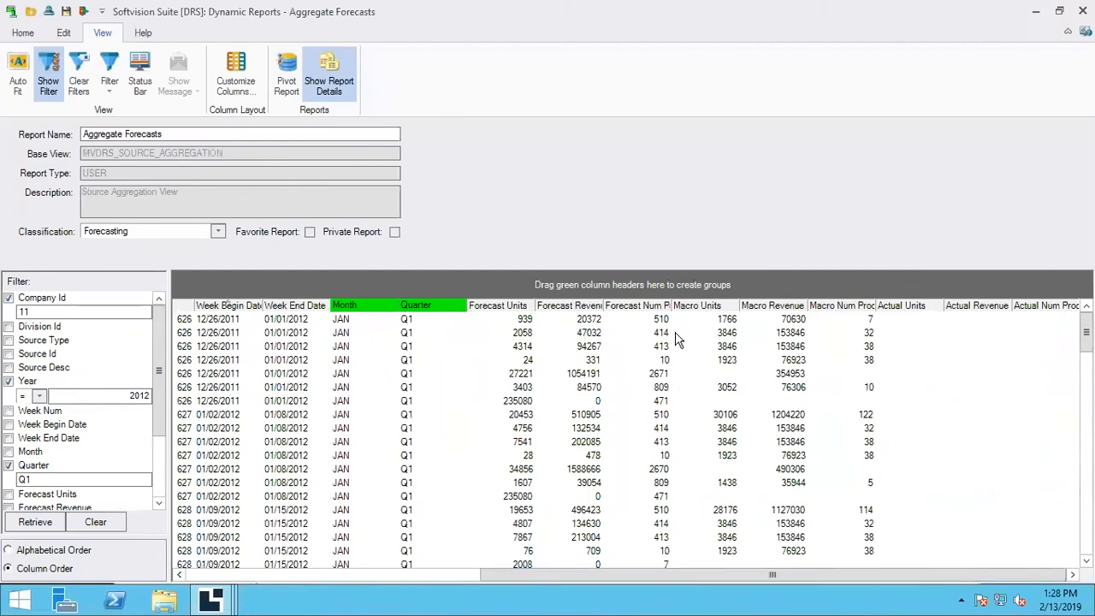
mouse_move(761, 332)
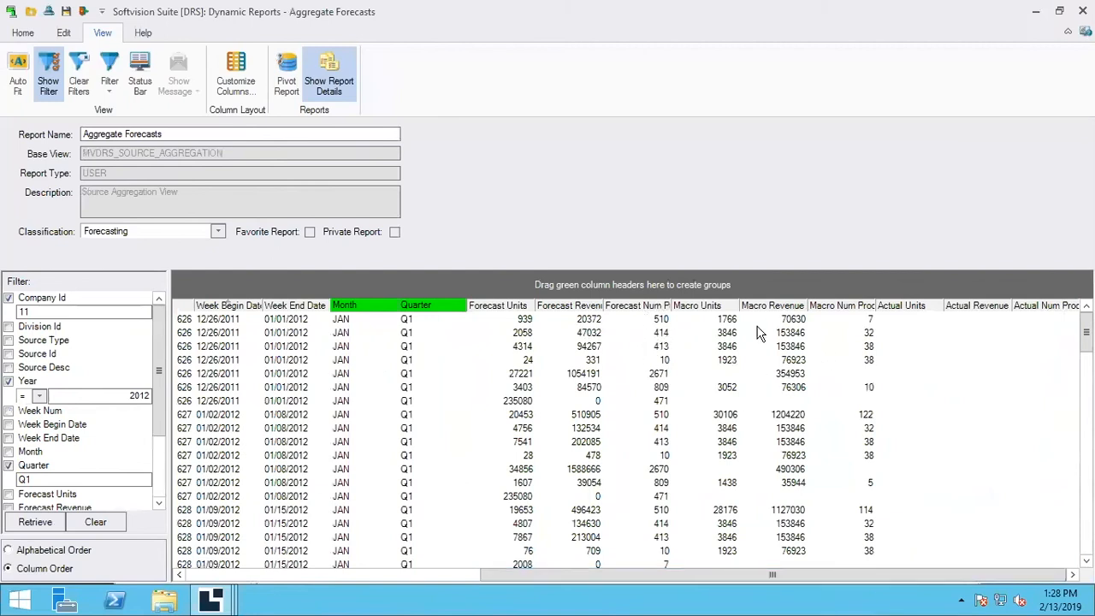
mouse_move(821, 352)
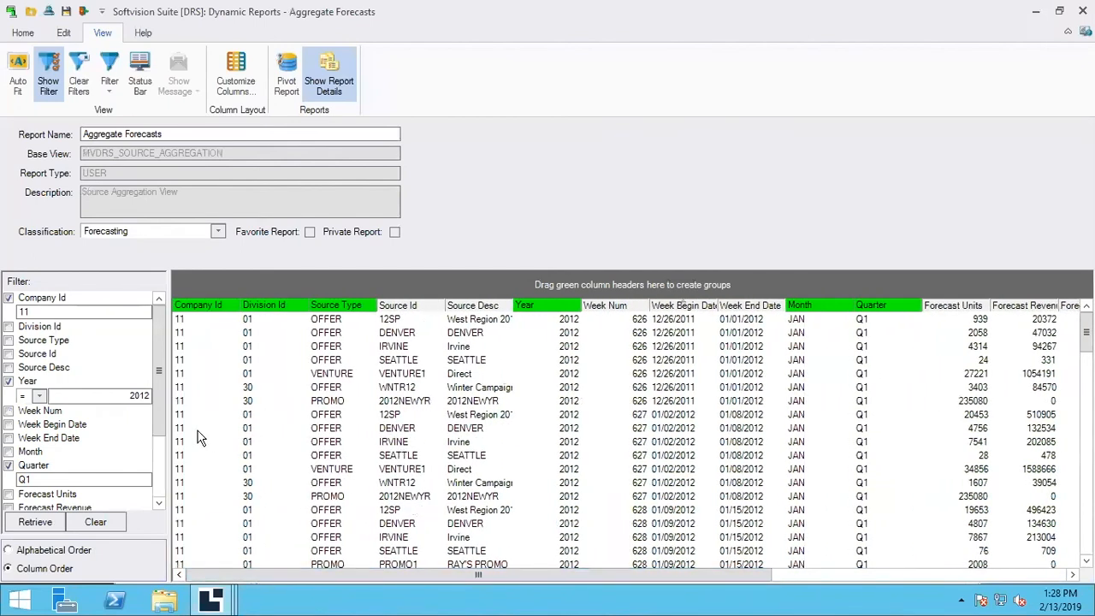
mouse_move(763, 415)
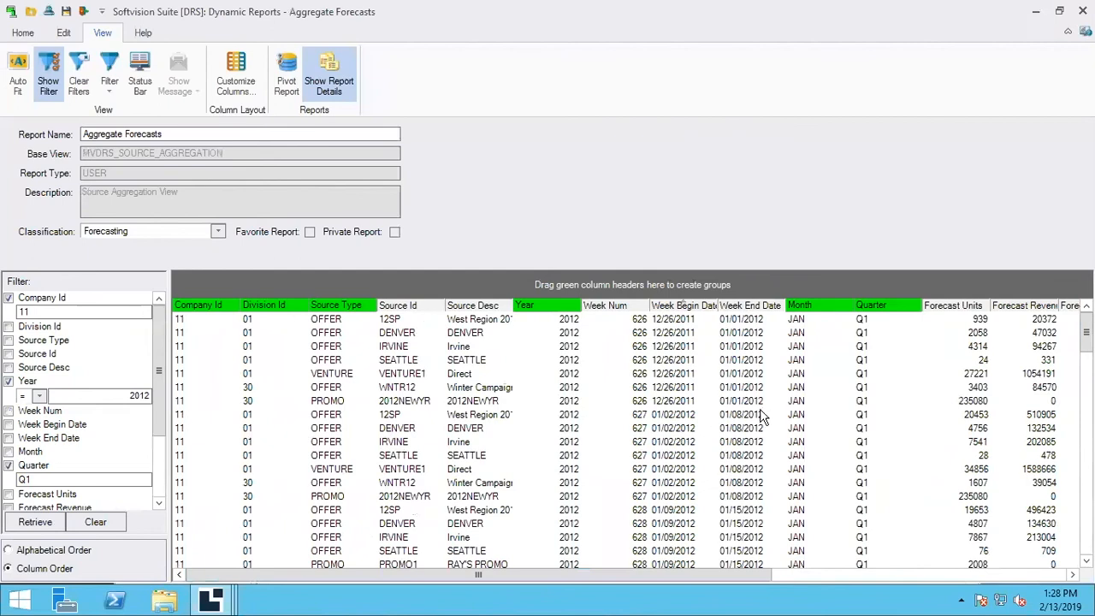
mouse_move(806, 346)
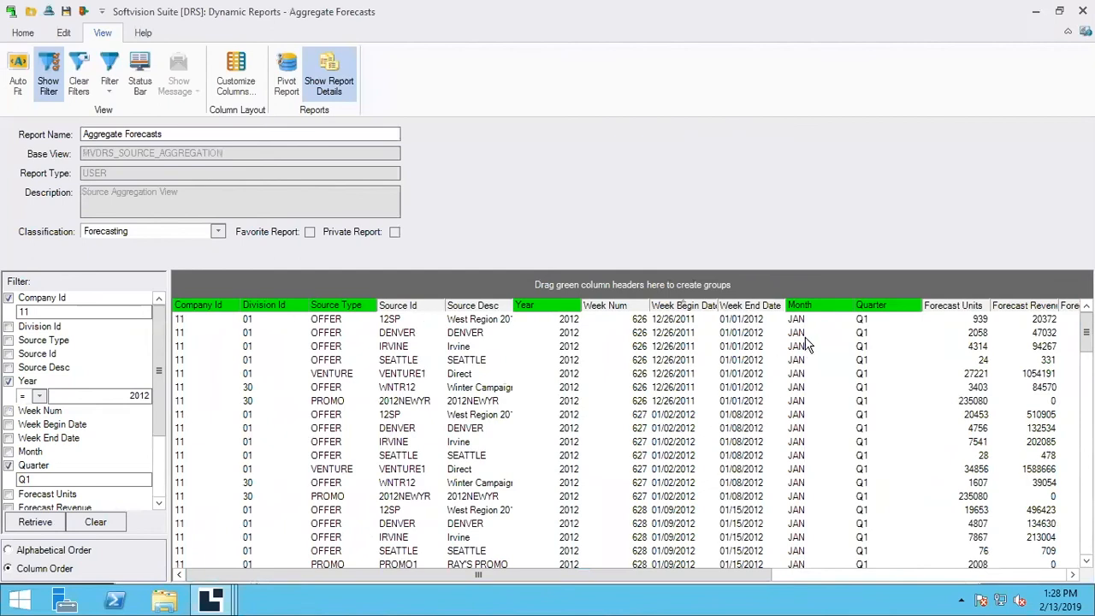
mouse_move(76, 472)
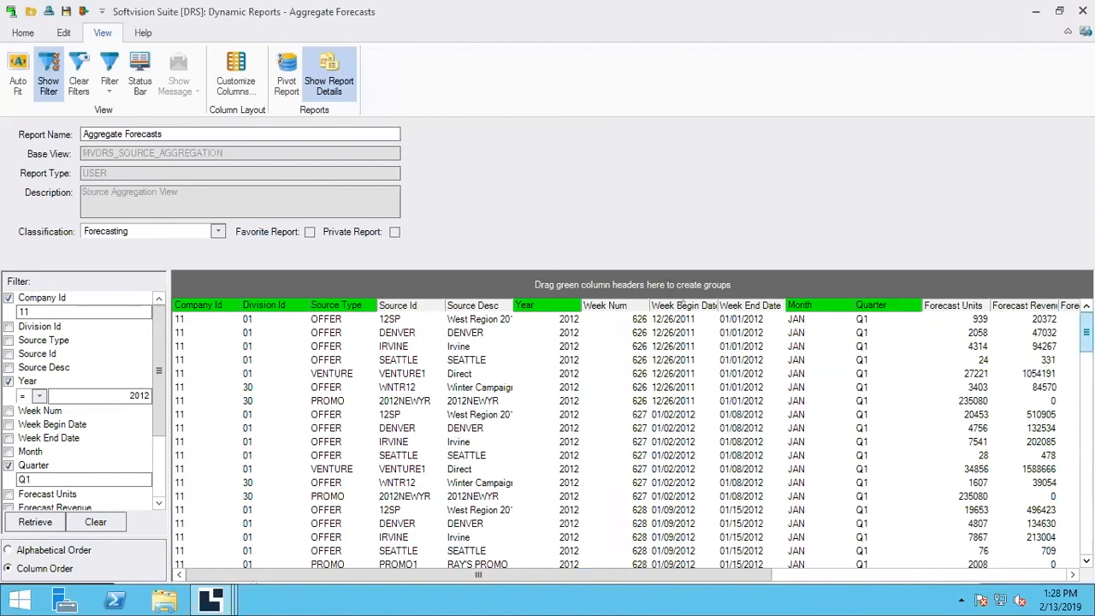
scroll("down", 3)
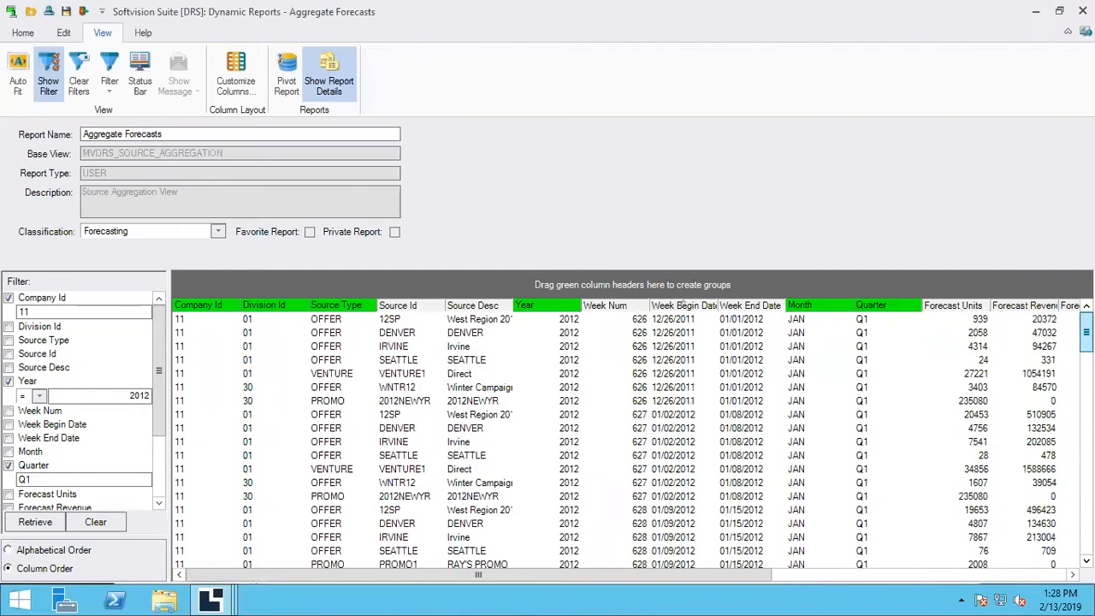
mouse_move(859, 328)
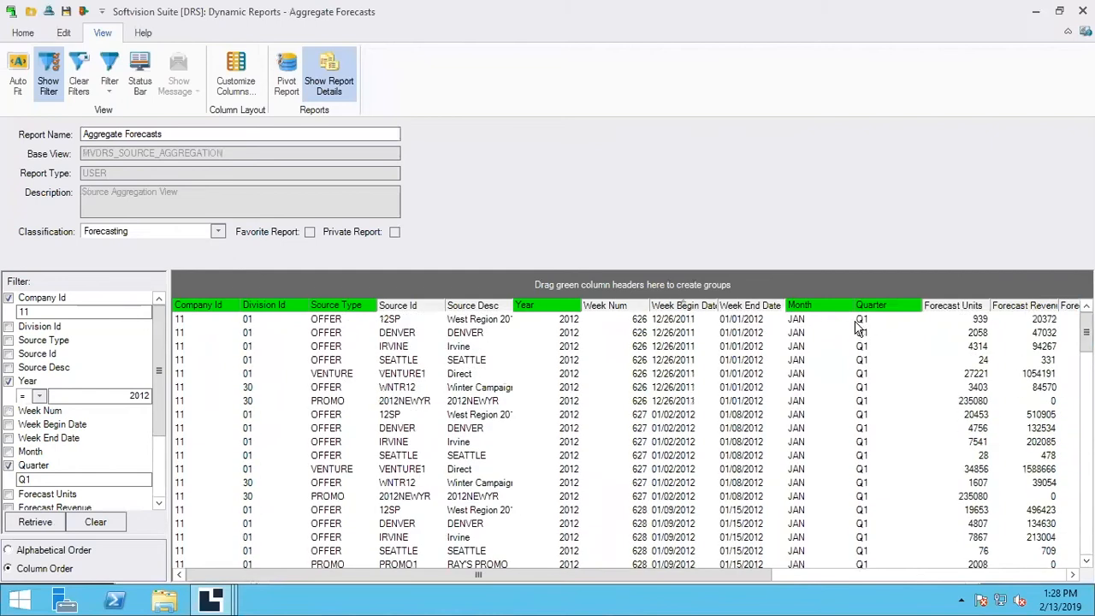
mouse_move(301, 420)
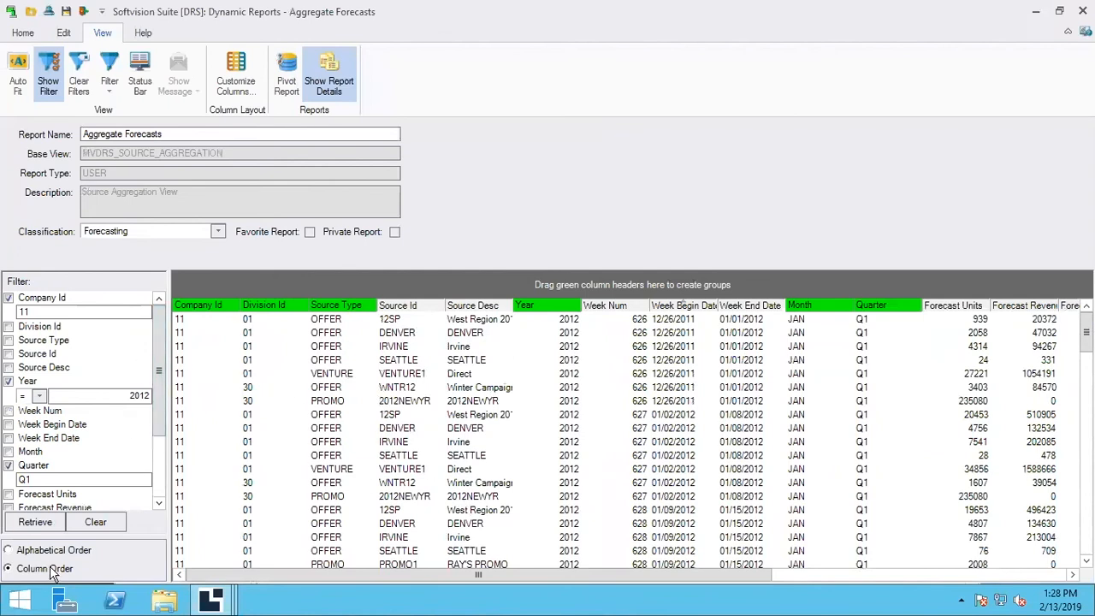
Sort the filter field list in Alphabetical Order and scroll through it
left_click(14, 550)
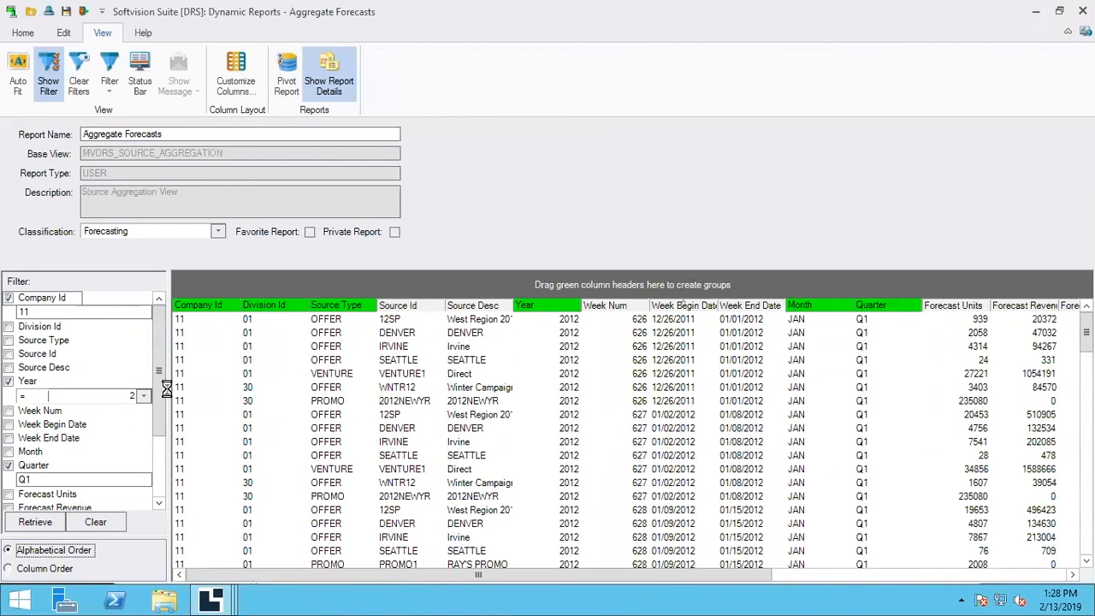
scroll("down", 3)
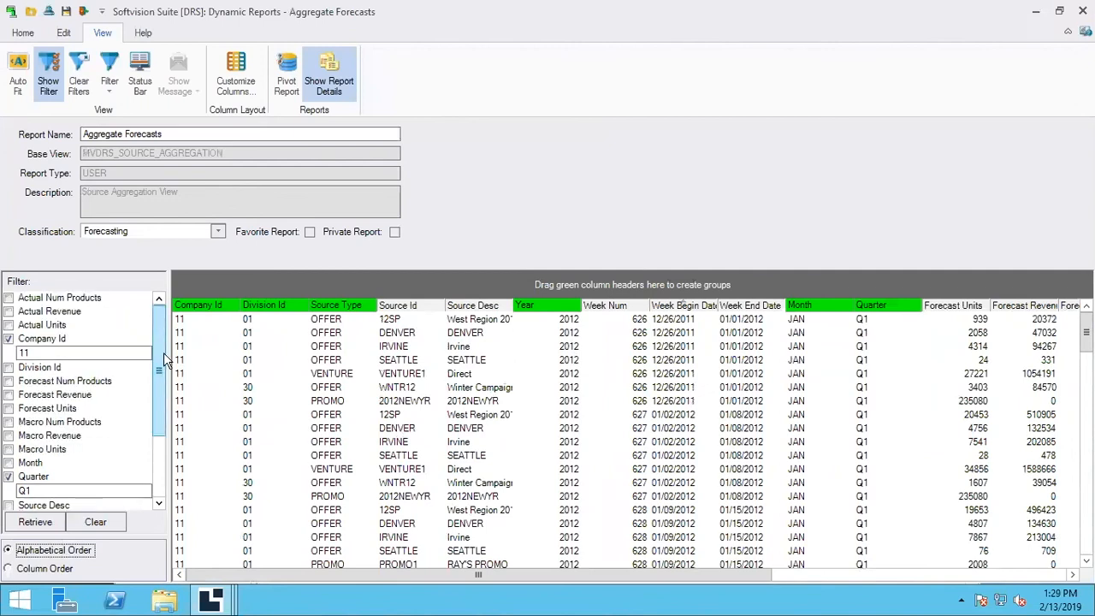
scroll("down", 3)
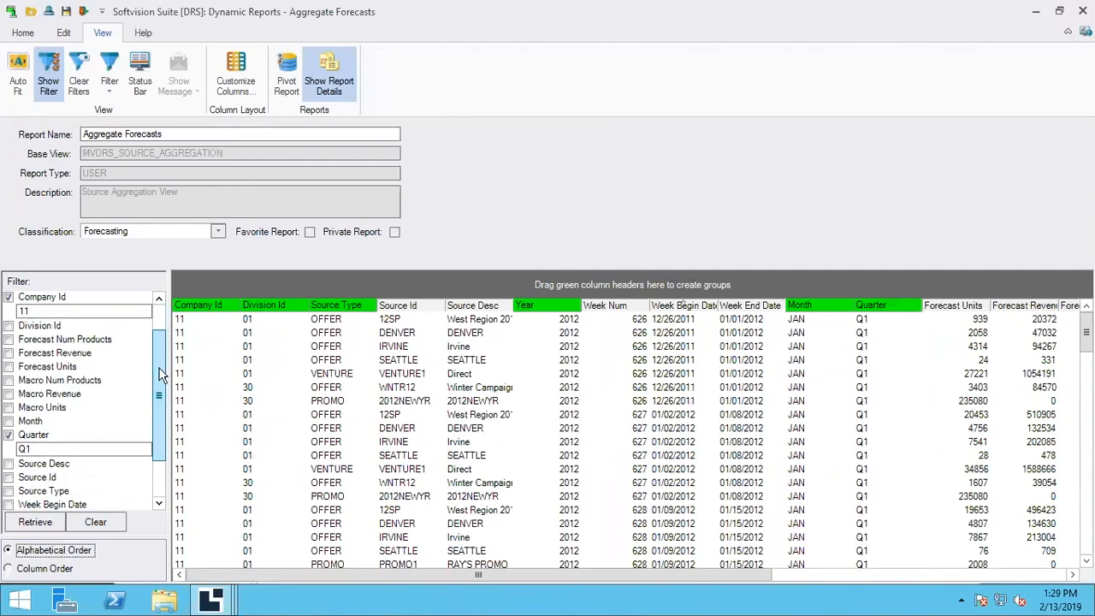
scroll("down", 3)
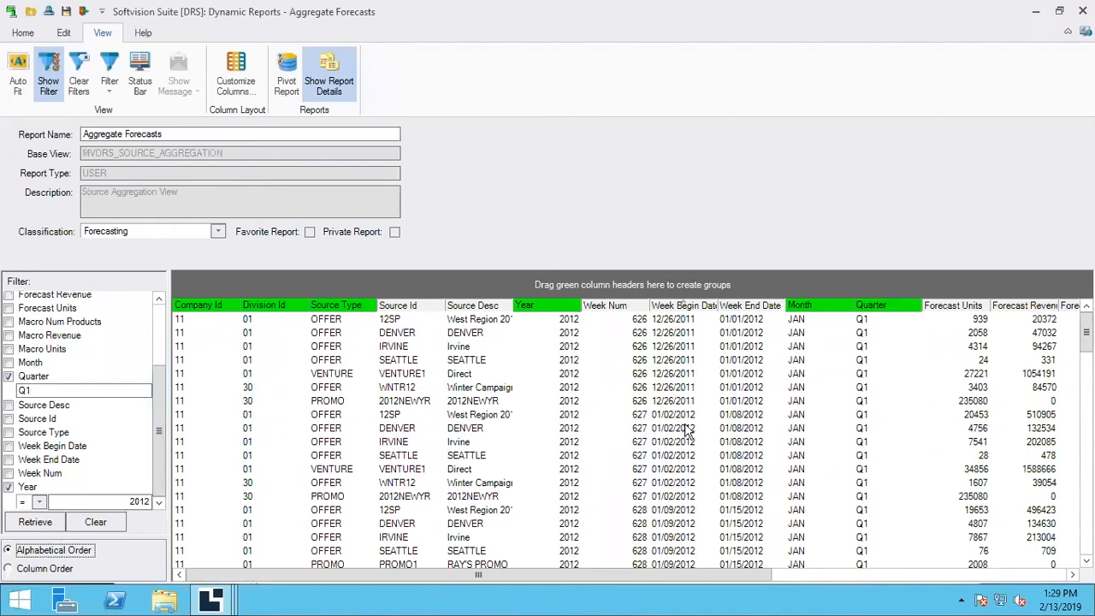
mouse_move(739, 387)
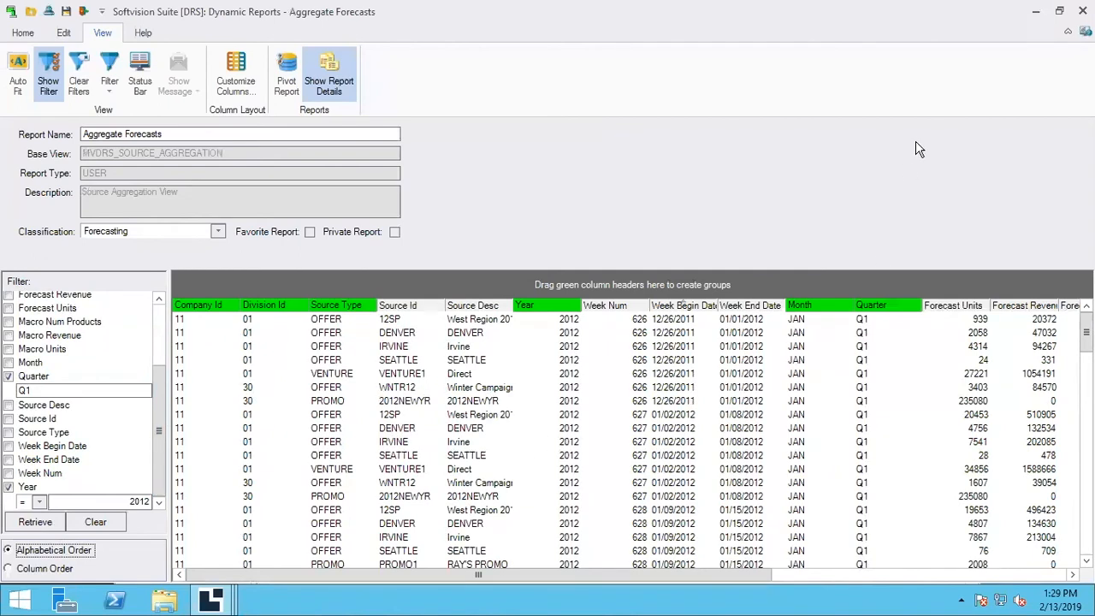
mouse_move(937, 147)
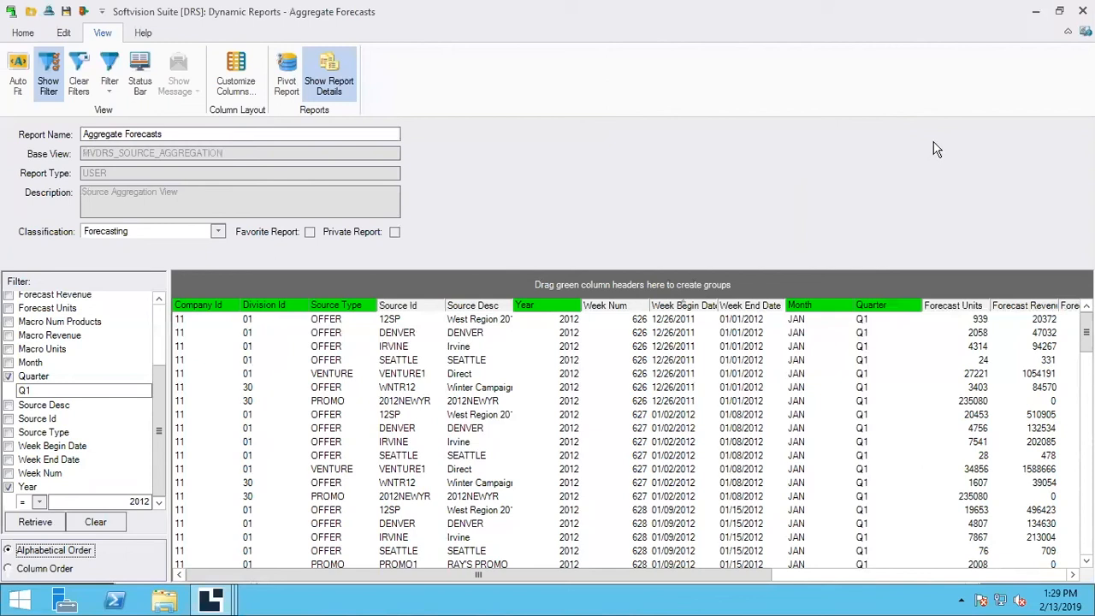
mouse_move(722, 209)
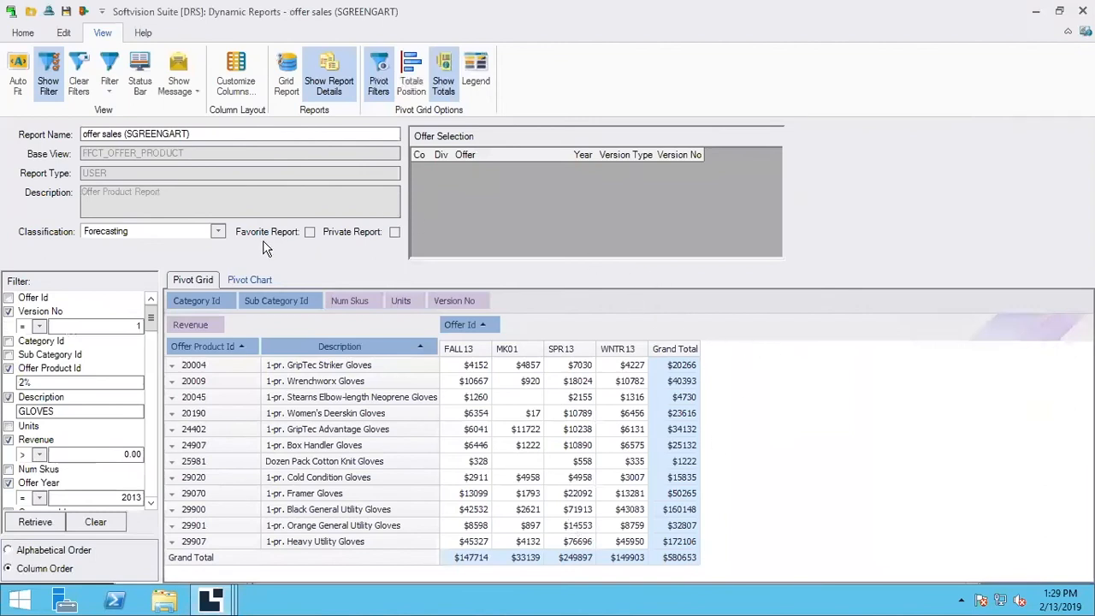
mouse_move(419, 277)
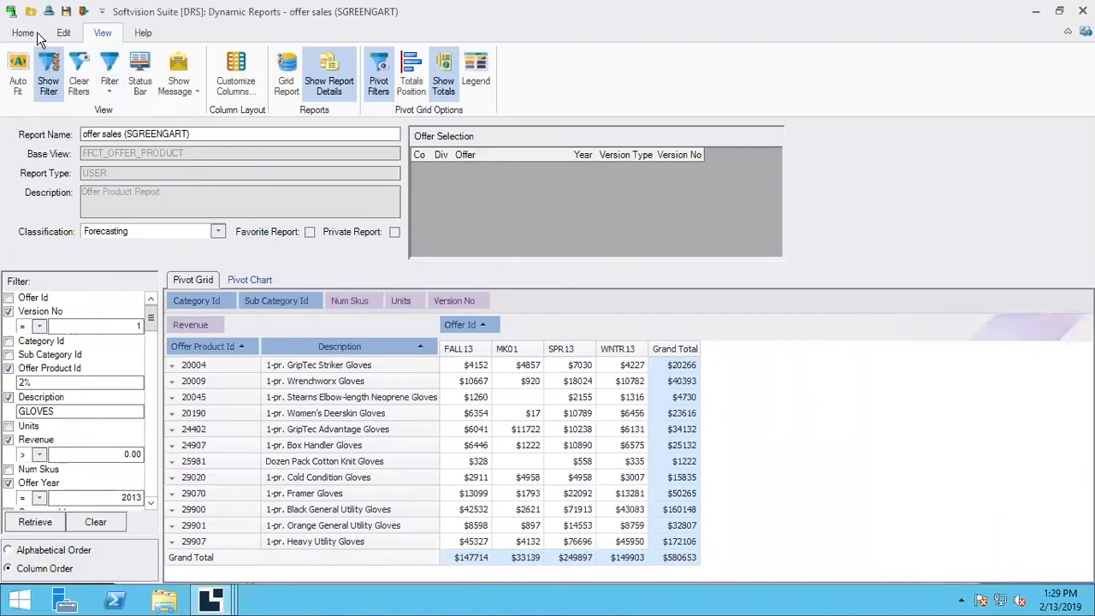
Show the Home ribbon with the Print and Excel export commands over the offer sales pivot grid
left_click(20, 31)
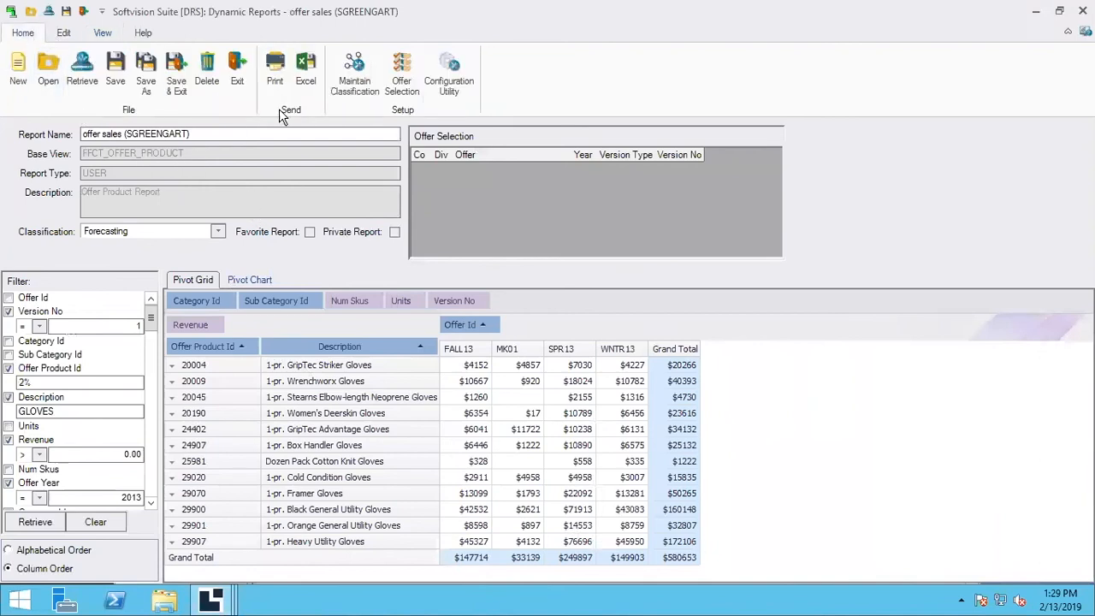
mouse_move(315, 356)
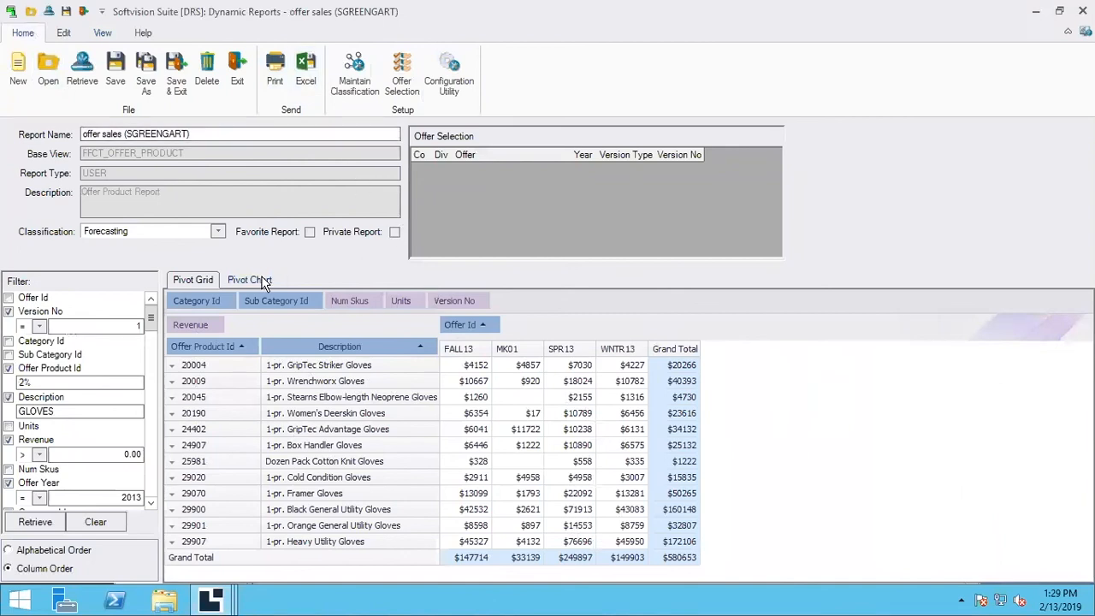
Show the revenue pivot chart, start Save Chart as an image and cancel without saving
left_click(250, 281)
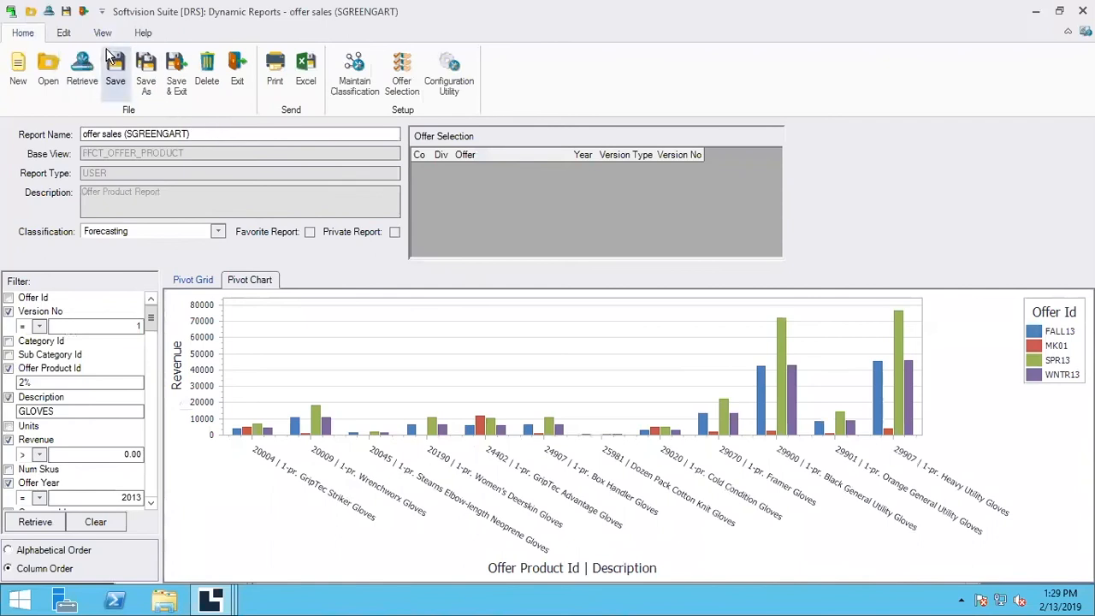
left_click(103, 33)
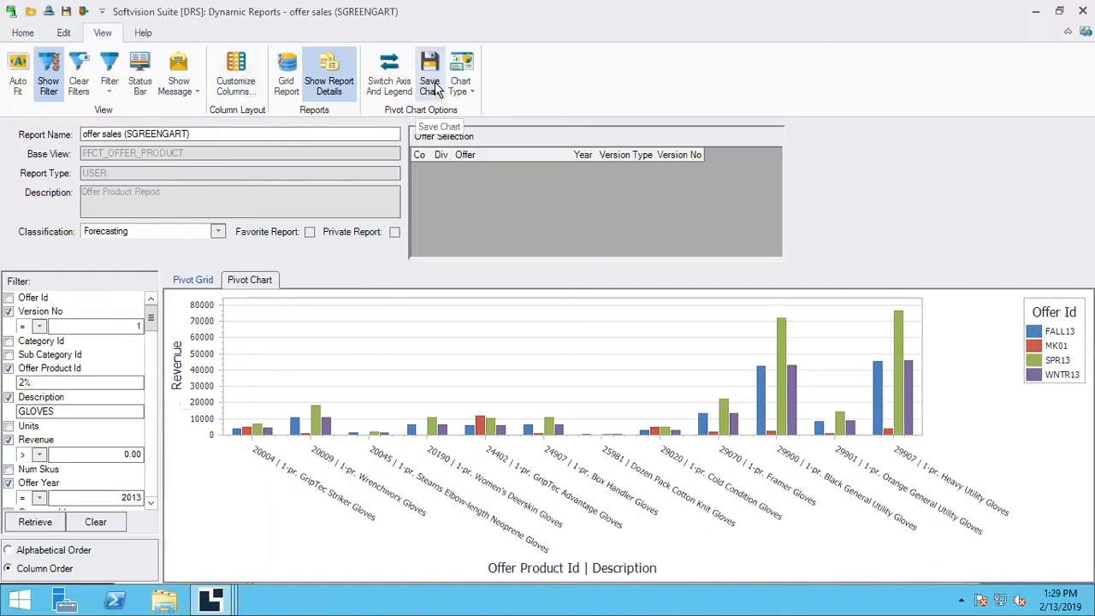
left_click(429, 68)
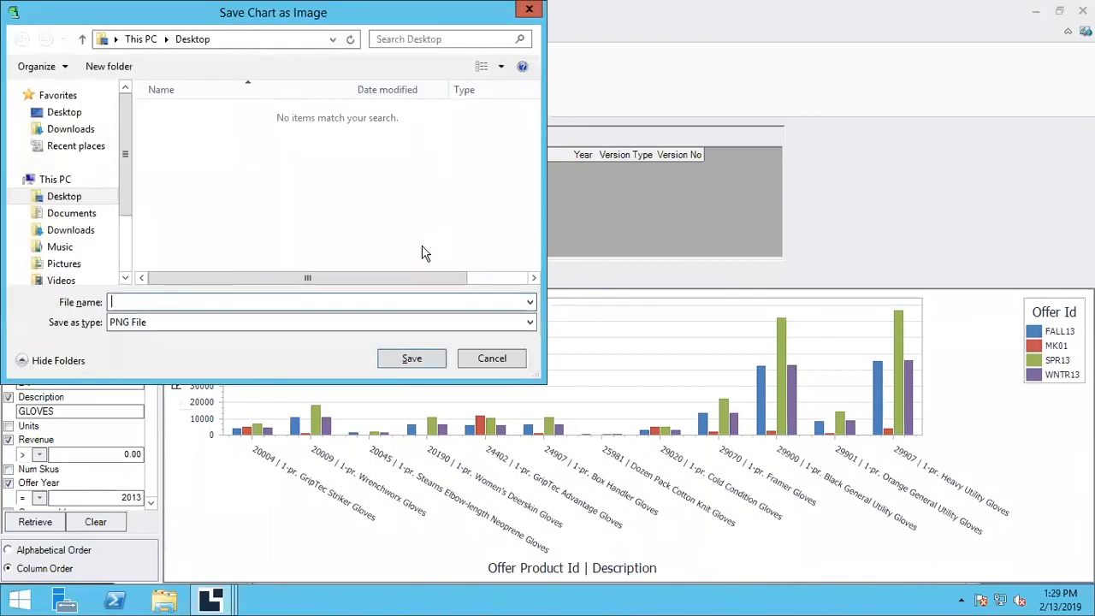
left_click(492, 359)
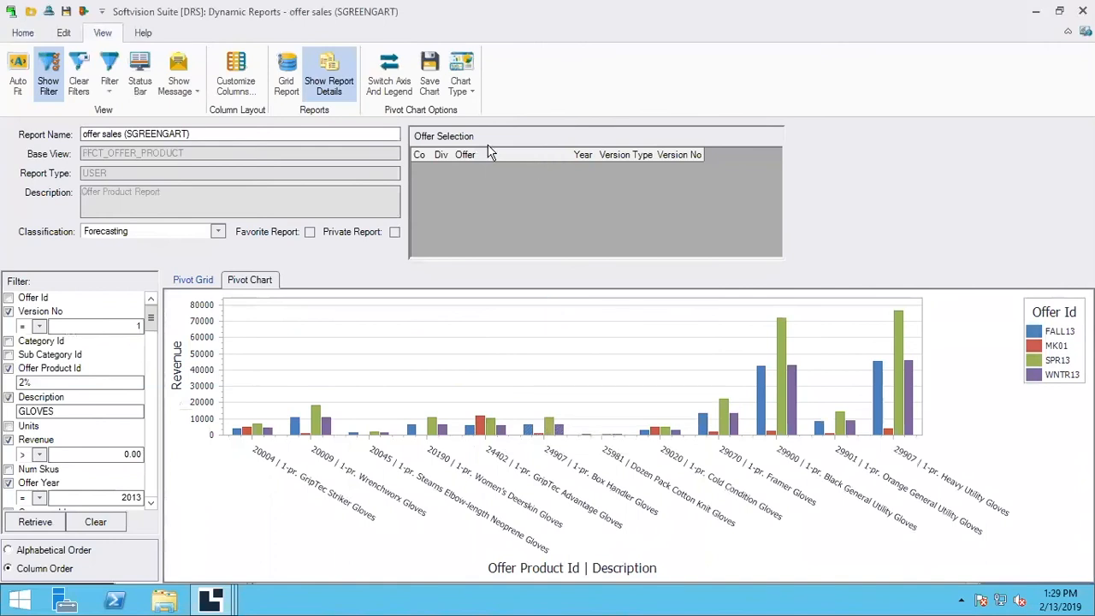
mouse_move(18, 34)
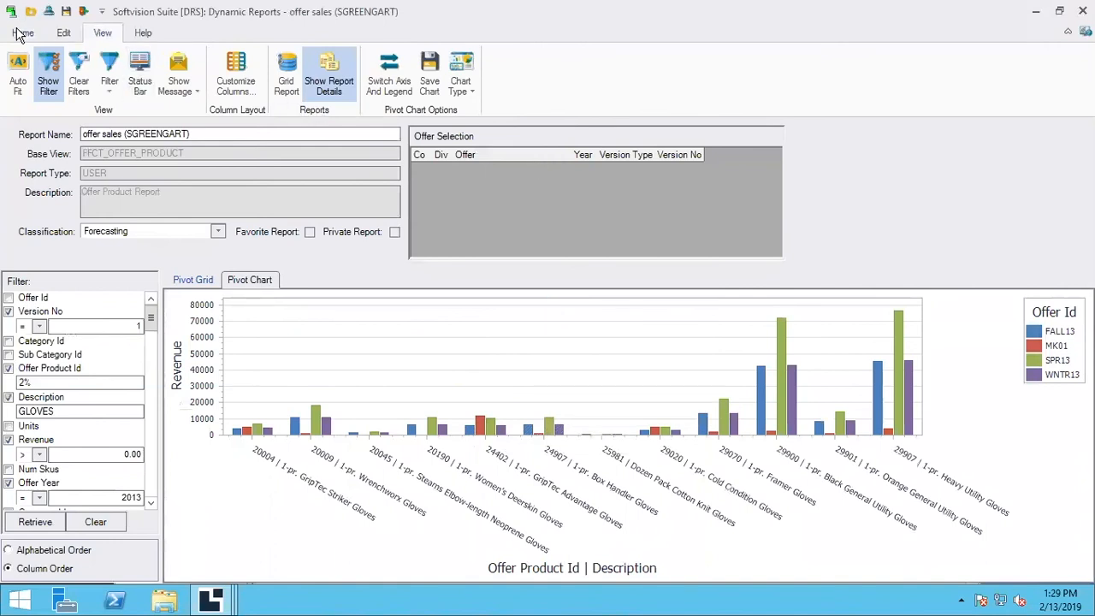
Browse the Home and View ribbons, then switch from the chart back to the Pivot Grid
left_click(27, 34)
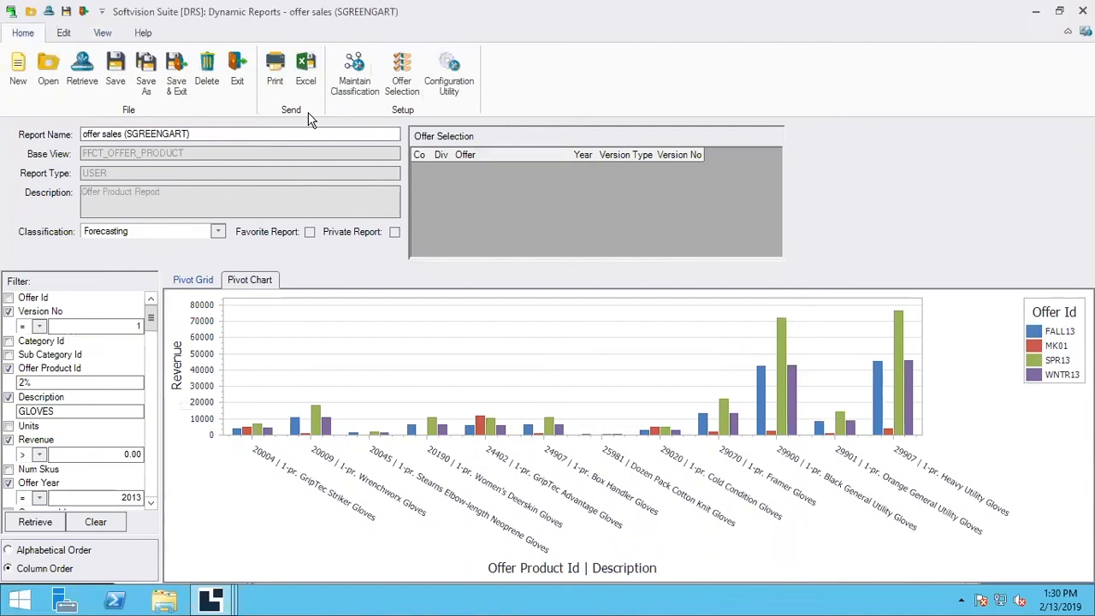
left_click(102, 33)
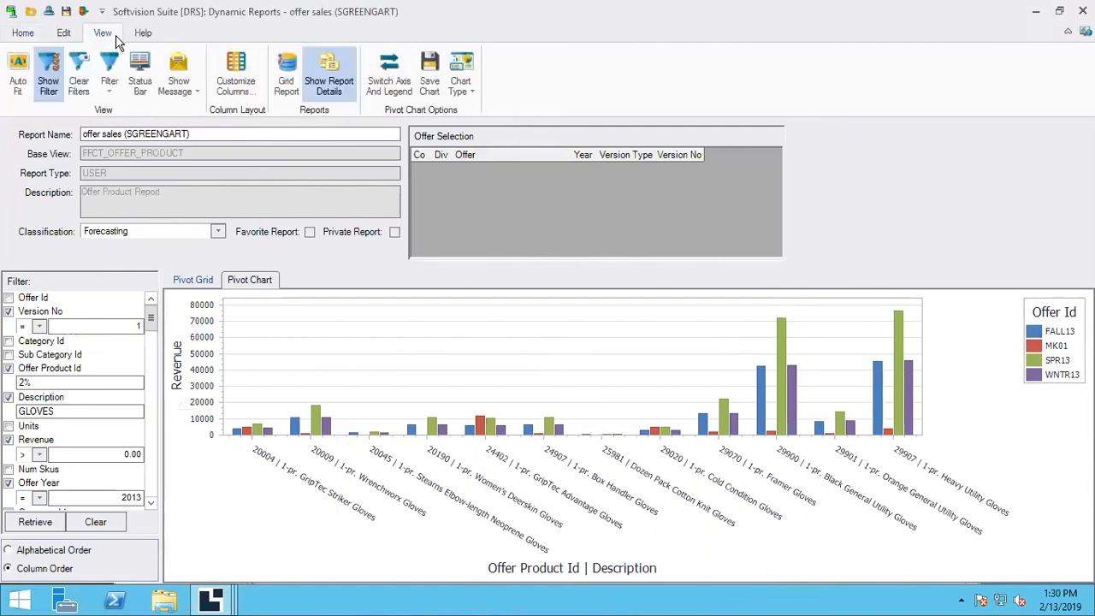
mouse_move(270, 82)
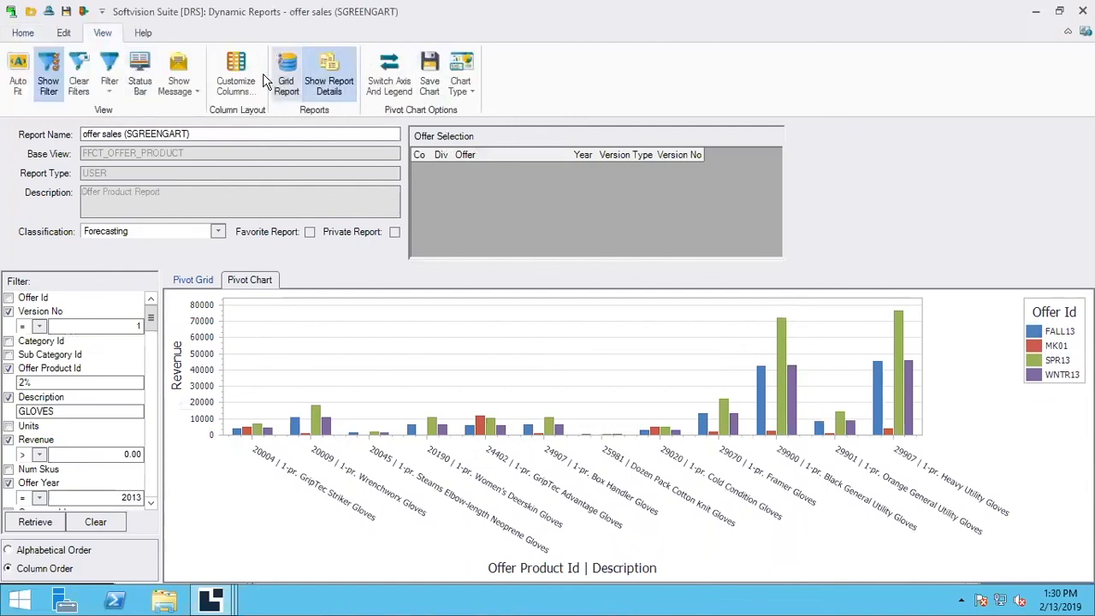
left_click(73, 33)
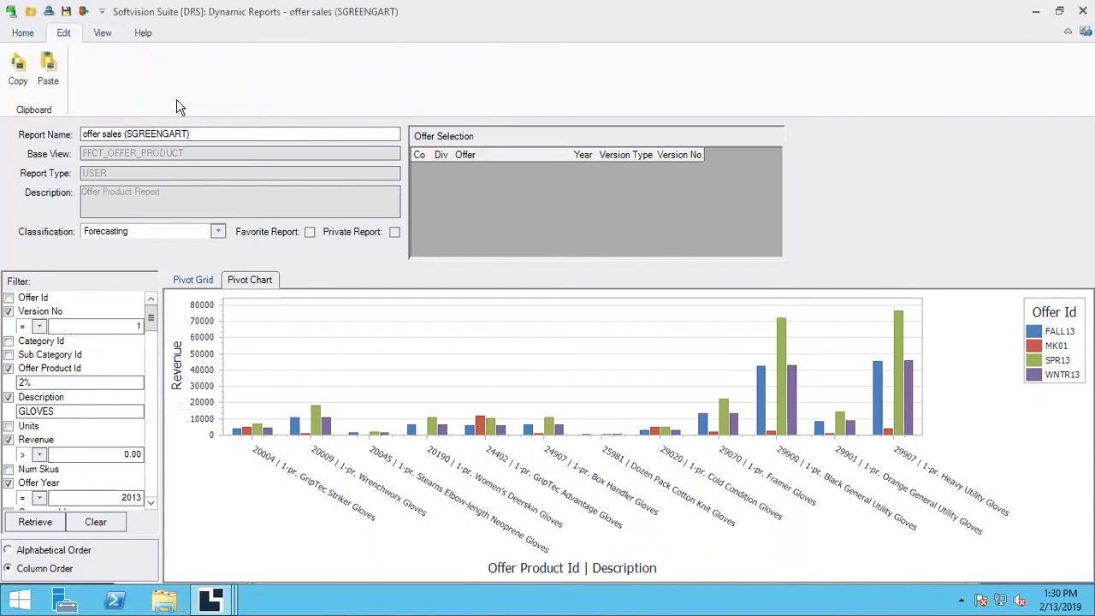
left_click(192, 280)
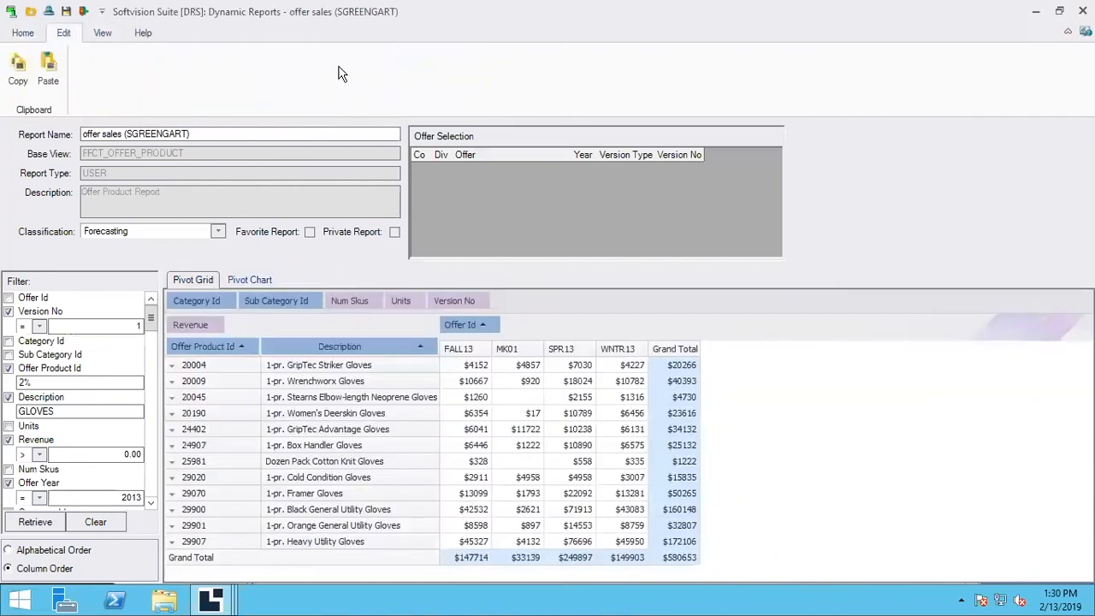
Show the pivot grid's Home commands for saving, printing and Excel export
left_click(20, 32)
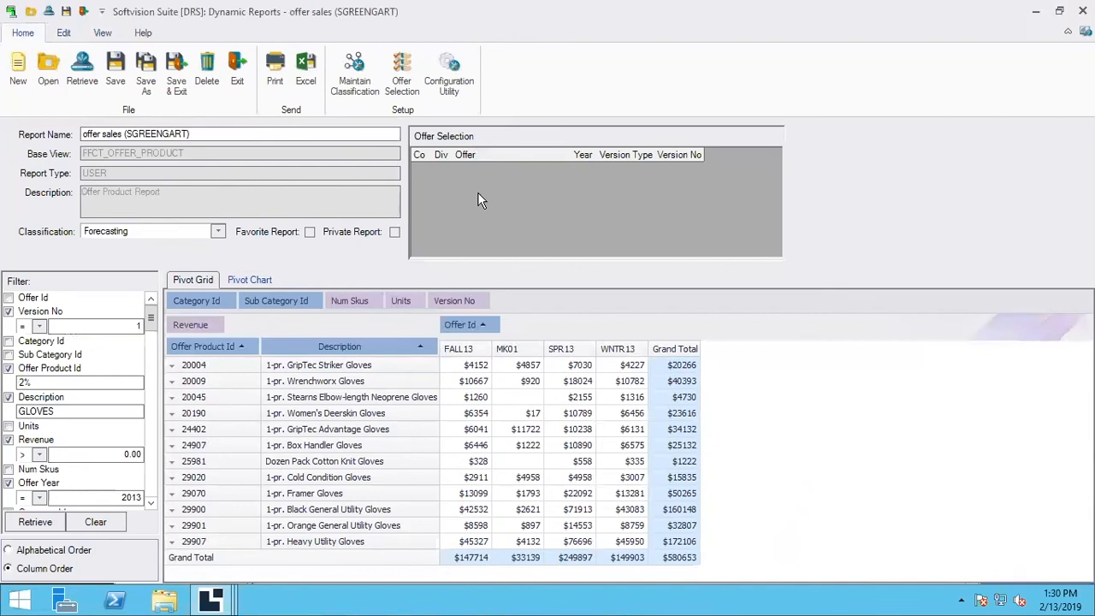
mouse_move(787, 298)
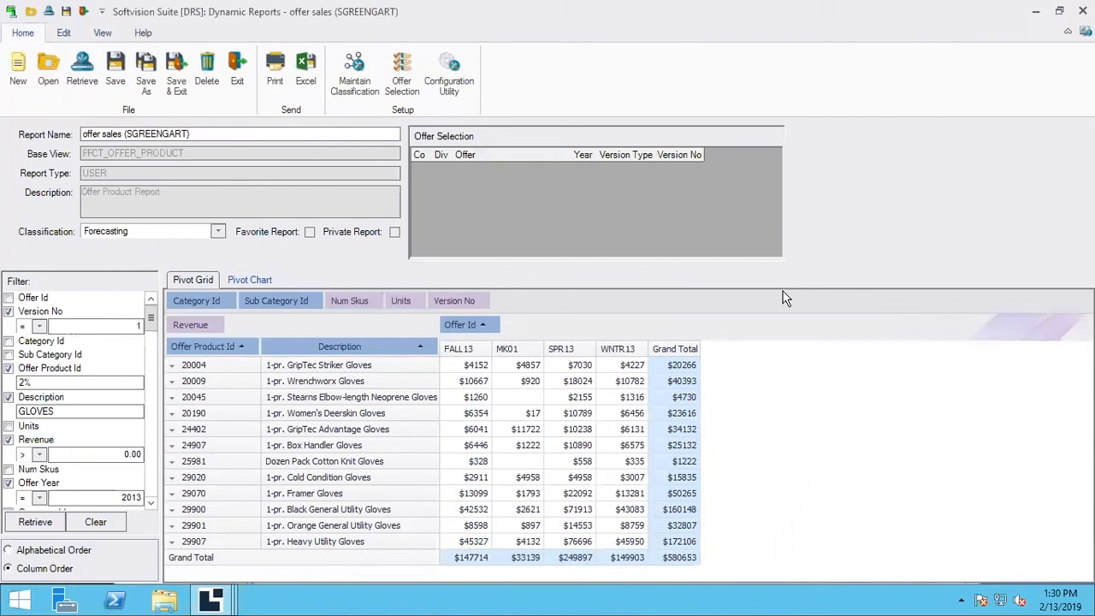
mouse_move(921, 161)
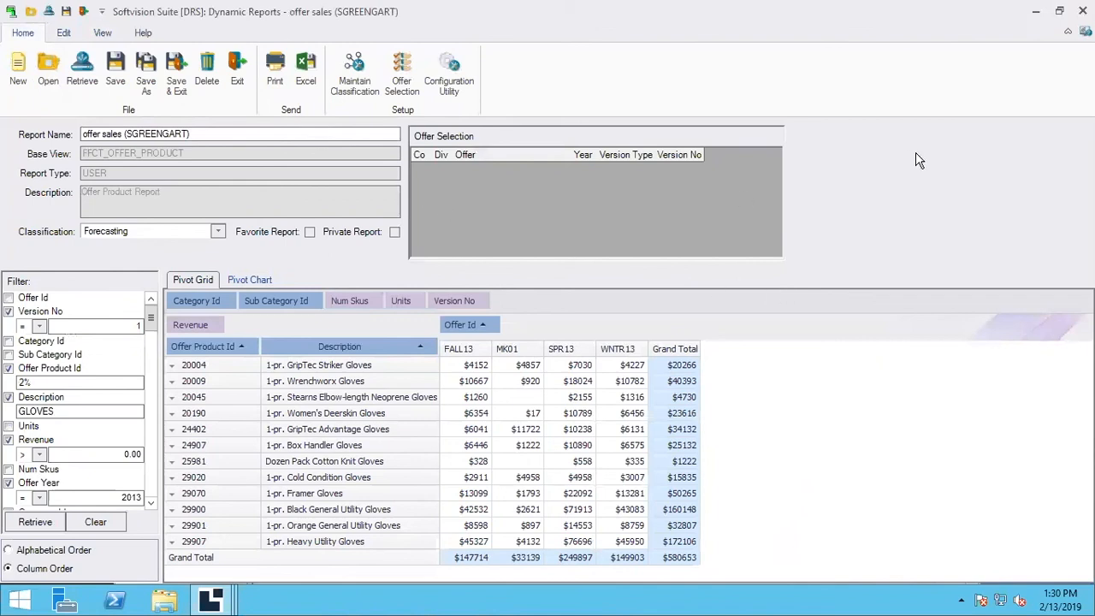
mouse_move(1033, 10)
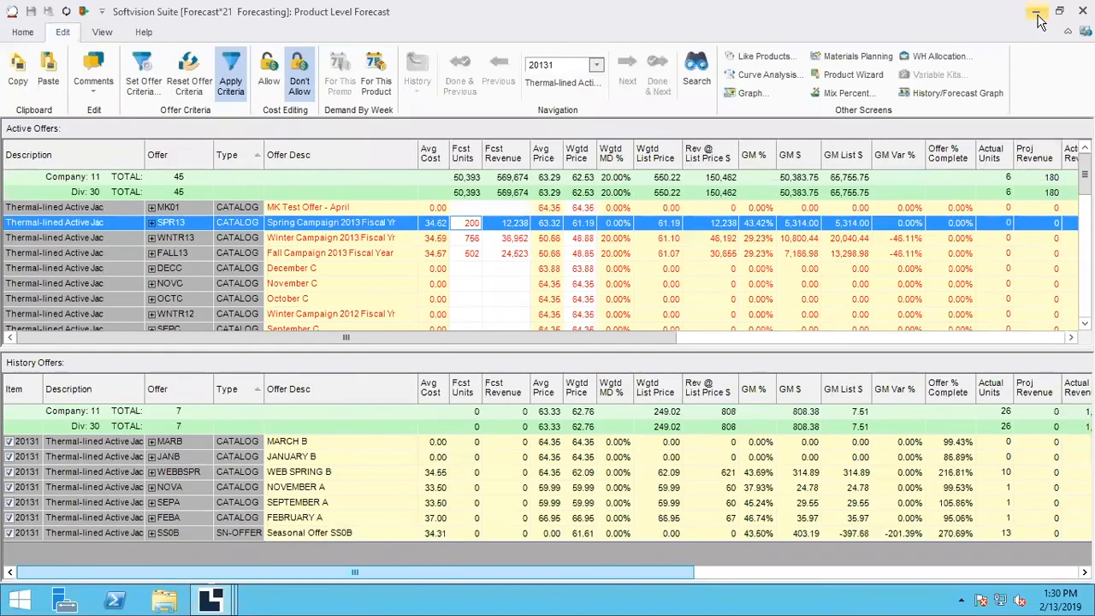
Minimize Softvision Suite and launch testpivot.xlsx from the desktop
left_click(1025, 11)
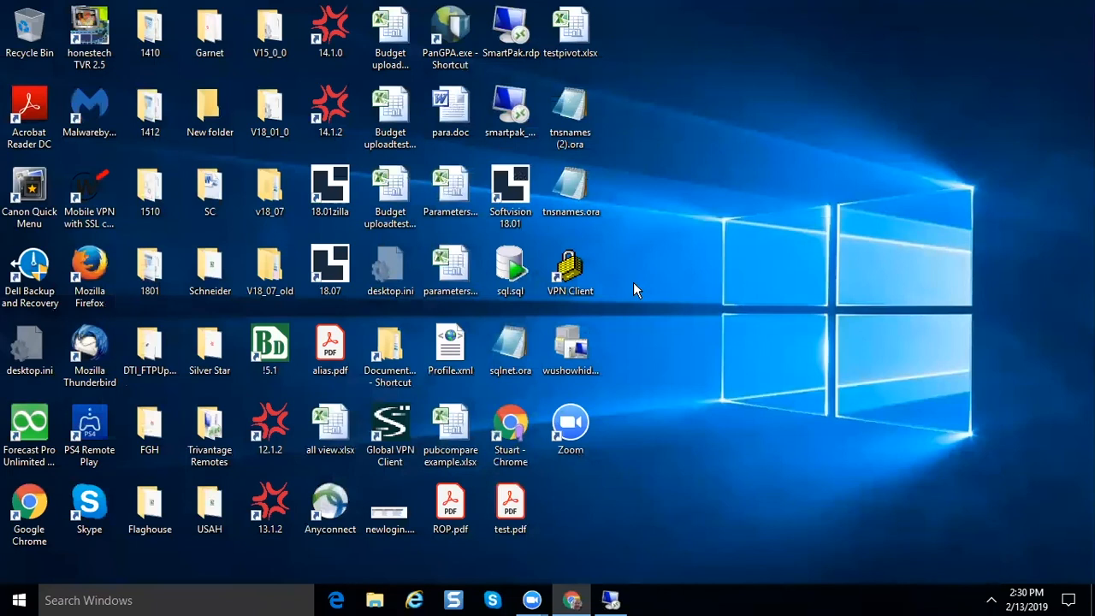
mouse_move(595, 328)
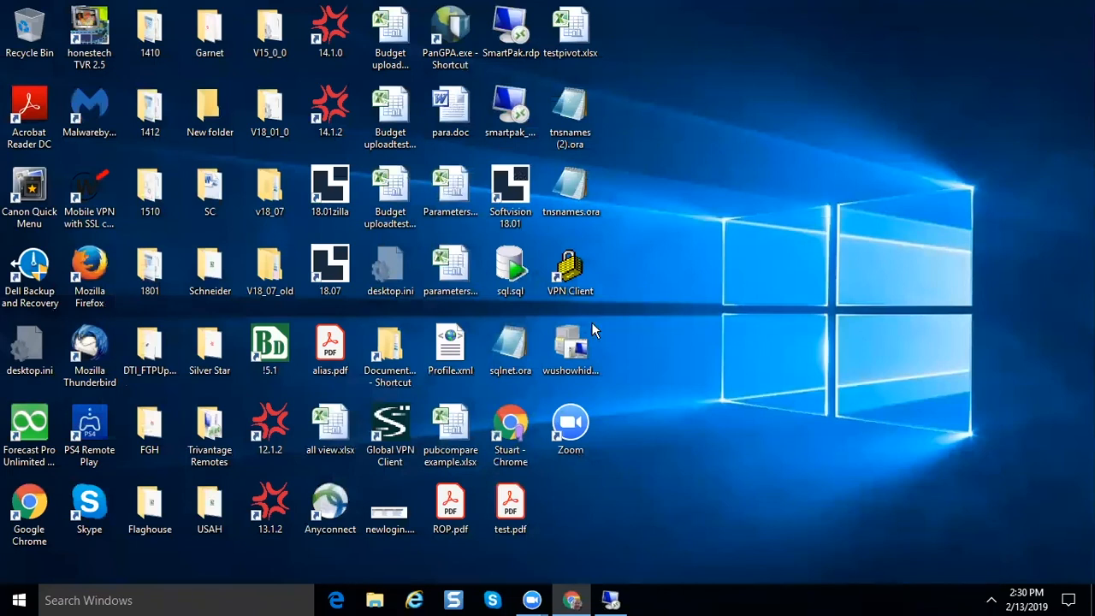
mouse_move(644, 315)
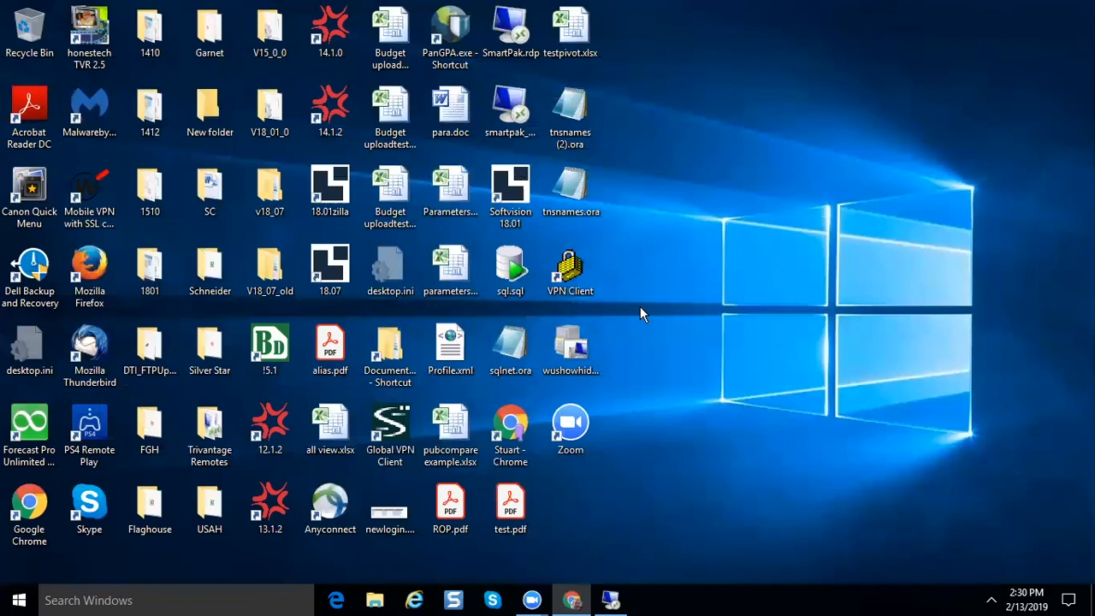
mouse_move(640, 126)
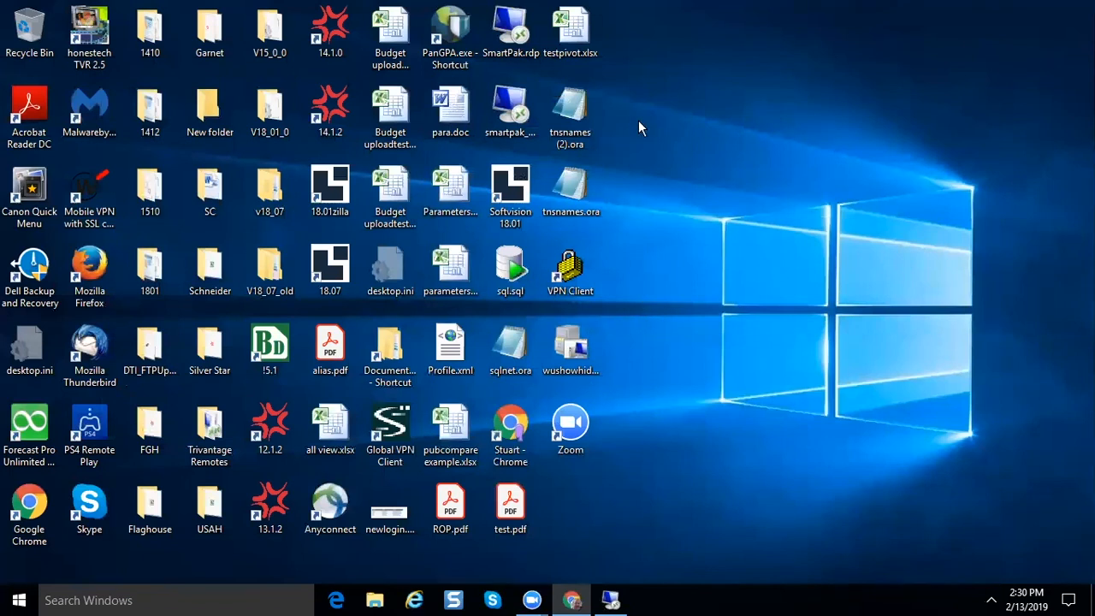
double_click(571, 24)
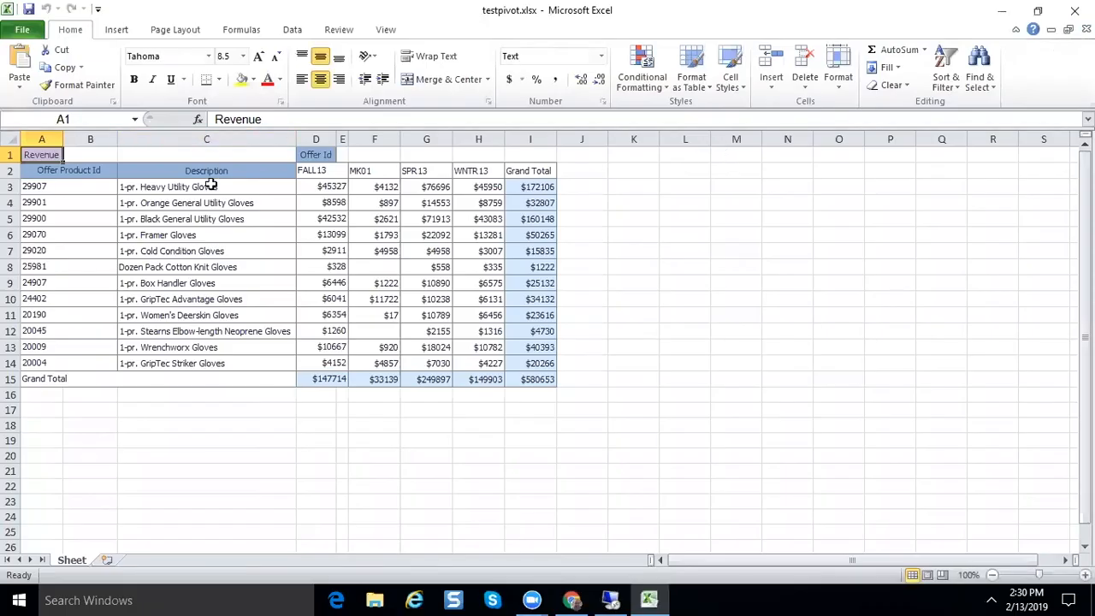
Select cell A3 (offer 29907), then cell G4 to reveal its full value 14552.67
left_click(41, 186)
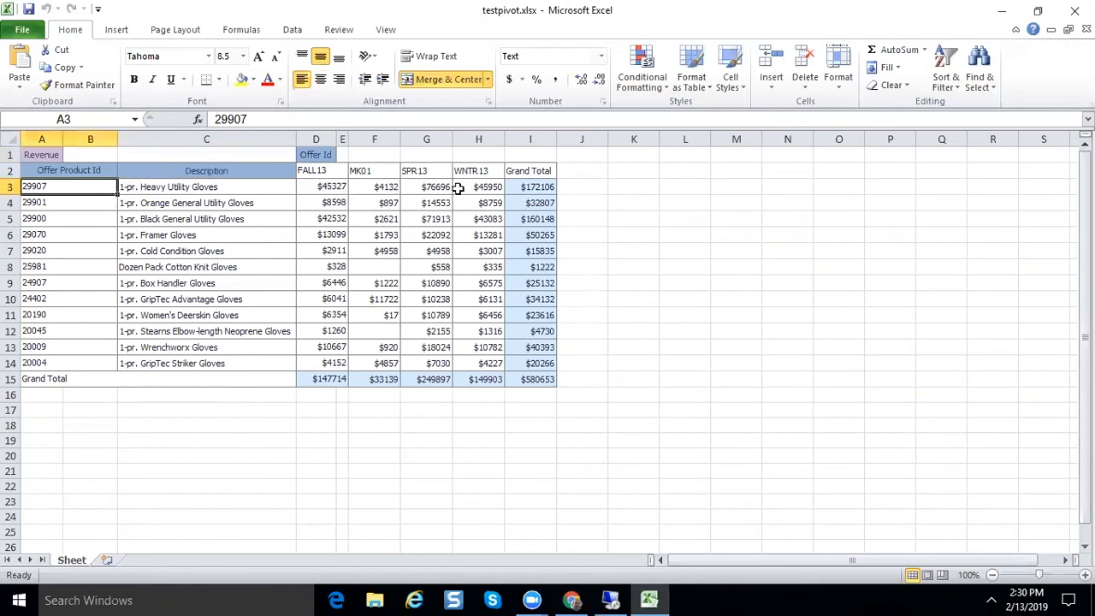
mouse_move(613, 544)
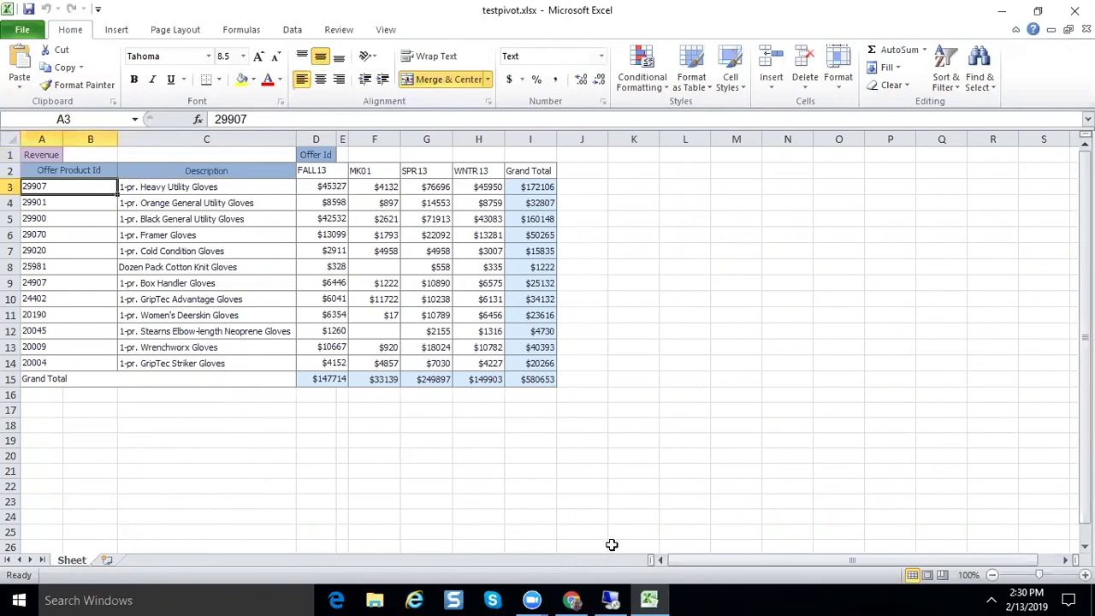
mouse_move(586, 575)
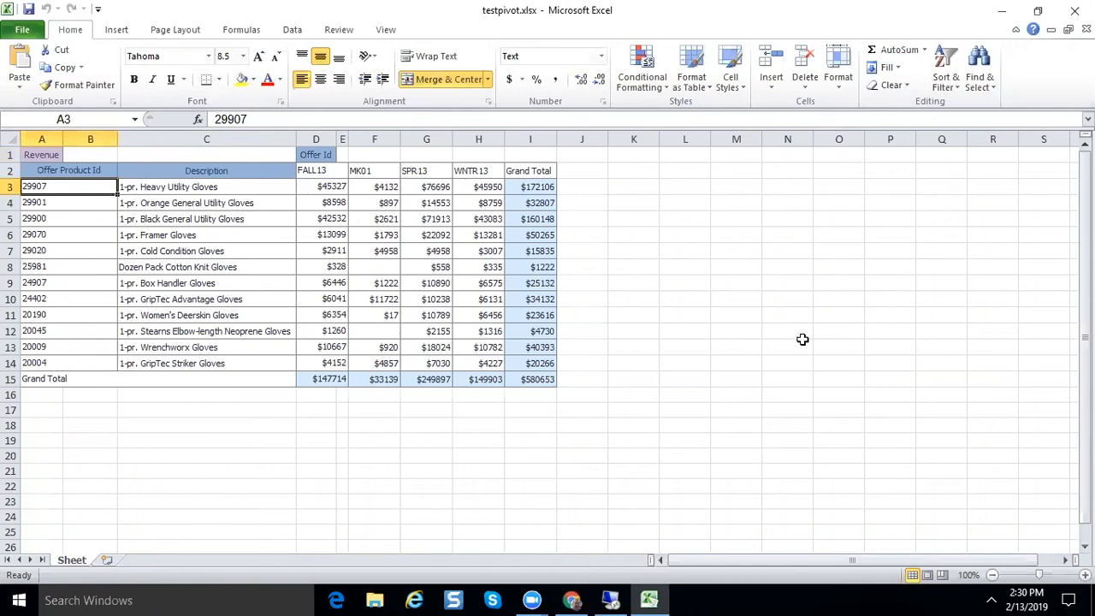
mouse_move(424, 180)
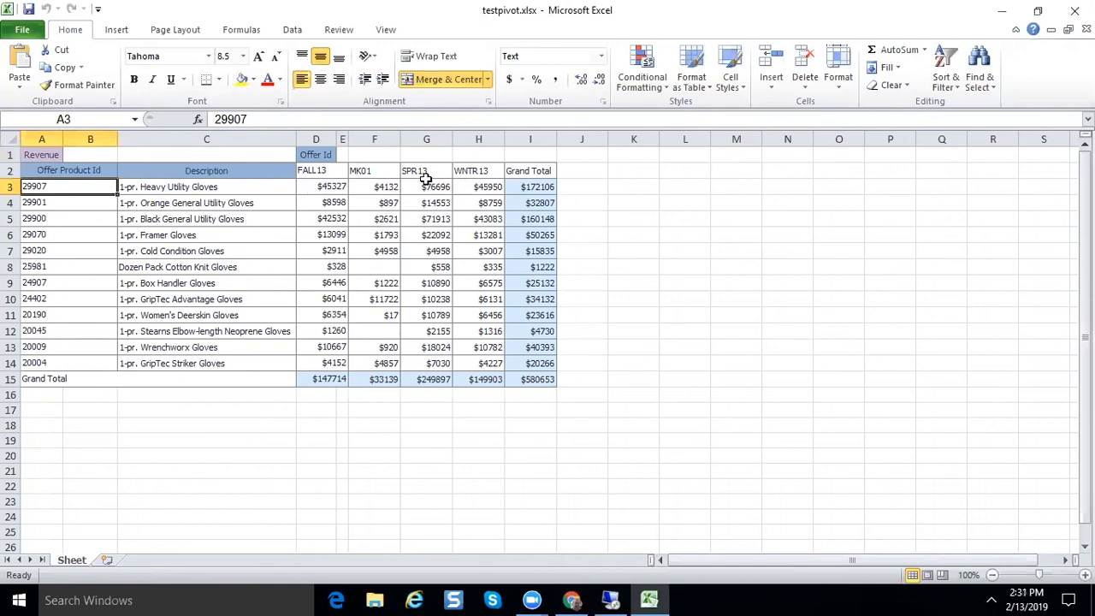
left_click(426, 202)
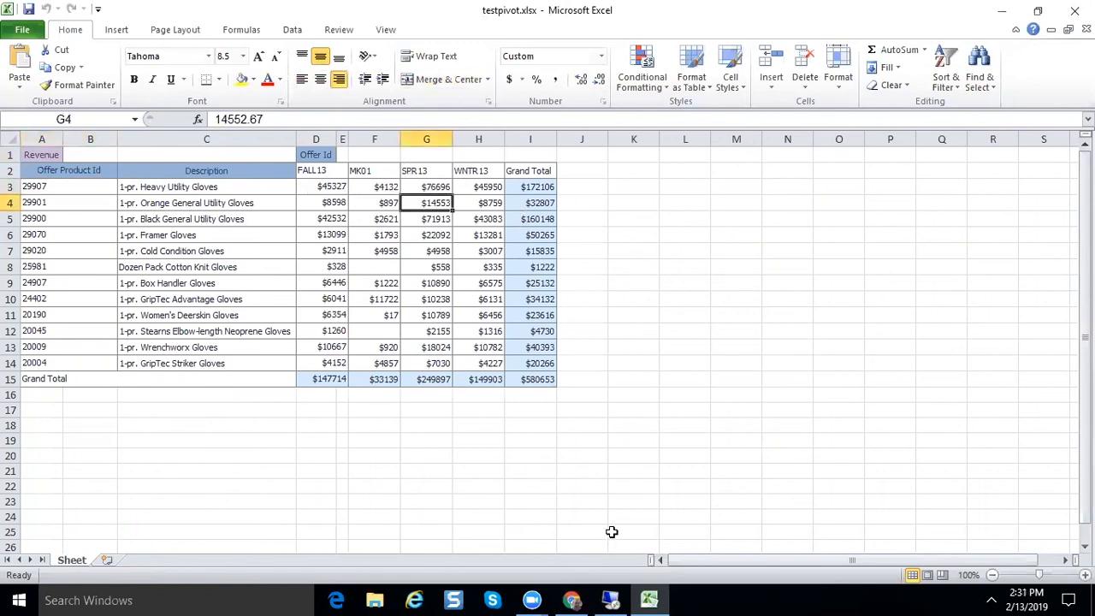
mouse_move(598, 550)
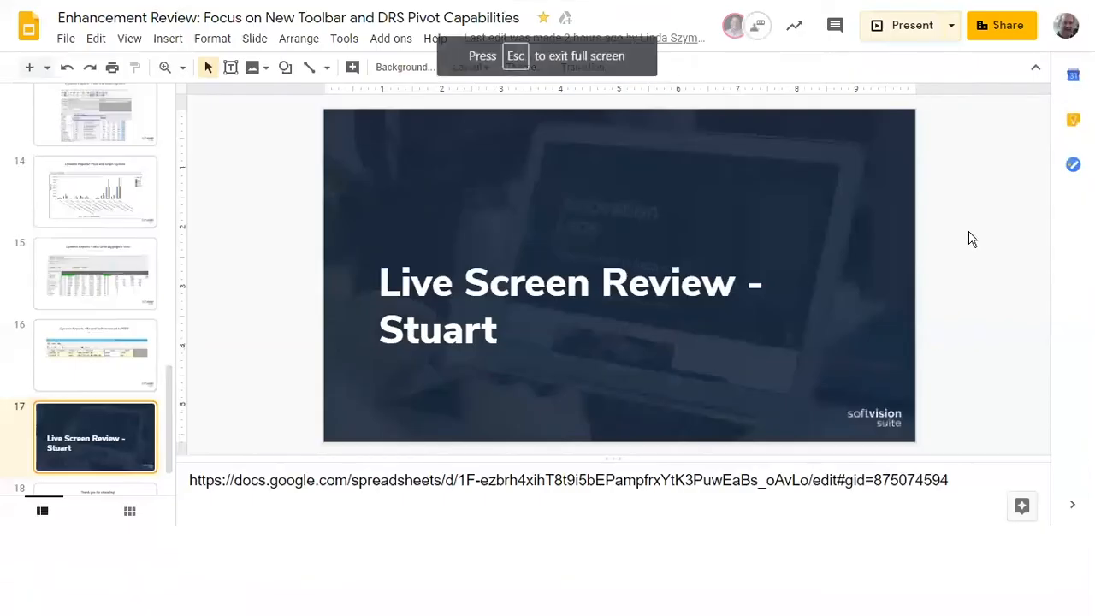
Present slide 17 full screen and advance to the closing thank-you slide 18
left_click(910, 24)
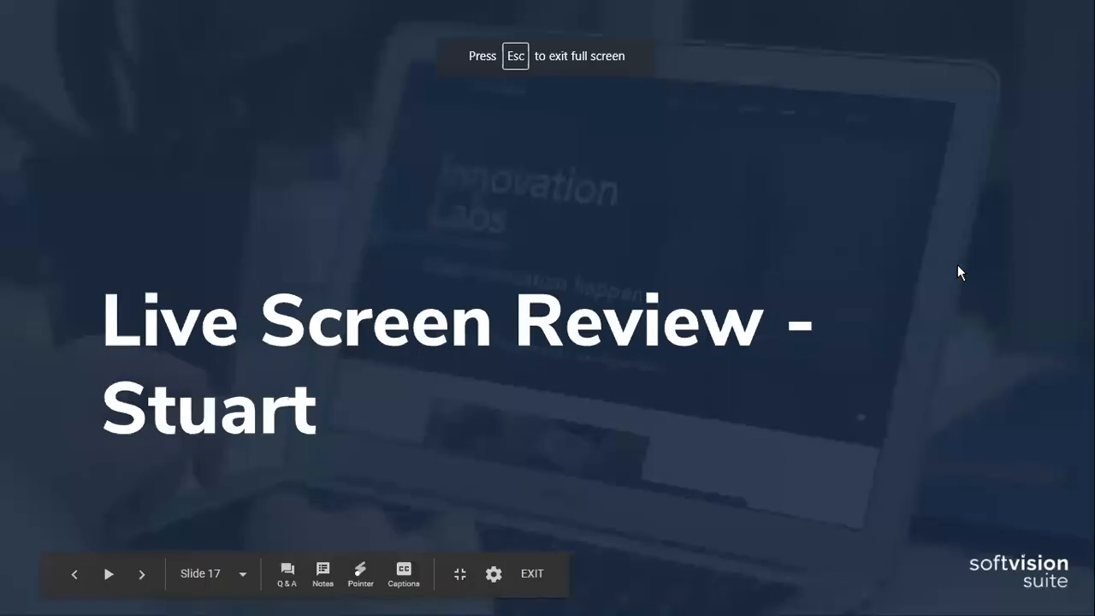
left_click(137, 575)
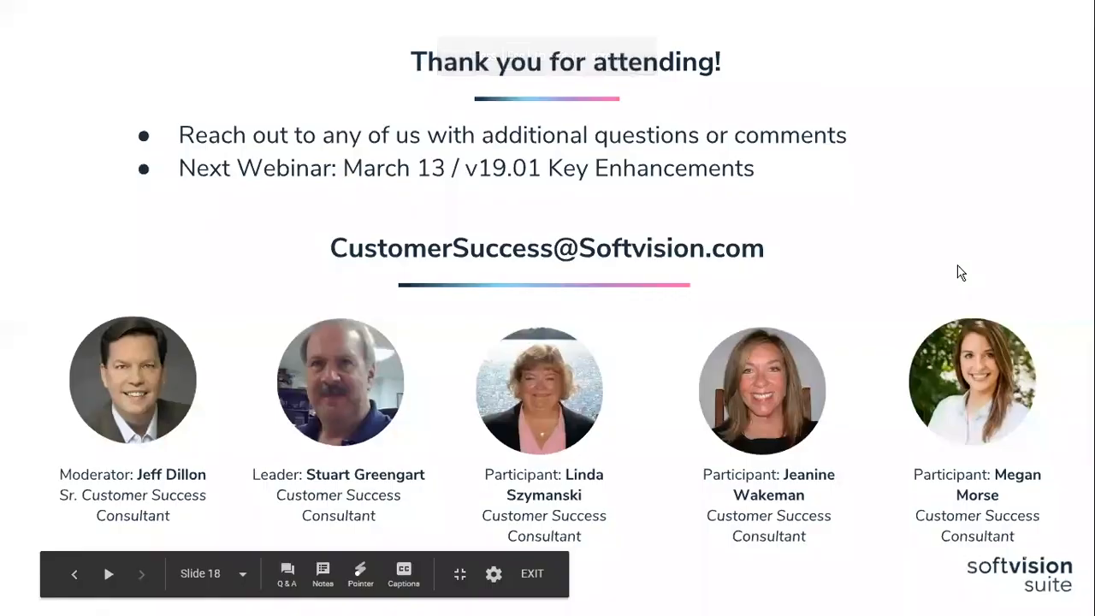
mouse_move(896, 212)
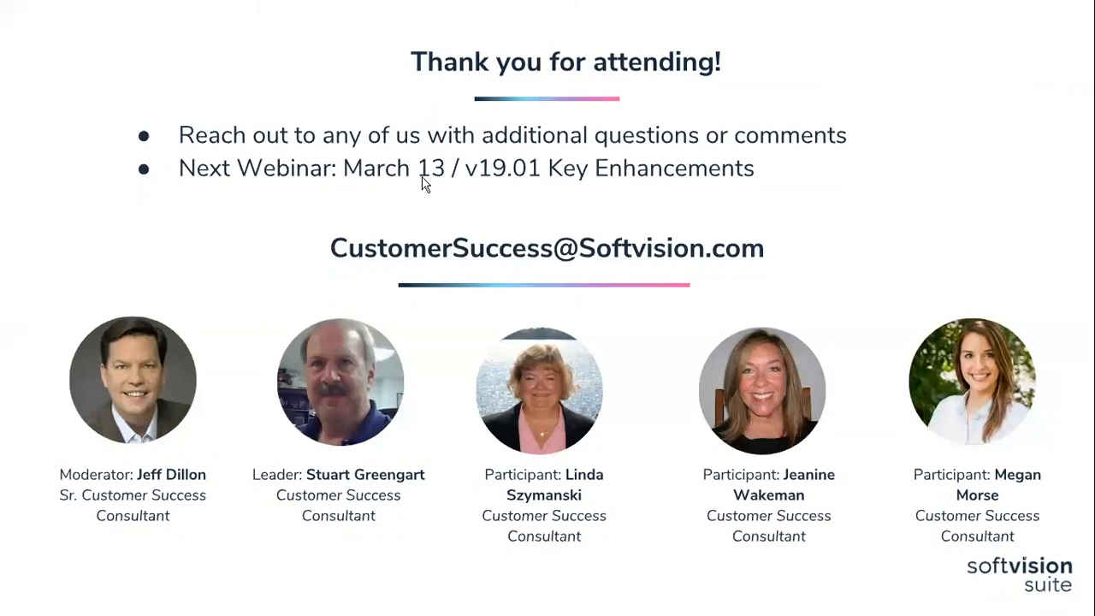
mouse_move(520, 175)
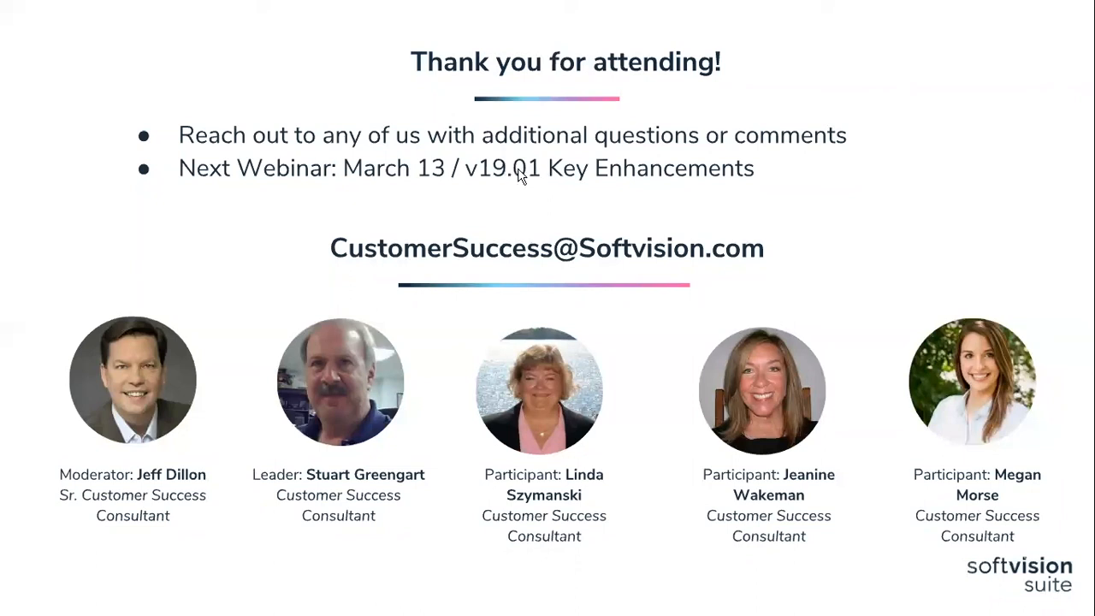
mouse_move(448, 169)
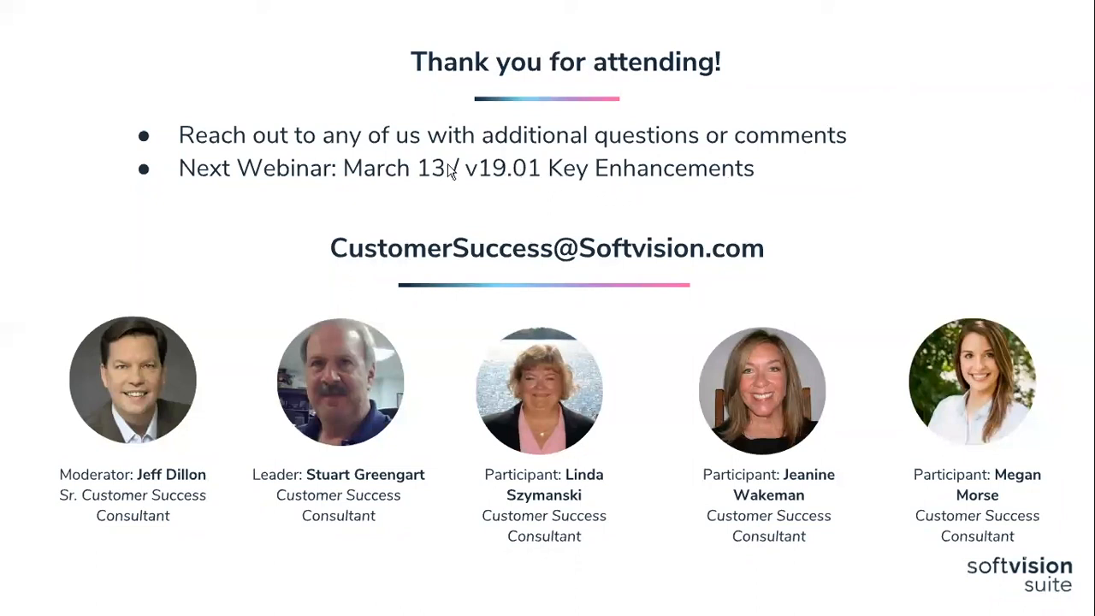
mouse_move(575, 212)
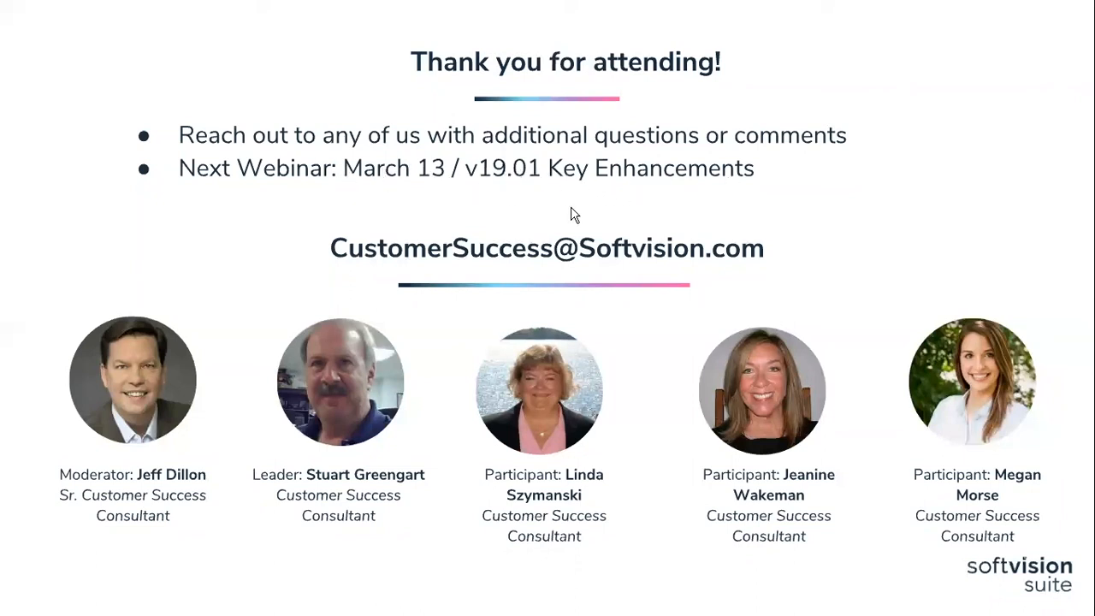
mouse_move(589, 219)
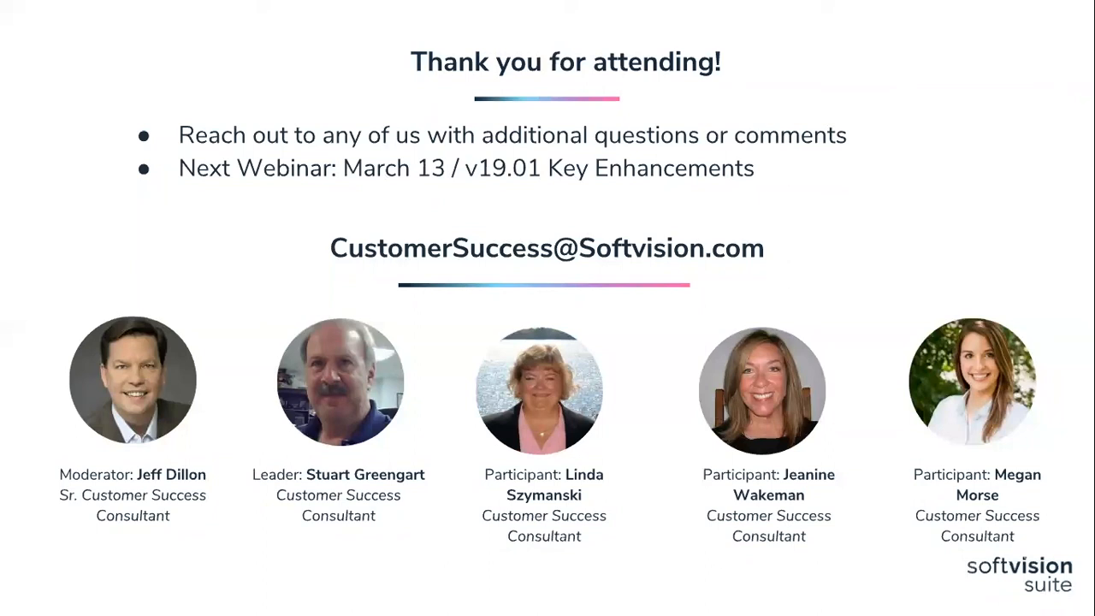
mouse_move(589, 219)
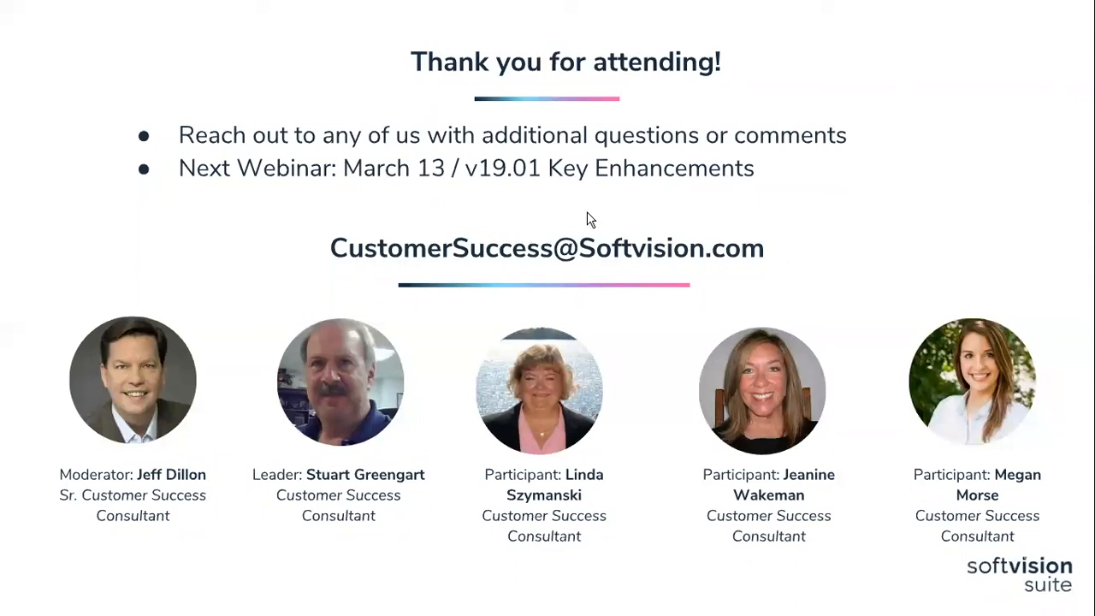
mouse_move(836, 256)
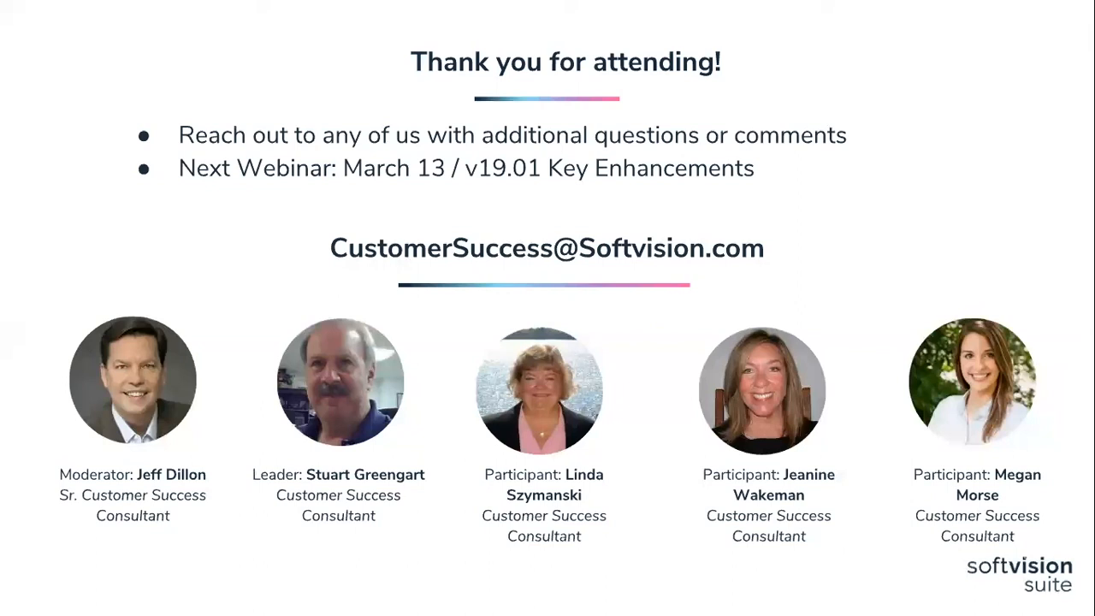
mouse_move(818, 209)
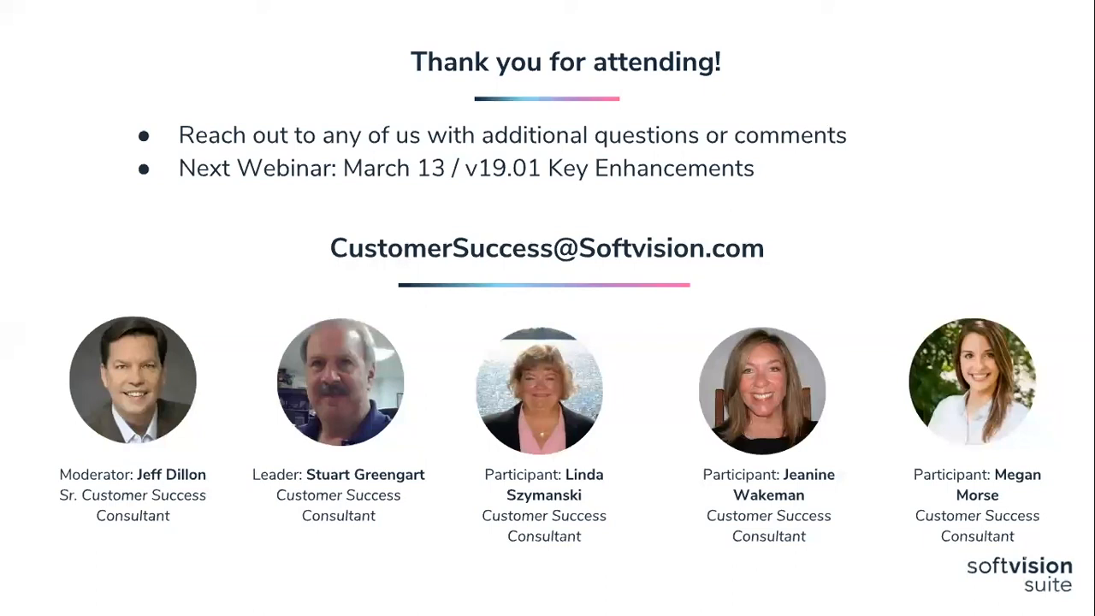
mouse_move(824, 230)
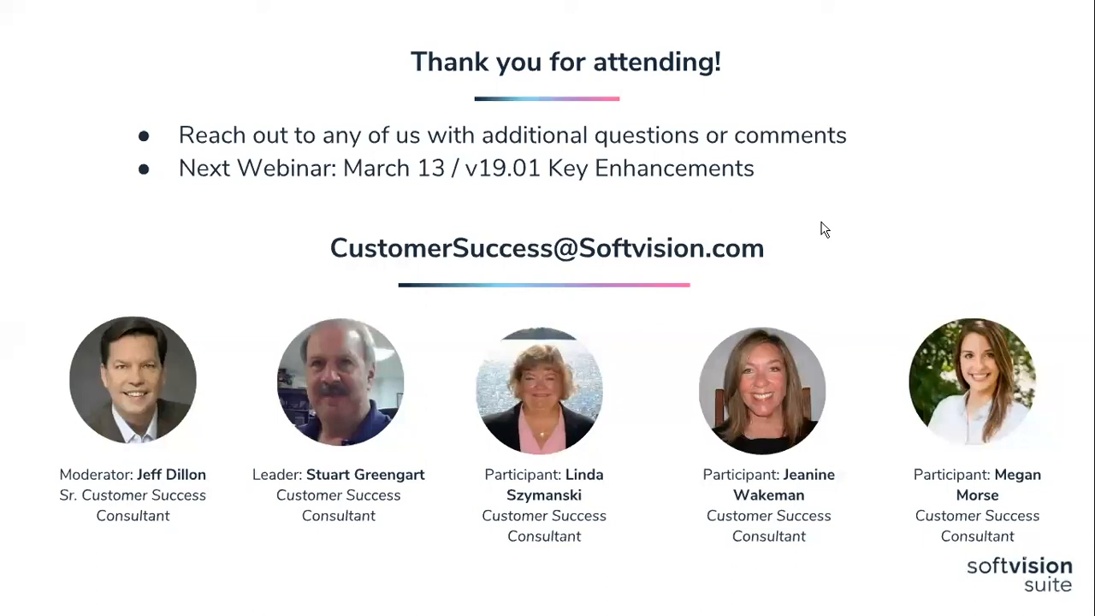